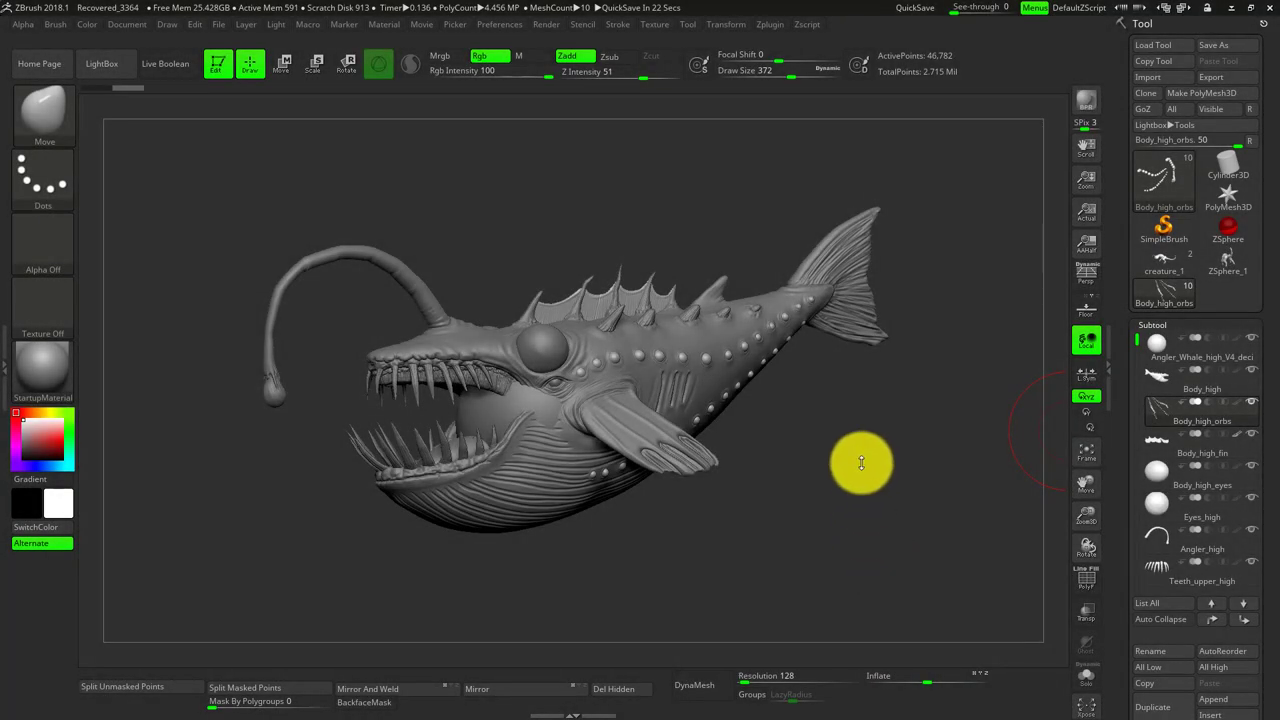
mouse_move(835, 451)
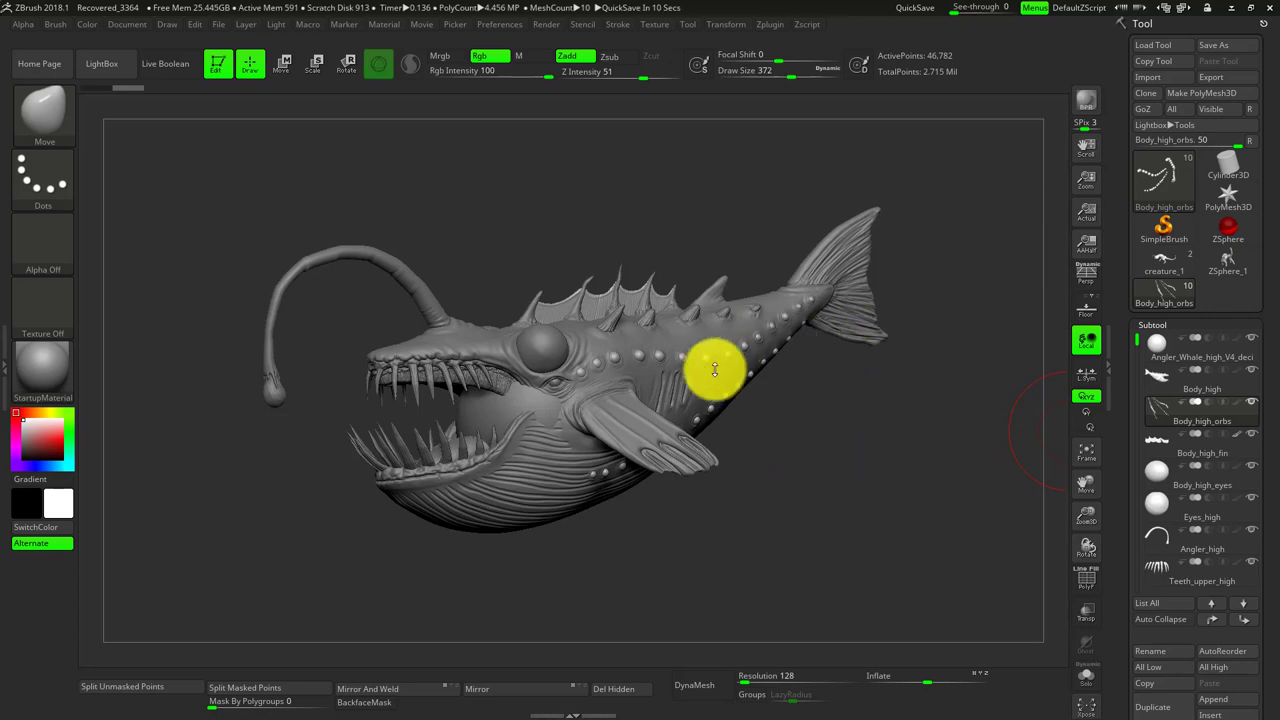
mouse_move(832, 453)
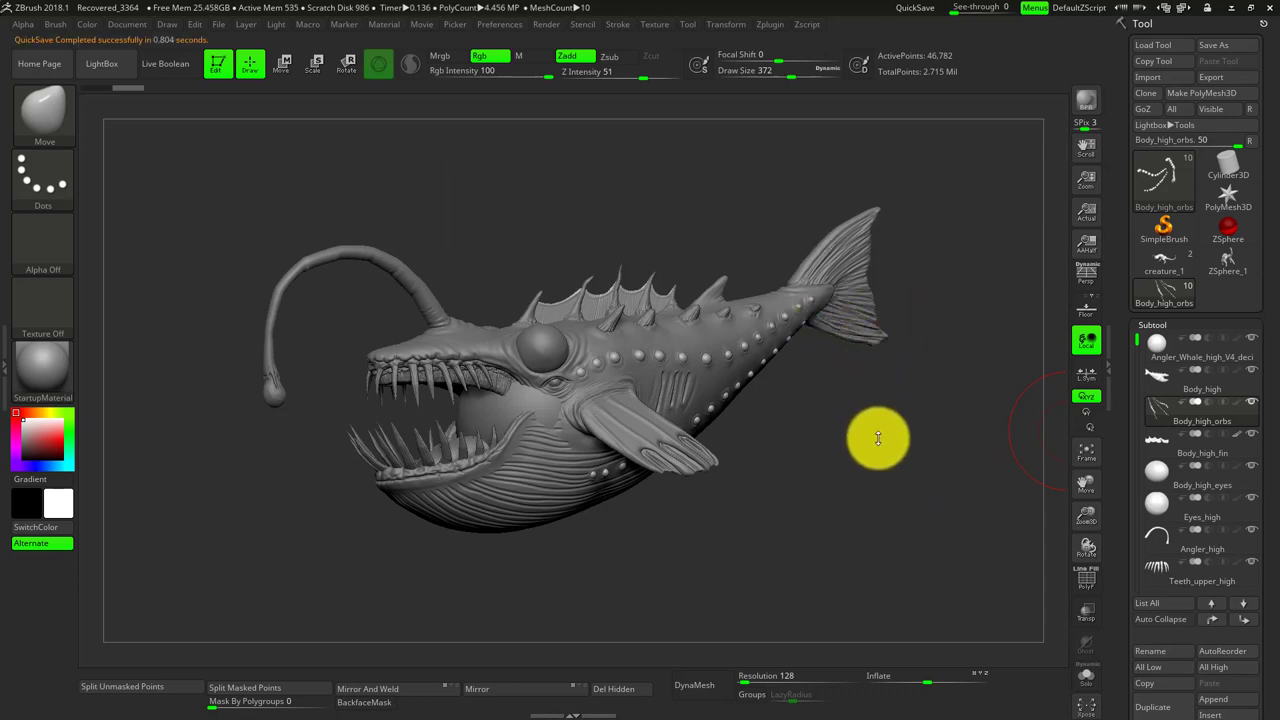
mouse_move(895, 444)
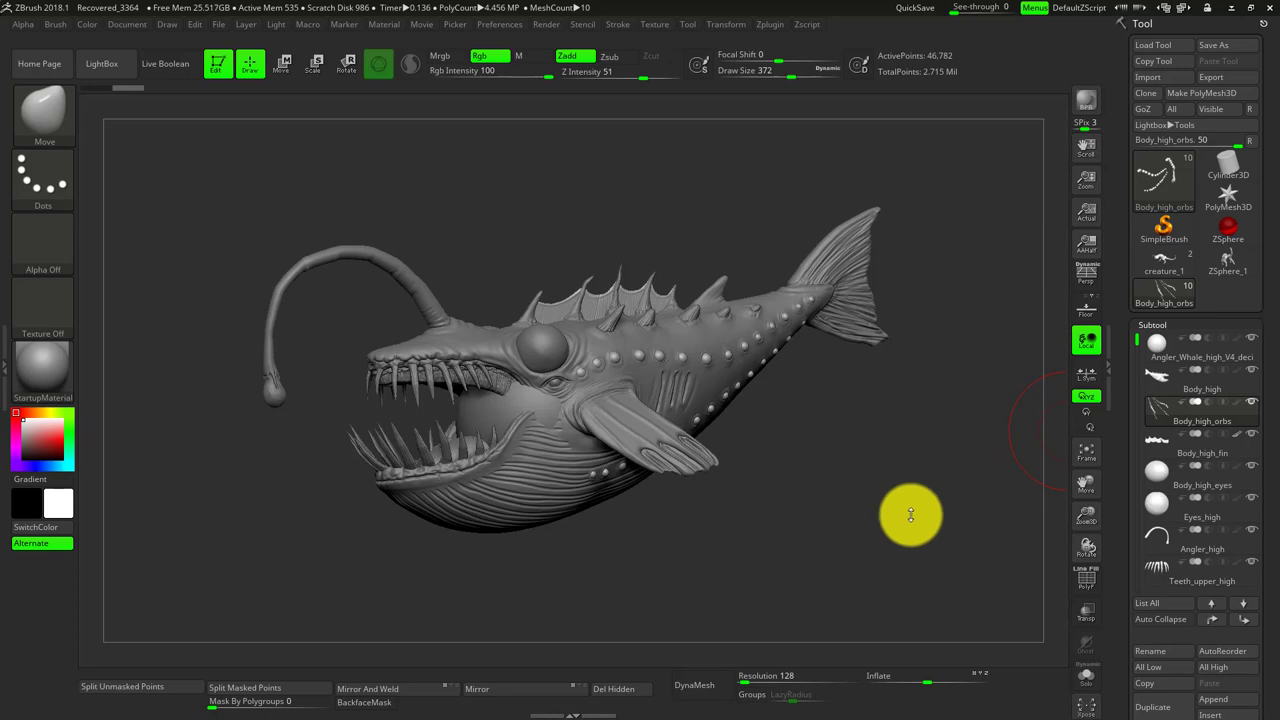
mouse_move(911, 505)
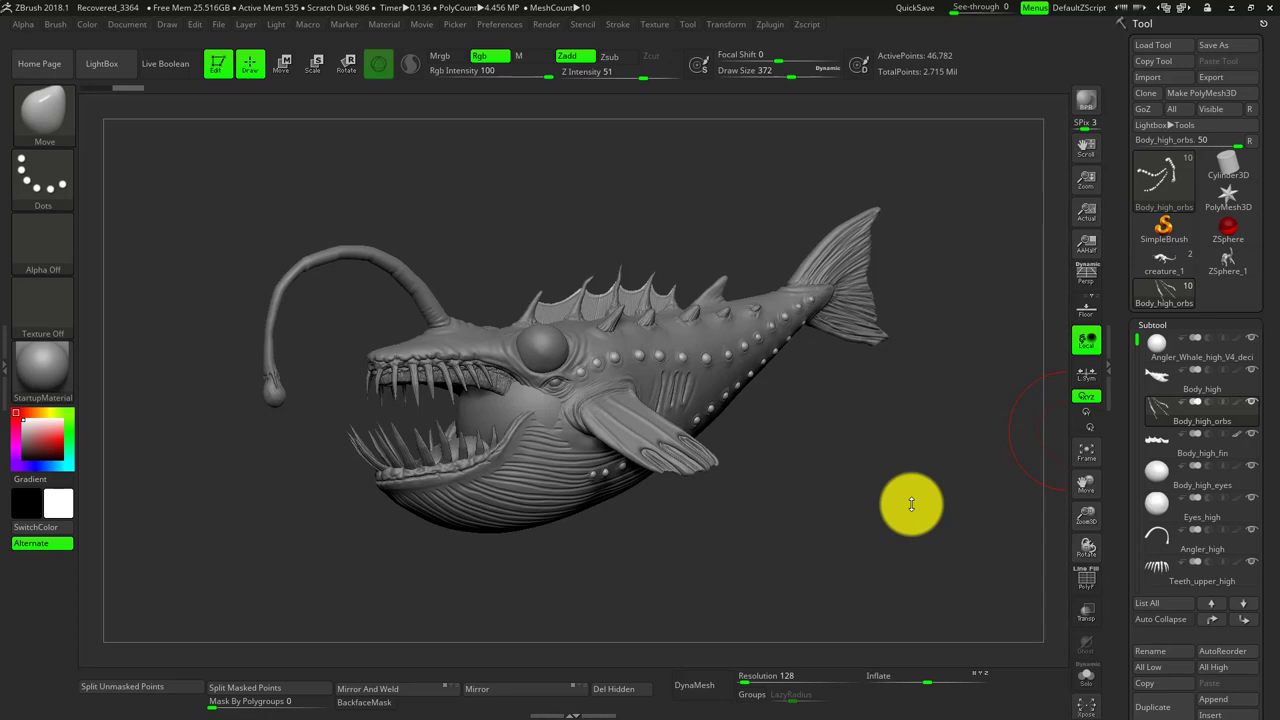
Step: Zoom and turn around the whale's head, open mouth, jaw and belly, then reframe the whole body
drag(911, 504, 784, 373)
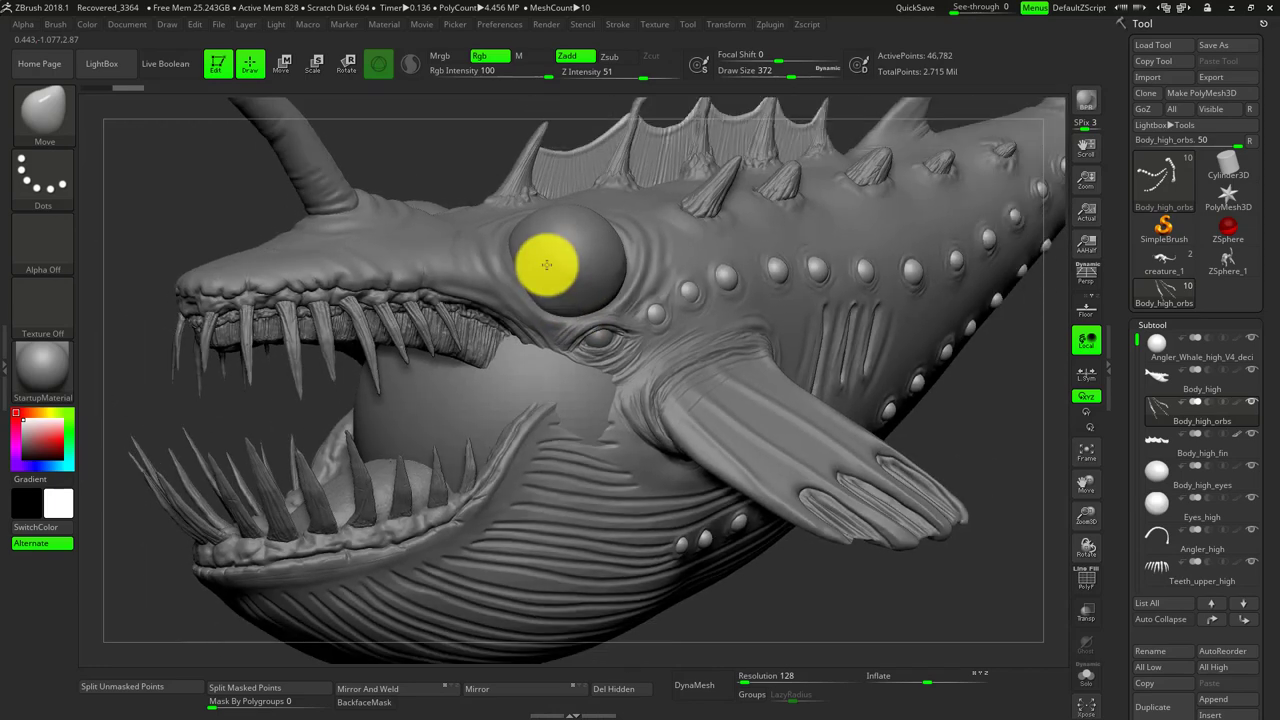
drag(547, 265, 480, 210)
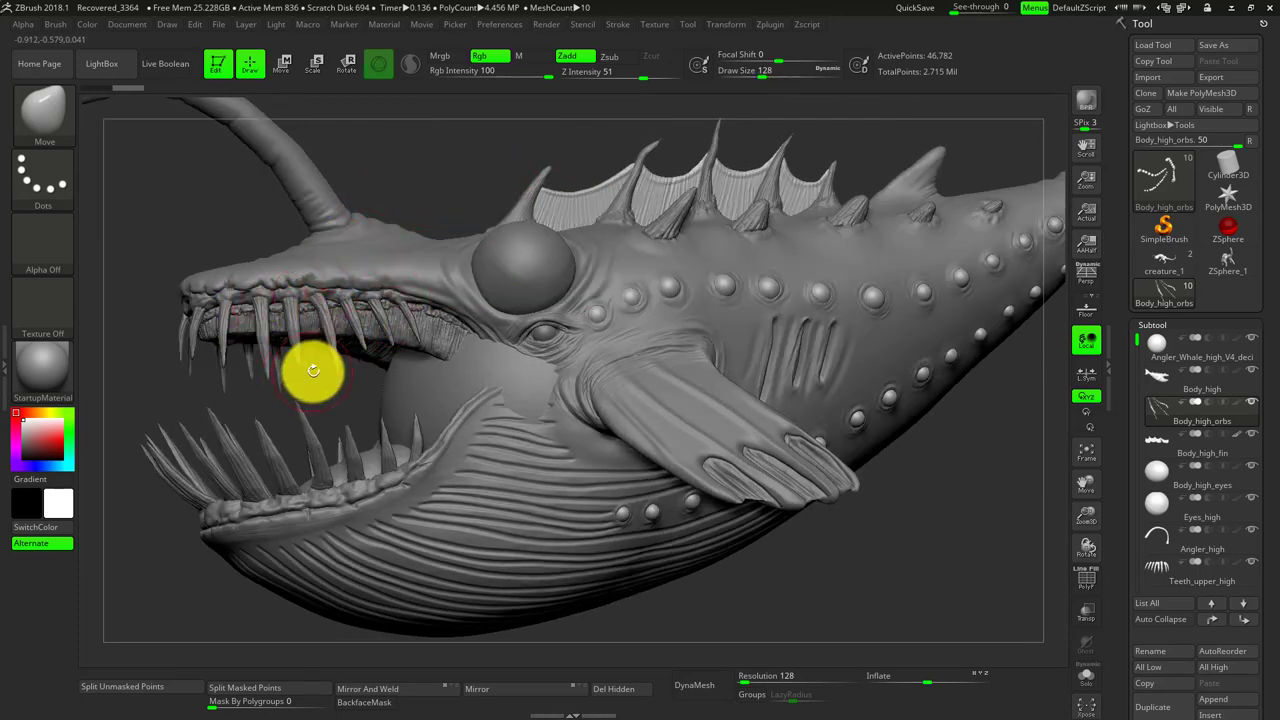
drag(313, 370, 357, 318)
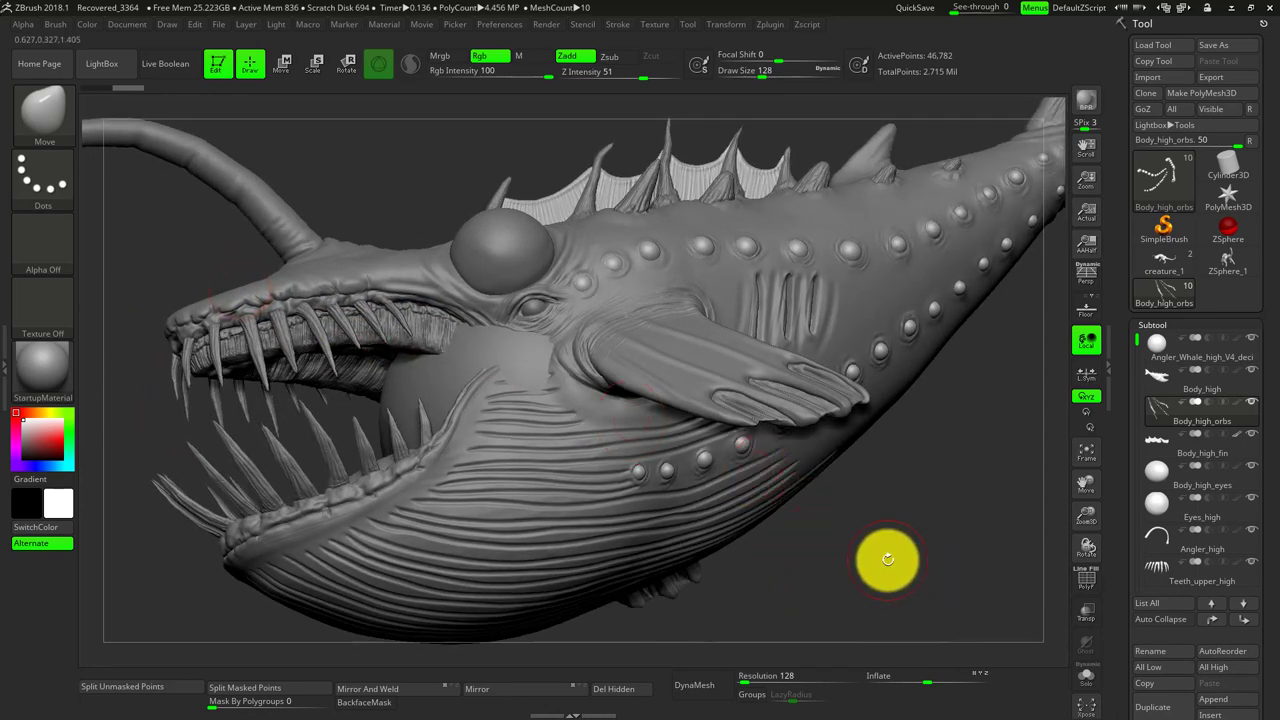
drag(888, 560, 870, 513)
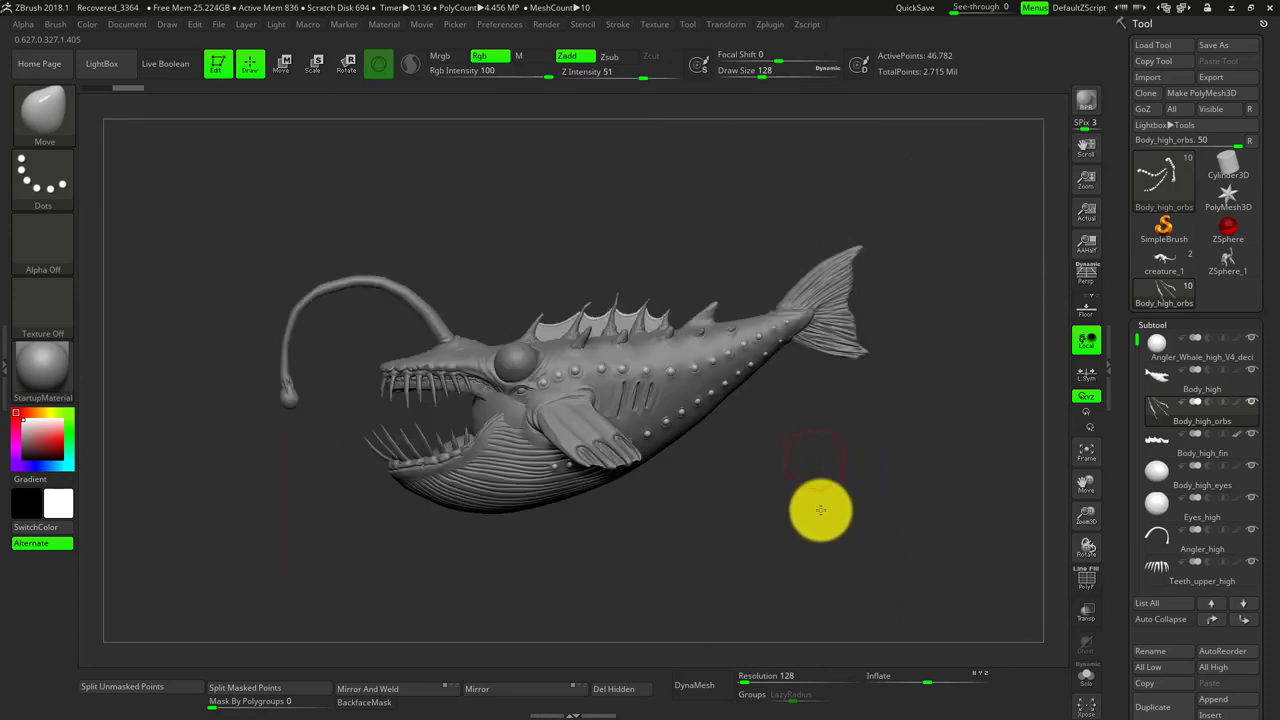
drag(820, 510, 823, 520)
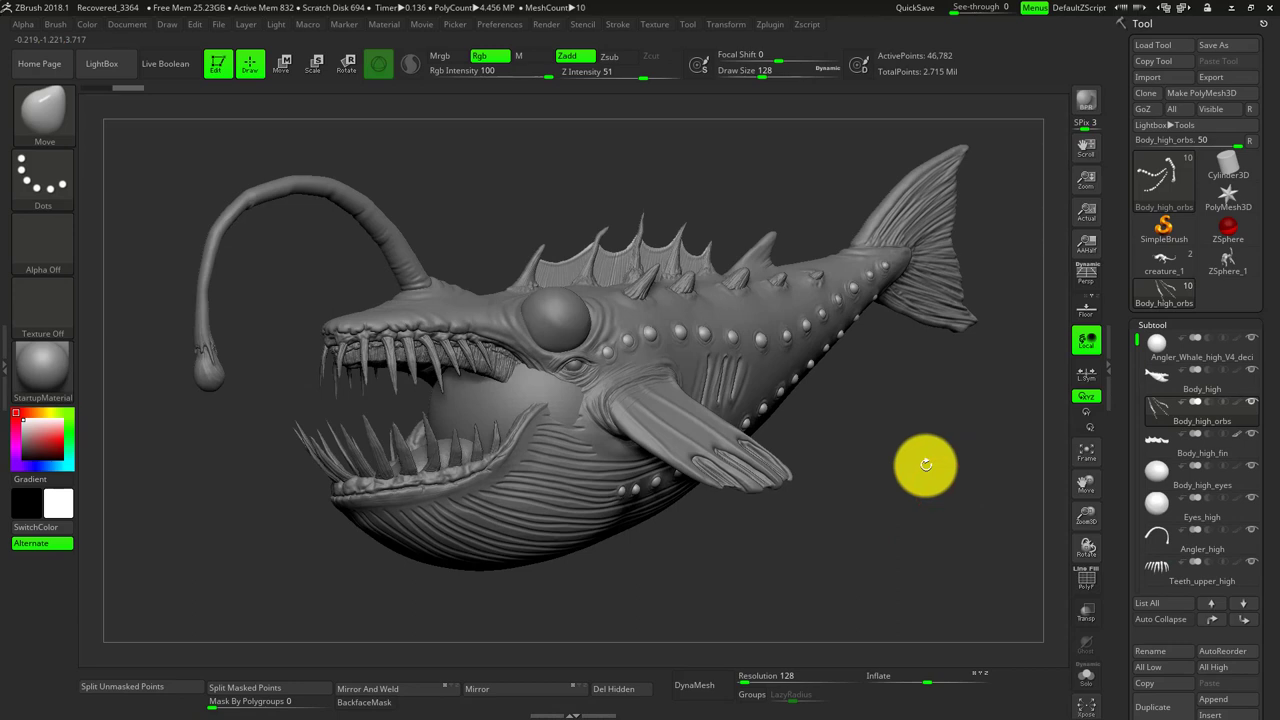
mouse_move(869, 460)
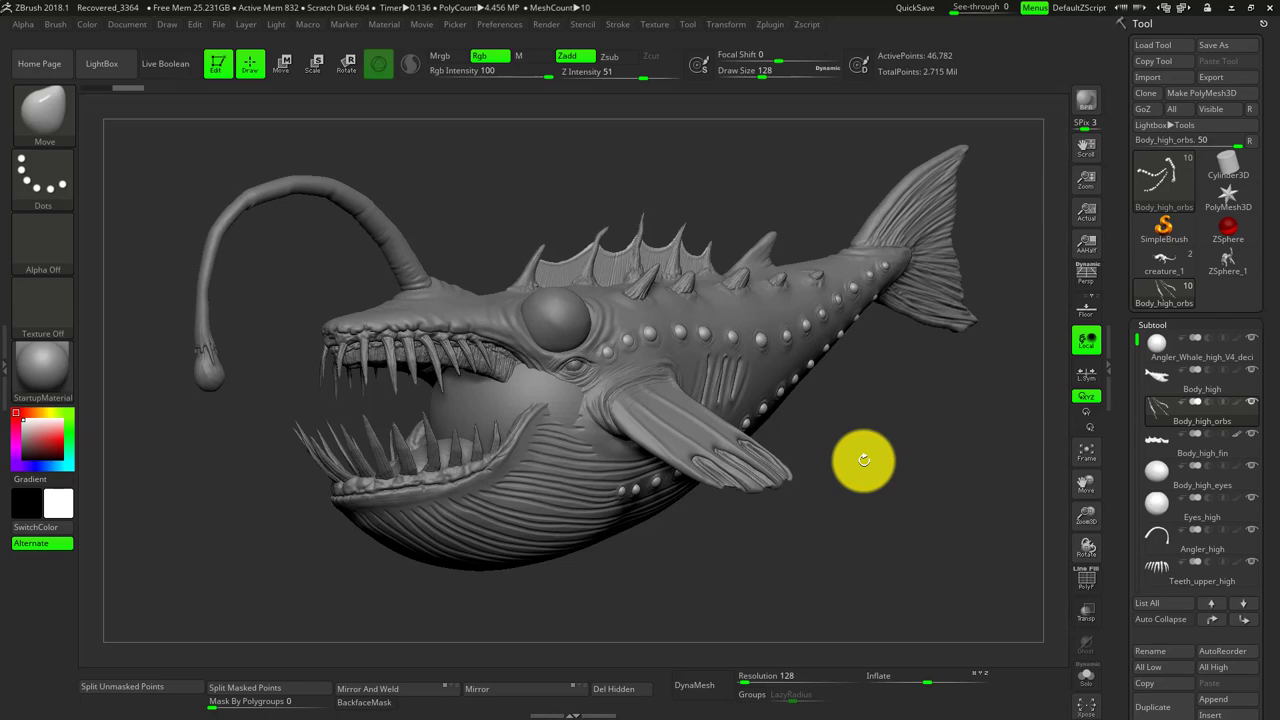
mouse_move(870, 523)
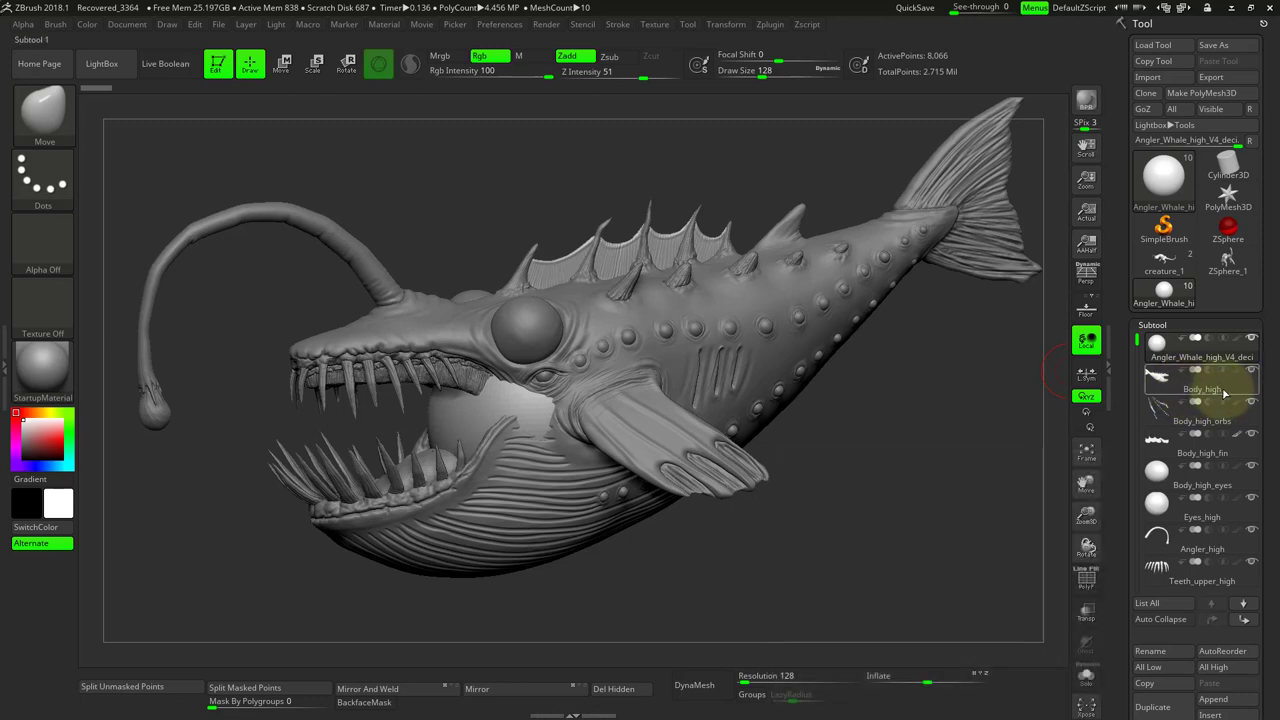
Step: Select the Angler_Whale_high_V4_deci subtool and delete it from the SubTool list
click(1200, 357)
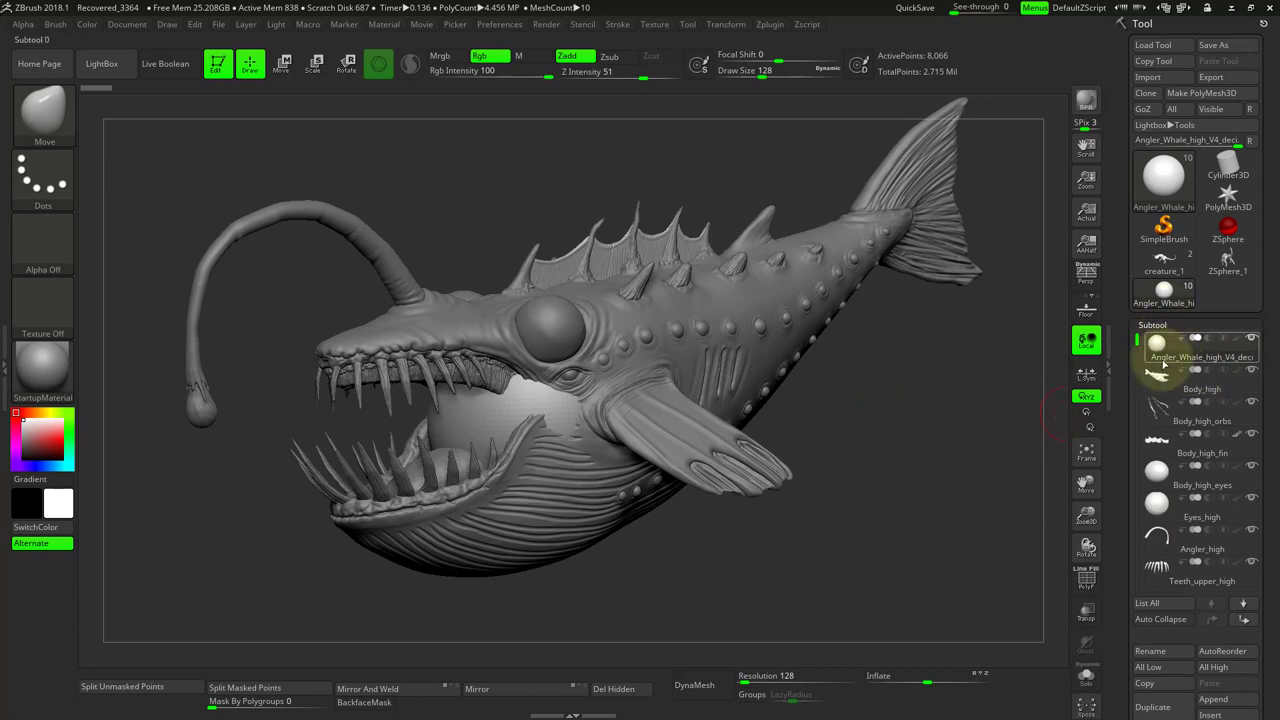
click(1200, 410)
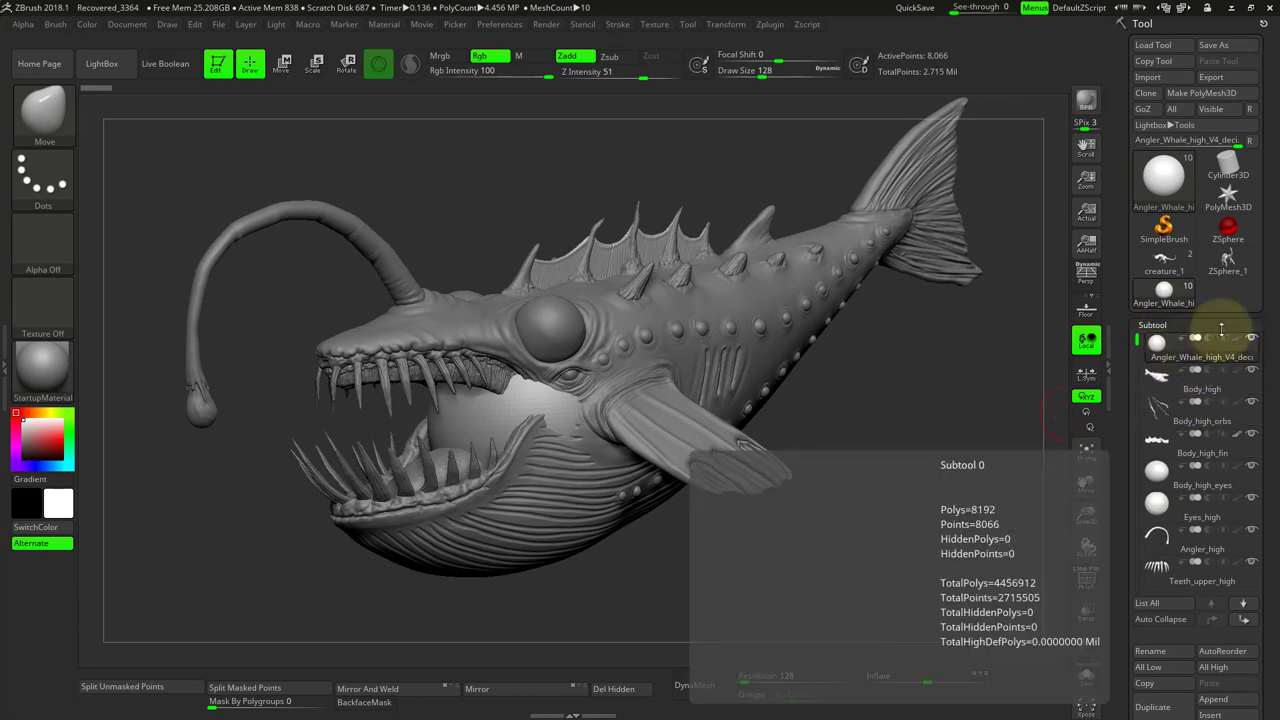
click(1200, 380)
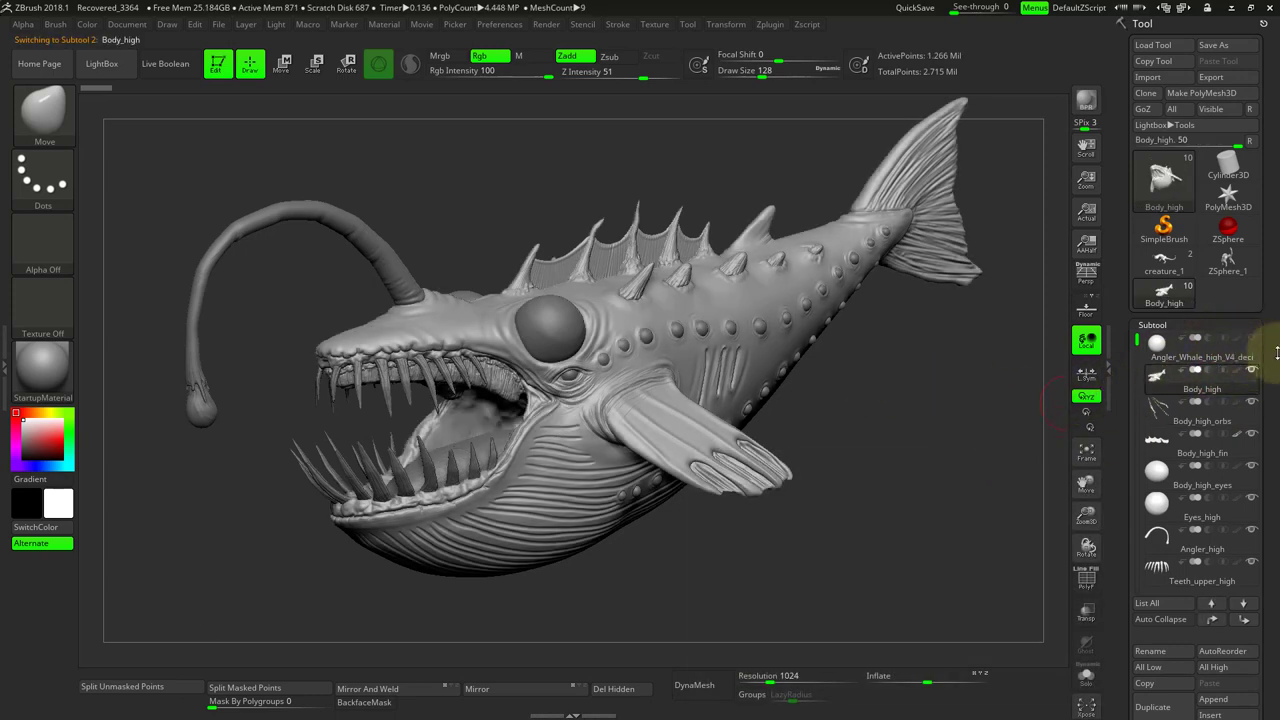
mouse_move(1087, 452)
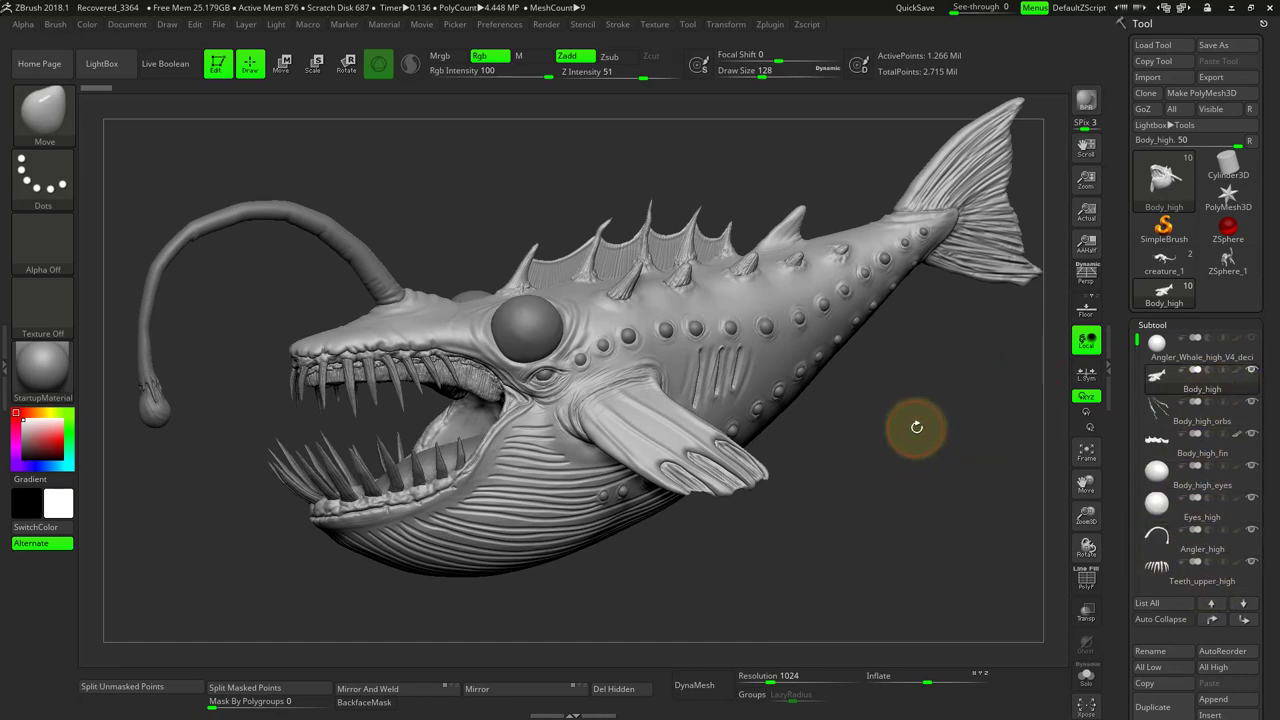
mouse_move(927, 413)
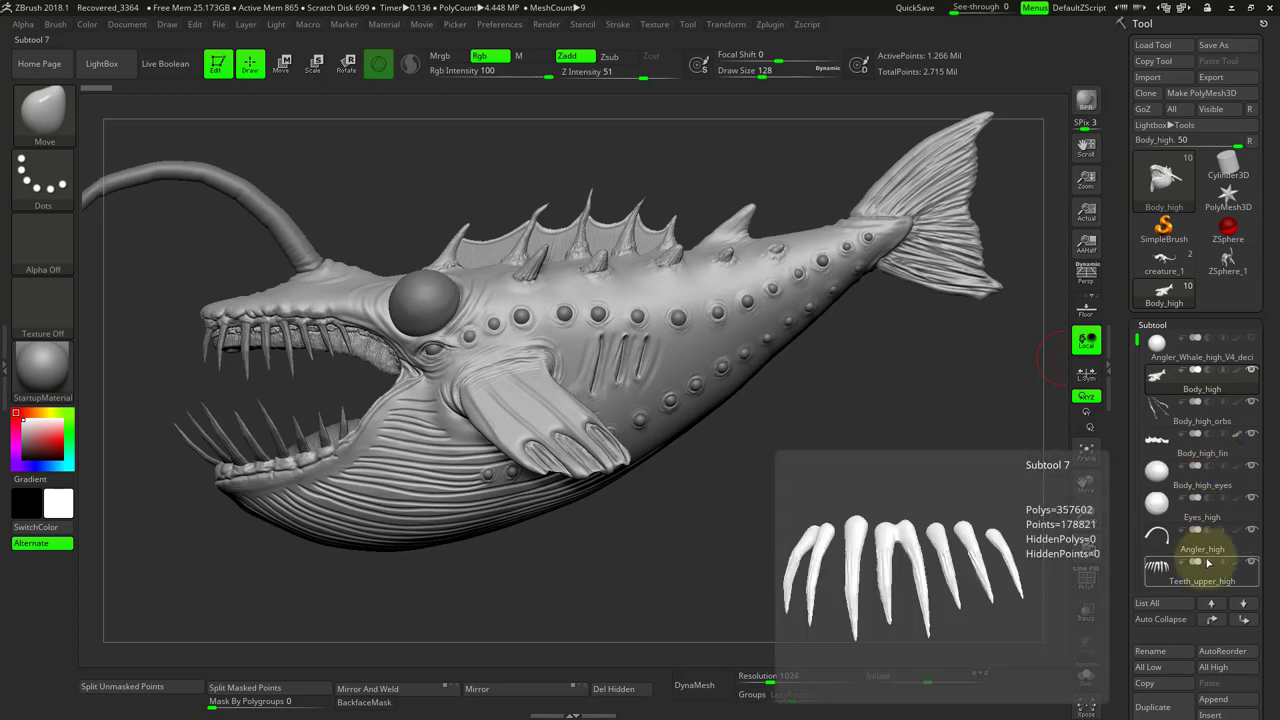
Step: Browse the remaining subtools, including the lower-teeth and tongue pieces, ending on Body_high
click(1200, 548)
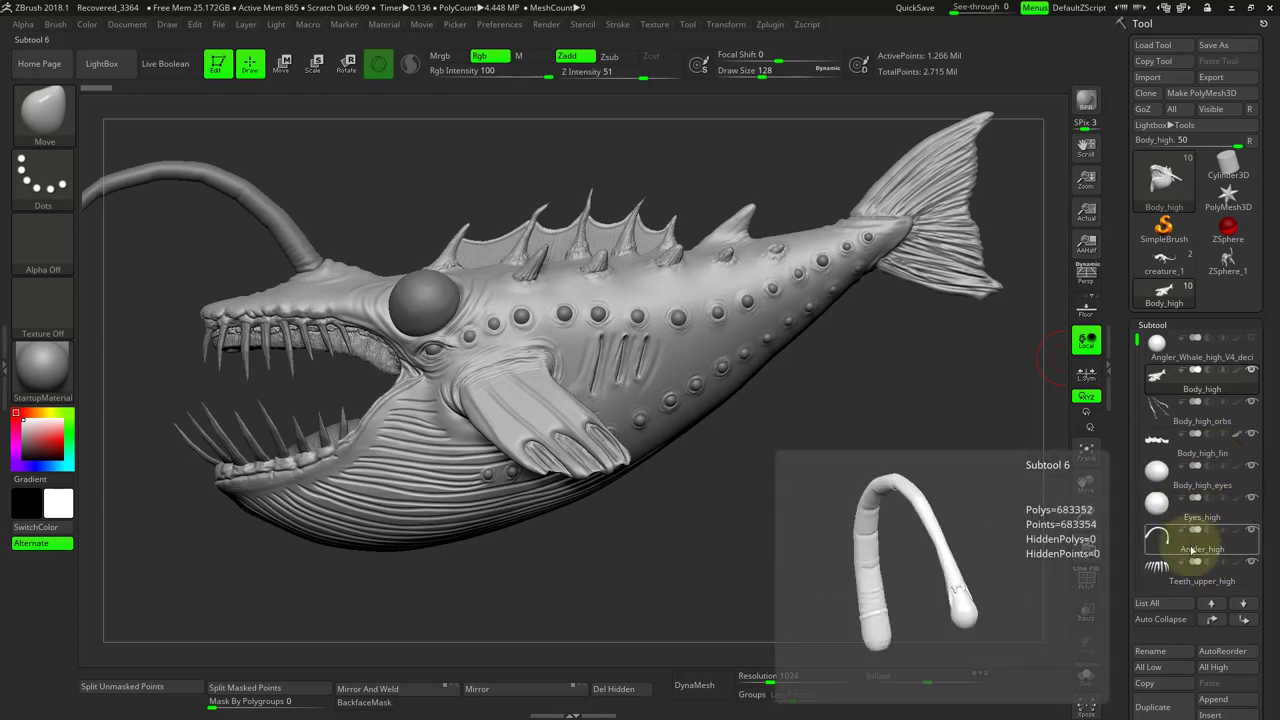
click(1200, 505)
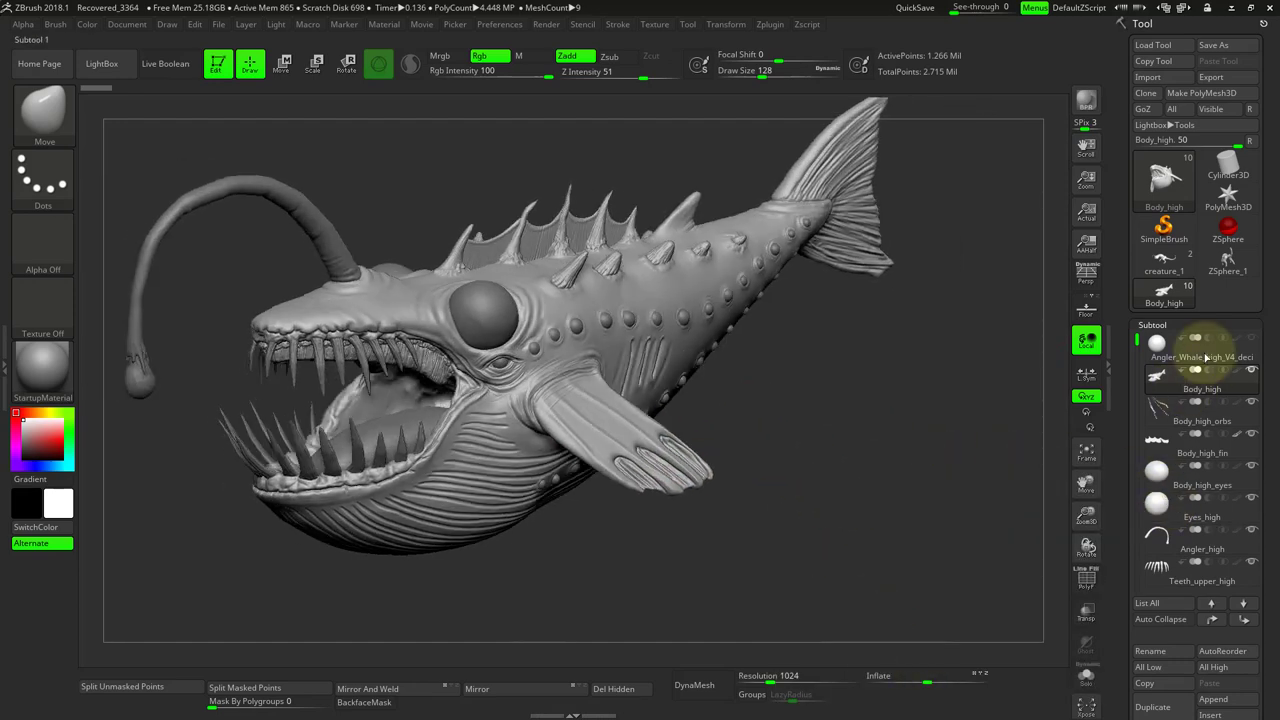
scroll(down, 3)
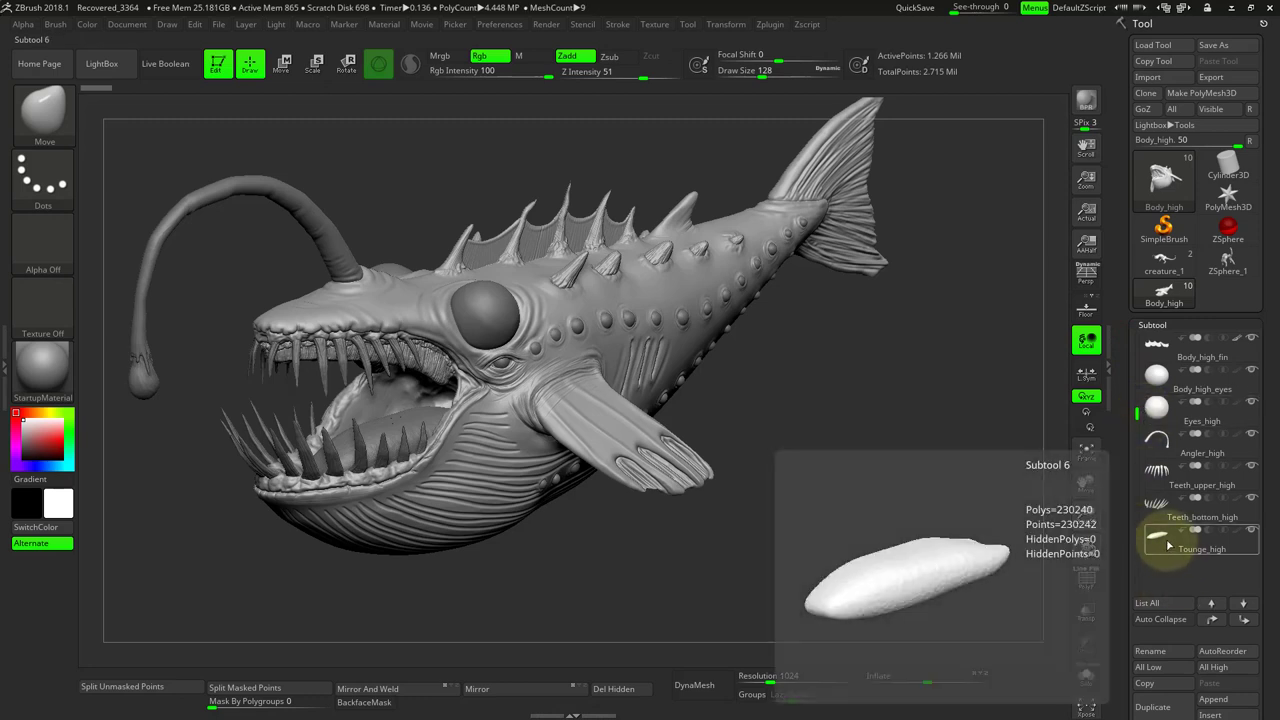
click(1200, 499)
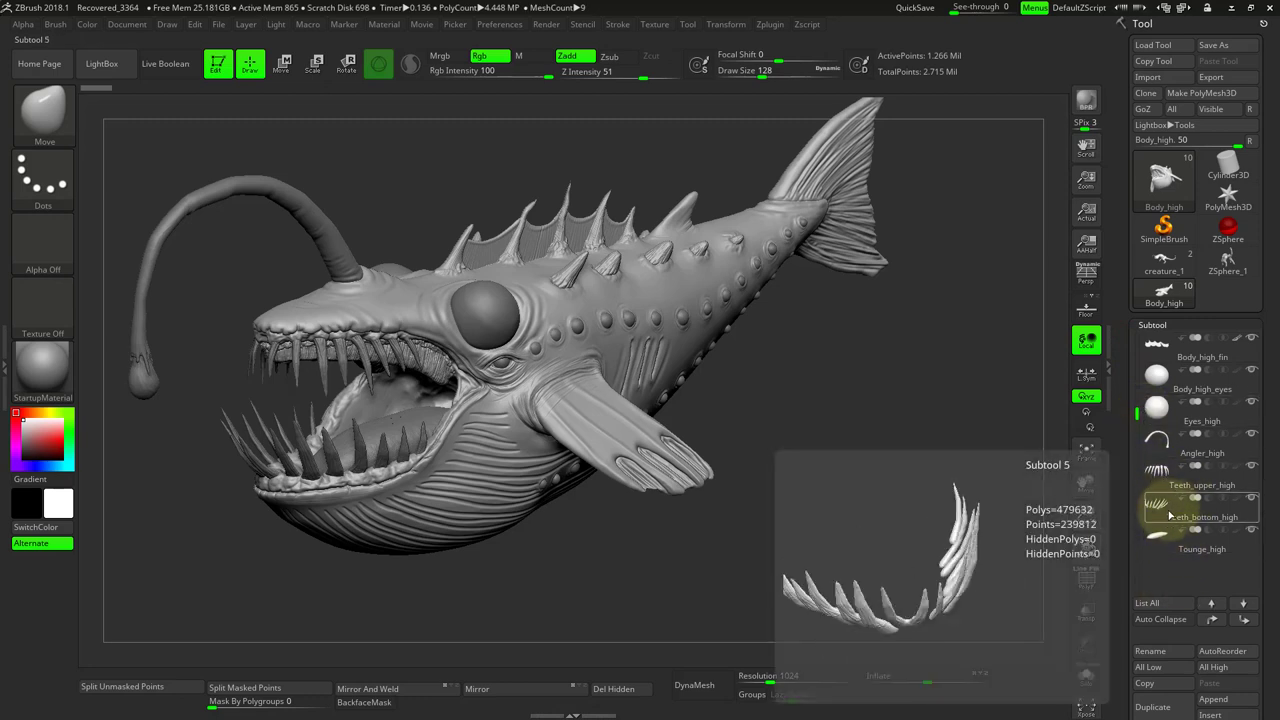
click(1200, 485)
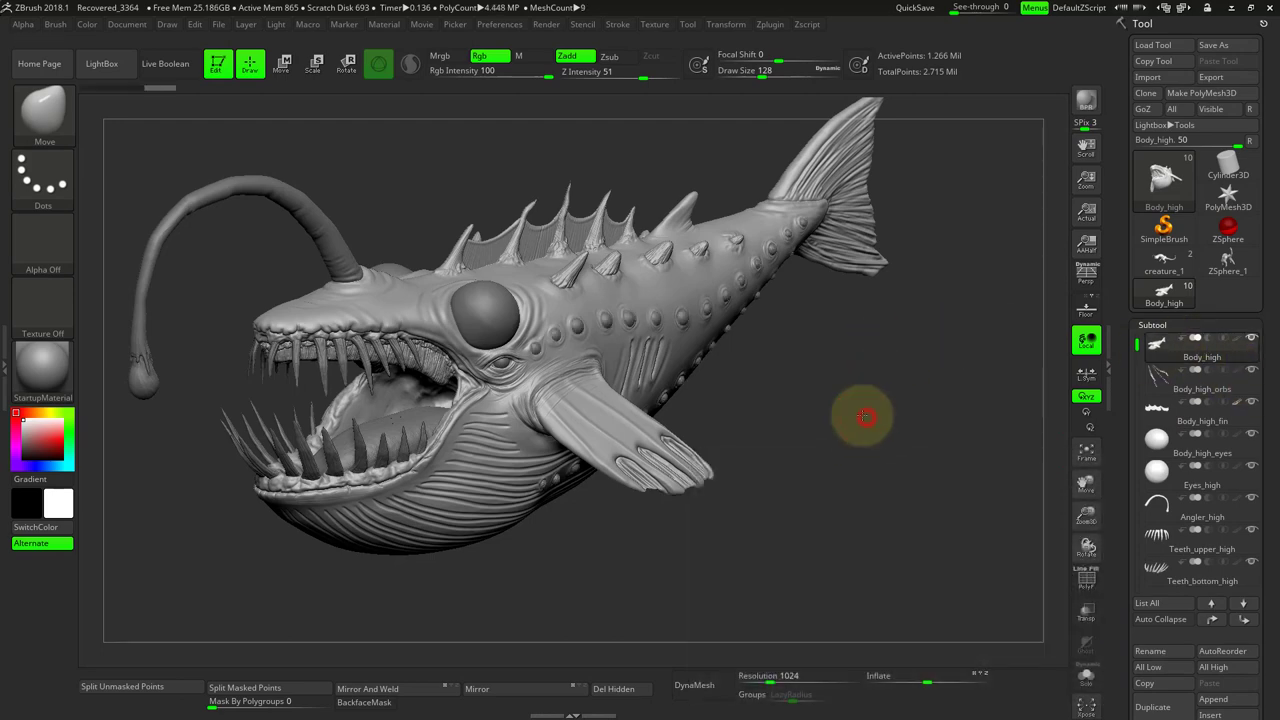
Step: Rotate the whale to a side view and make Body_high_orbs the active subtool
drag(863, 417, 828, 447)
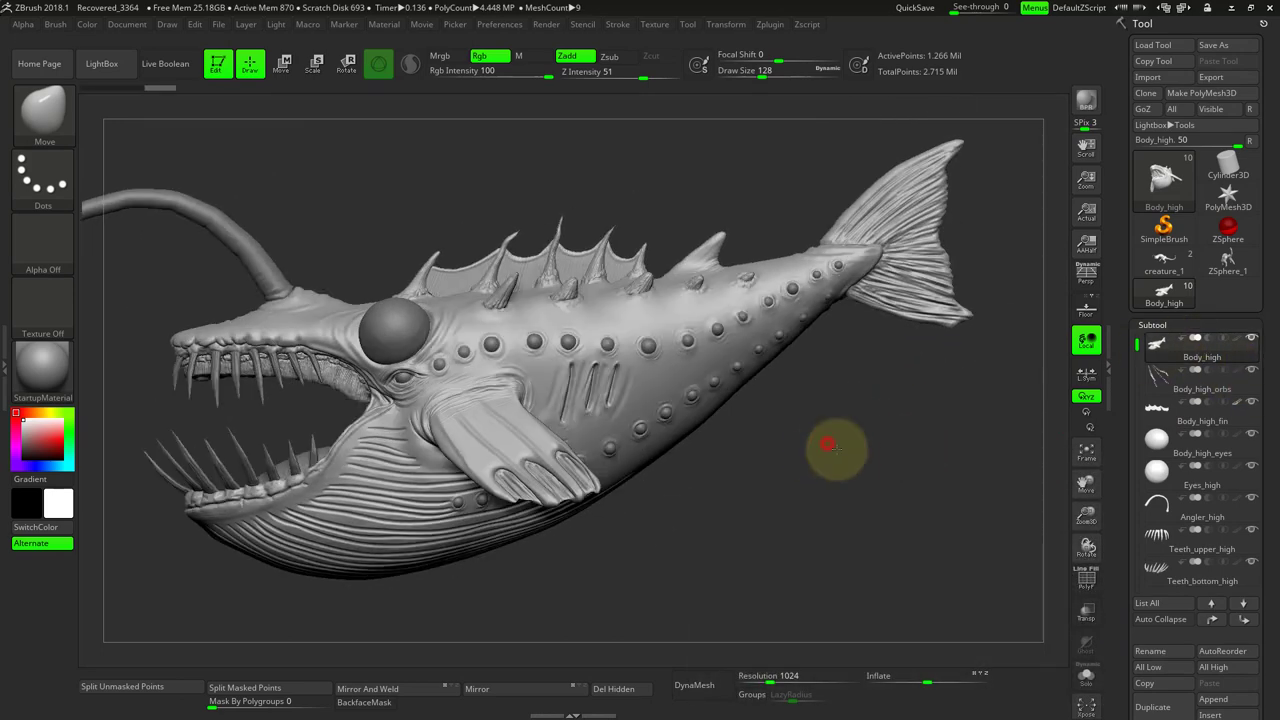
drag(830, 445, 863, 380)
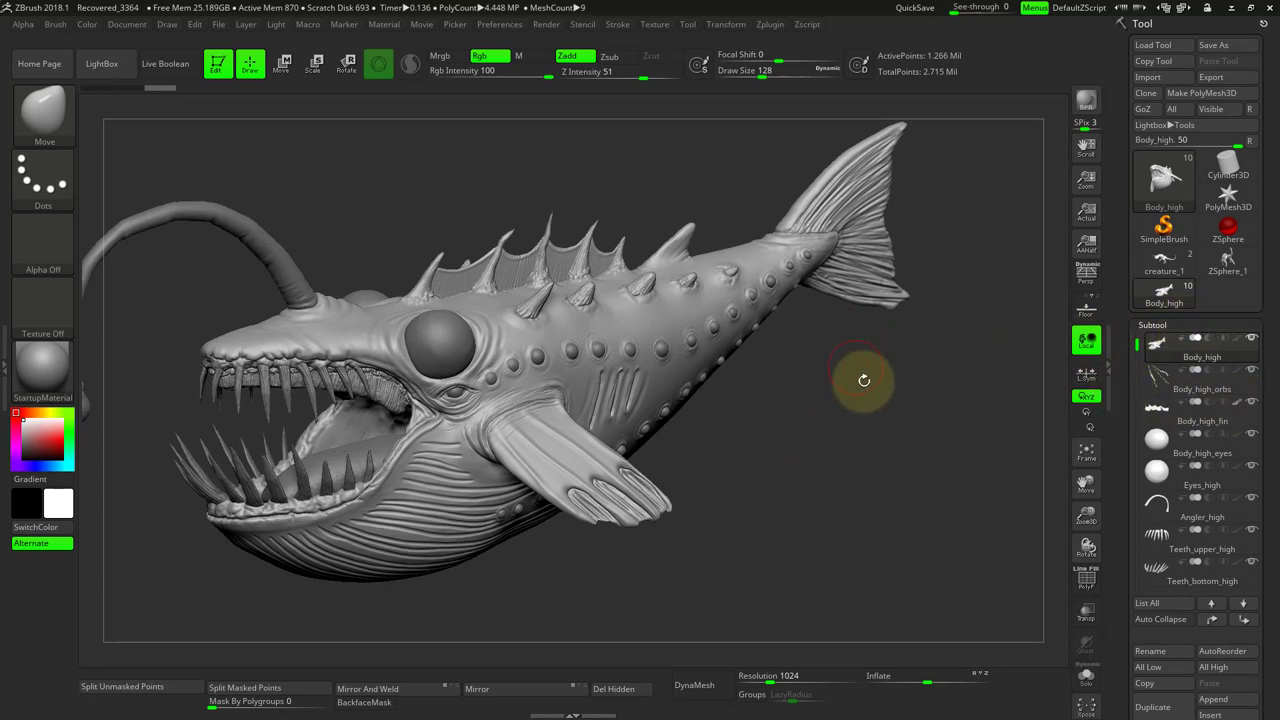
mouse_move(864, 413)
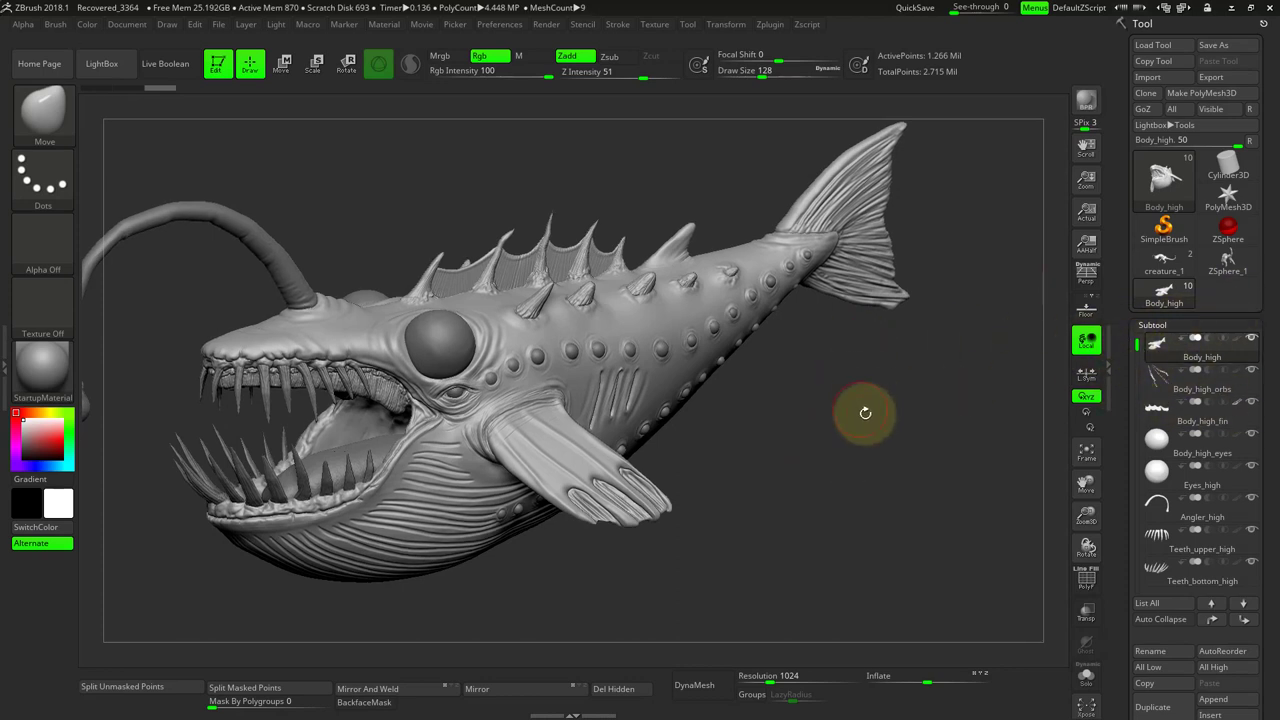
drag(865, 413, 772, 383)
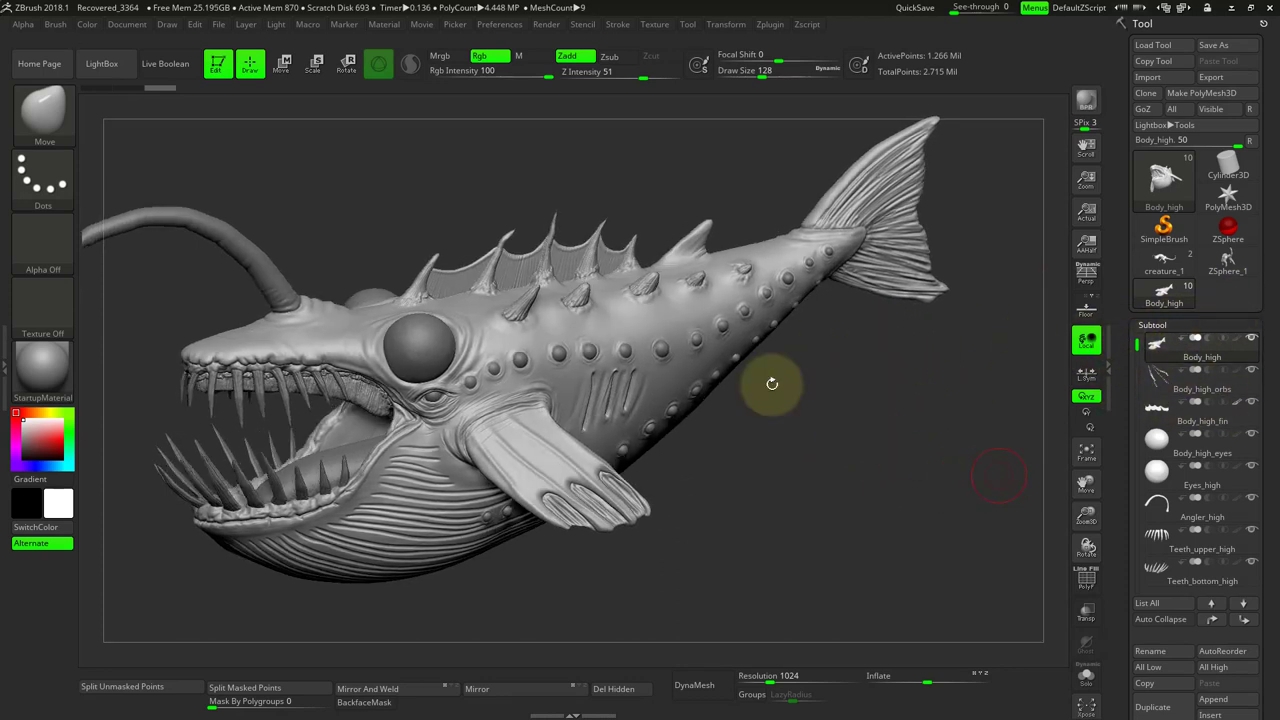
click(1202, 389)
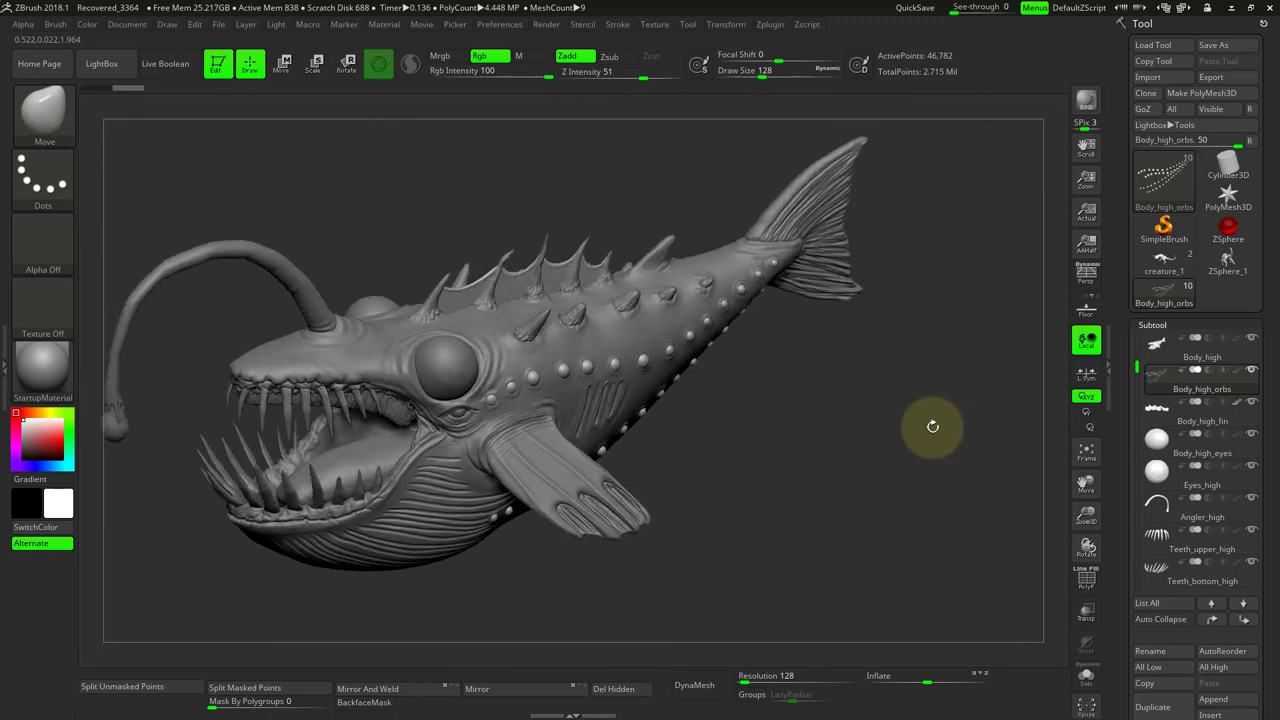
Step: View the studded flank and delete the Body_high_orbs subtool
drag(932, 427, 843, 433)
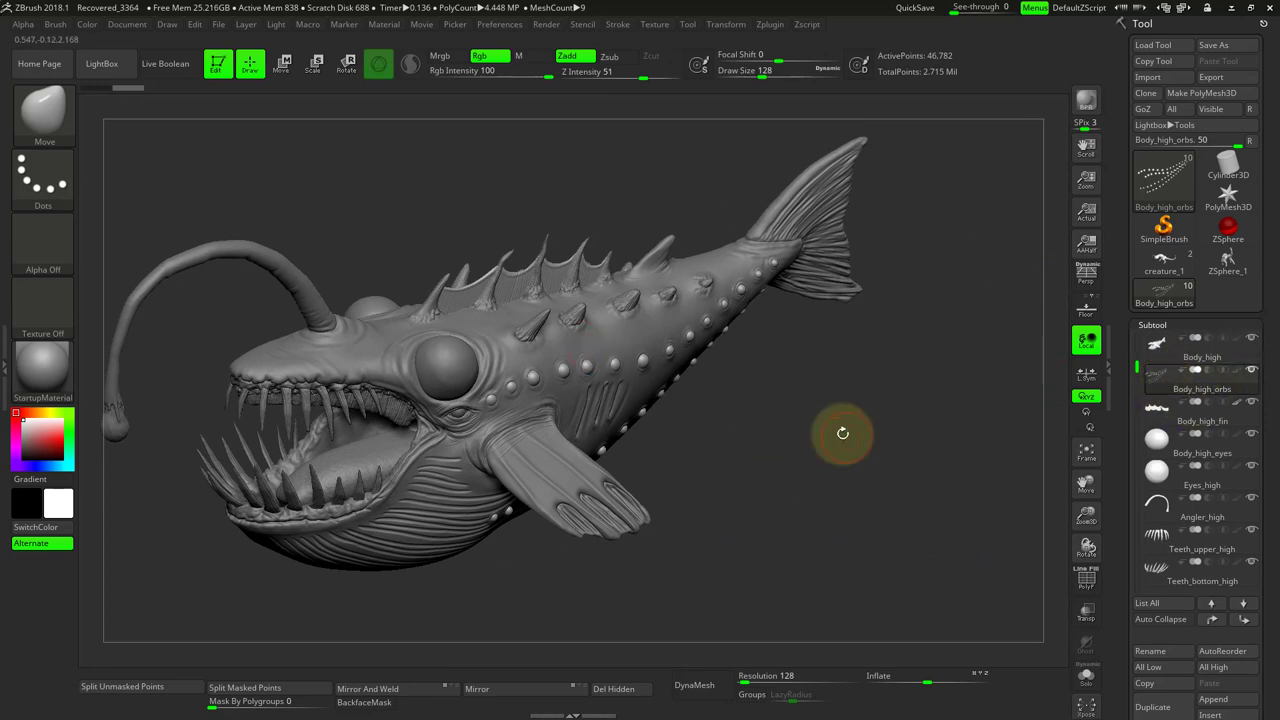
drag(843, 433, 820, 517)
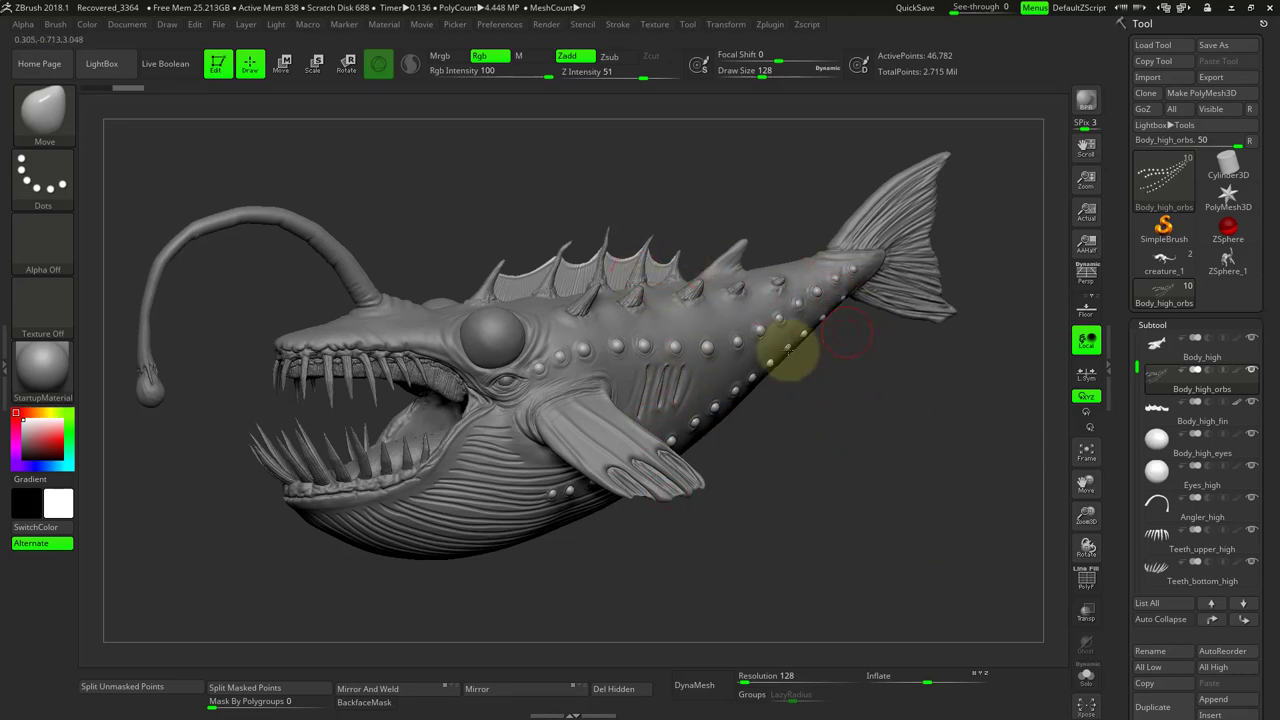
mouse_move(955, 378)
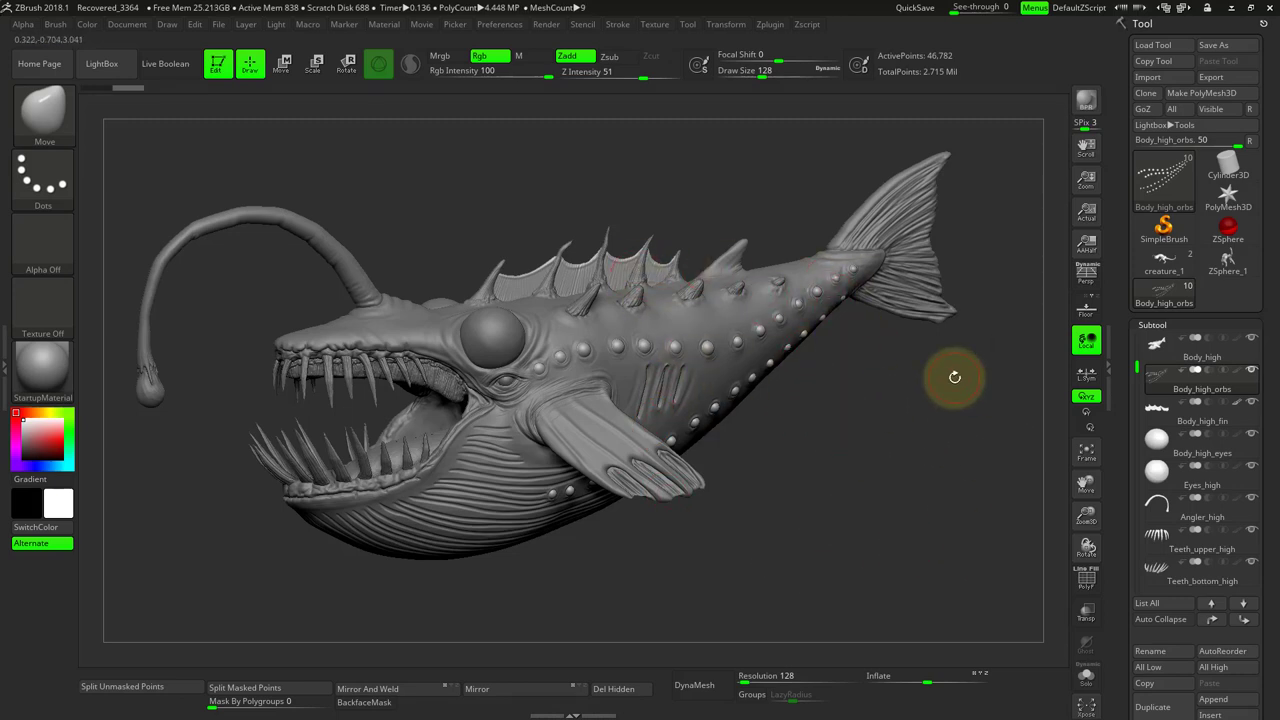
click(1202, 388)
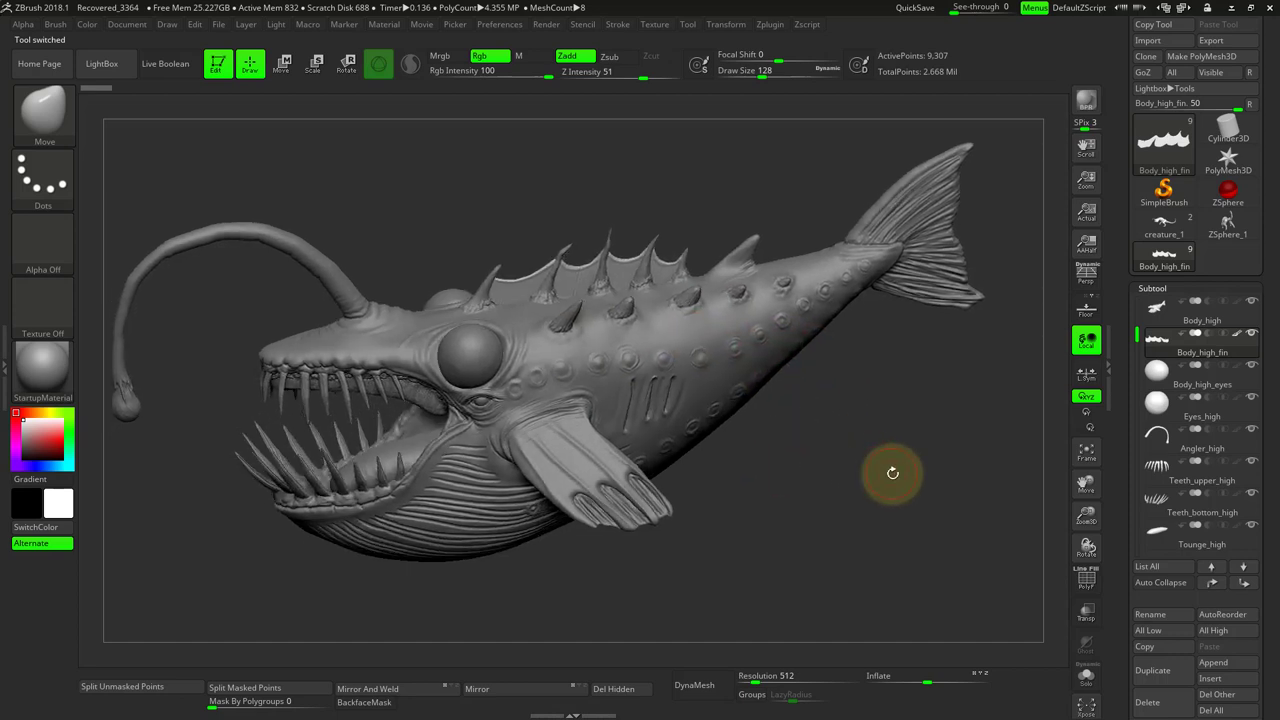
Step: MergeDown Body_high_fin into Body_high and confirm the irreversible merge warning
click(1195, 312)
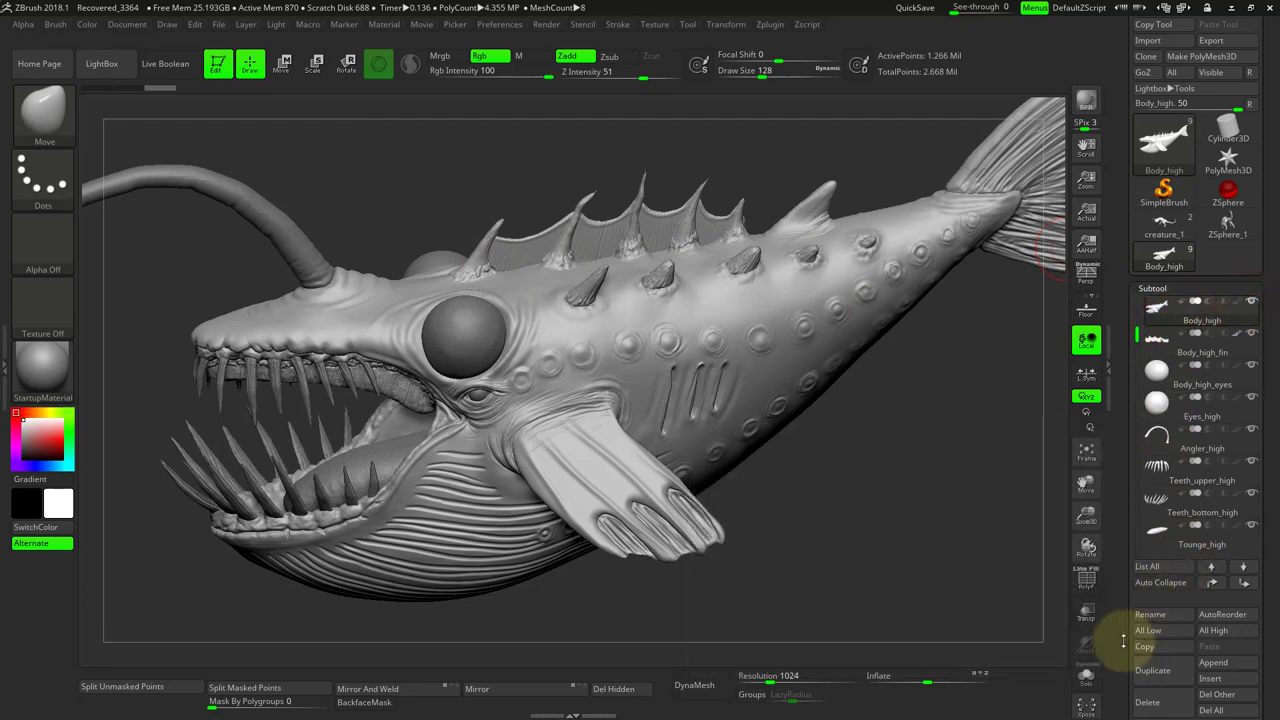
click(1148, 516)
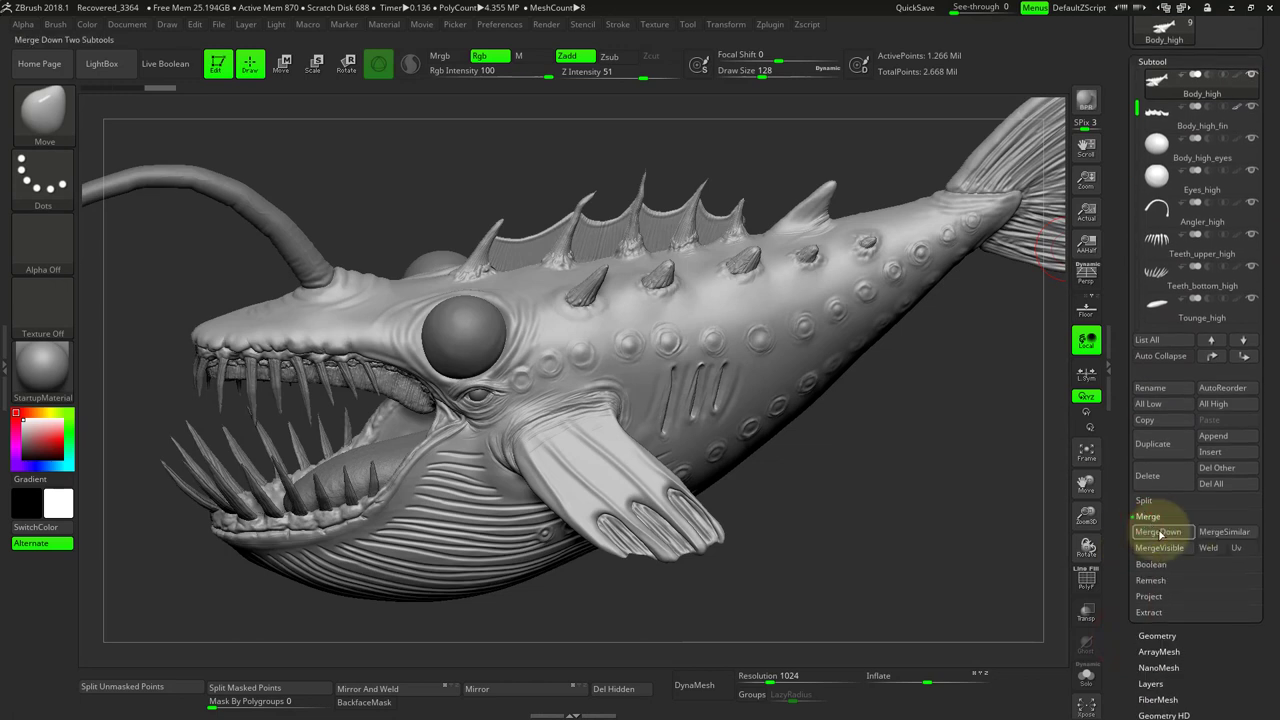
click(1160, 531)
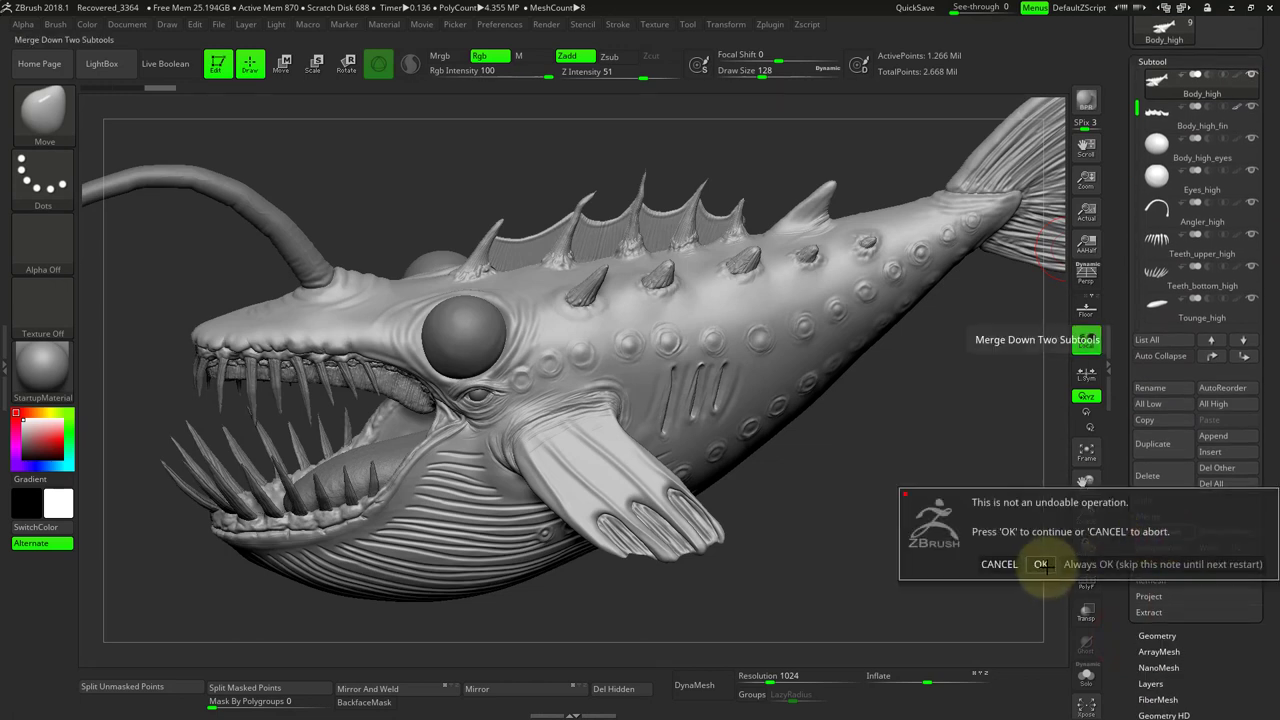
click(1040, 563)
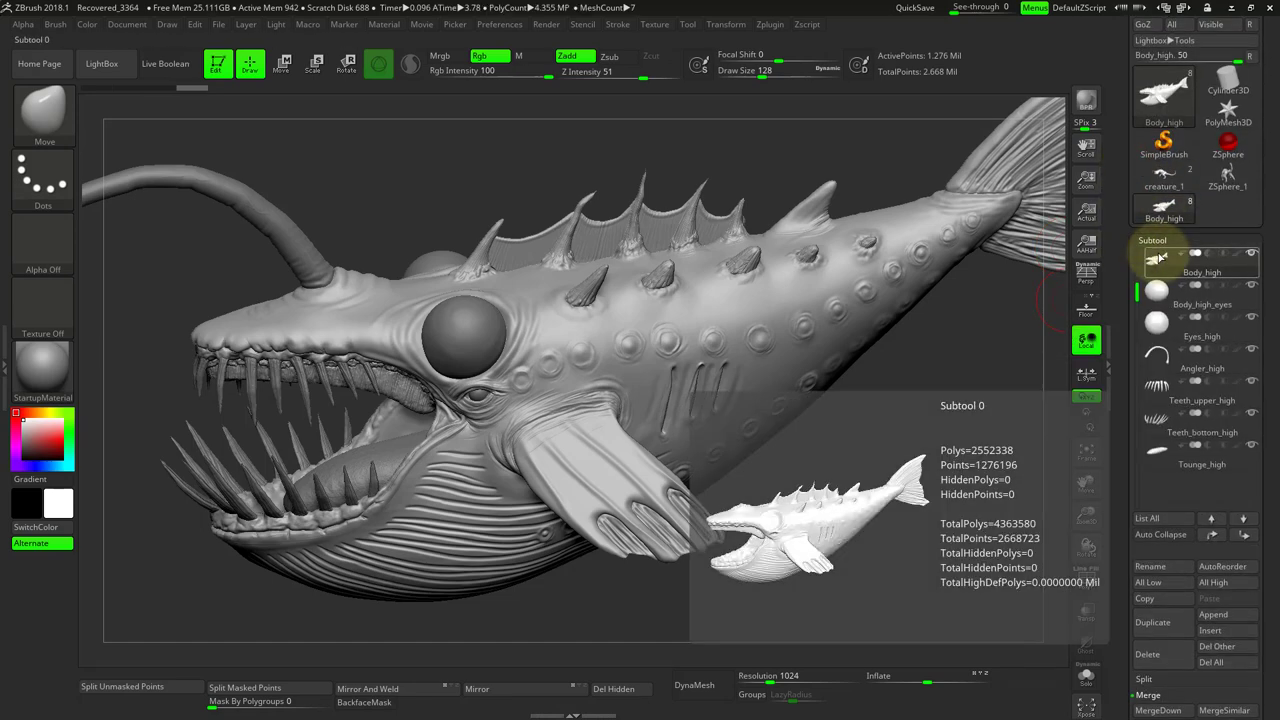
Step: Check the polygon counts of the merged body, eyes and angler lure subtools
click(1201, 298)
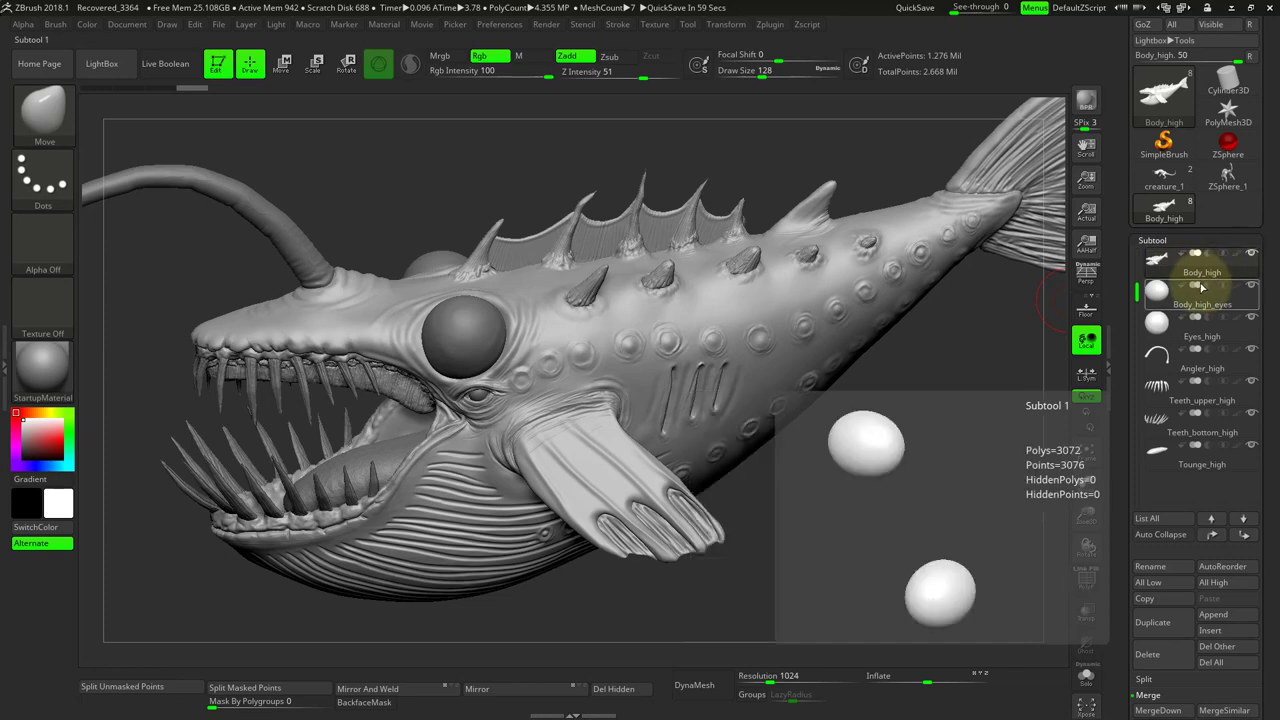
click(1201, 368)
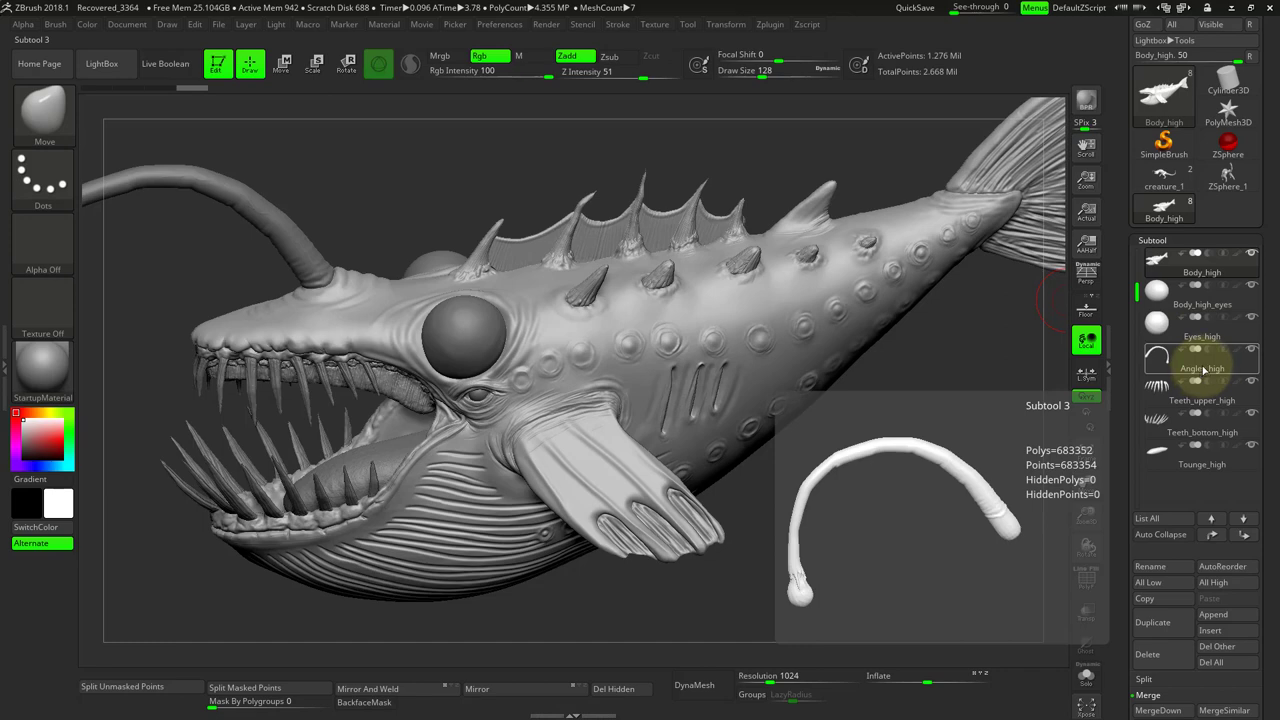
click(1200, 432)
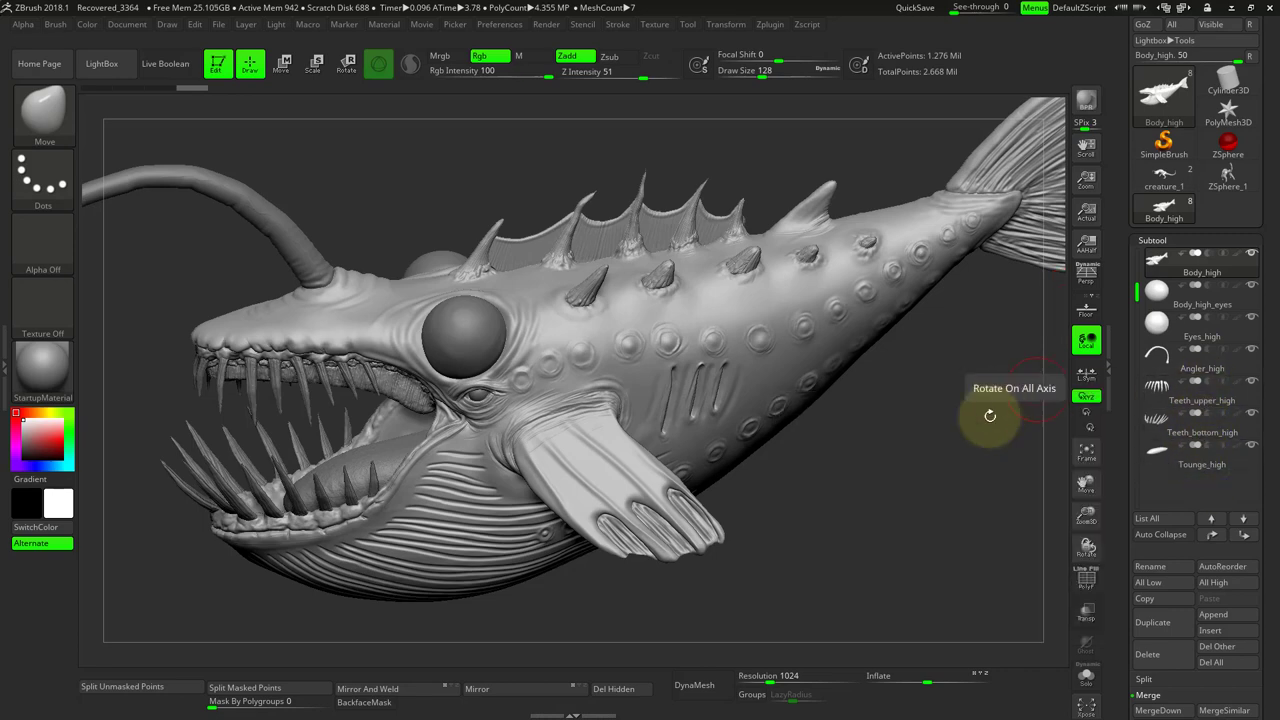
Step: Orbit the fish through side and front views, zooming onto the fin's wireframe and back to the head
drag(990, 415, 877, 478)
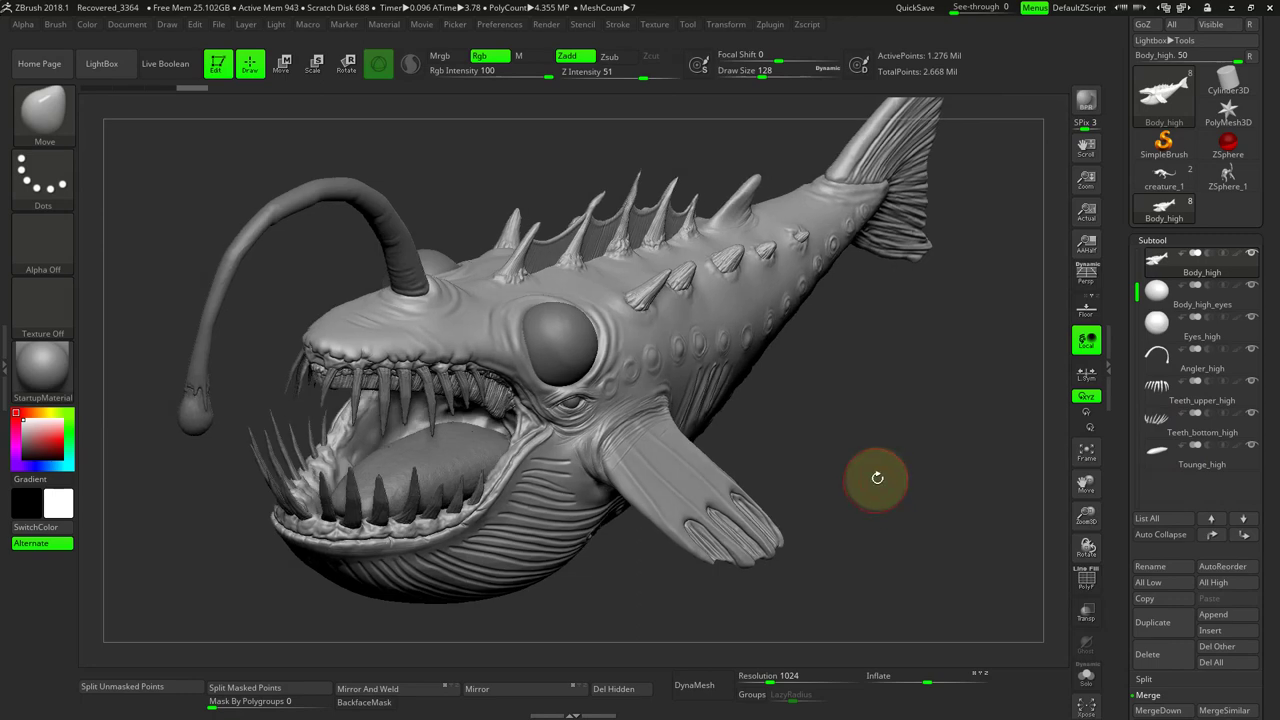
drag(877, 478, 860, 538)
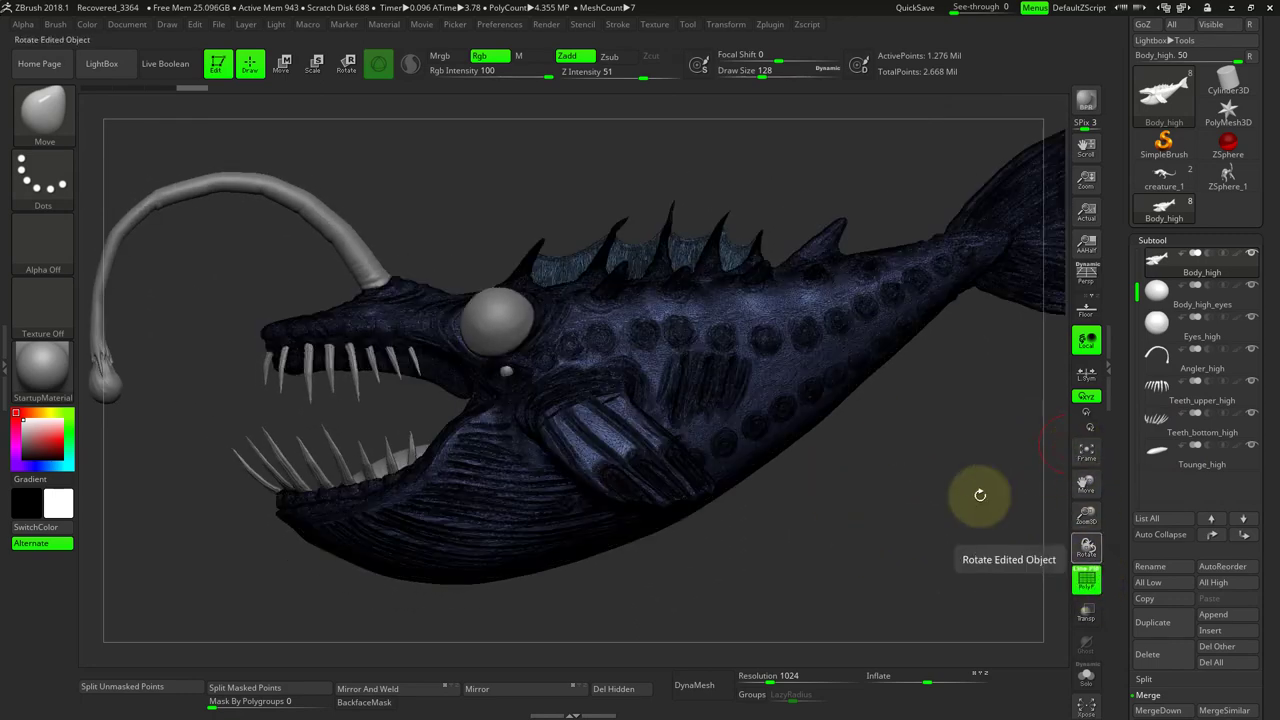
drag(980, 495, 825, 442)
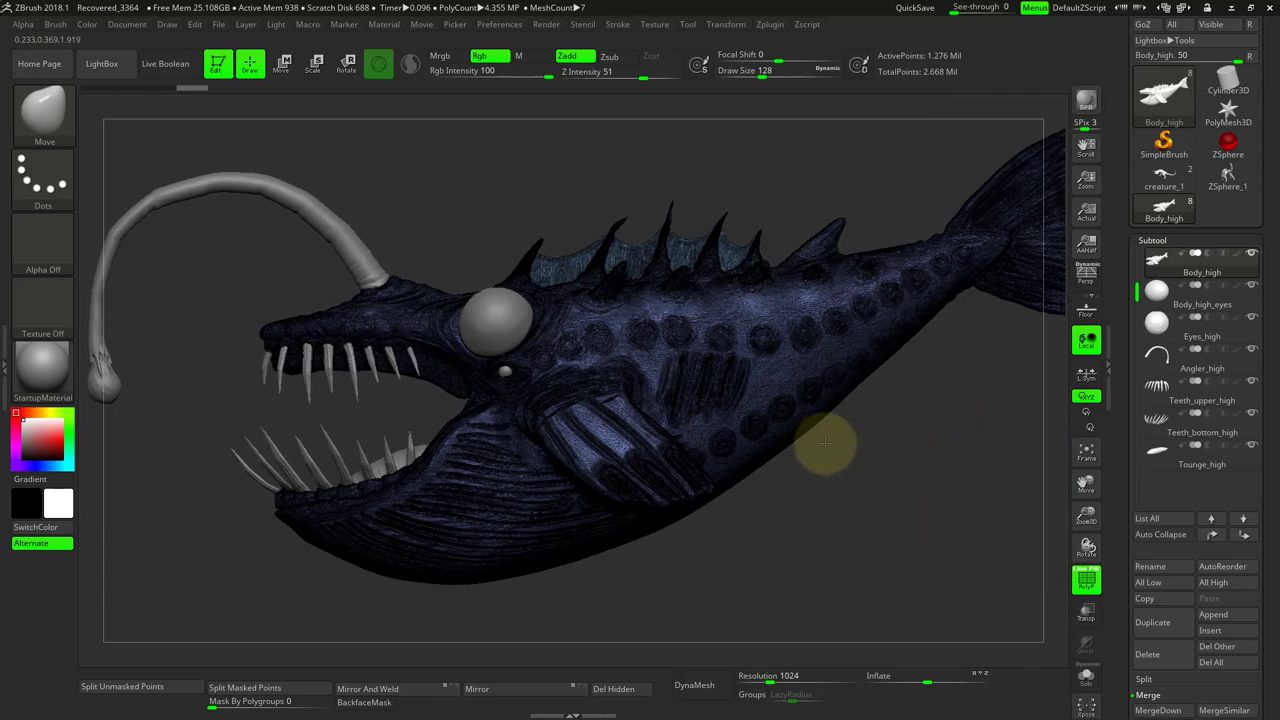
drag(825, 445, 815, 410)
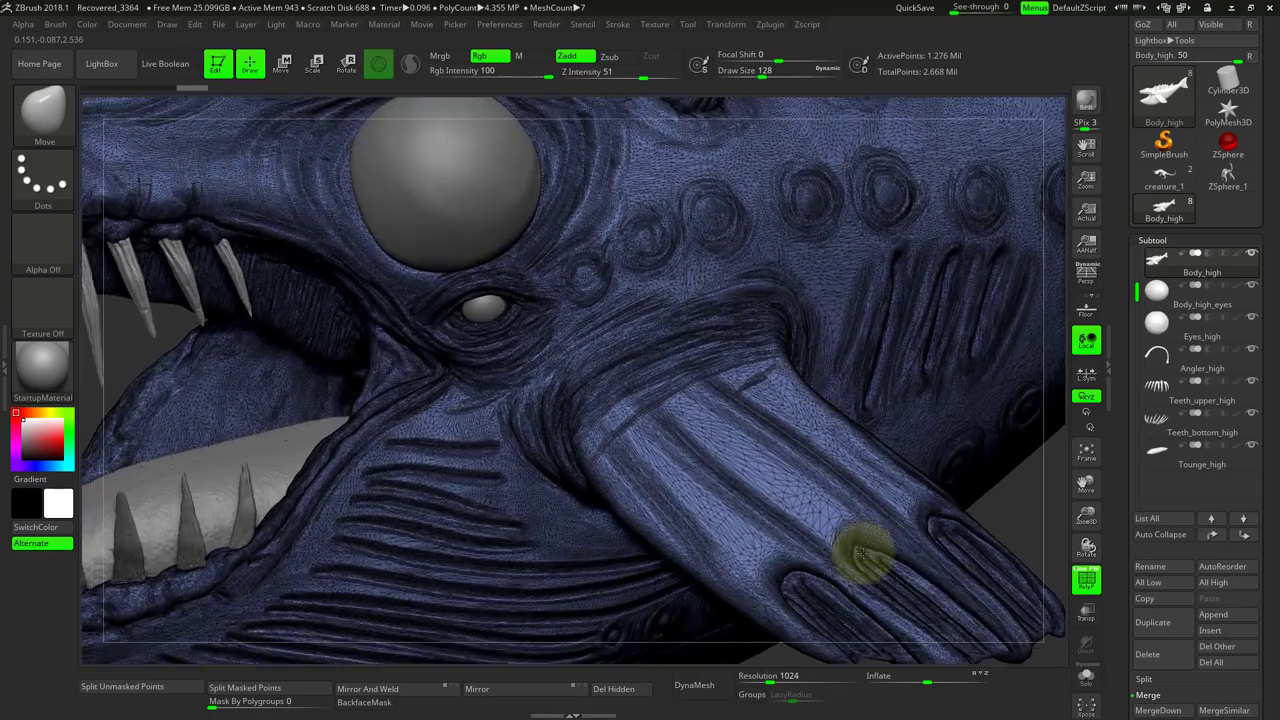
drag(860, 555, 615, 415)
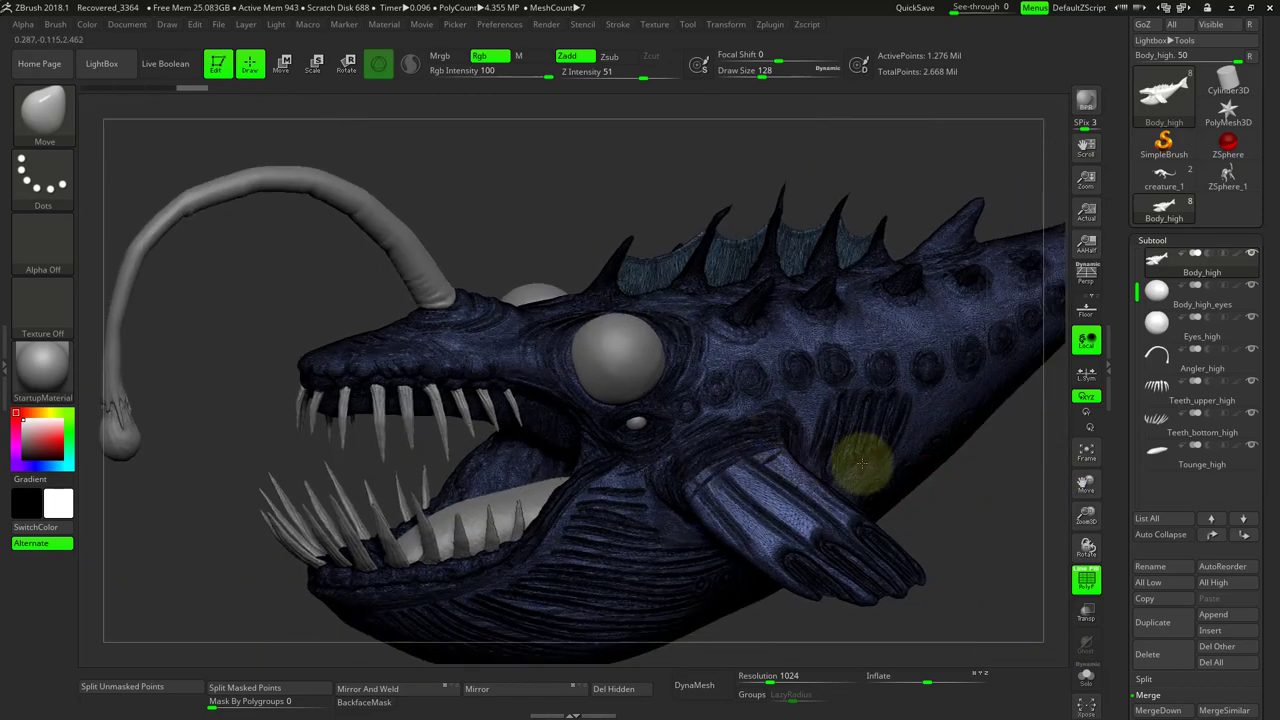
drag(860, 462, 925, 482)
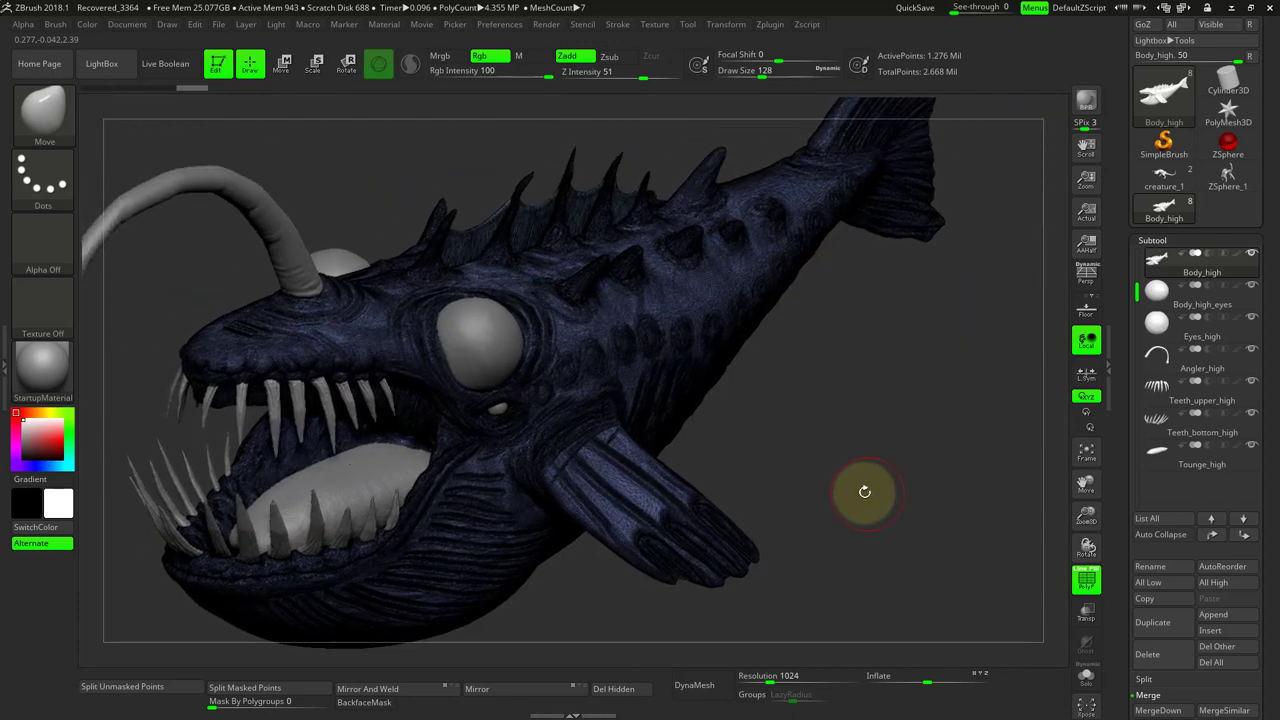
drag(865, 490, 940, 75)
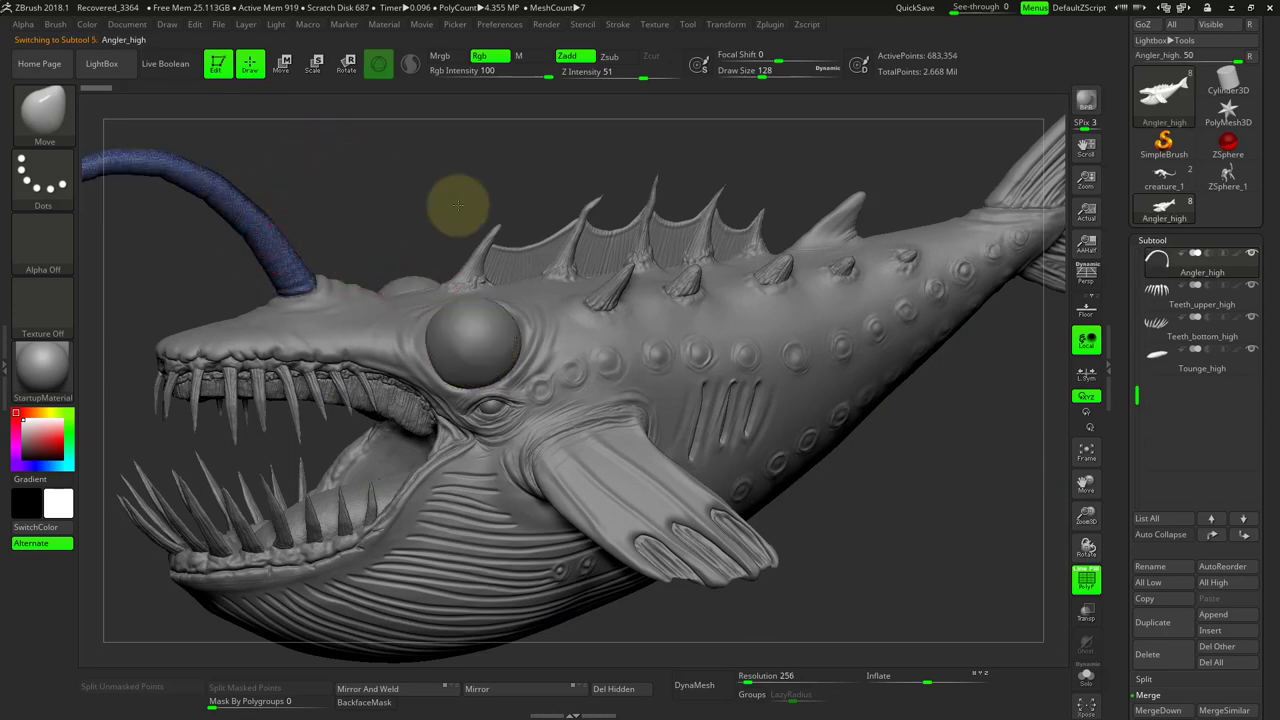
drag(460, 205, 545, 205)
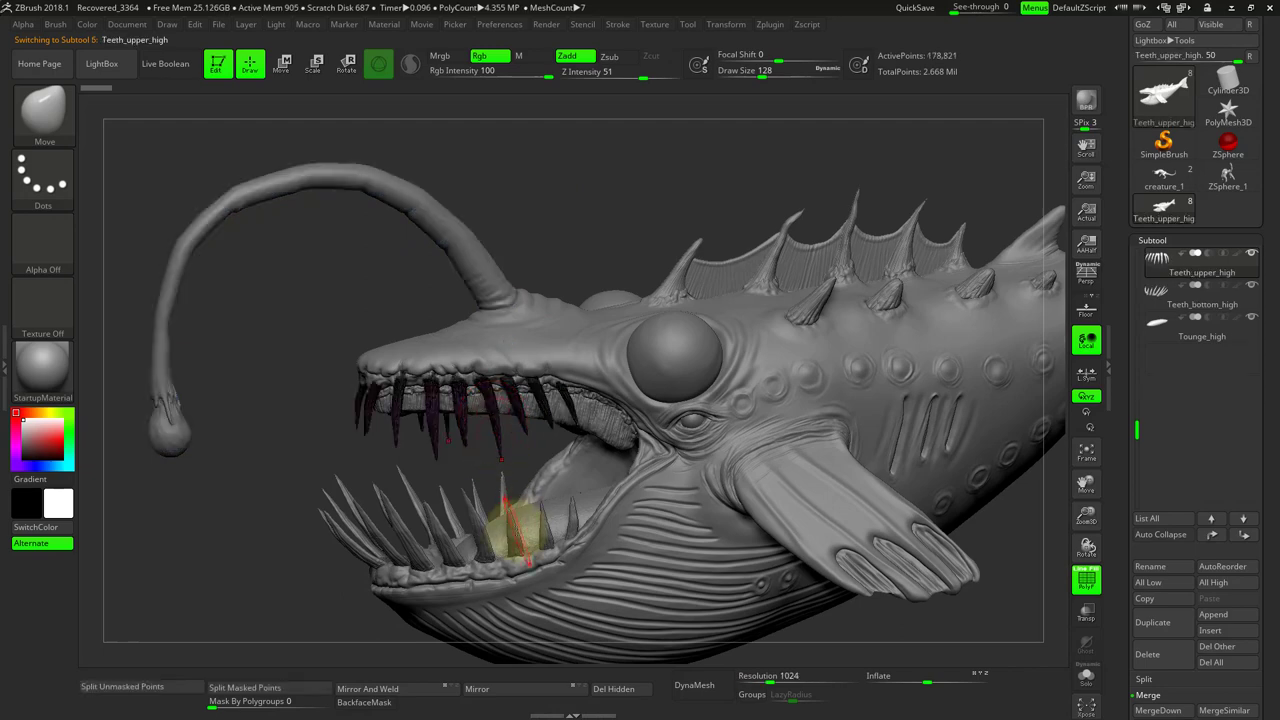
click(1197, 260)
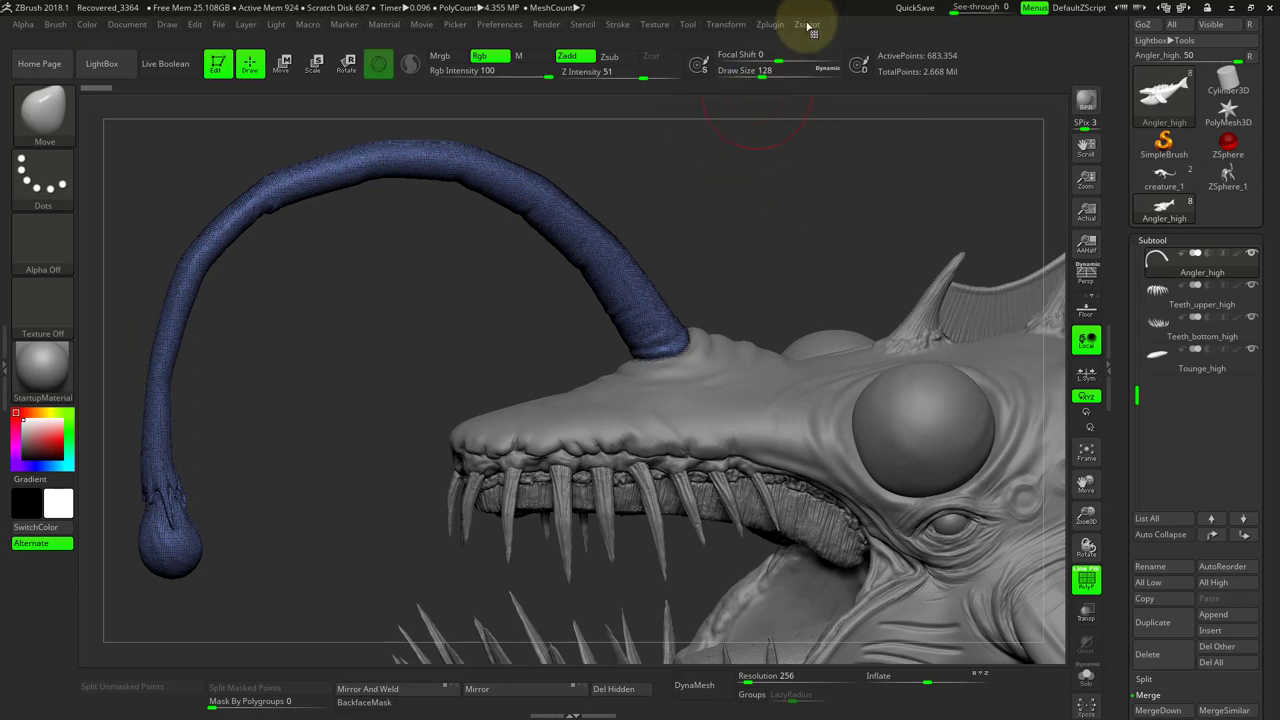
Step: Run Decimation Master's Pre-process Current on the Angler_high lure from the Zplugin menu
click(769, 24)
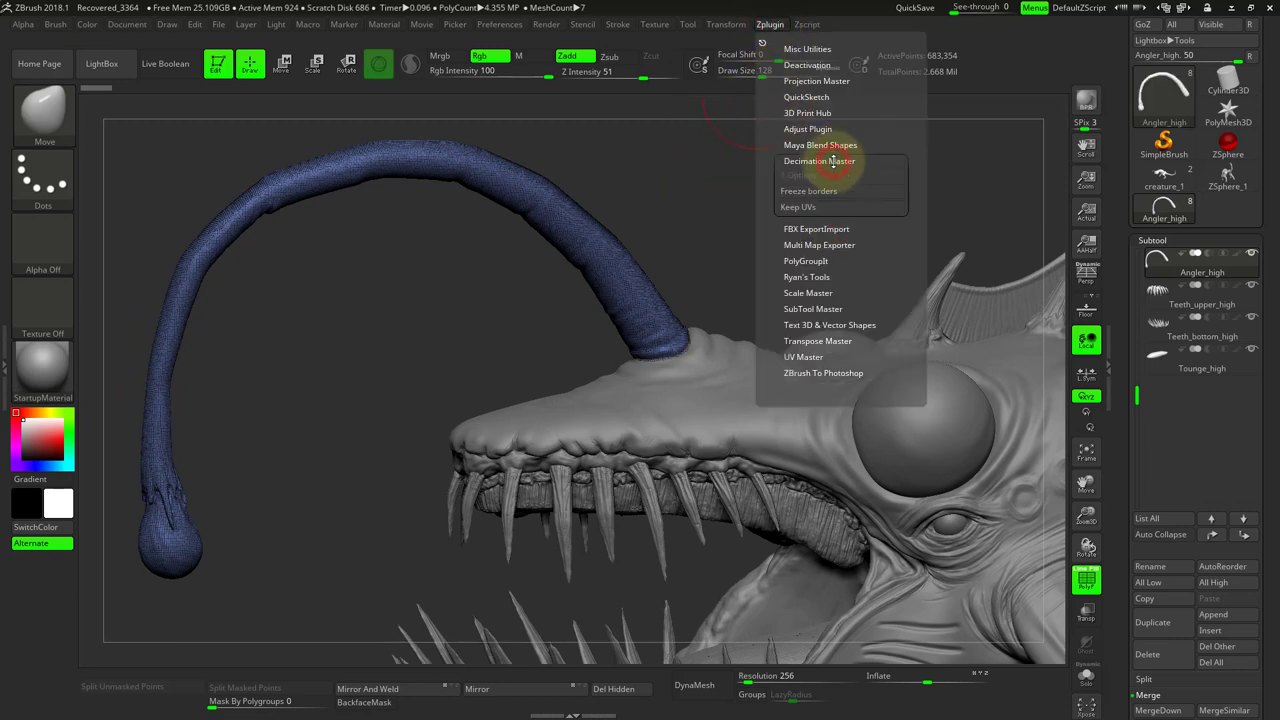
click(819, 161)
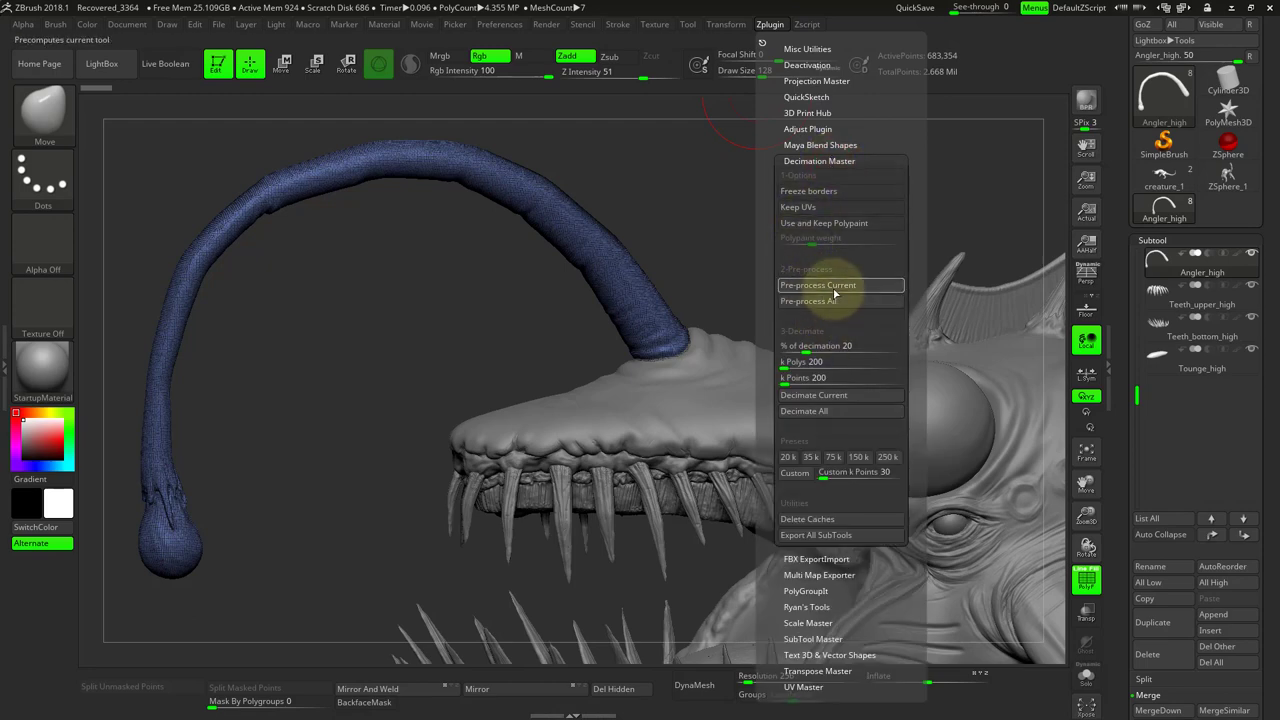
mouse_move(817, 285)
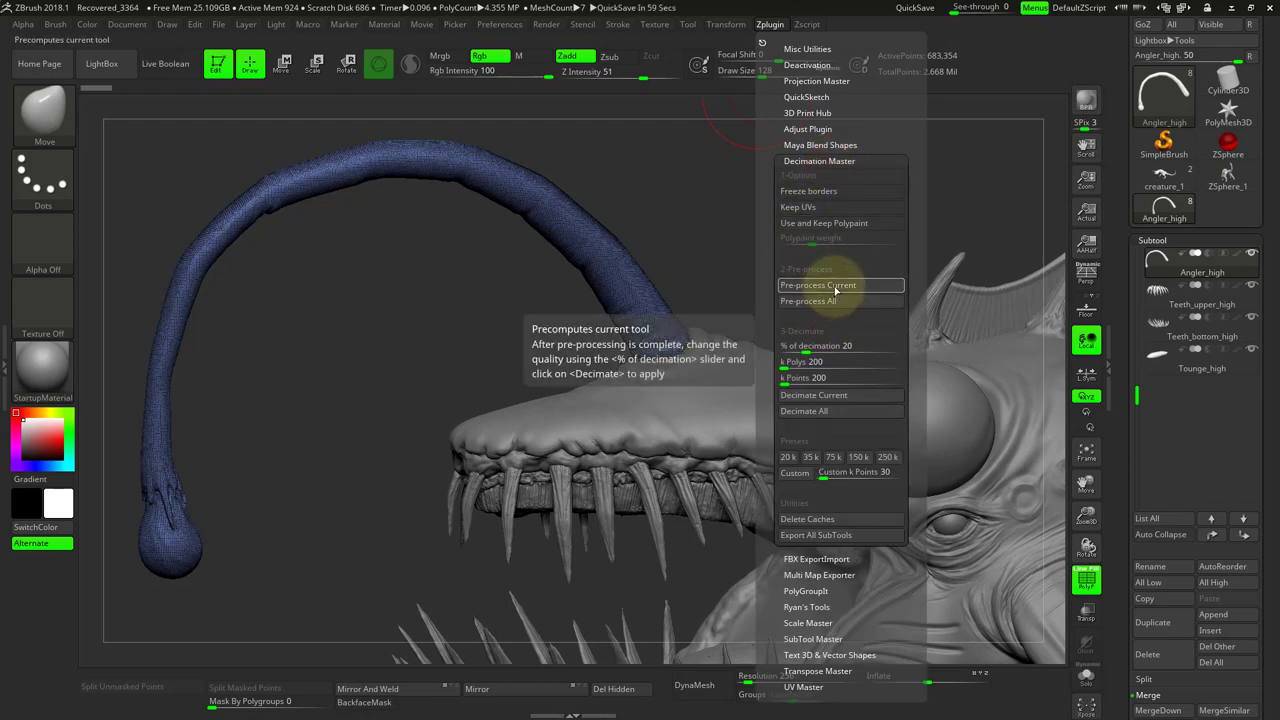
click(817, 285)
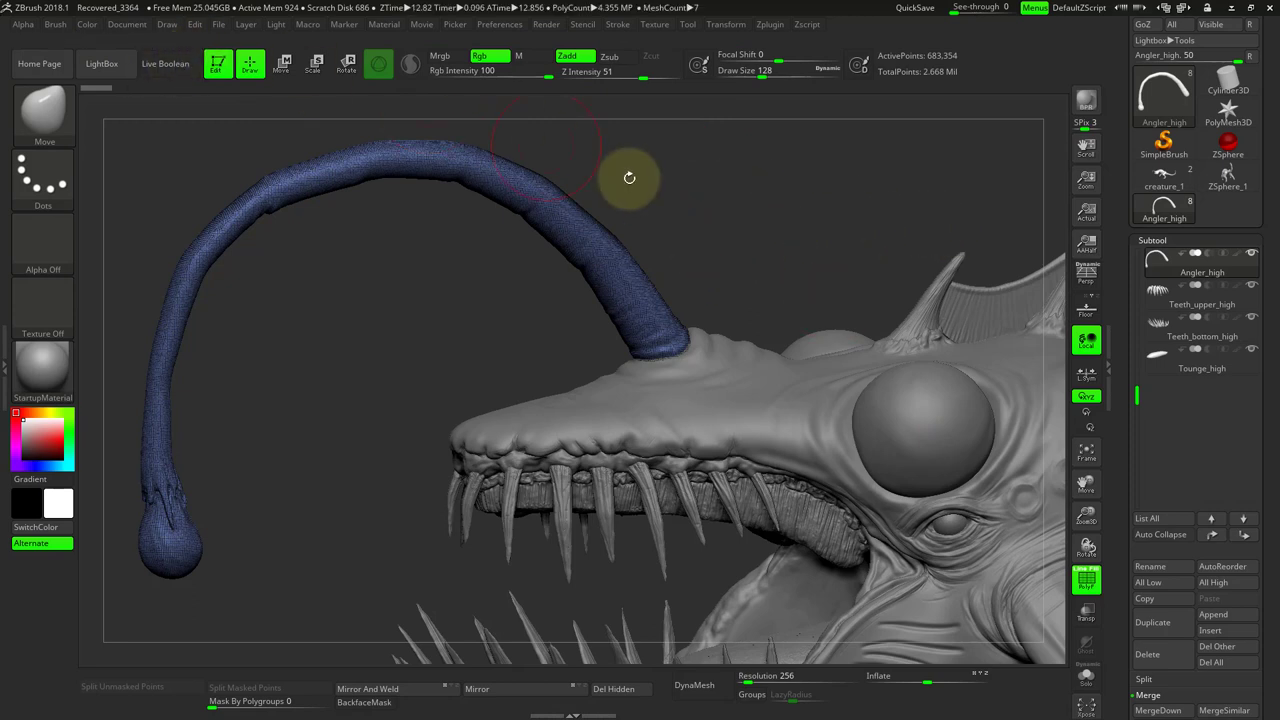
Step: Decimate Current at 20%, cutting the lure from about 683K to 137K points
click(807, 24)
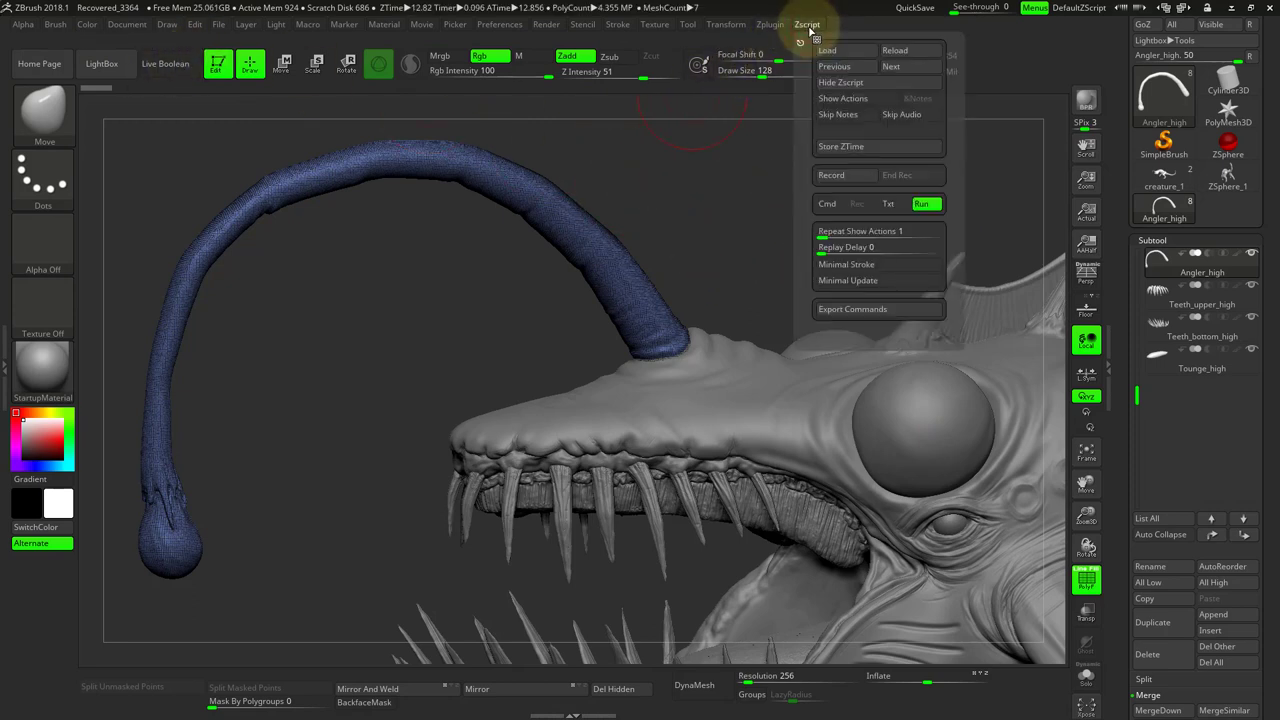
click(769, 24)
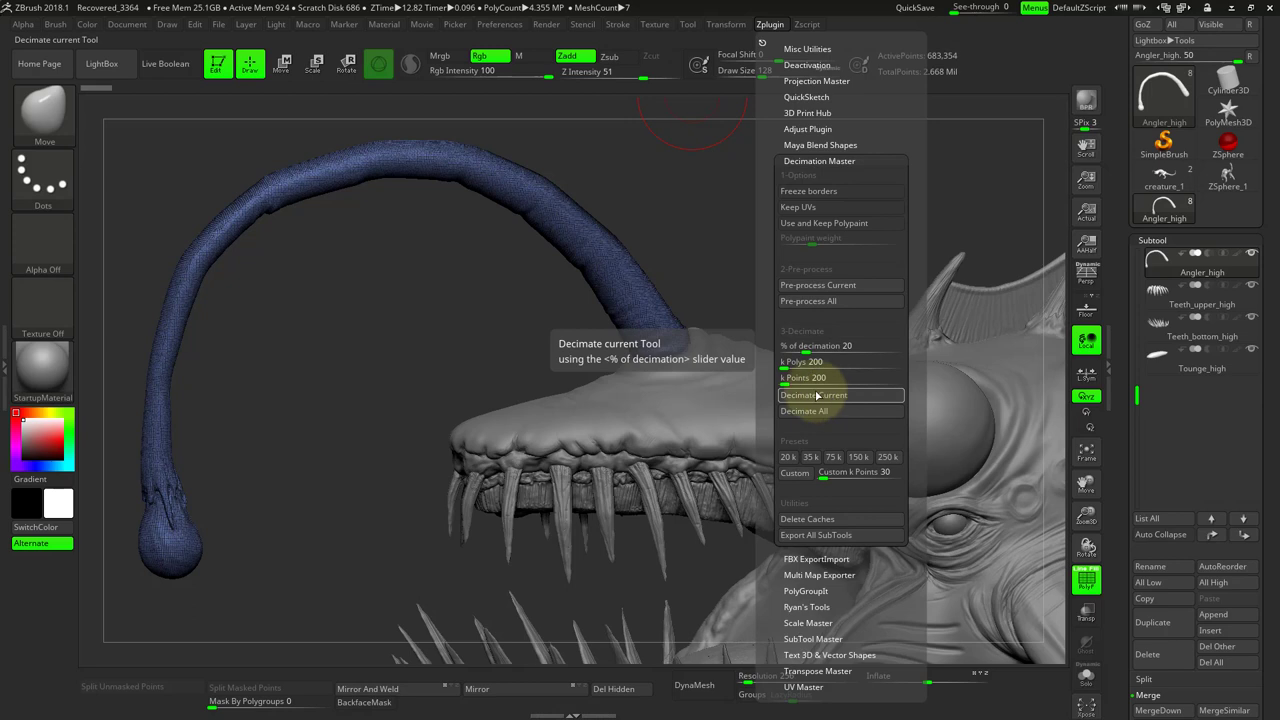
click(813, 395)
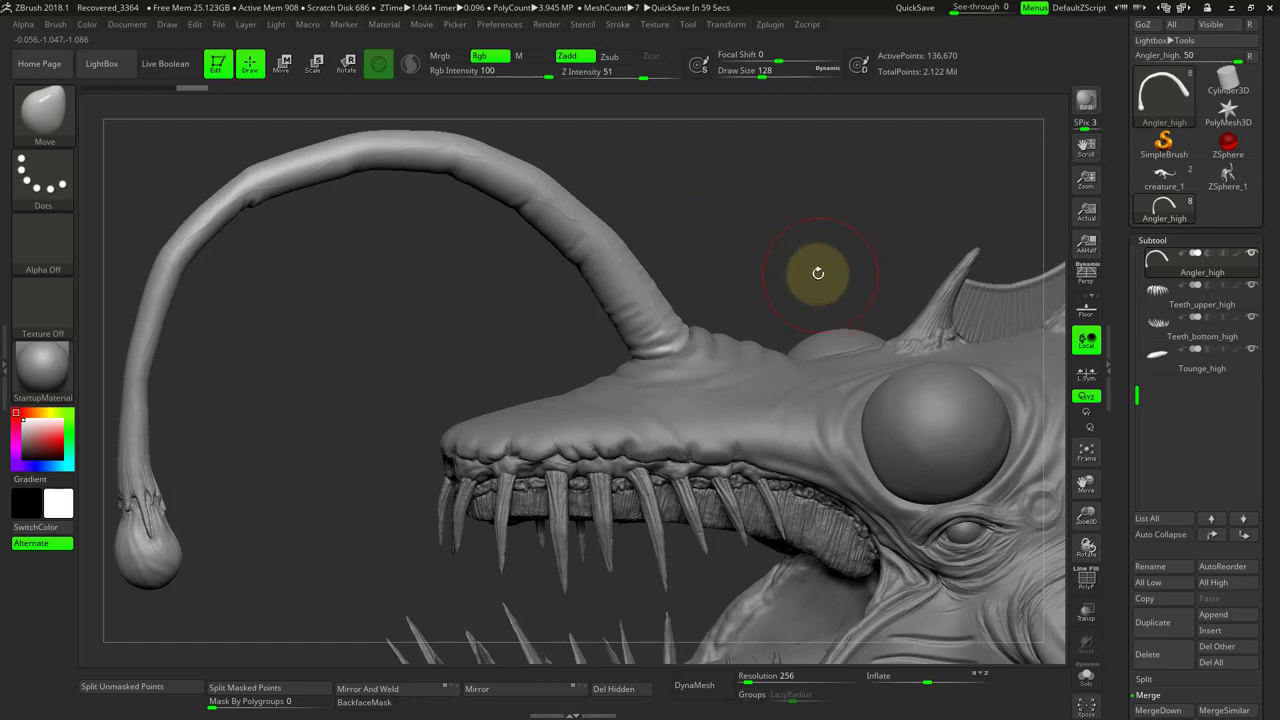
Step: Orbit and zoom onto the lure base and show its decimated wireframe with PolyF
drag(817, 273, 667, 209)
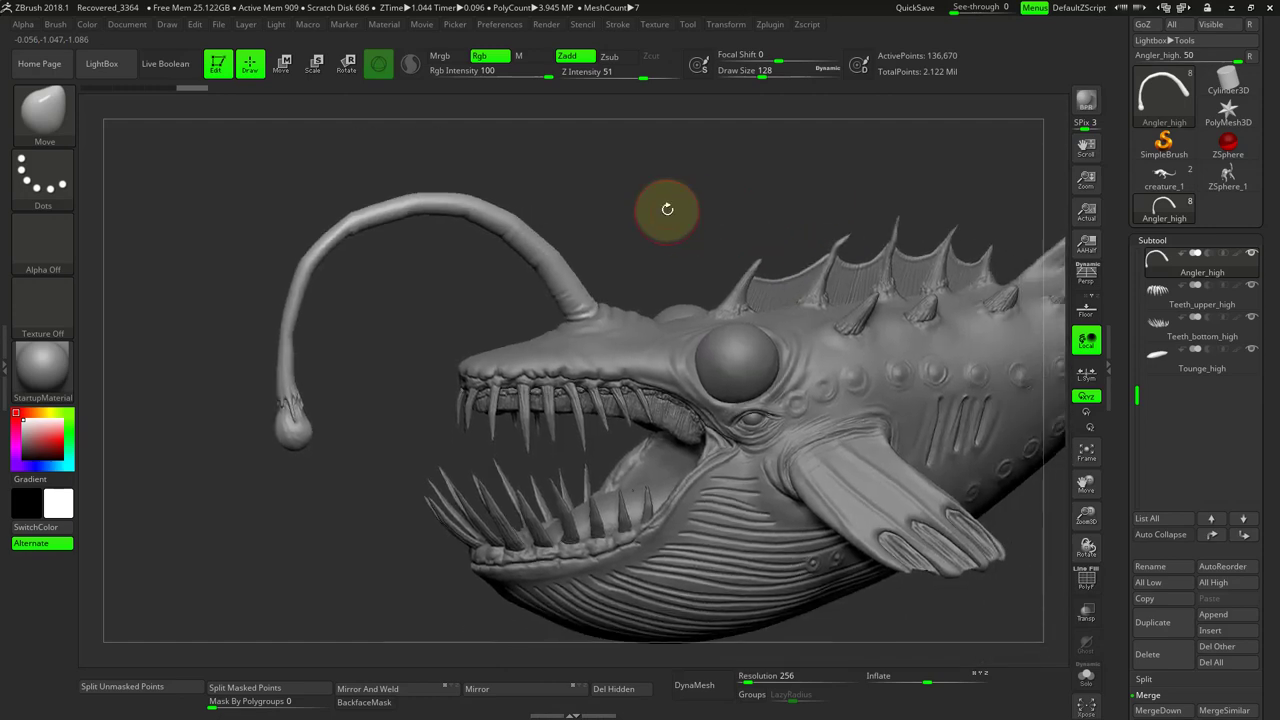
drag(667, 210, 667, 205)
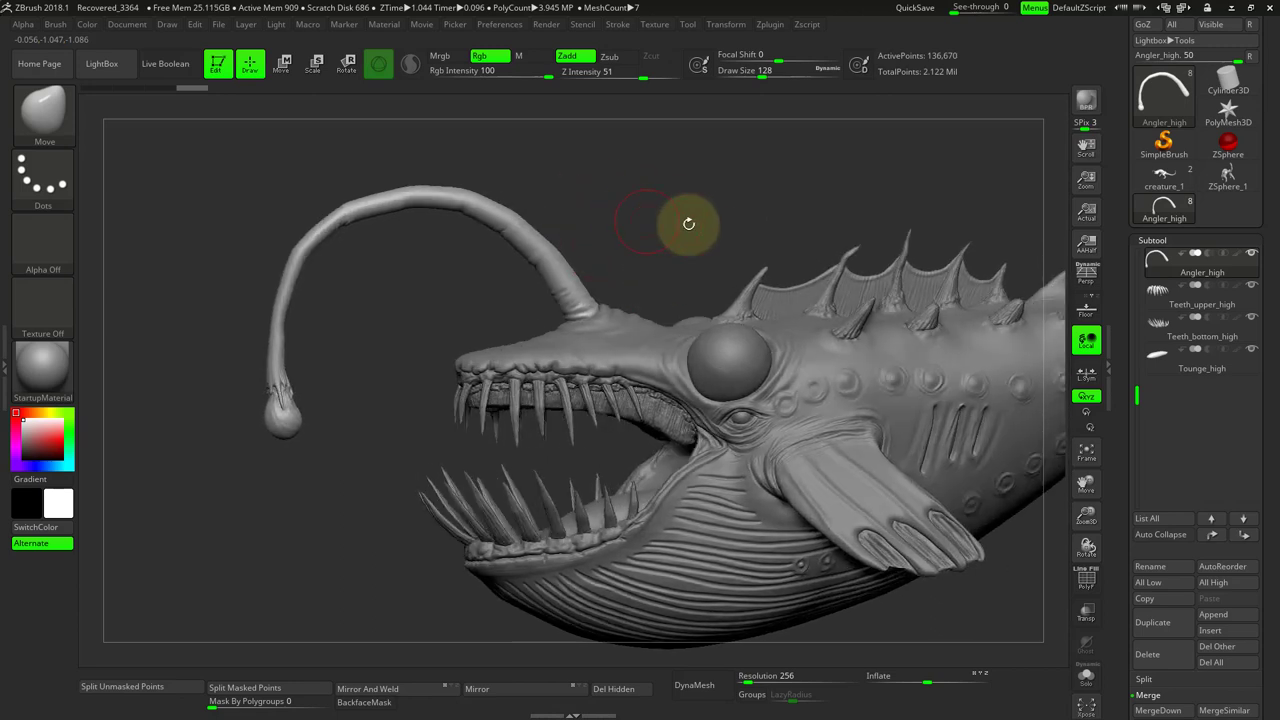
drag(688, 223, 596, 190)
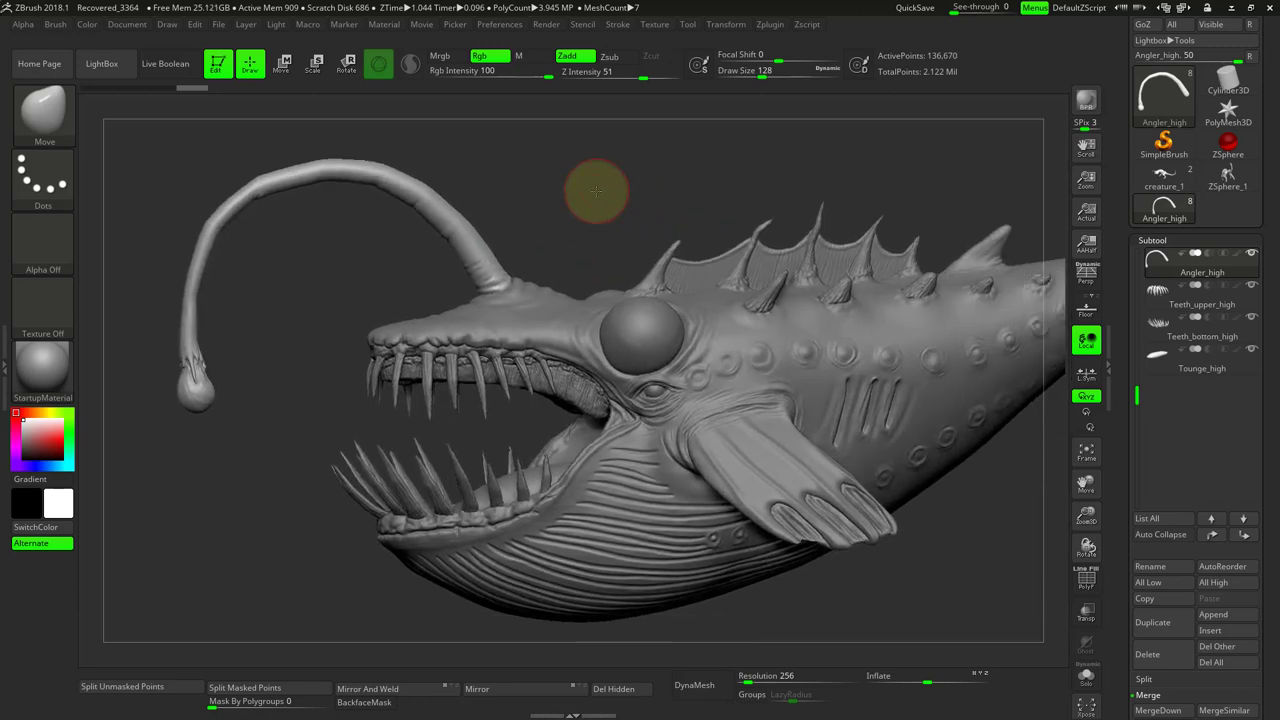
drag(597, 192, 253, 307)
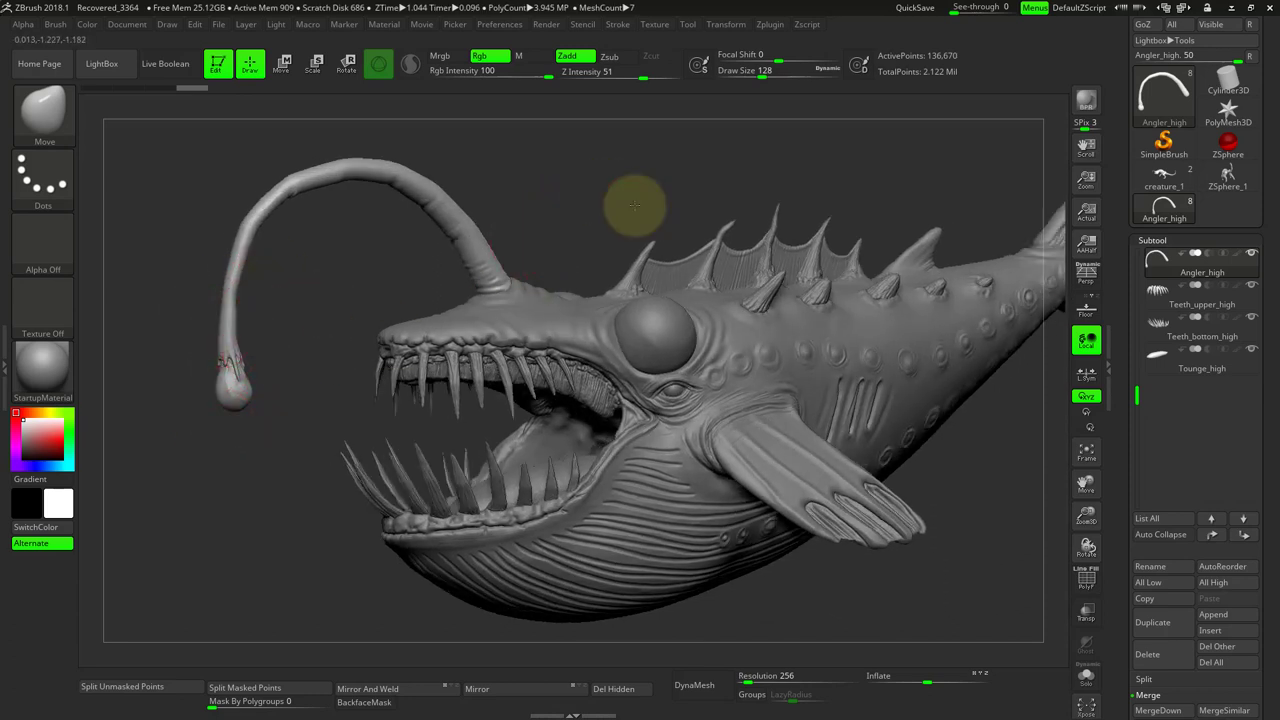
drag(635, 207, 673, 207)
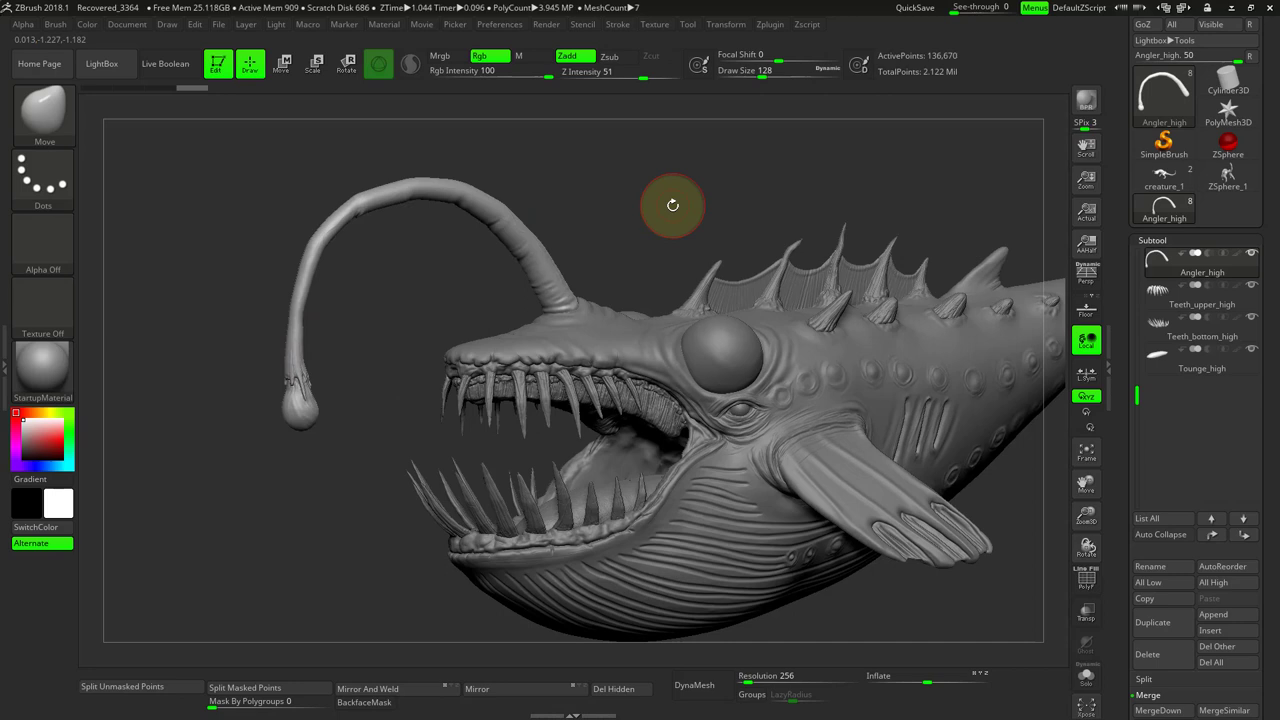
mouse_move(668, 205)
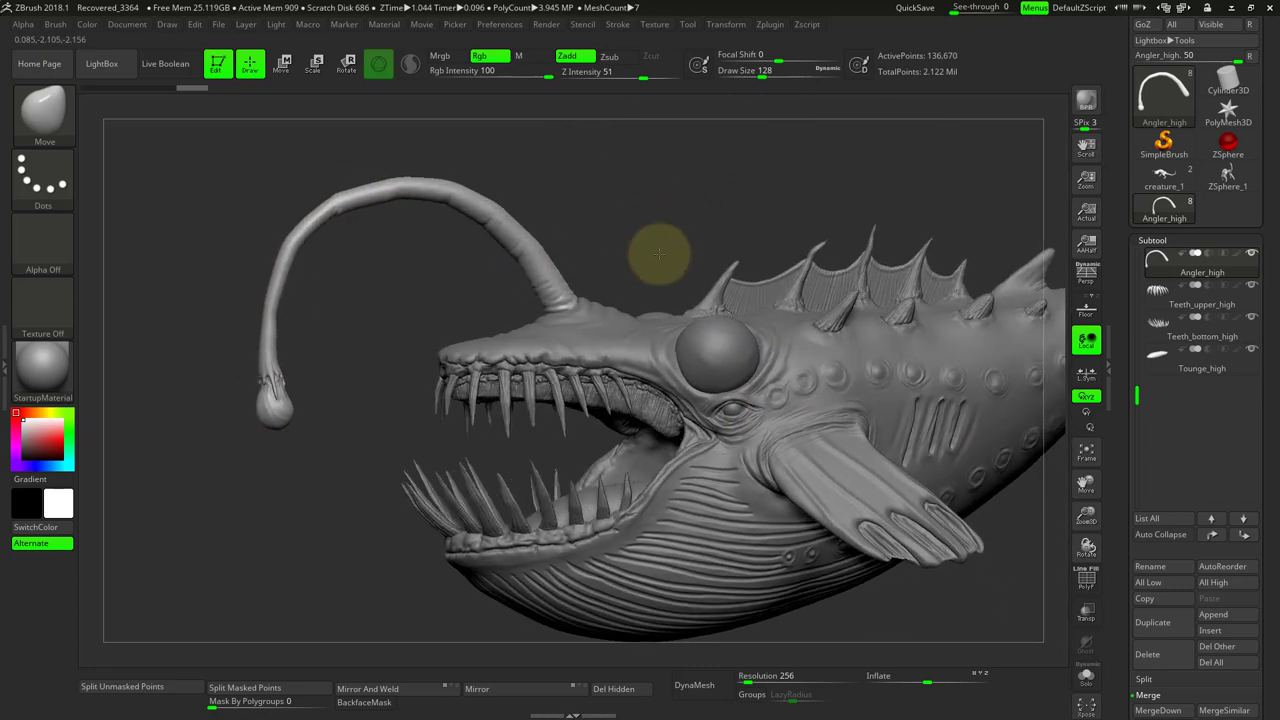
drag(660, 255, 1055, 535)
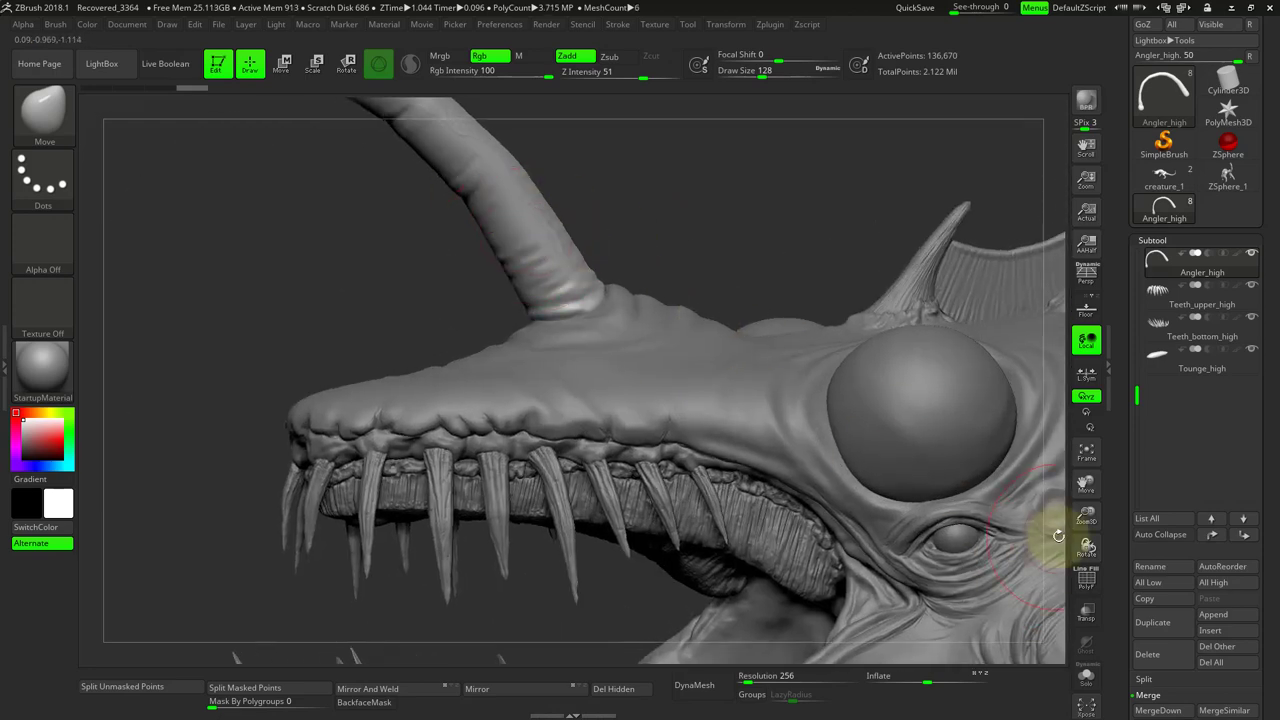
click(769, 24)
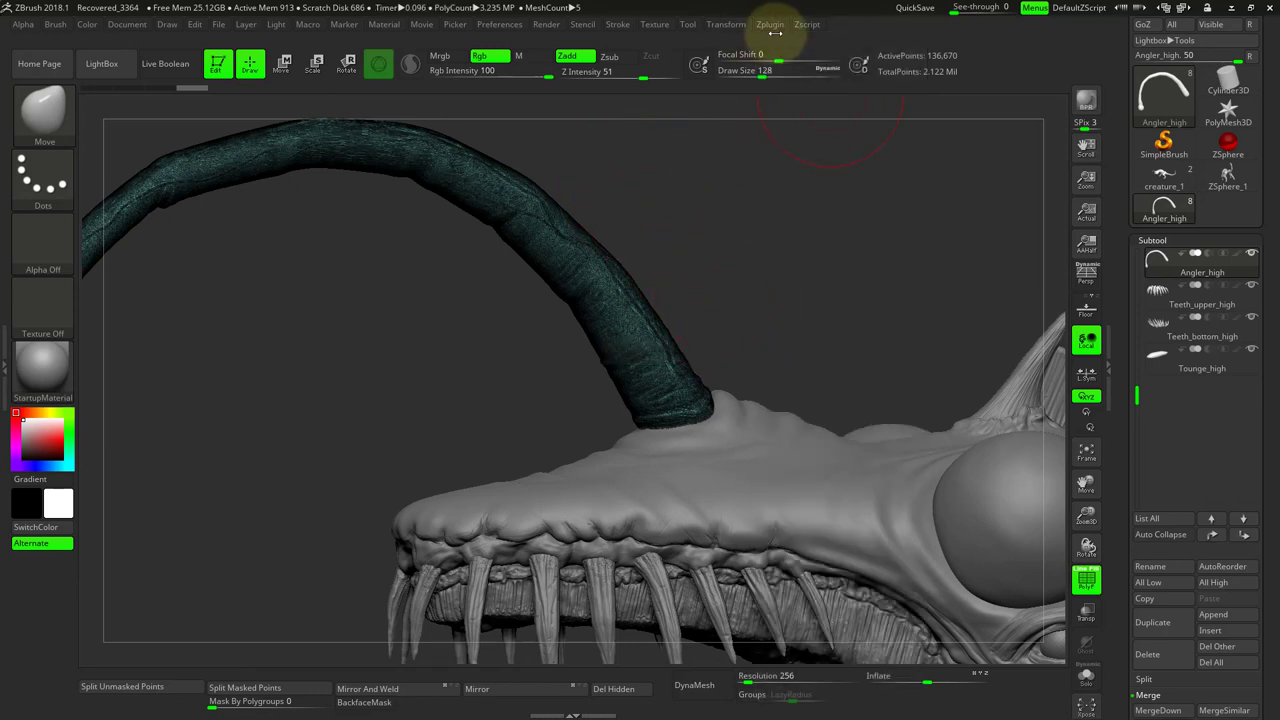
Step: Pre-process and decimate the lure again, from about 137K to roughly 68K points
click(770, 24)
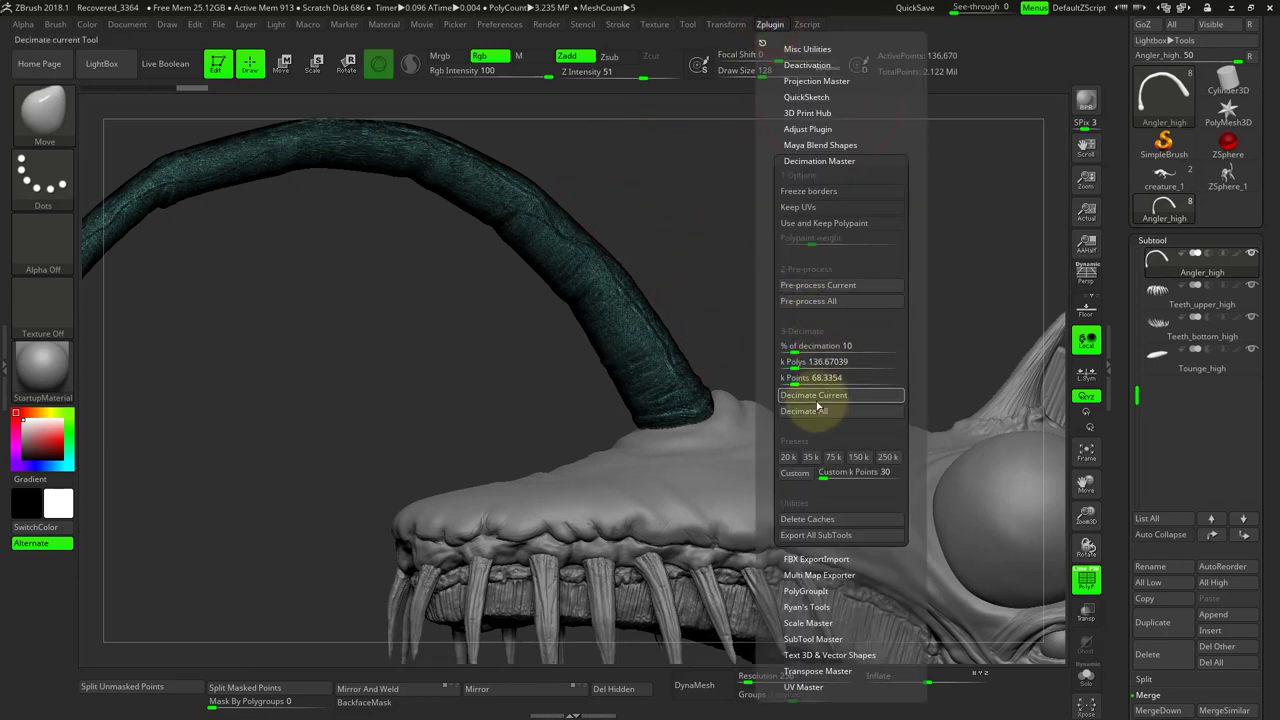
click(813, 394)
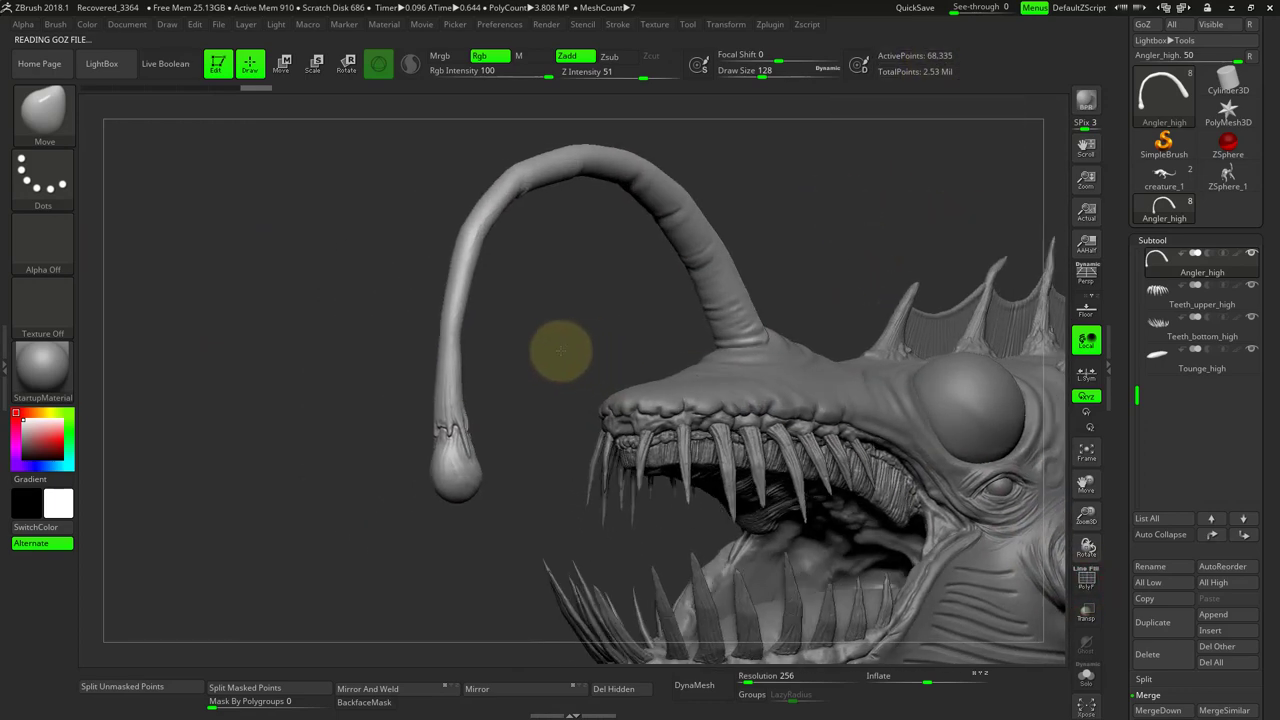
Step: Orbit around the lure toward the teeth and show the mesh wireframe on the model
drag(560, 350, 530, 365)
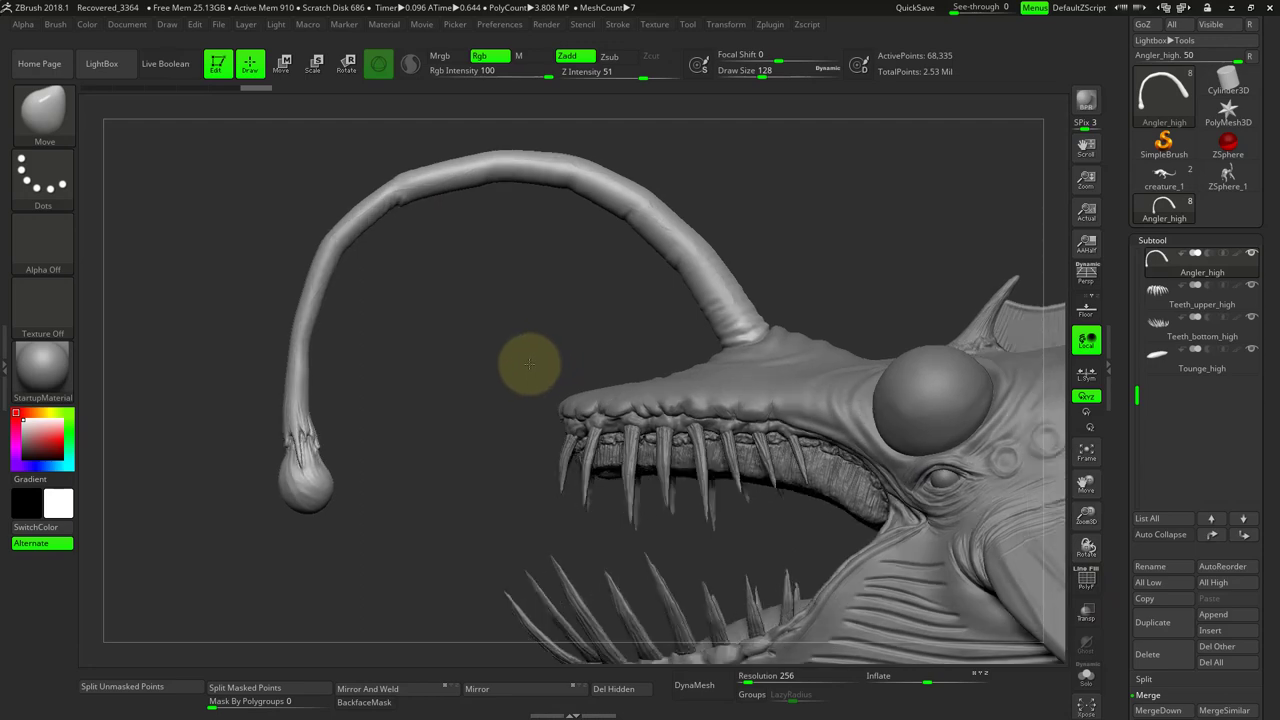
drag(530, 365, 510, 400)
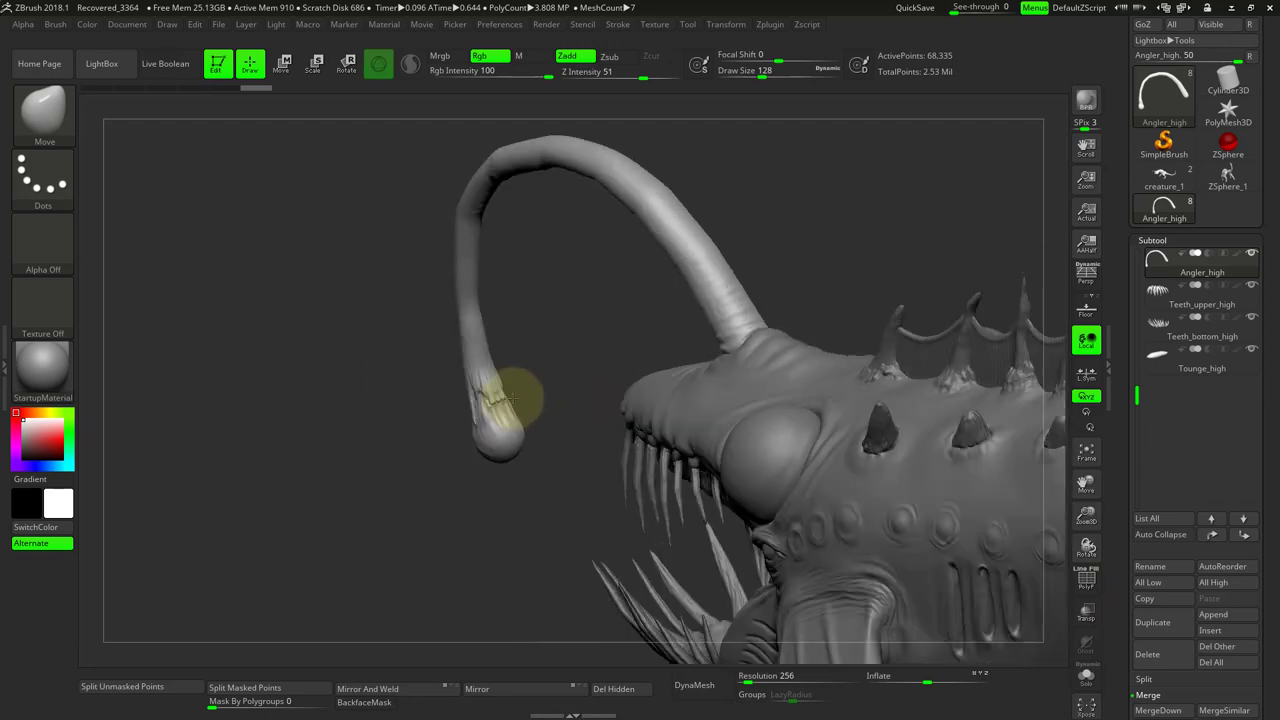
drag(500, 400, 870, 230)
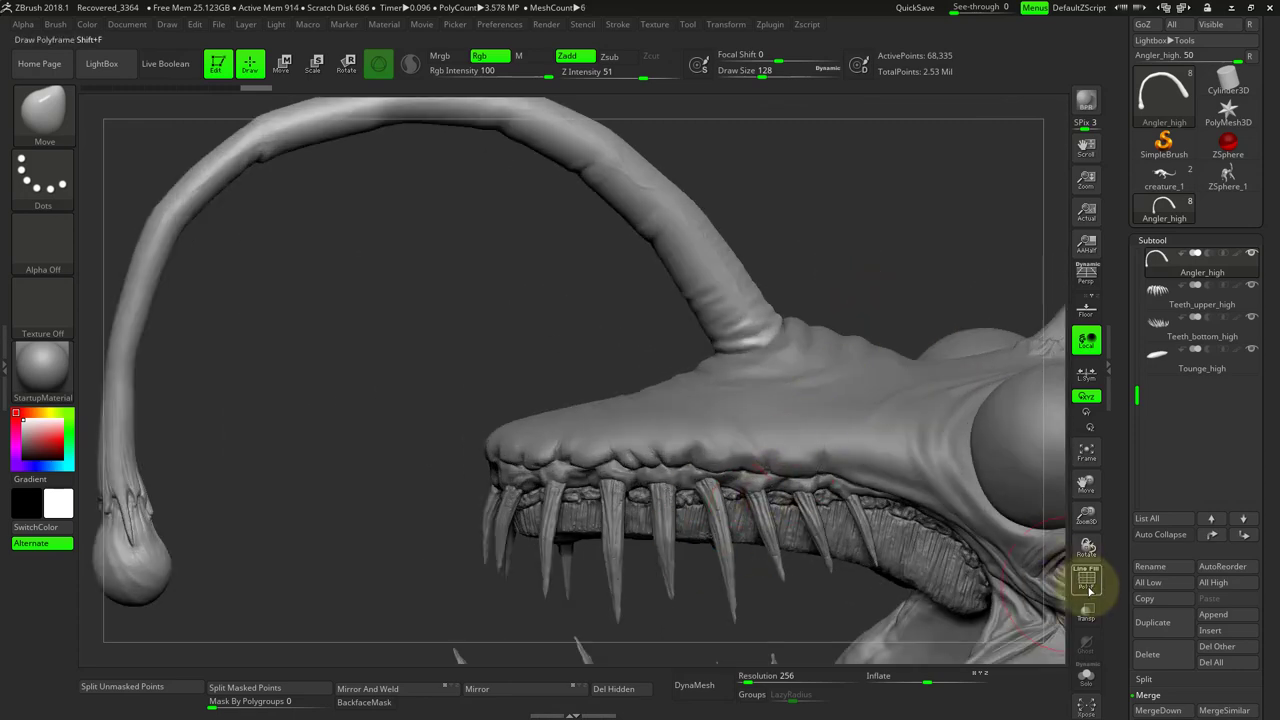
click(1200, 304)
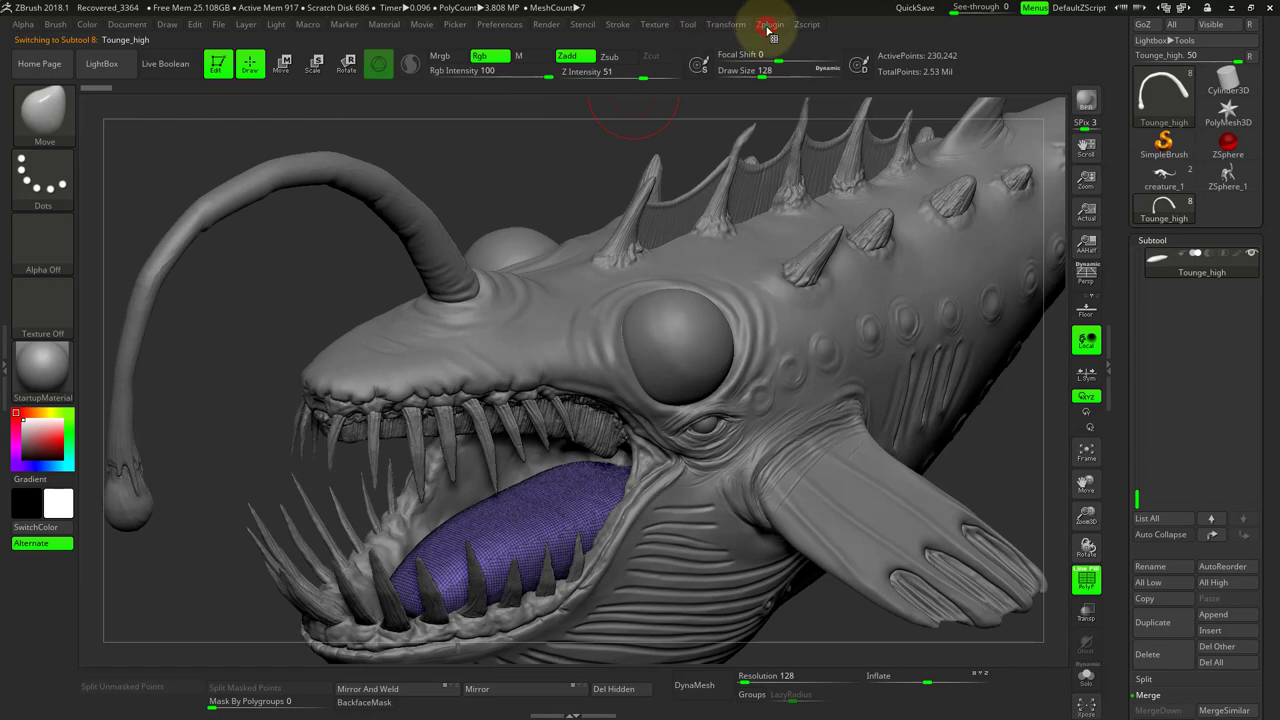
Step: Decimate Tounge_high via Decimation Master from ~230K to ~23K points and review the fish from the side
click(845, 290)
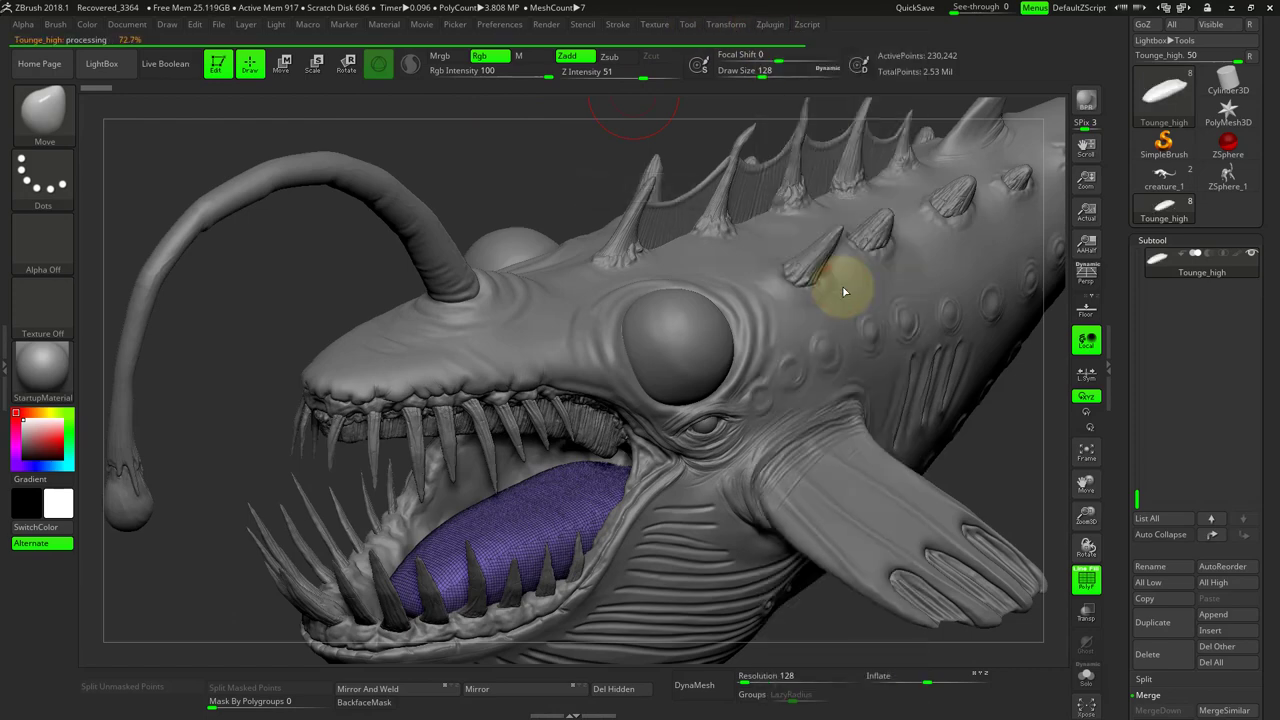
click(770, 24)
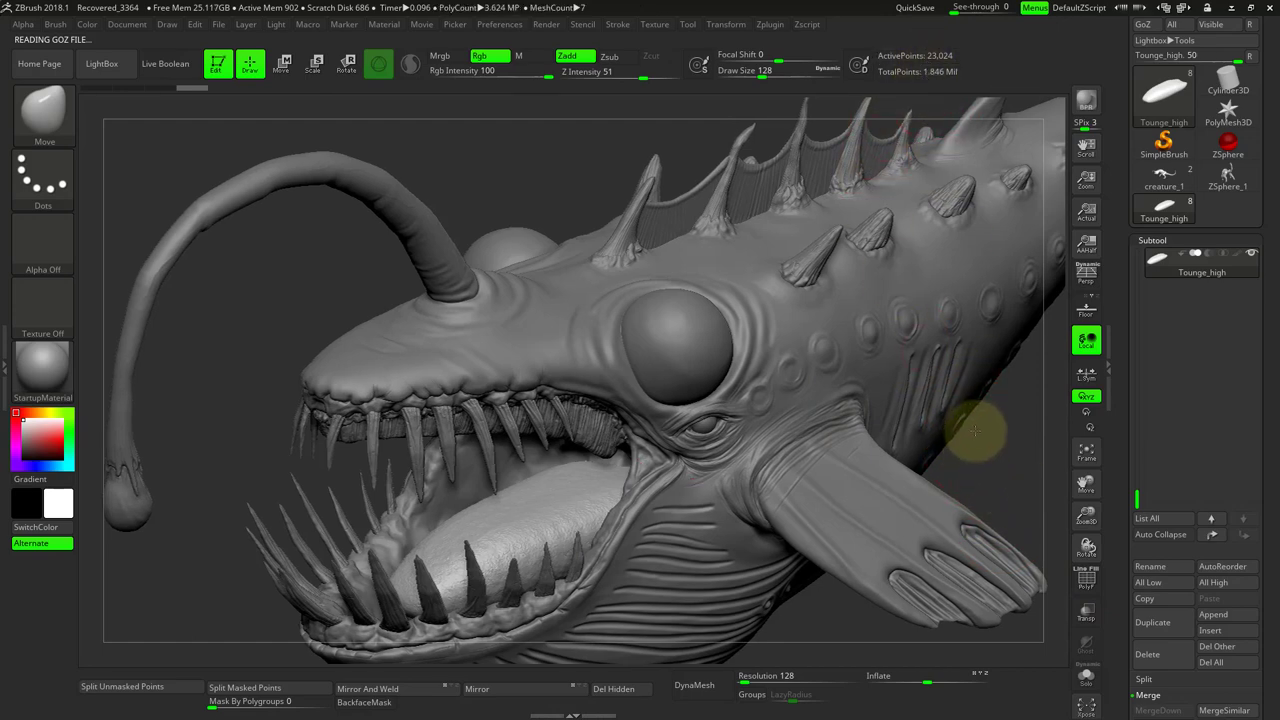
drag(975, 432, 853, 183)
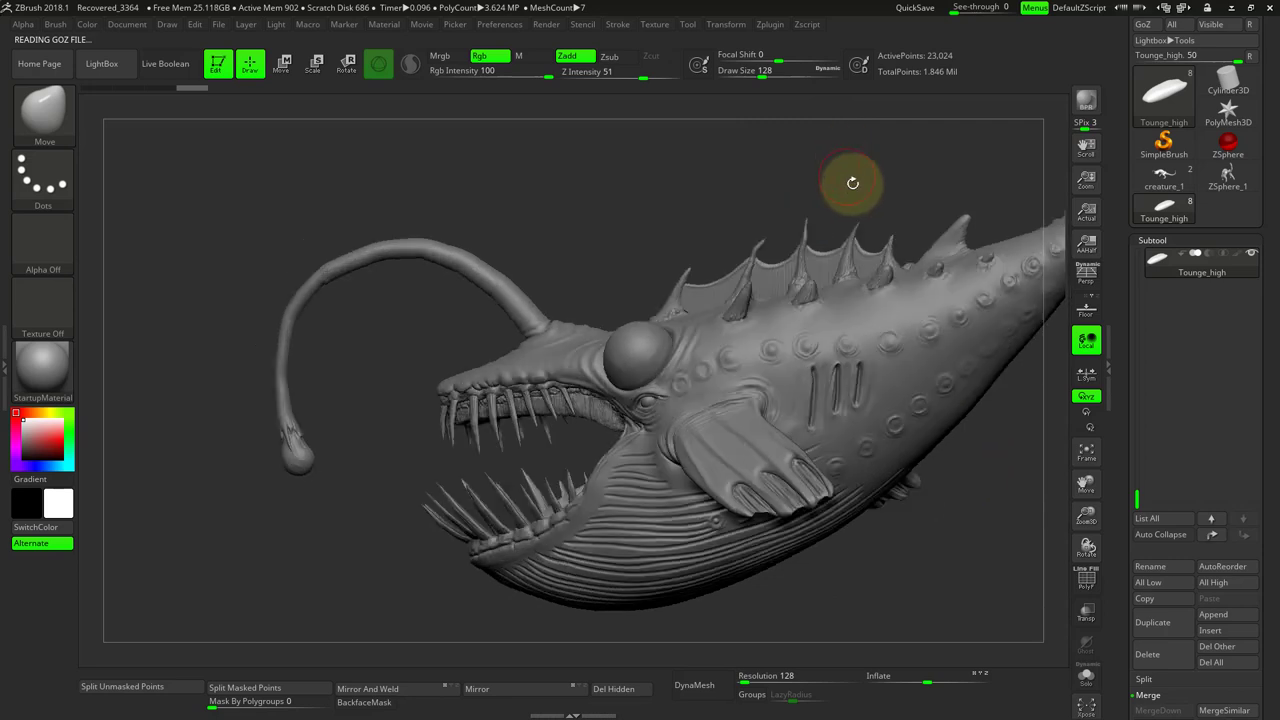
drag(853, 183, 872, 430)
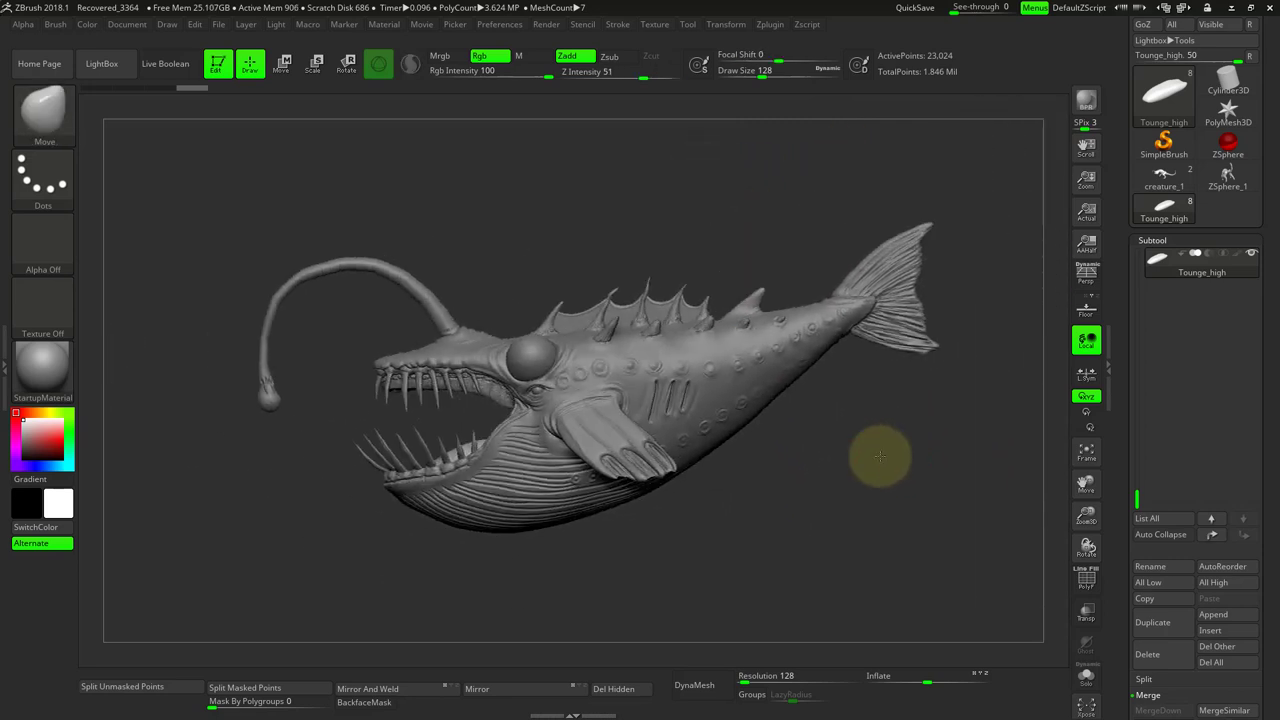
Step: Cancel the Tounge_high.obj Export Mesh dialog and bring up the Zplugin list instead
drag(880, 456, 868, 462)
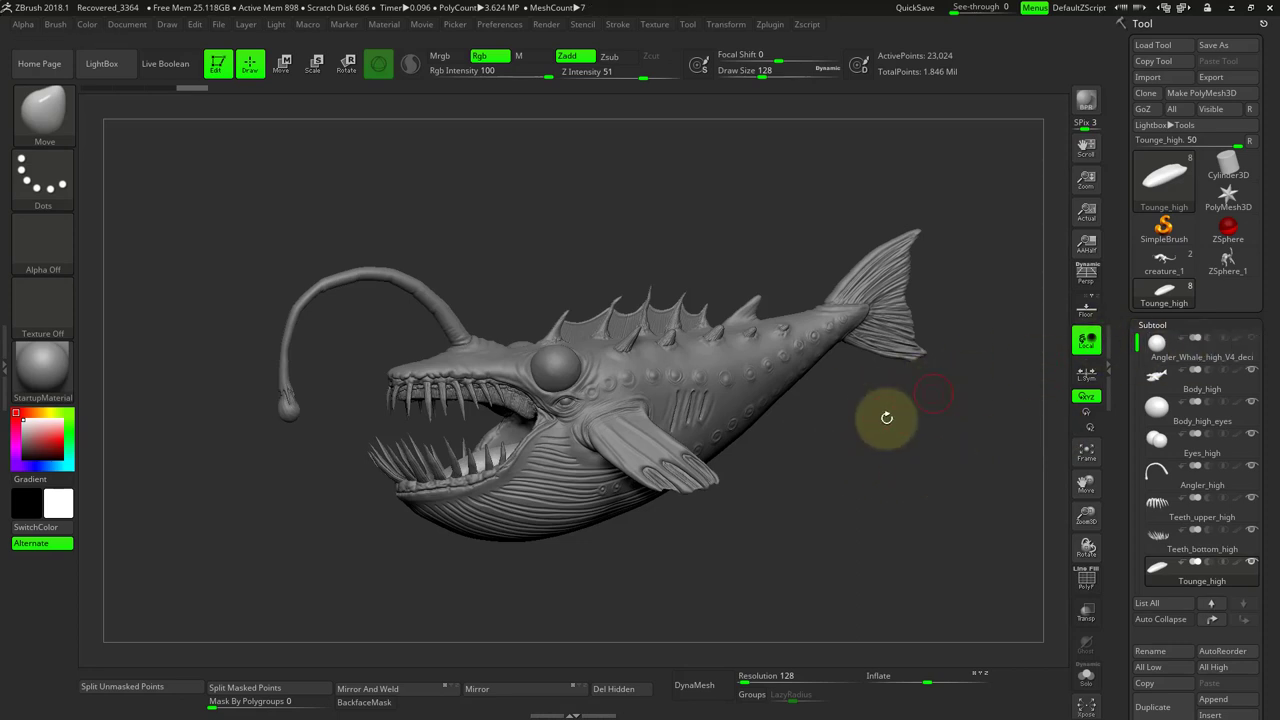
mouse_move(849, 505)
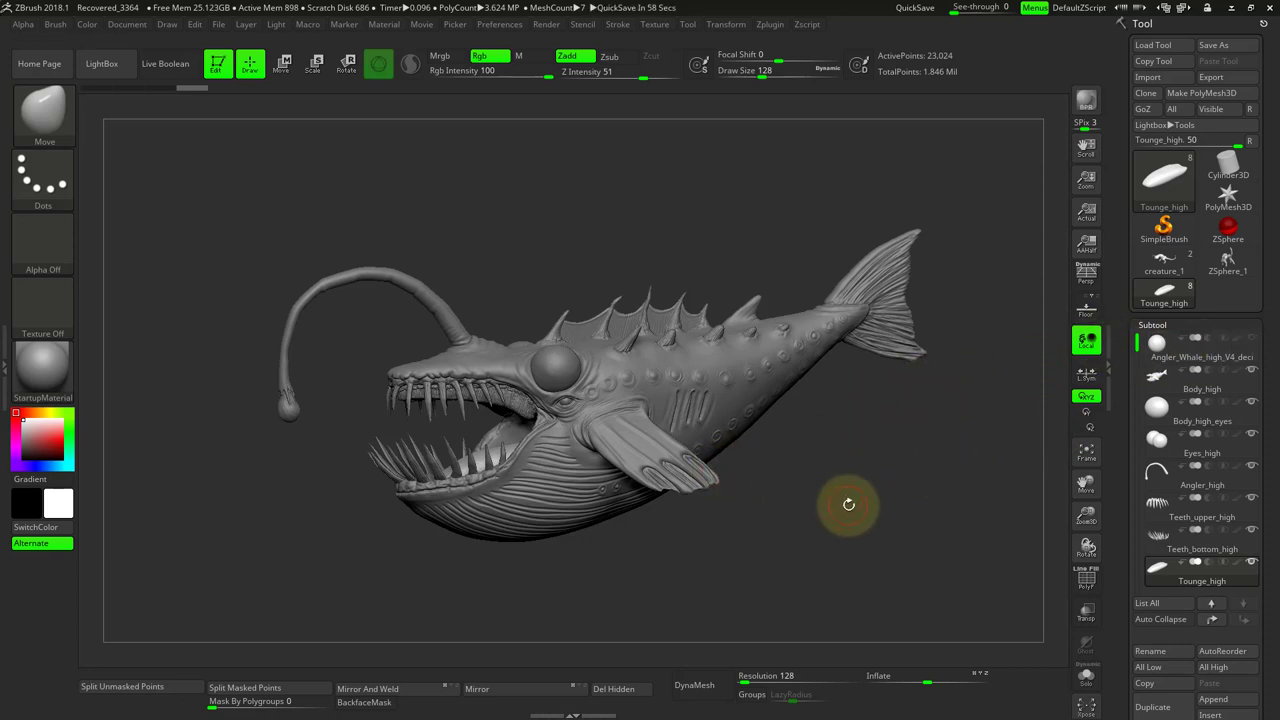
mouse_move(789, 209)
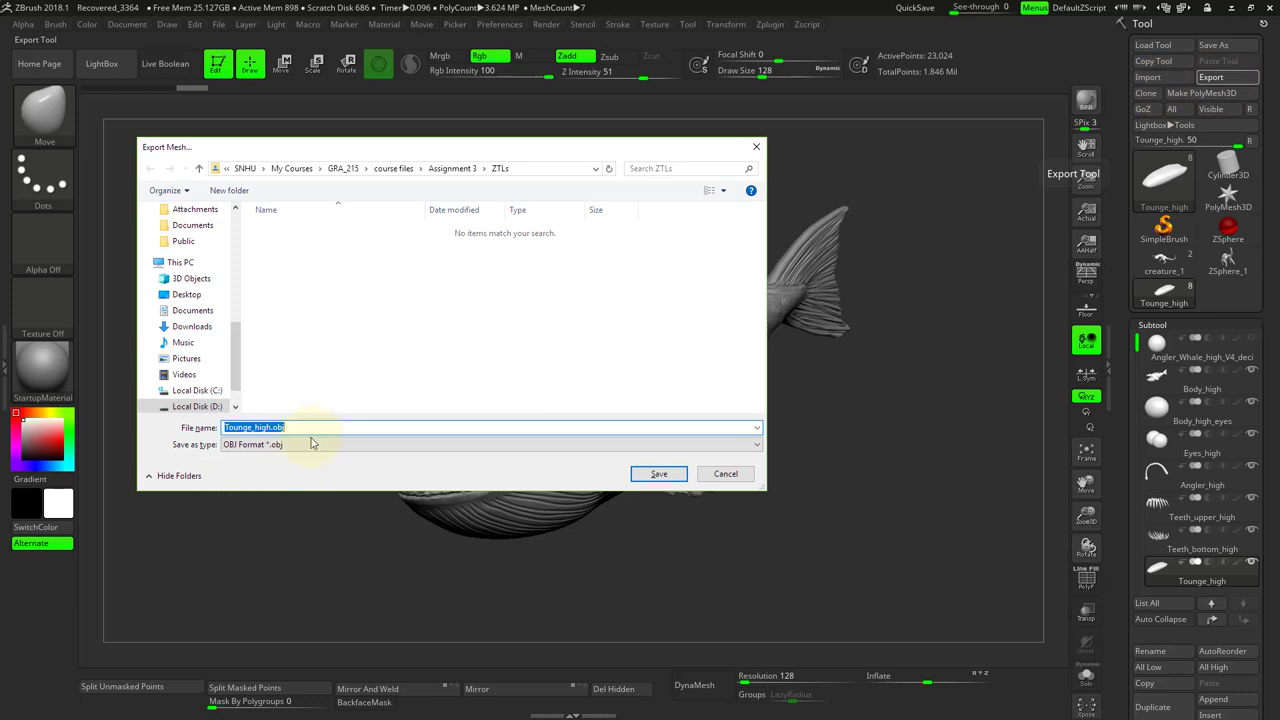
click(658, 473)
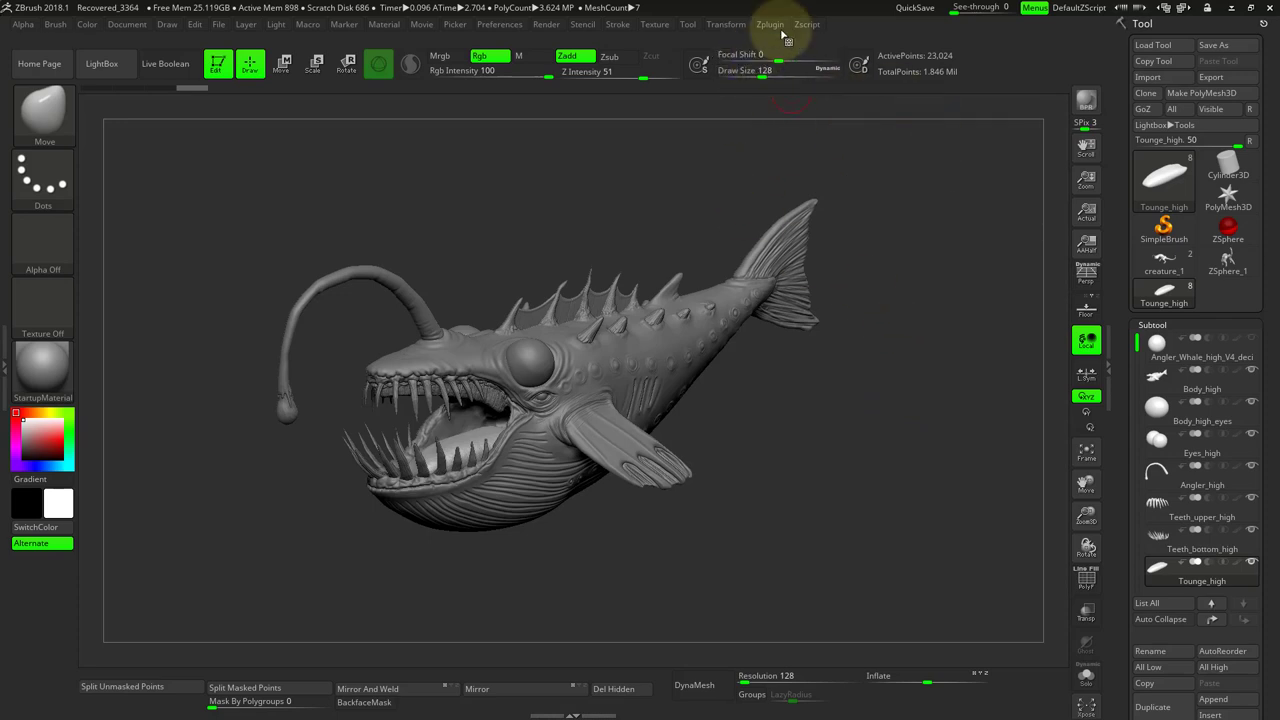
click(770, 24)
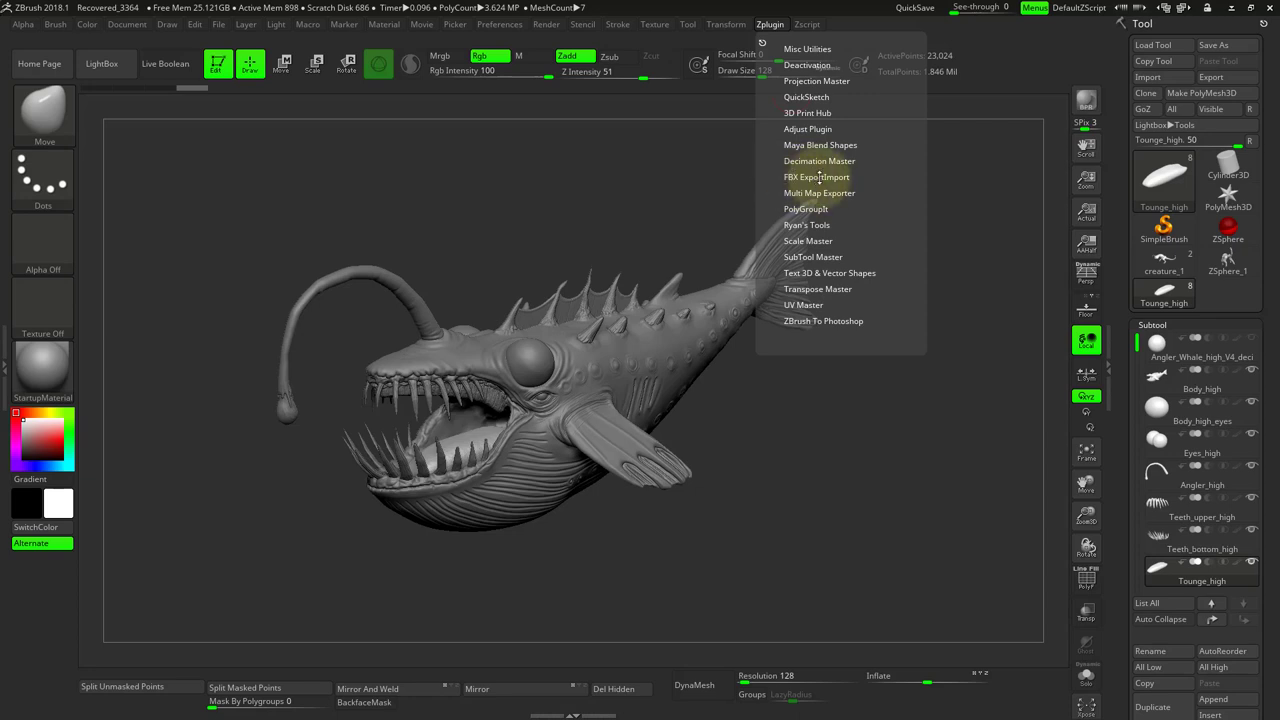
Step: Expand FBX ExportImport in Zplugin, keeping Visible subtools and binary output
click(816, 177)
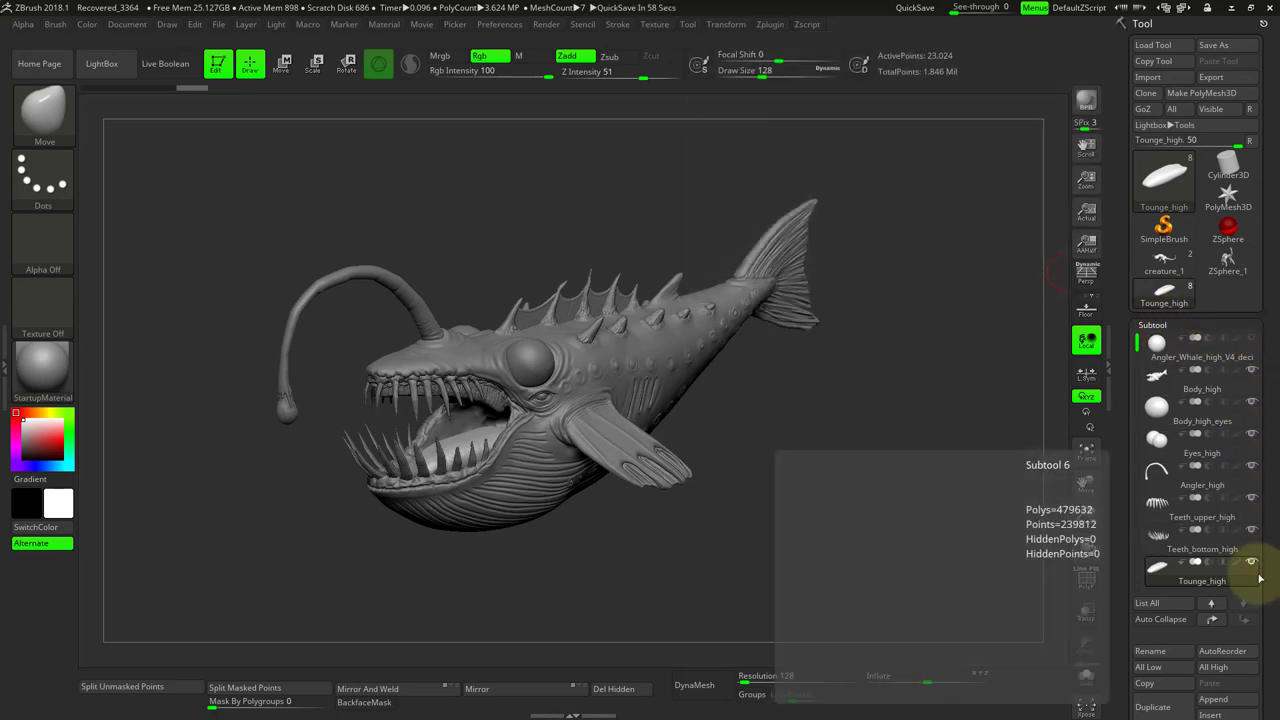
click(1205, 345)
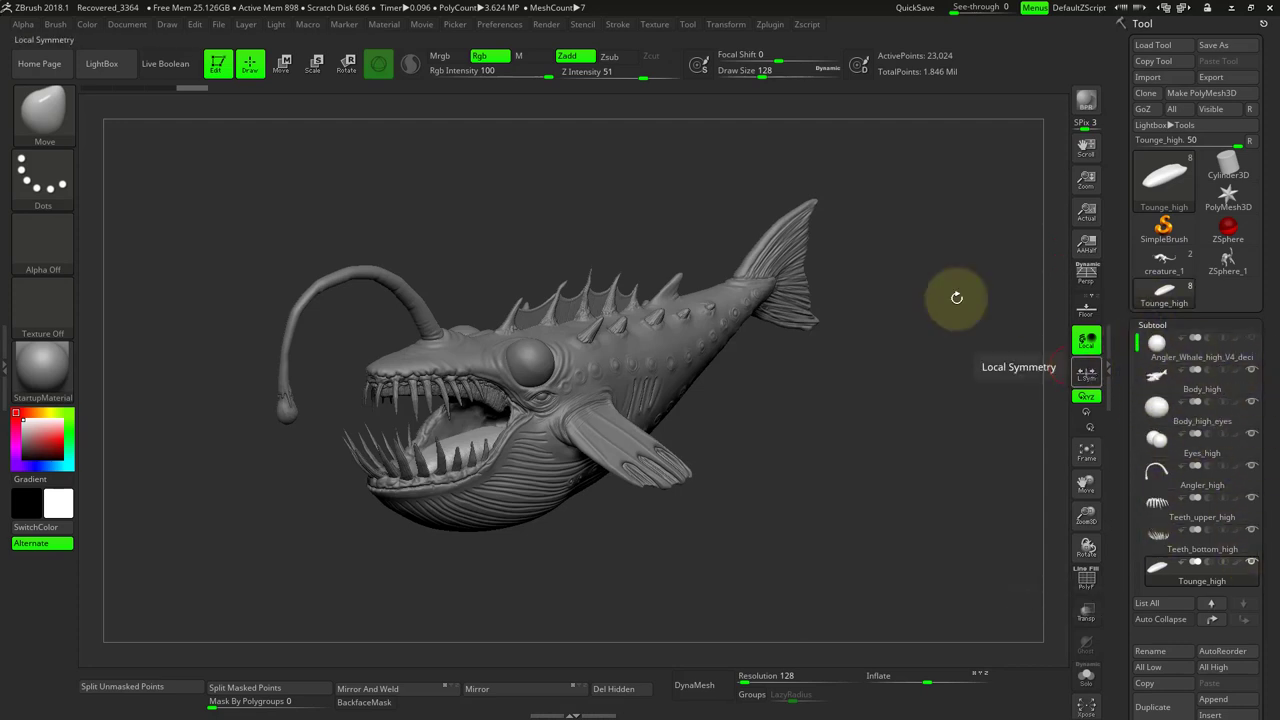
click(770, 24)
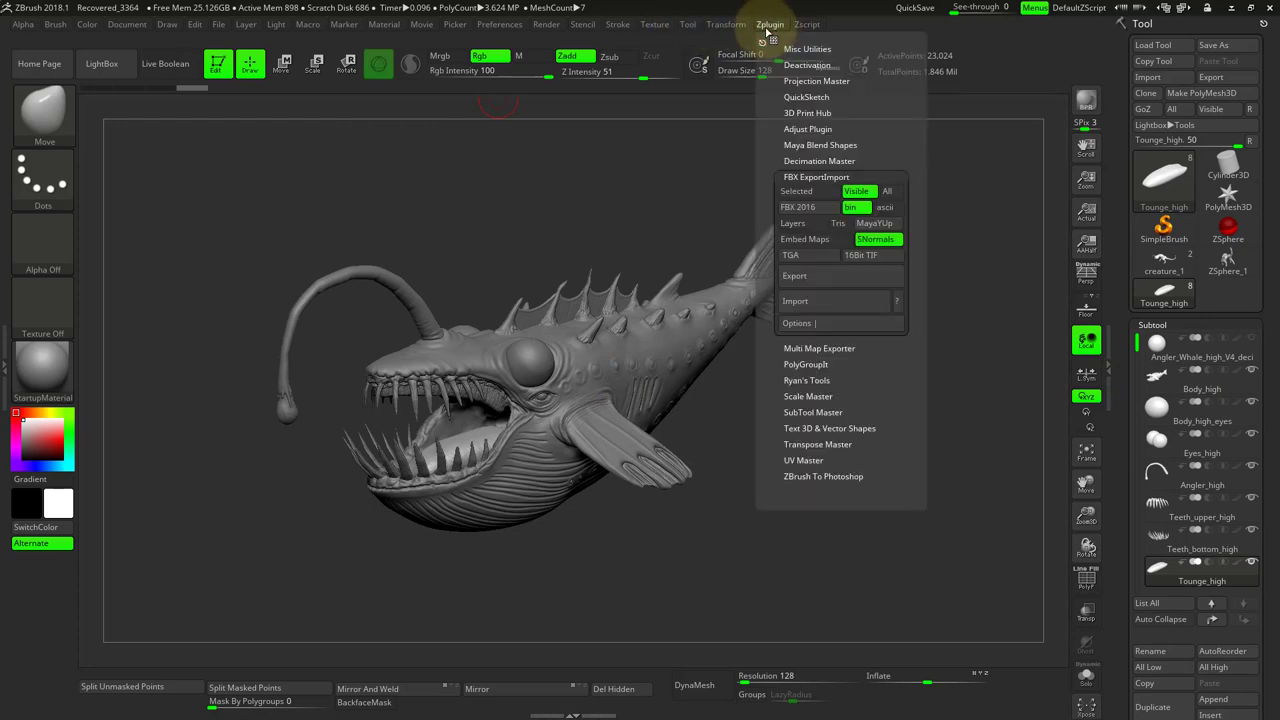
mouse_move(800, 207)
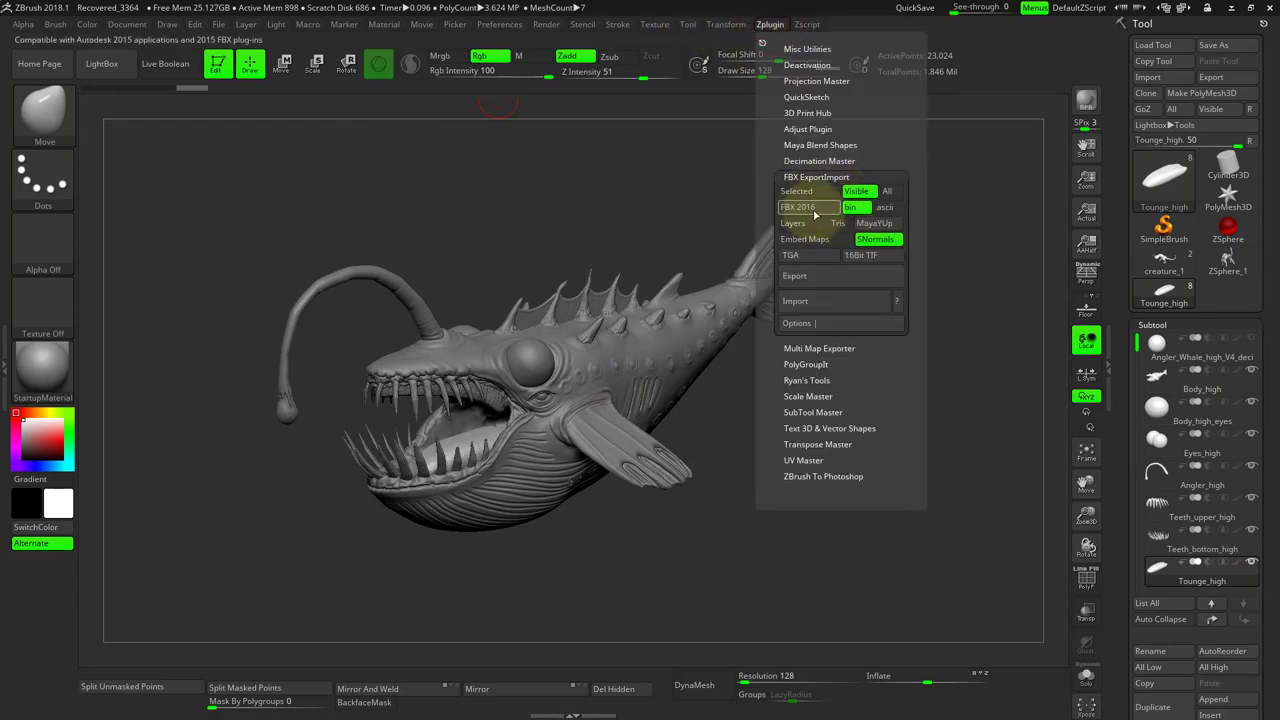
mouse_move(828, 208)
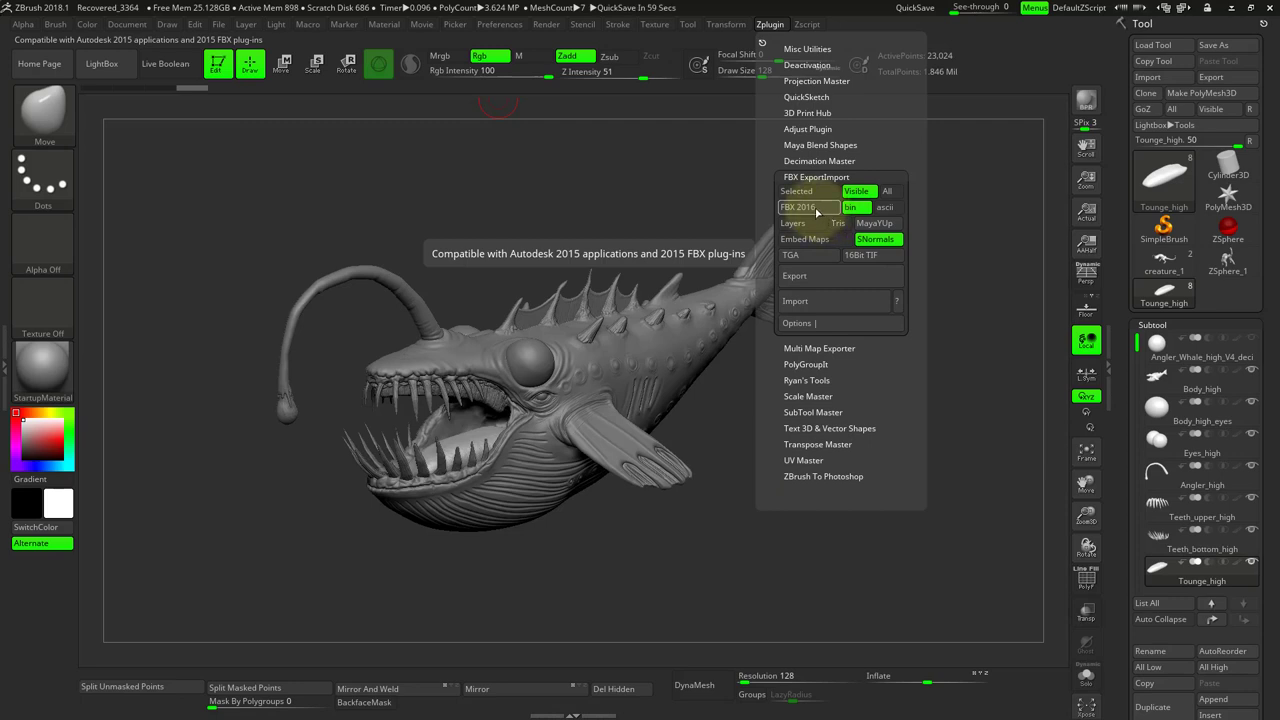
Step: Cycle the FBX version button through 2010, 2011 and 2016 until it reads FBX 2014
click(797, 207)
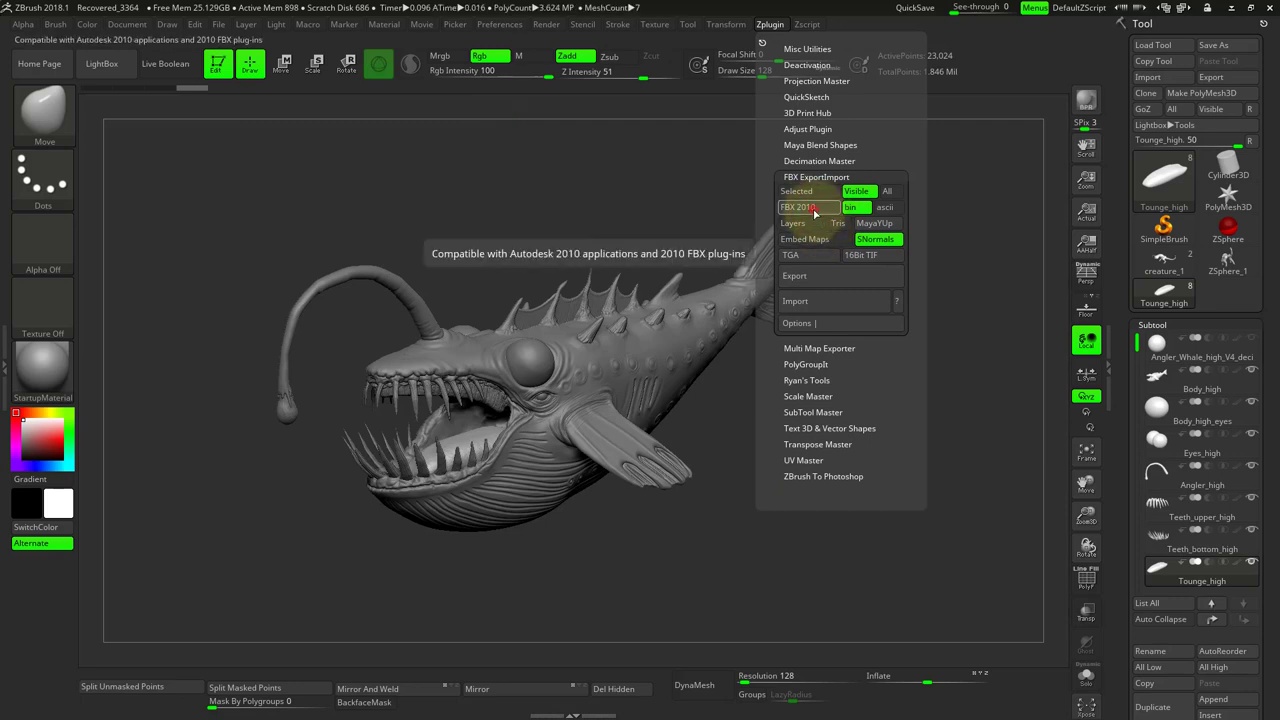
click(800, 207)
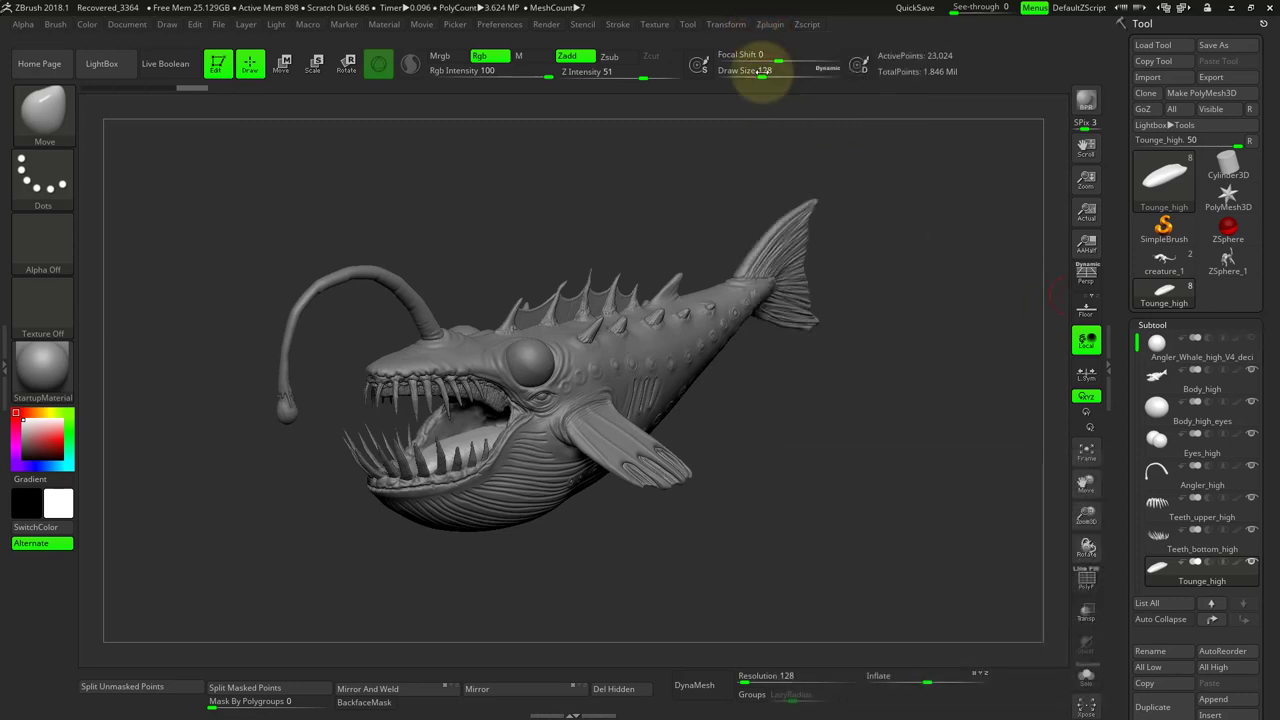
click(770, 24)
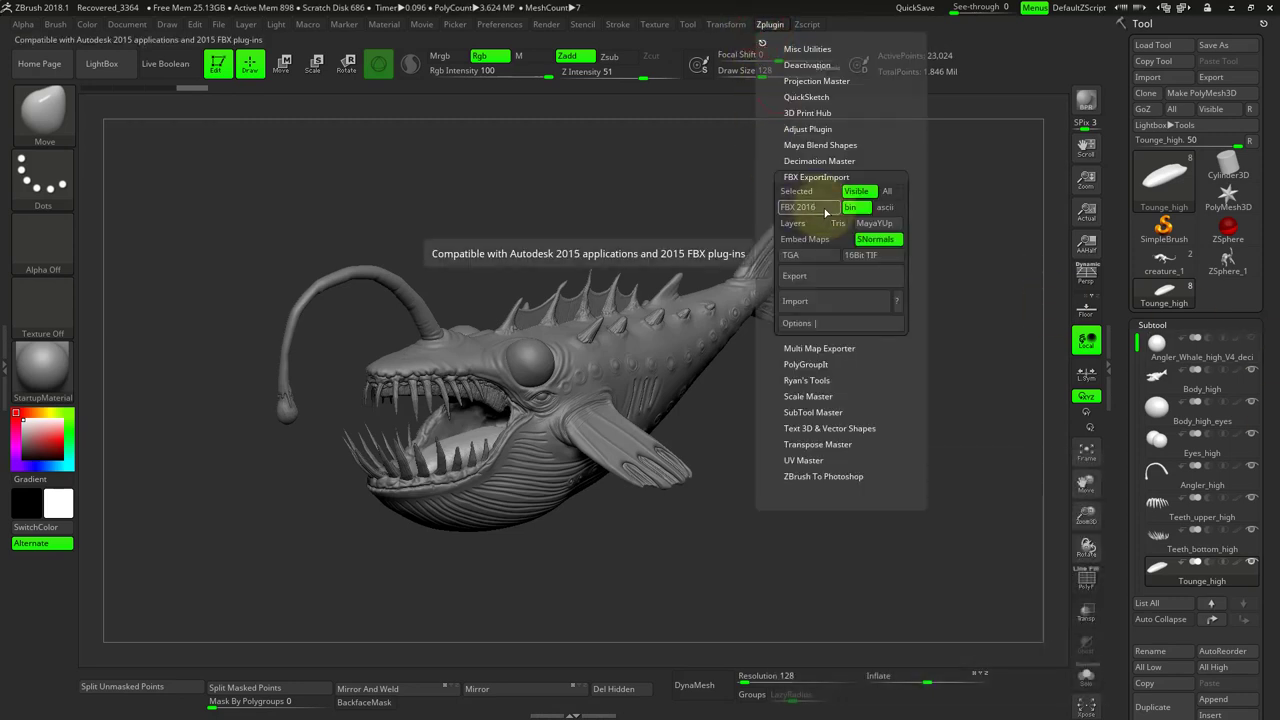
click(798, 207)
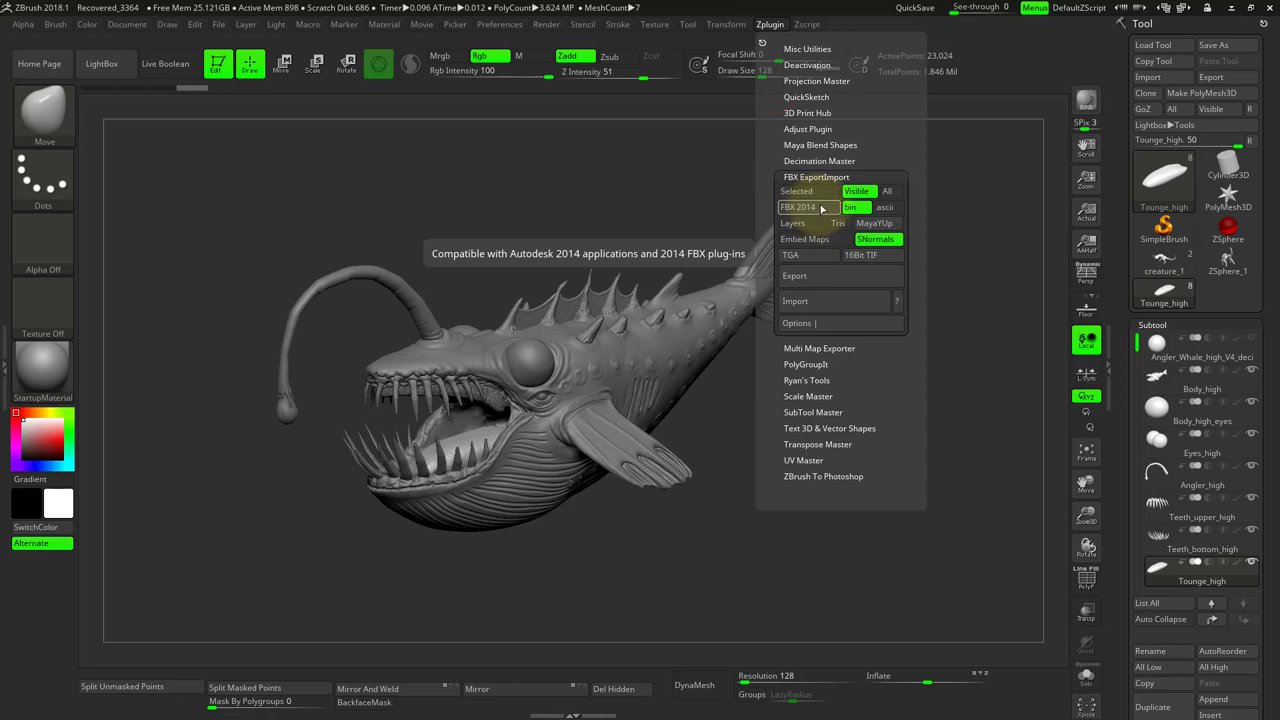
mouse_move(823, 208)
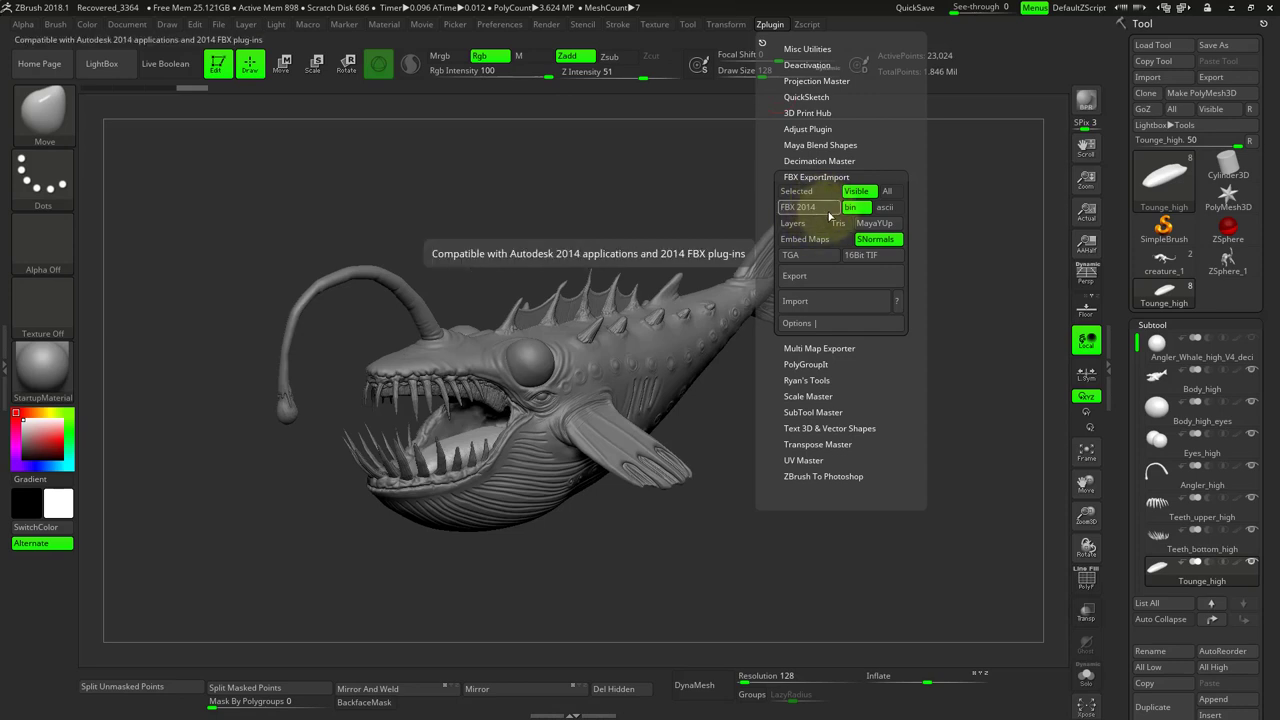
click(797, 207)
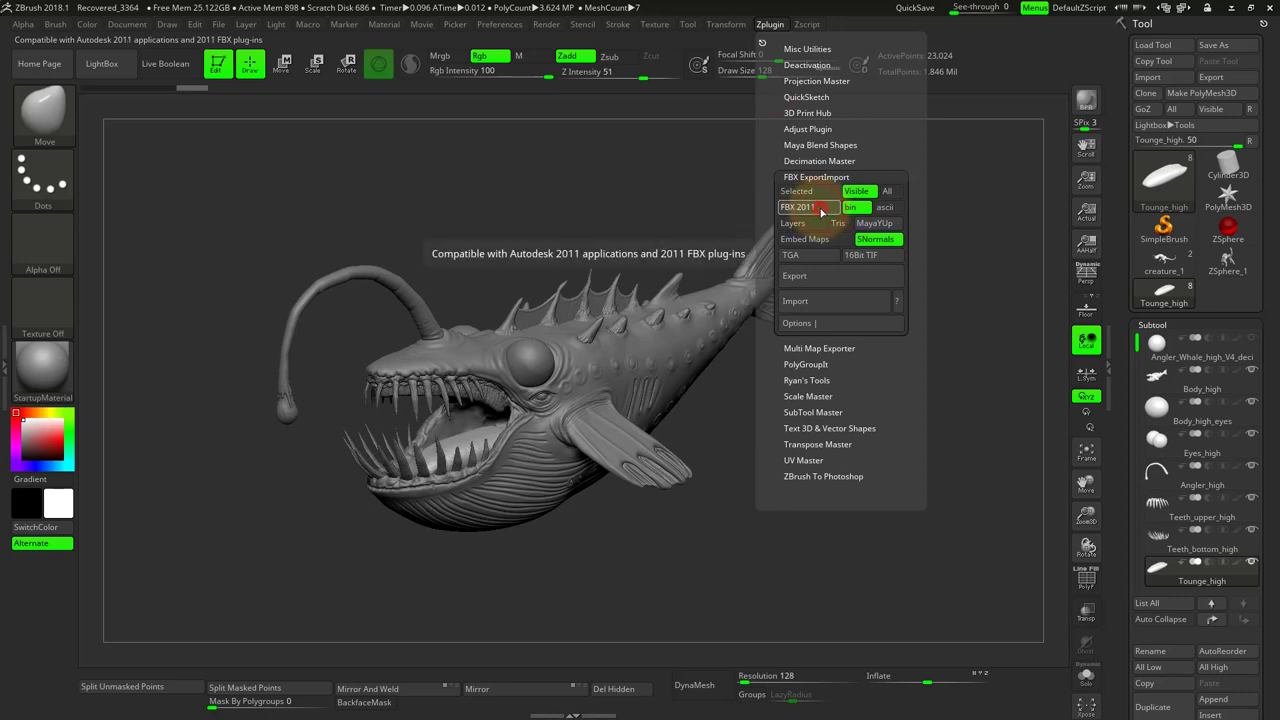
click(808, 207)
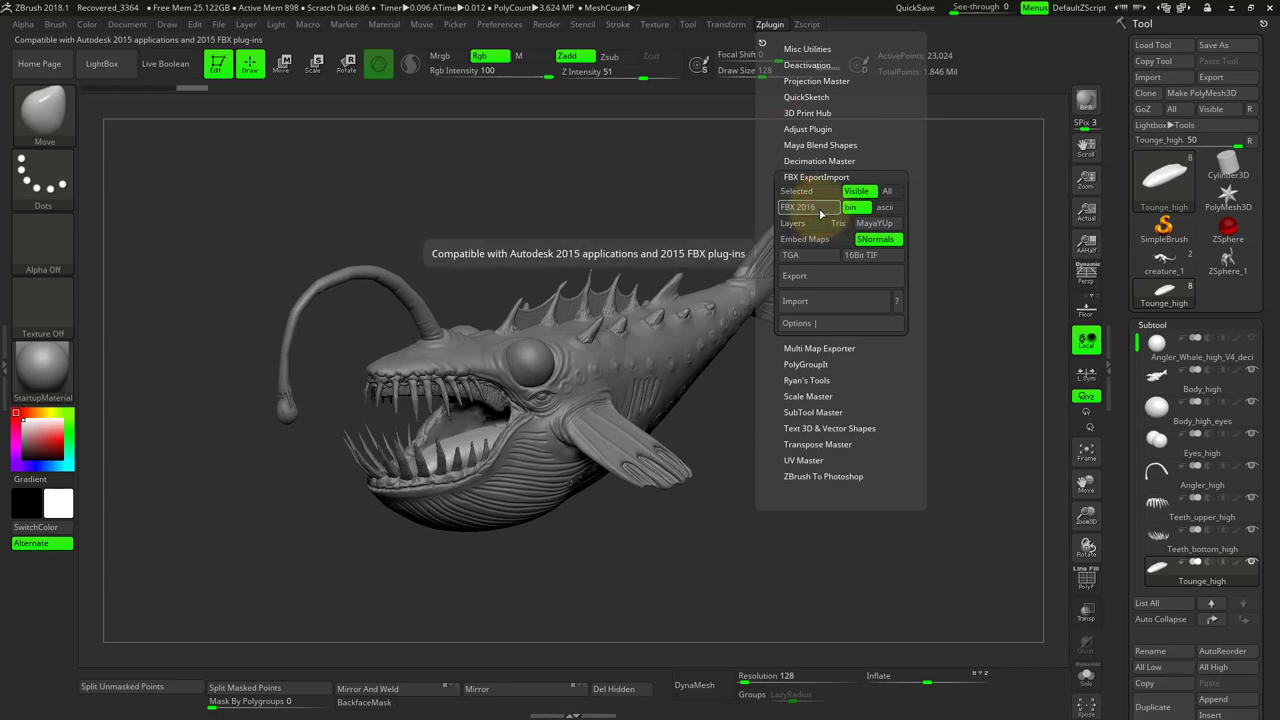
click(798, 207)
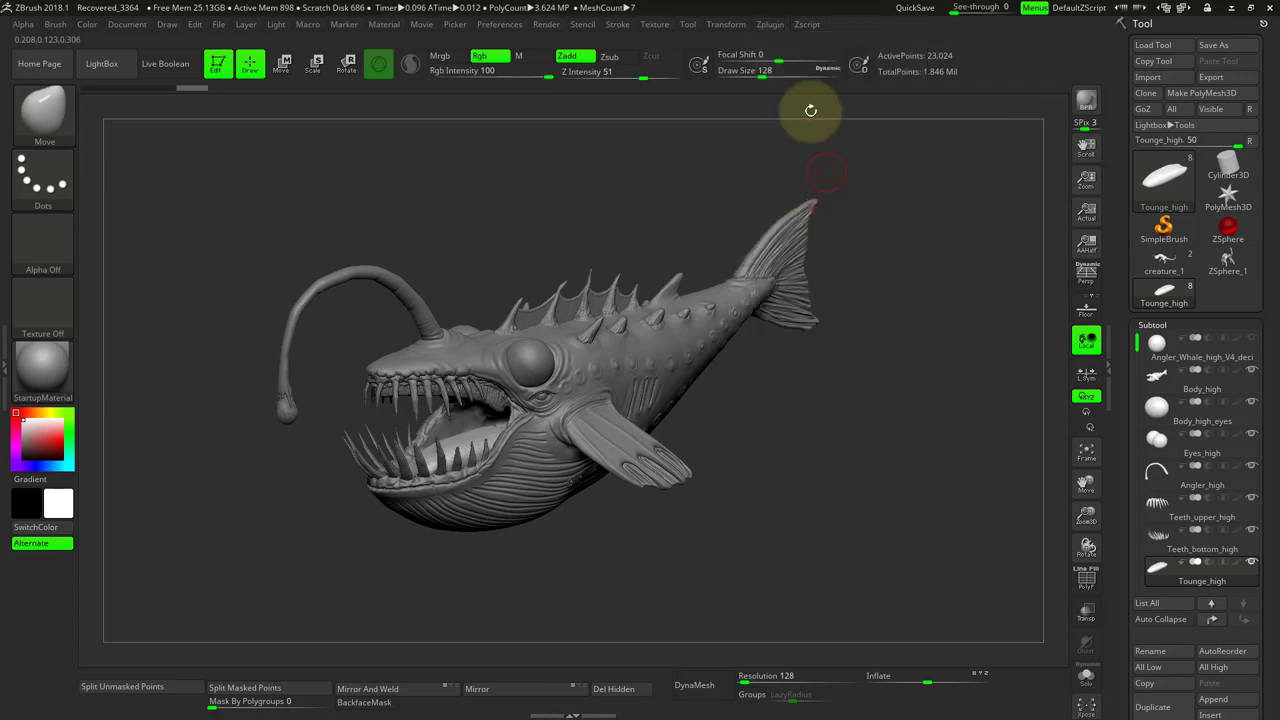
click(769, 24)
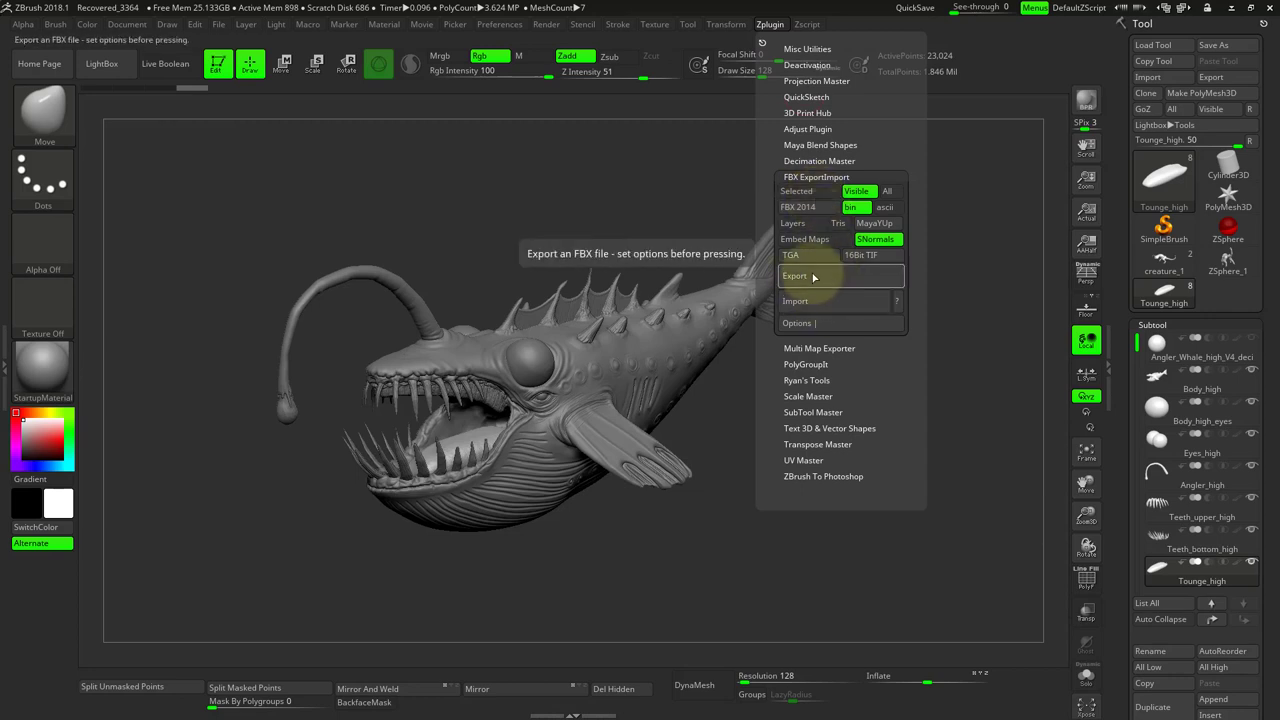
Step: Start the FBX export and name the file creature_high_retopo in the creature sculpt course folder
click(794, 275)
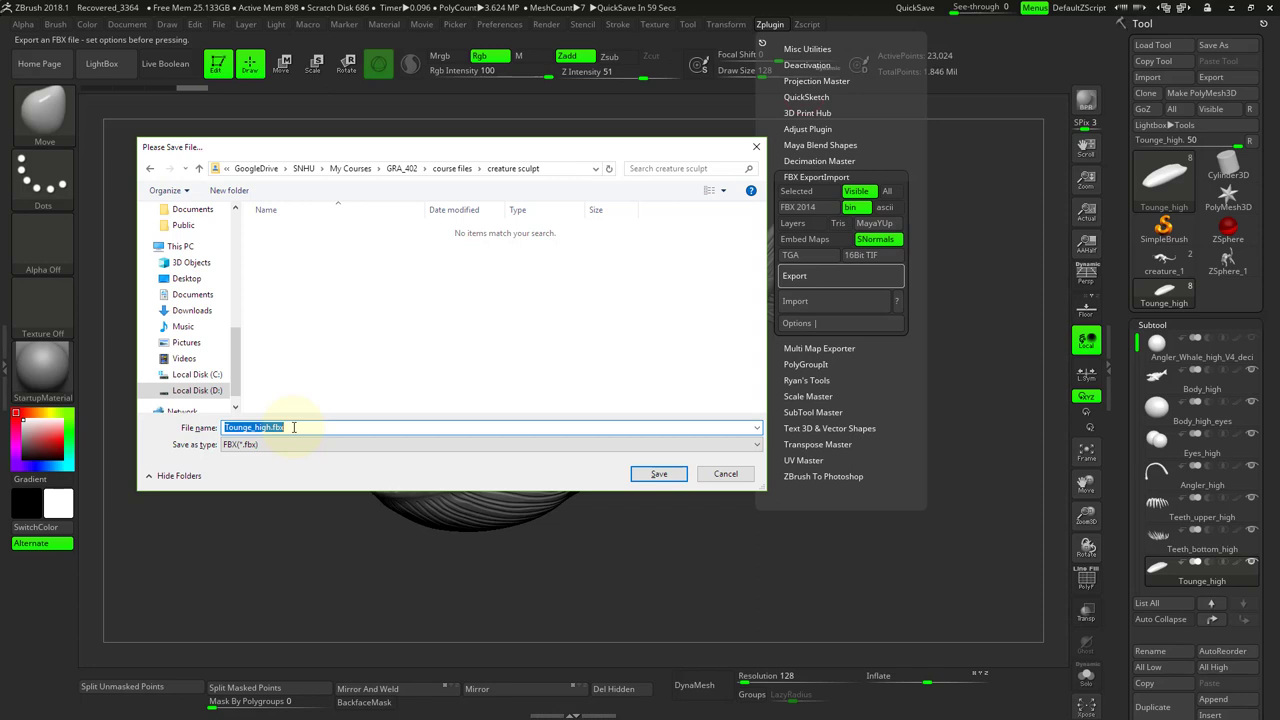
text(creature_high)
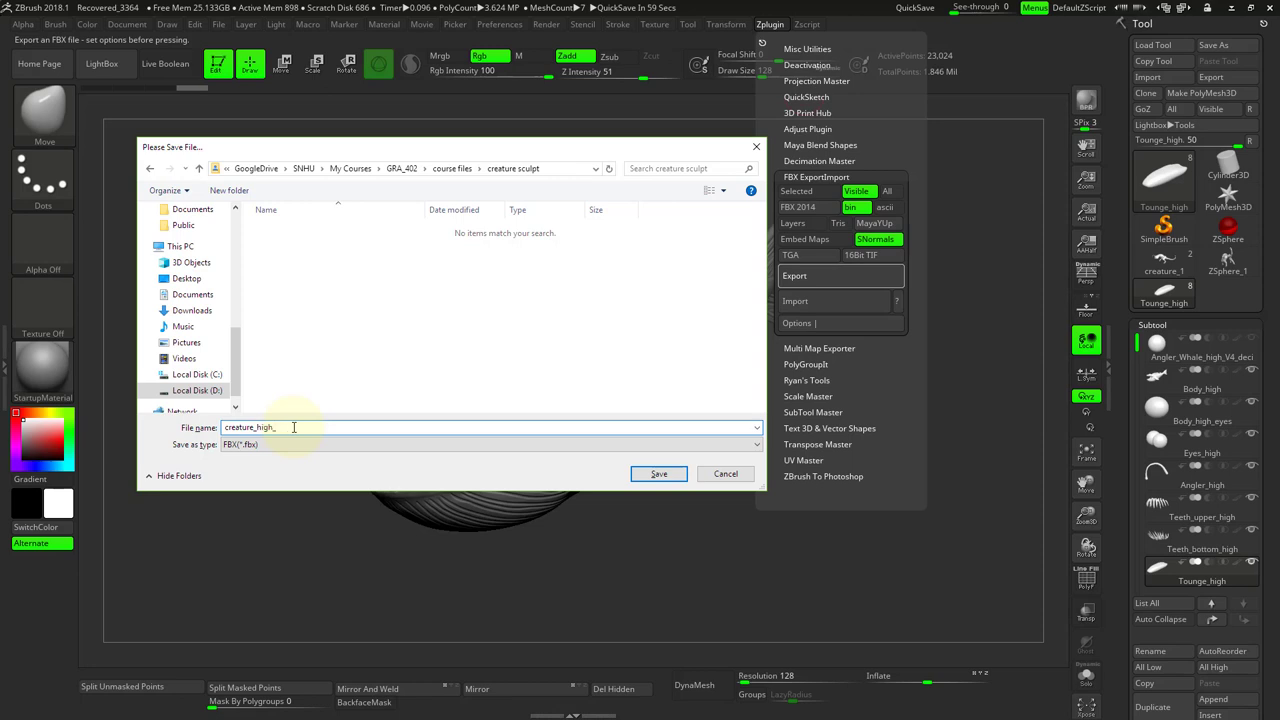
text(_)
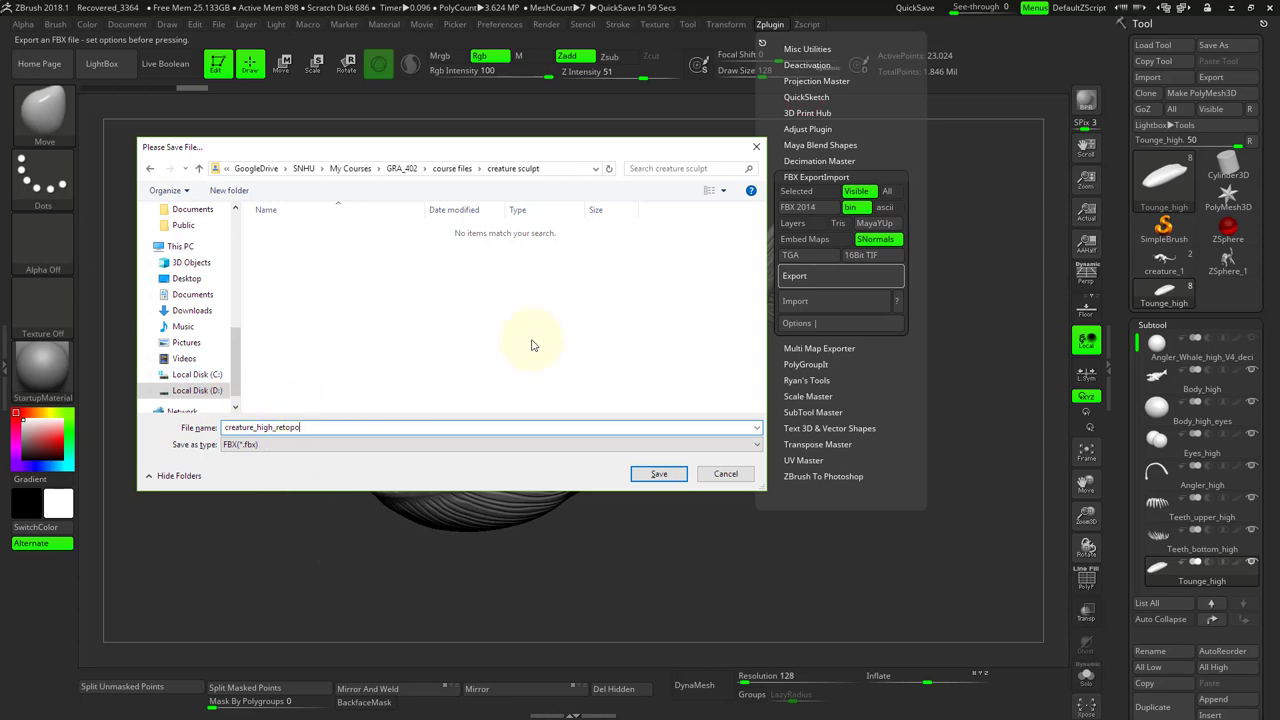
mouse_move(1110, 462)
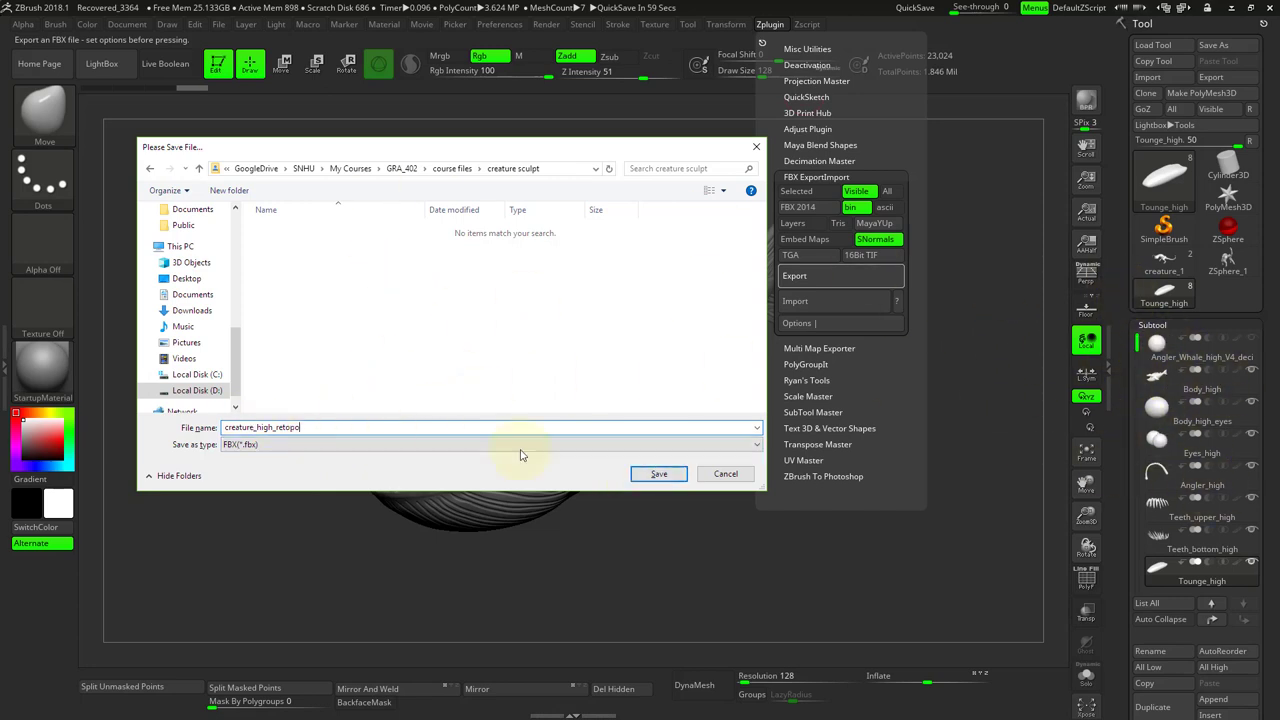
mouse_move(465, 302)
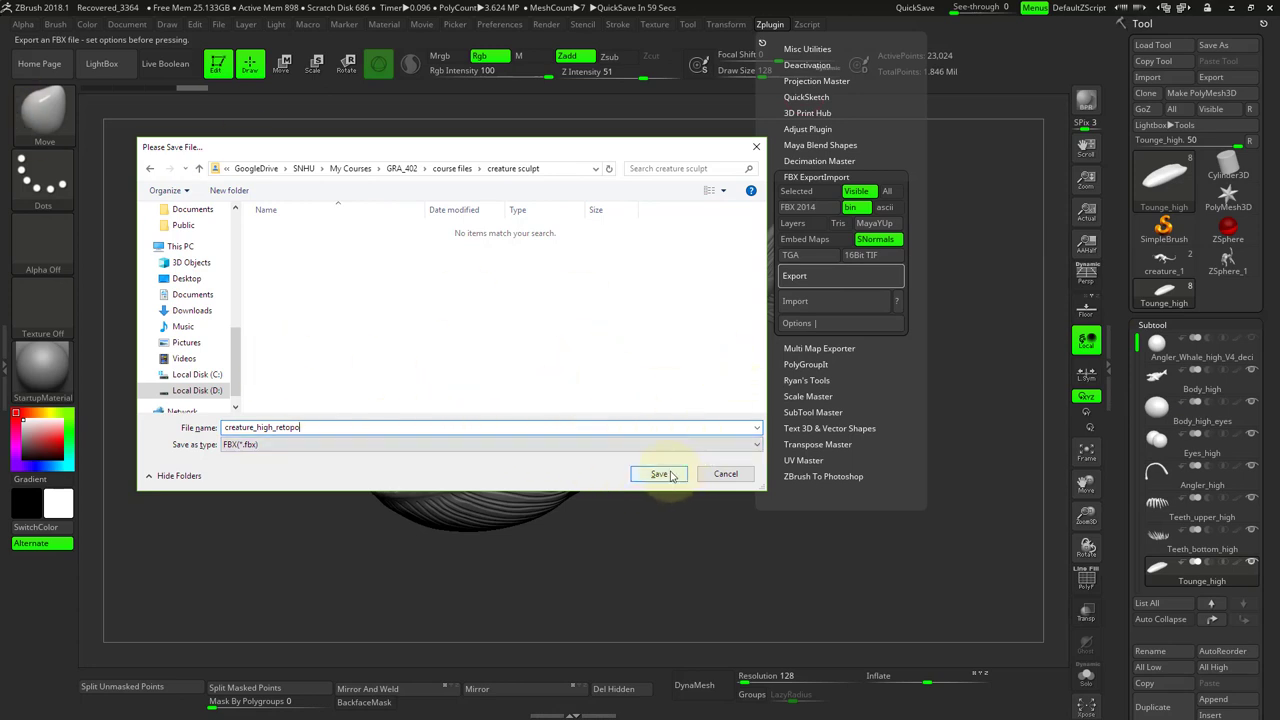
Step: Save the creature_high_retopo FBX and wait for the 'File exported' confirmation
click(658, 473)
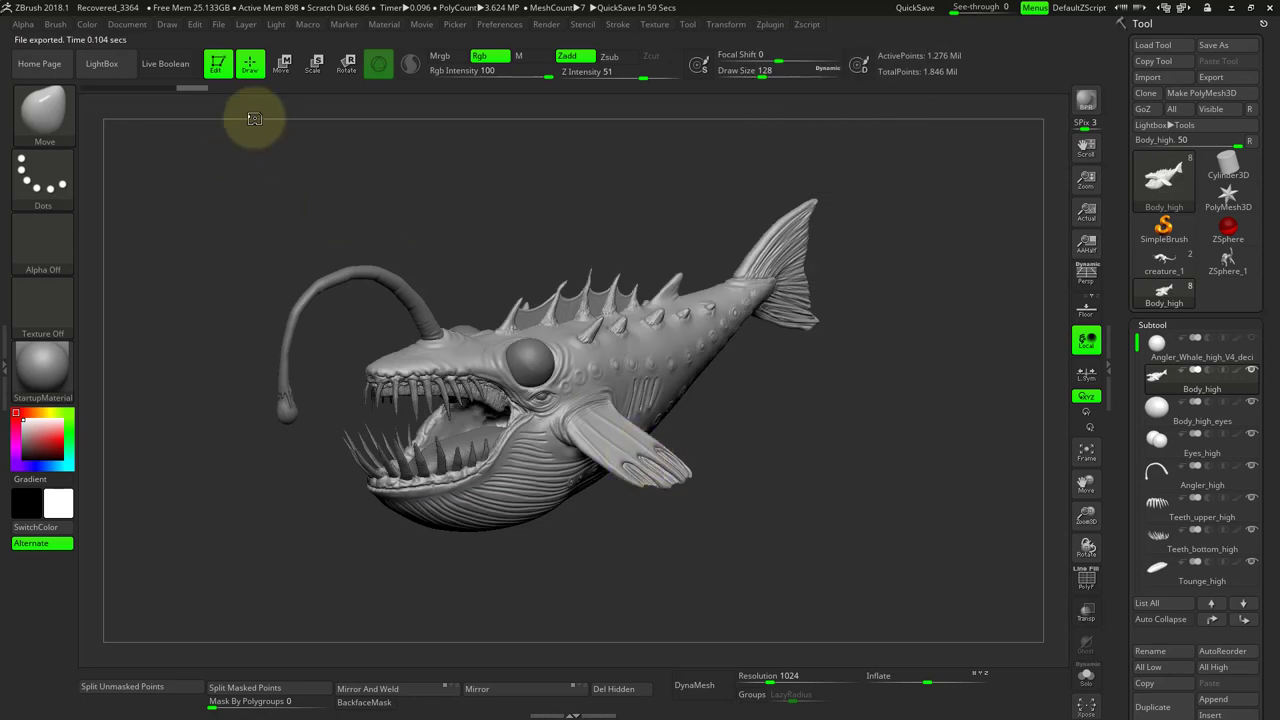
mouse_move(757, 450)
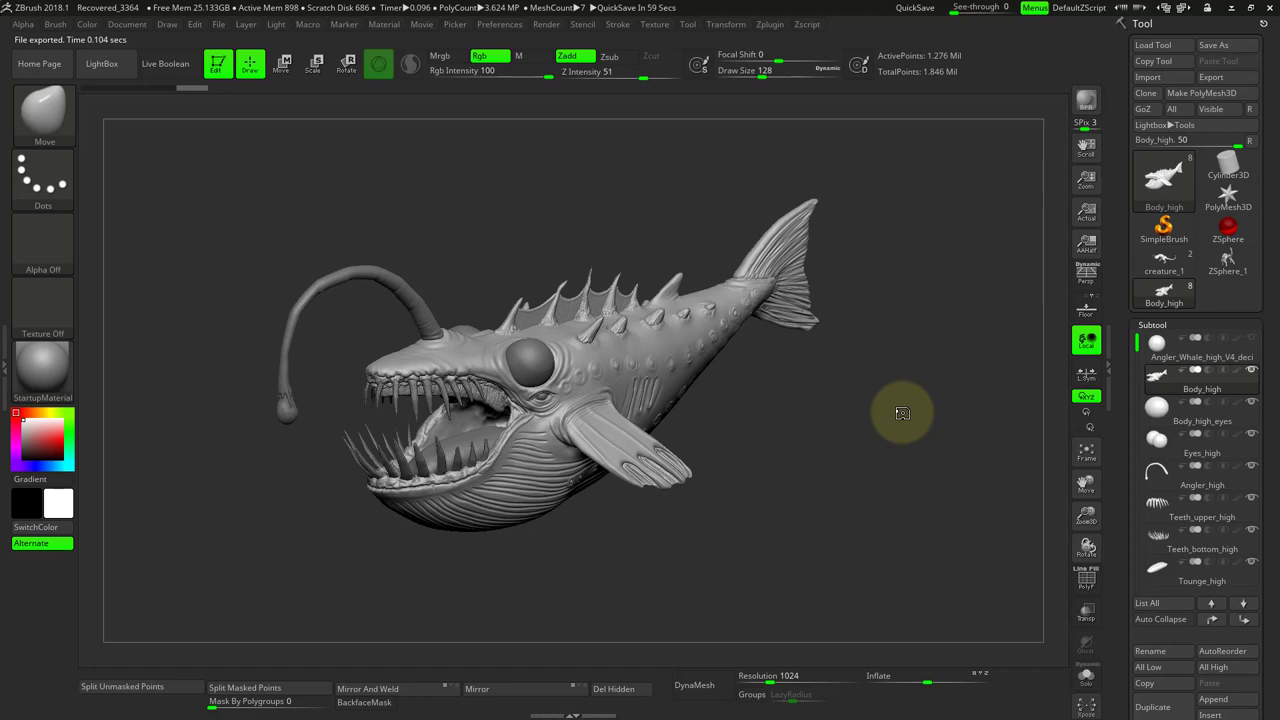
mouse_move(941, 423)
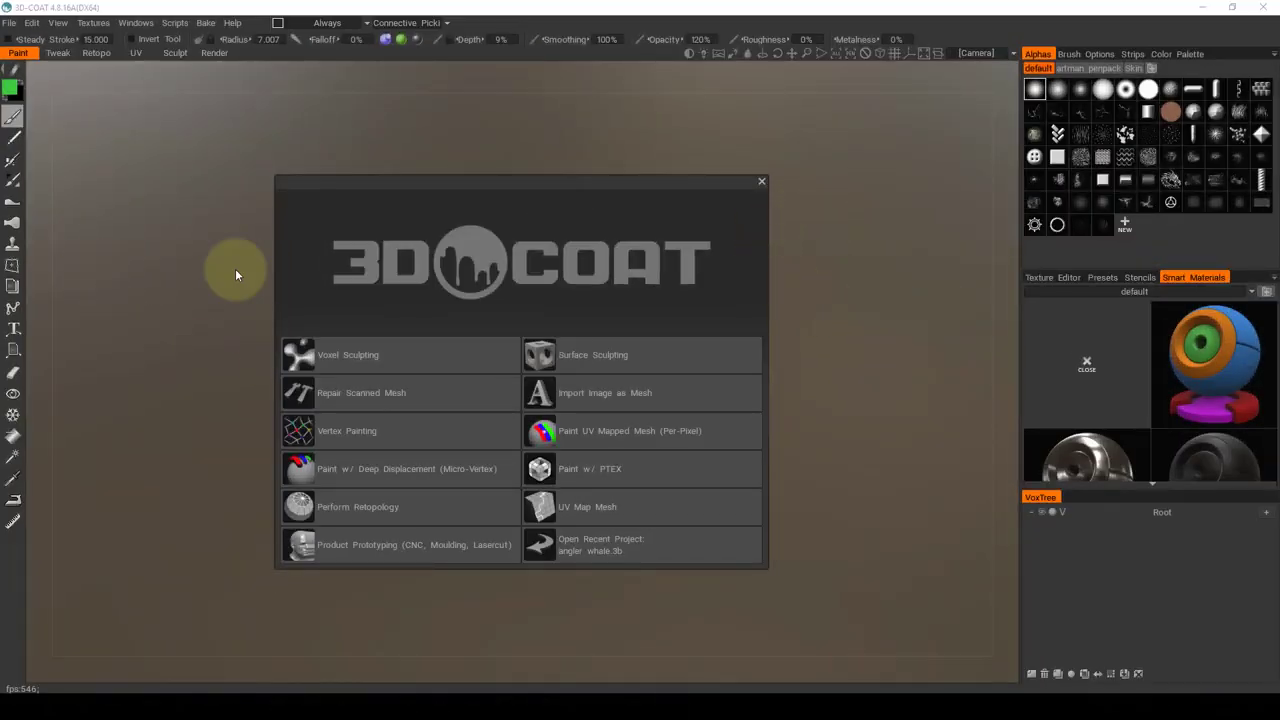
mouse_move(708, 382)
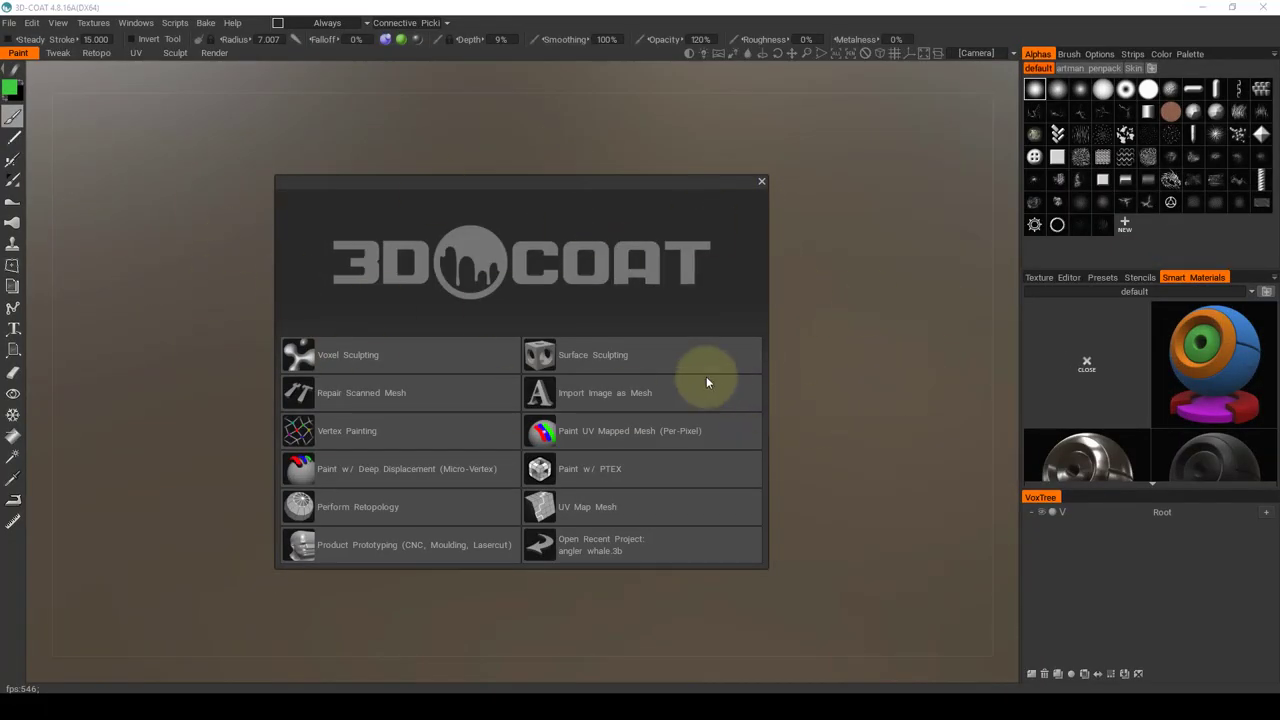
mouse_move(276, 256)
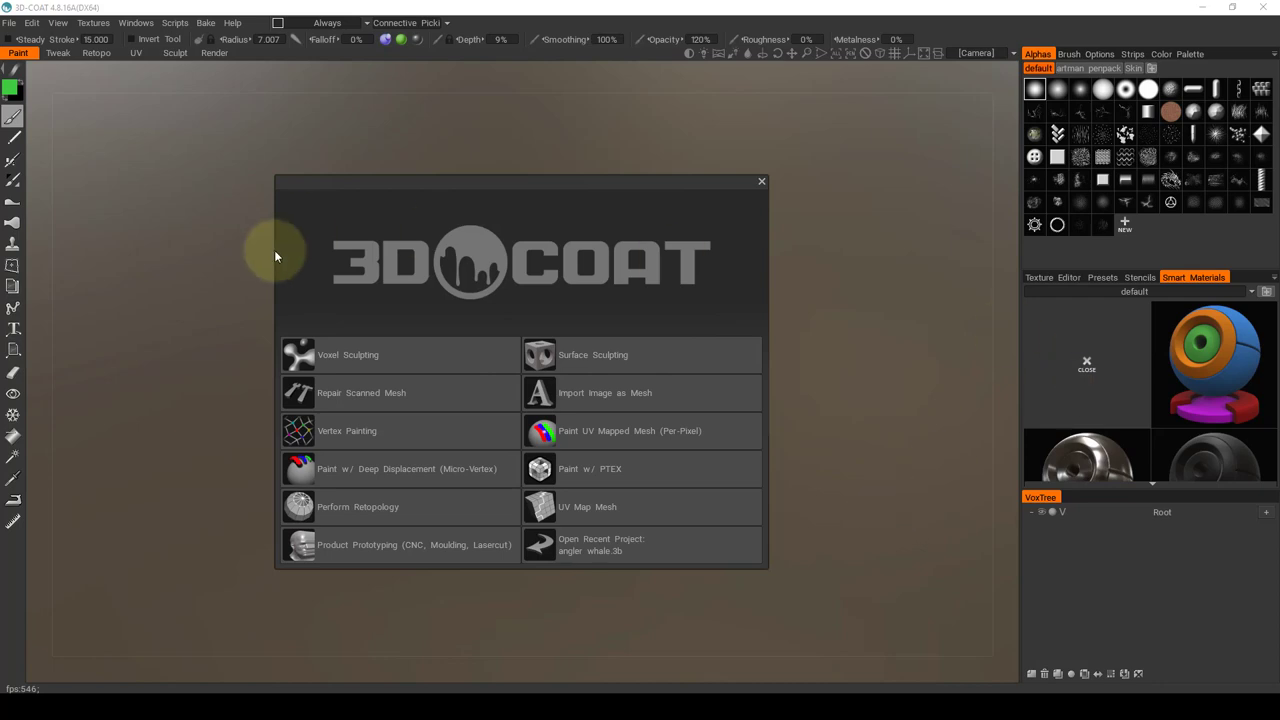
mouse_move(108, 408)
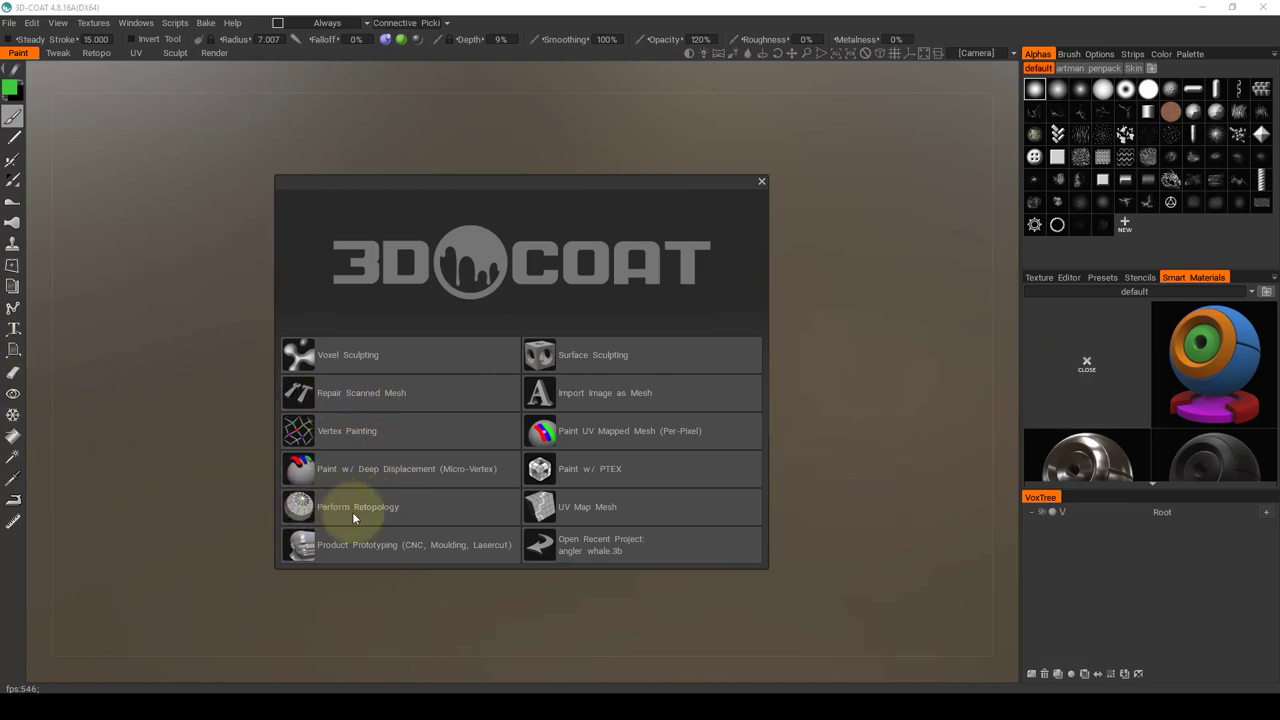
mouse_move(367, 507)
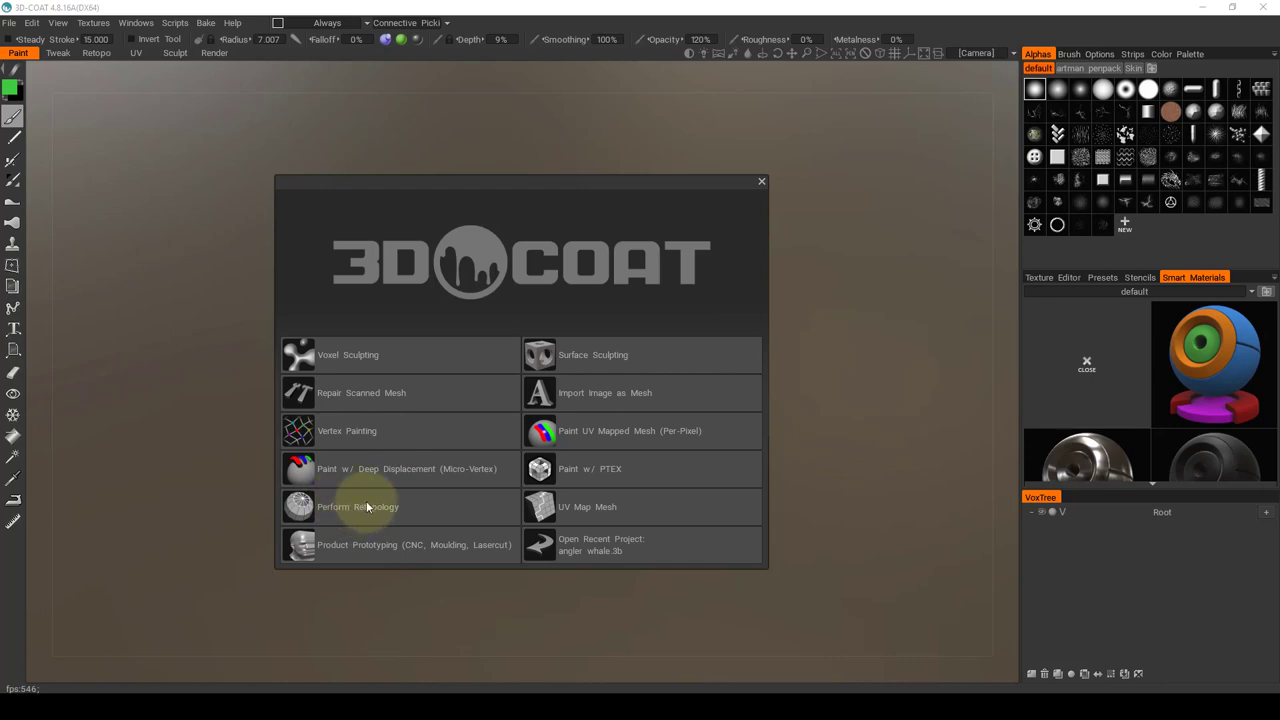
Step: Choose Perform Retopology on the 3D-Coat start menu to show its import options
click(357, 506)
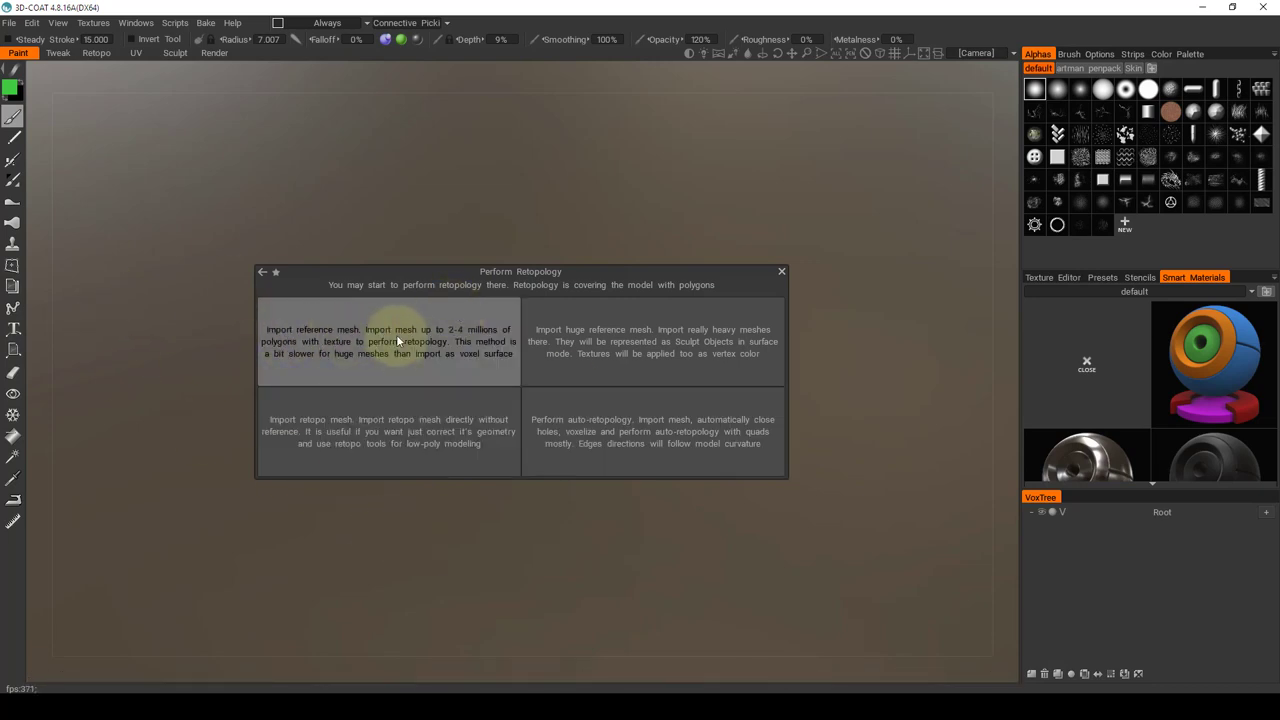
mouse_move(290, 334)
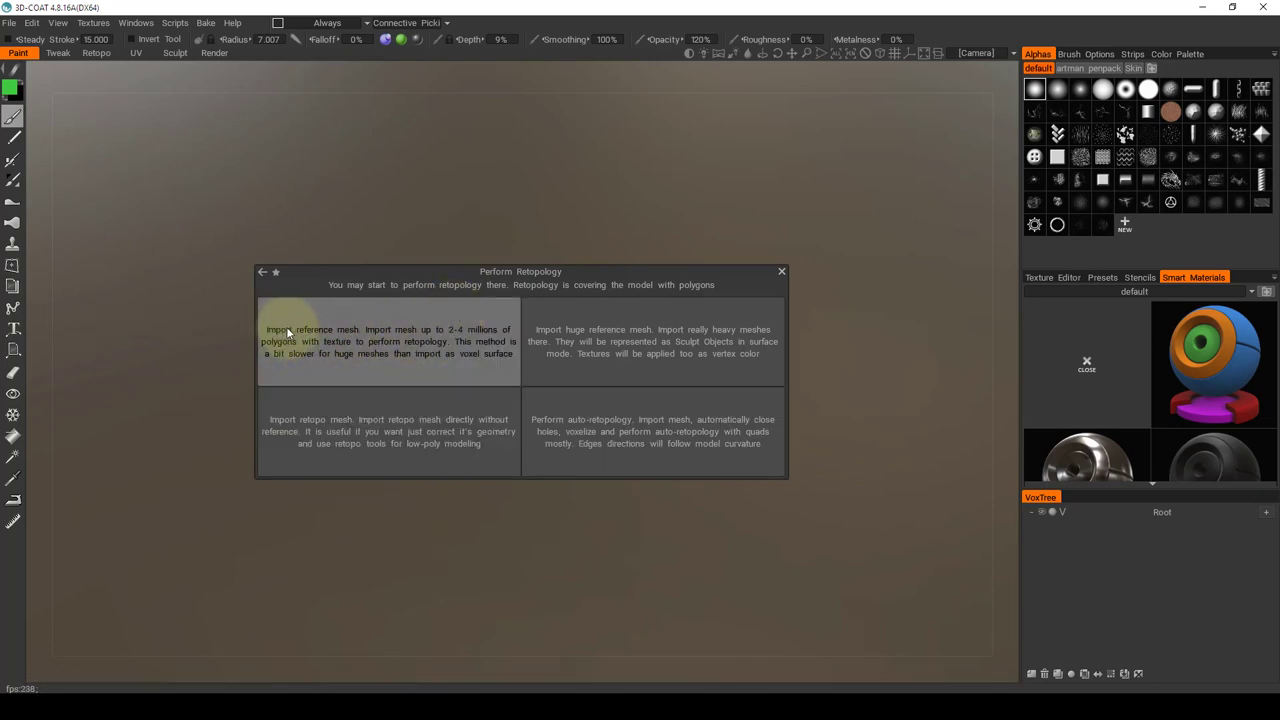
mouse_move(490, 335)
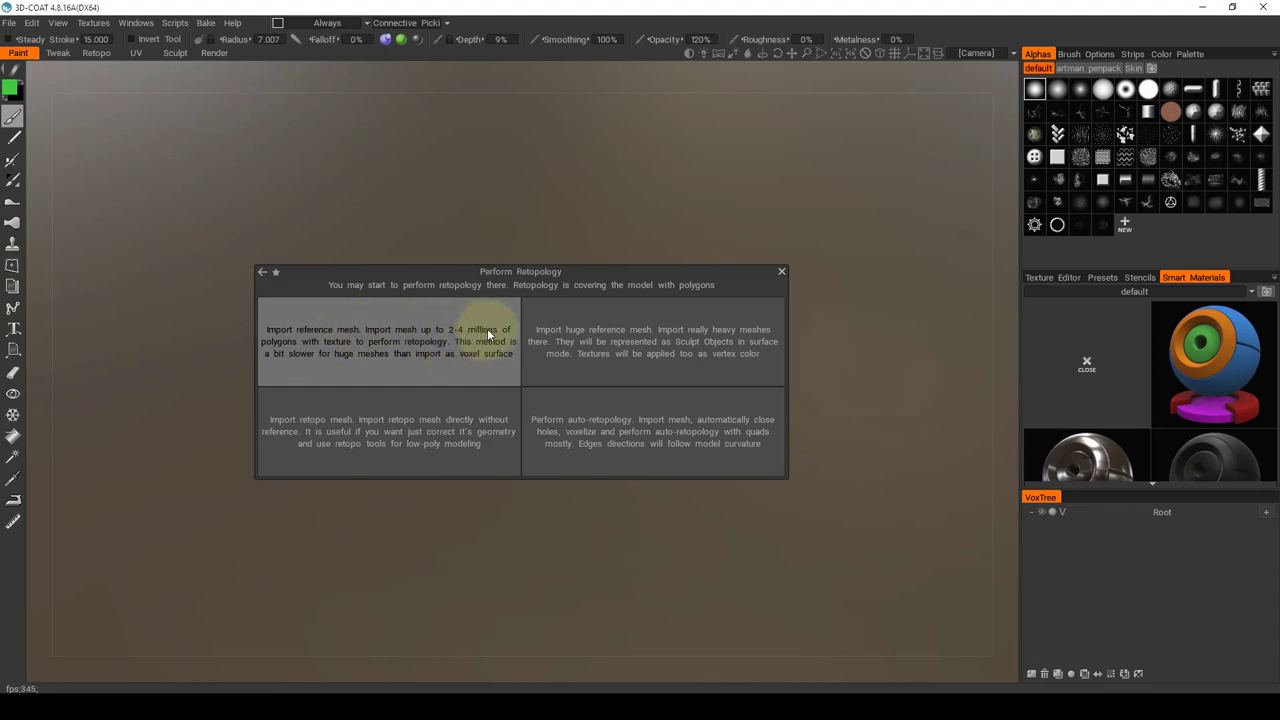
mouse_move(488, 345)
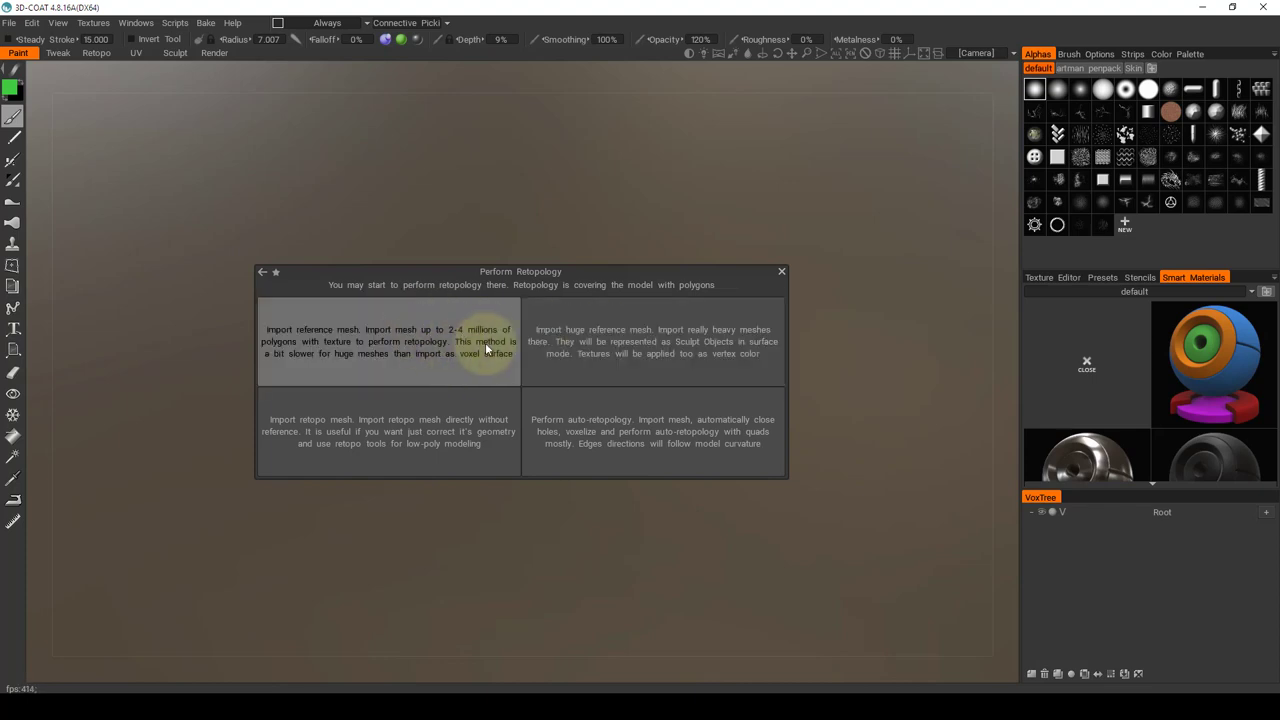
mouse_move(363, 328)
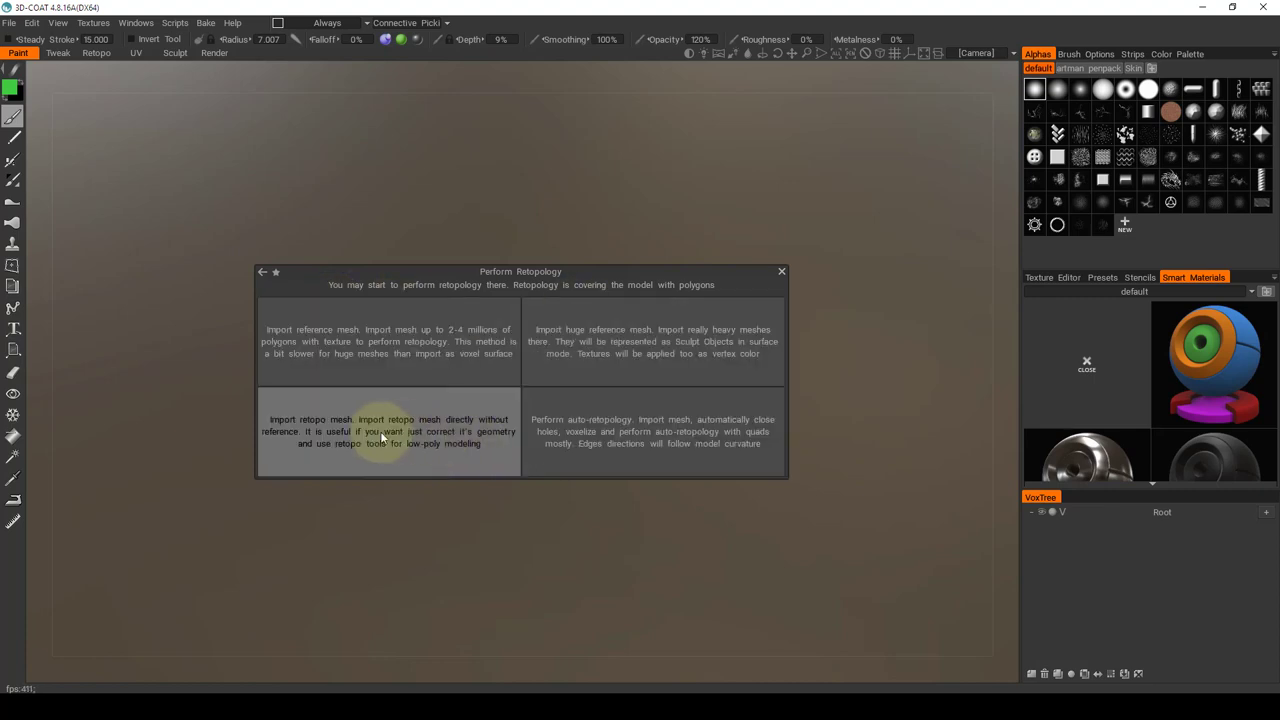
mouse_move(635, 431)
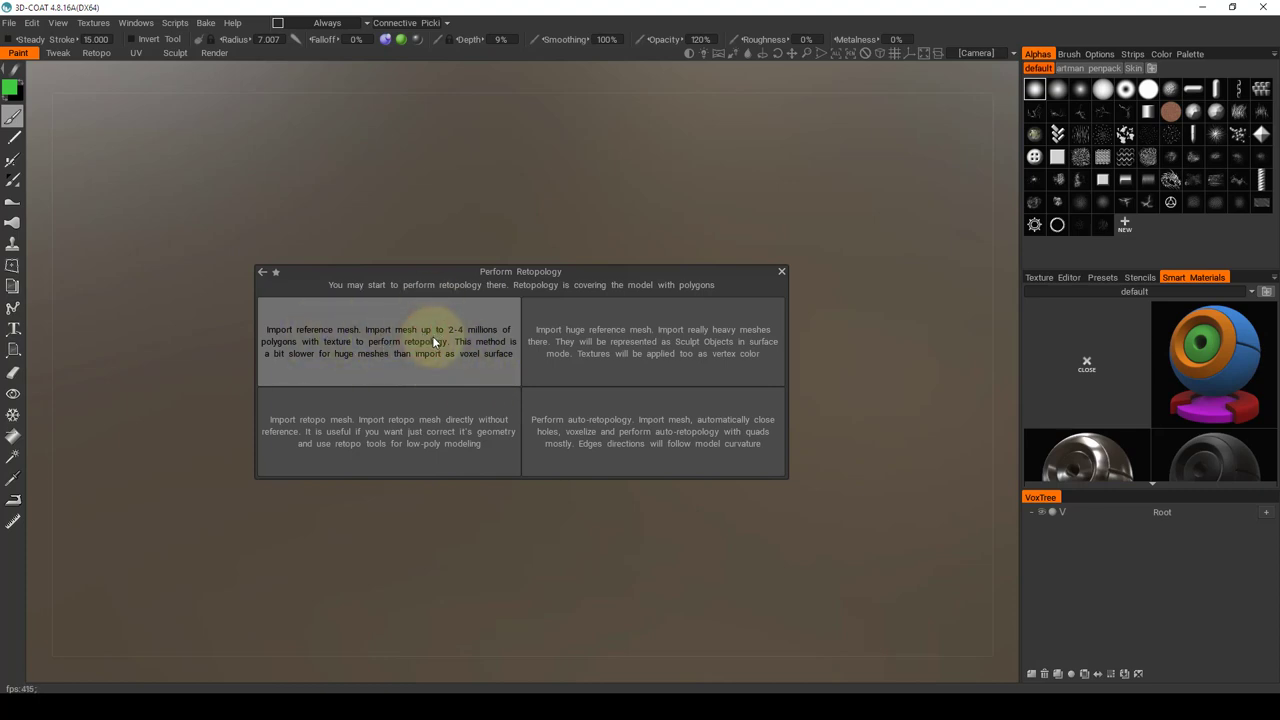
Step: Import creature_high_retopo.fbx as the reference mesh and view the whale in three-quarter front
click(387, 341)
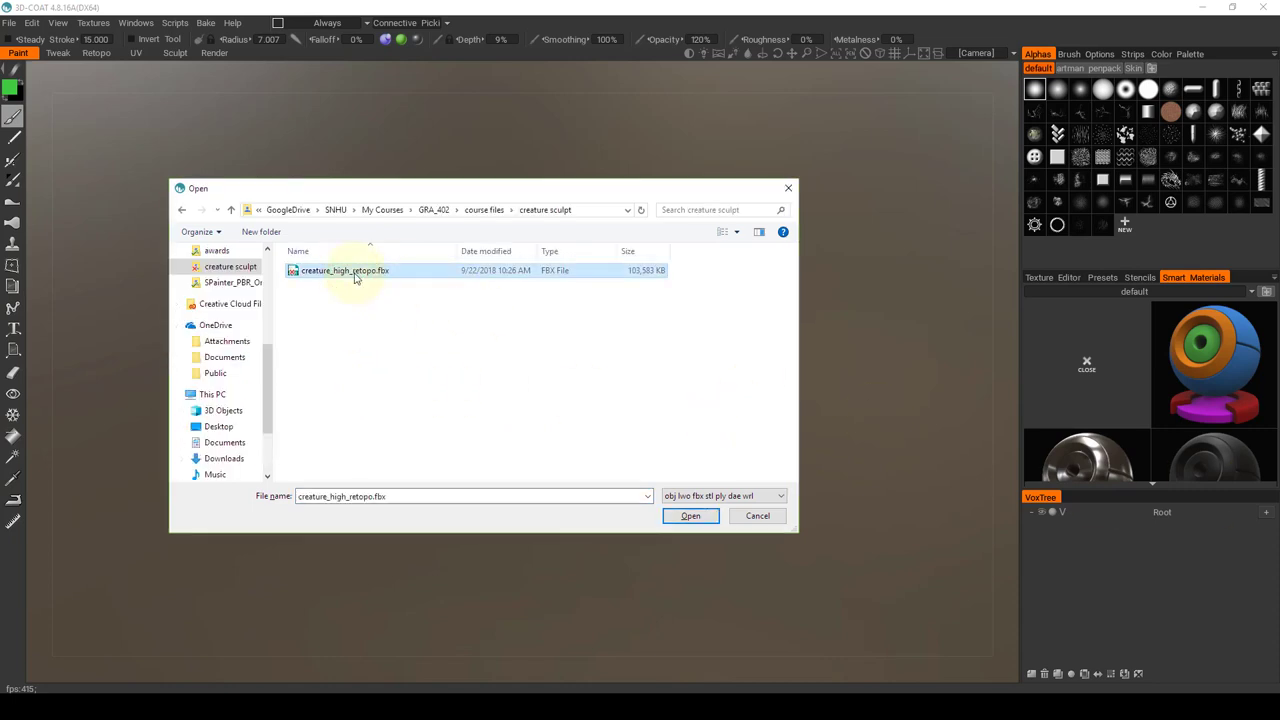
click(690, 515)
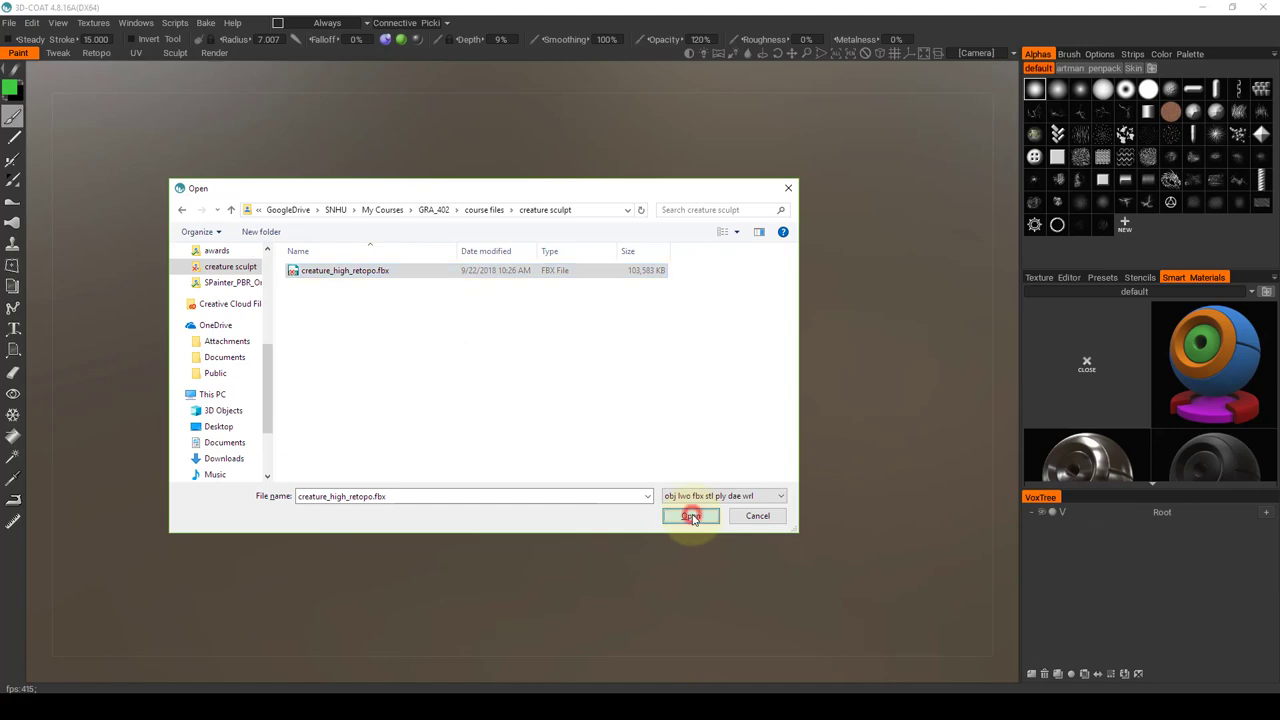
click(690, 516)
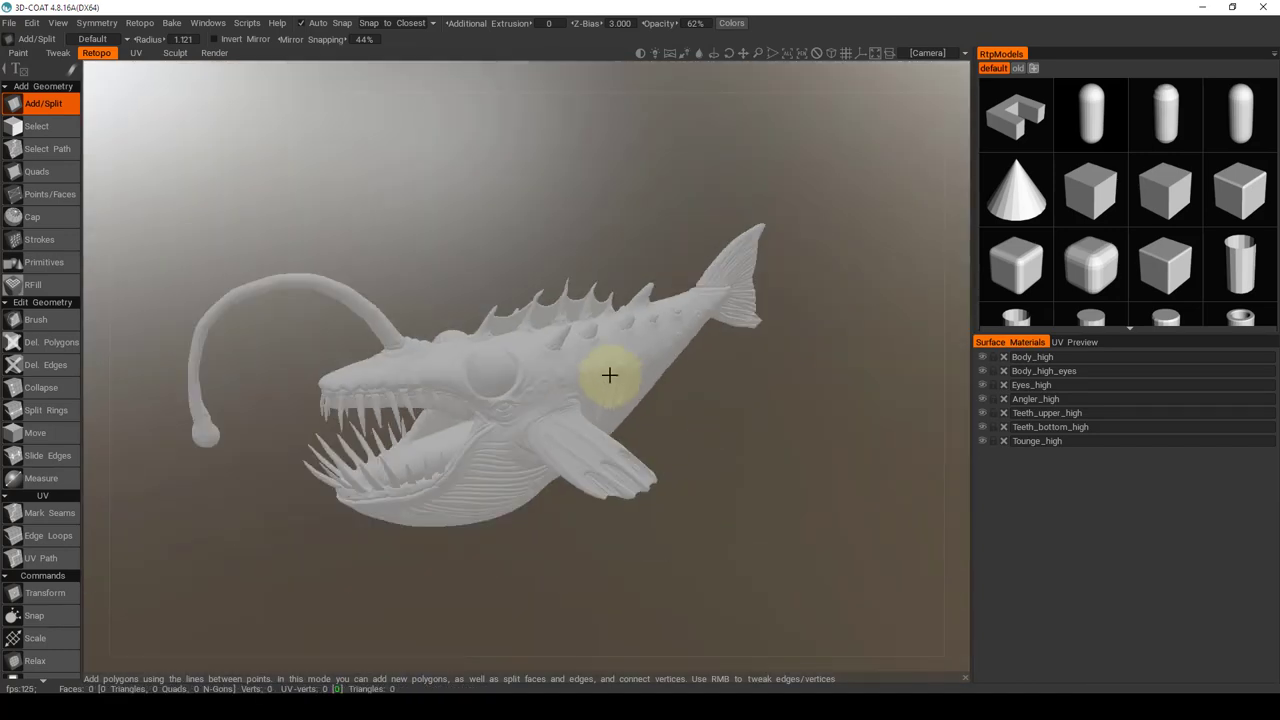
drag(609, 375, 886, 385)
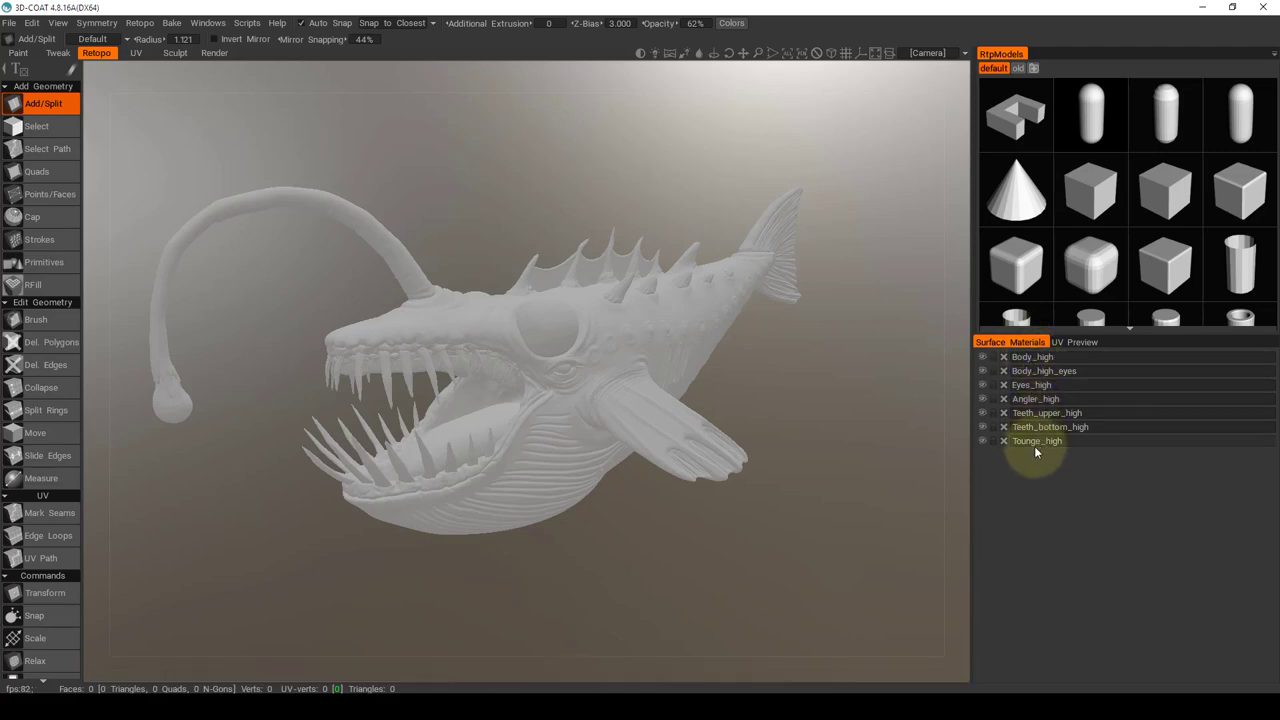
mouse_move(1037, 445)
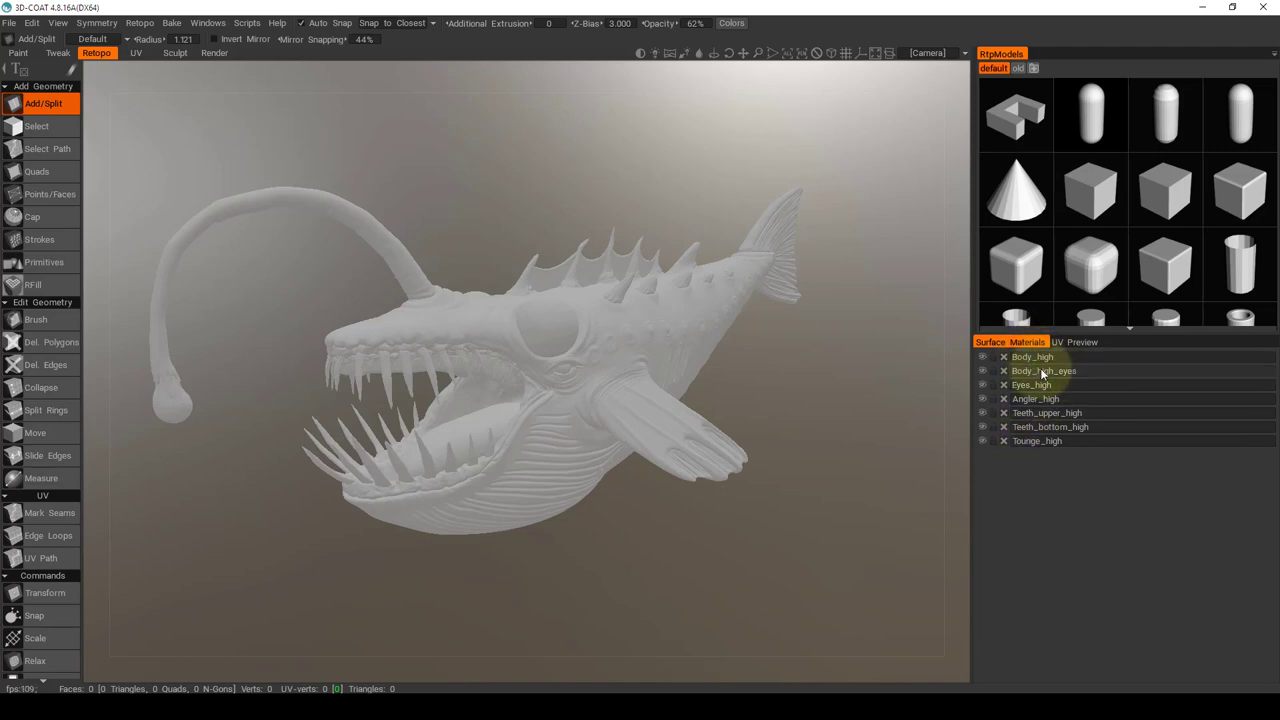
mouse_move(1083, 405)
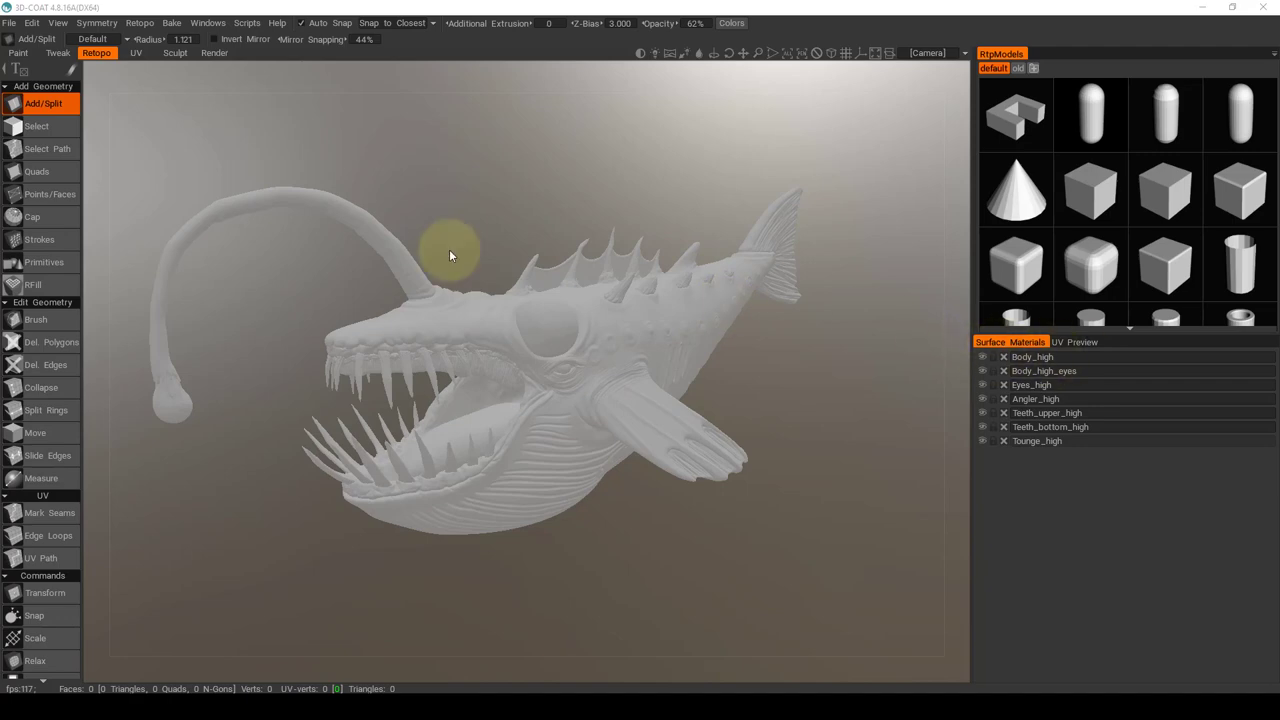
click(208, 23)
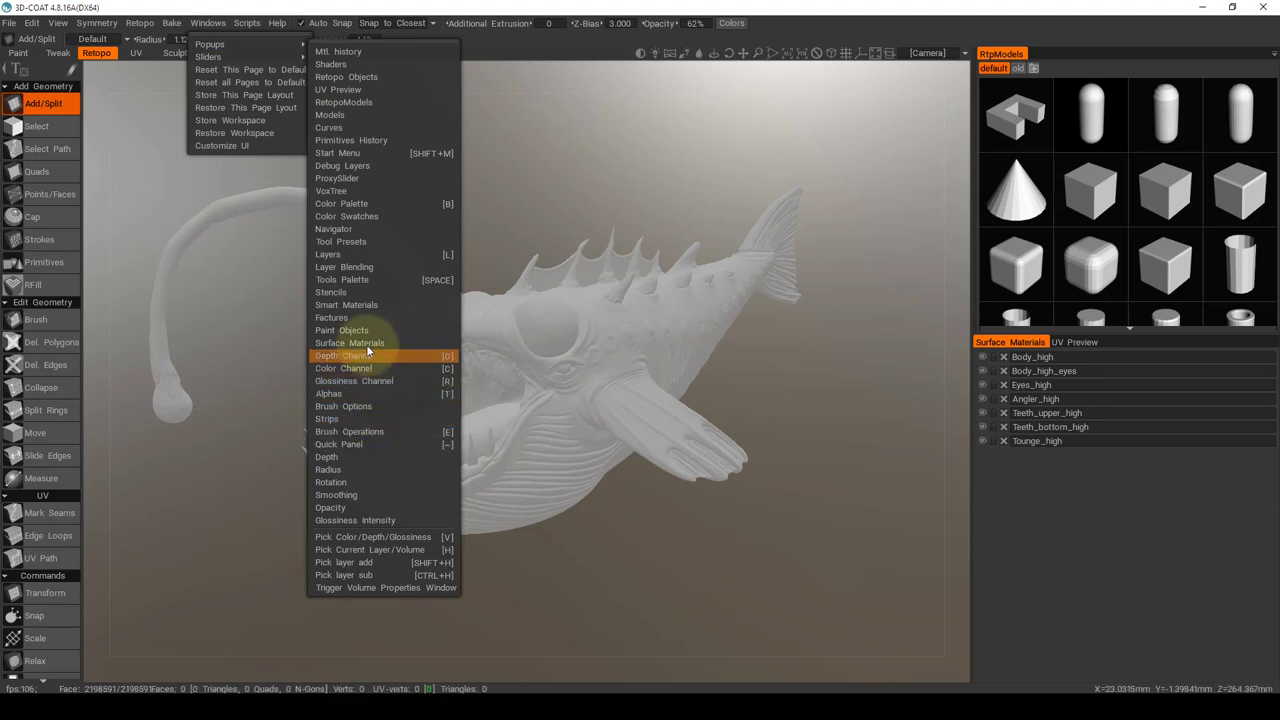
mouse_move(349, 342)
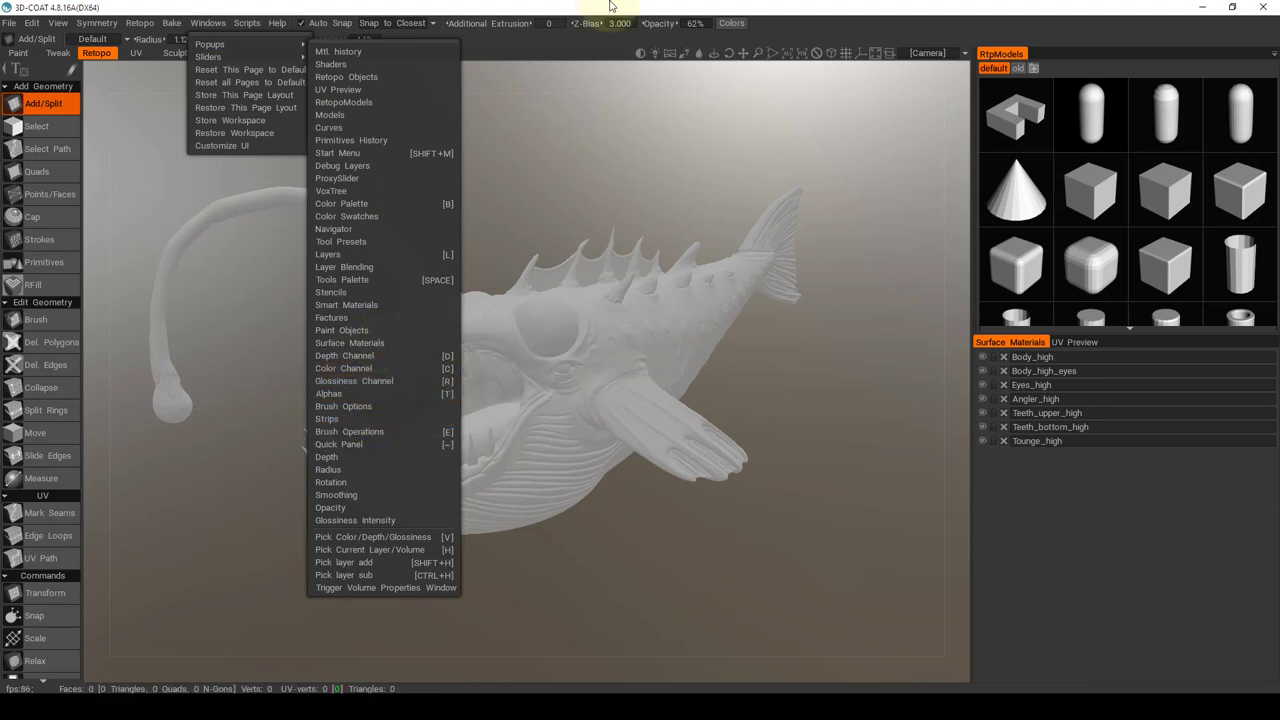
click(700, 388)
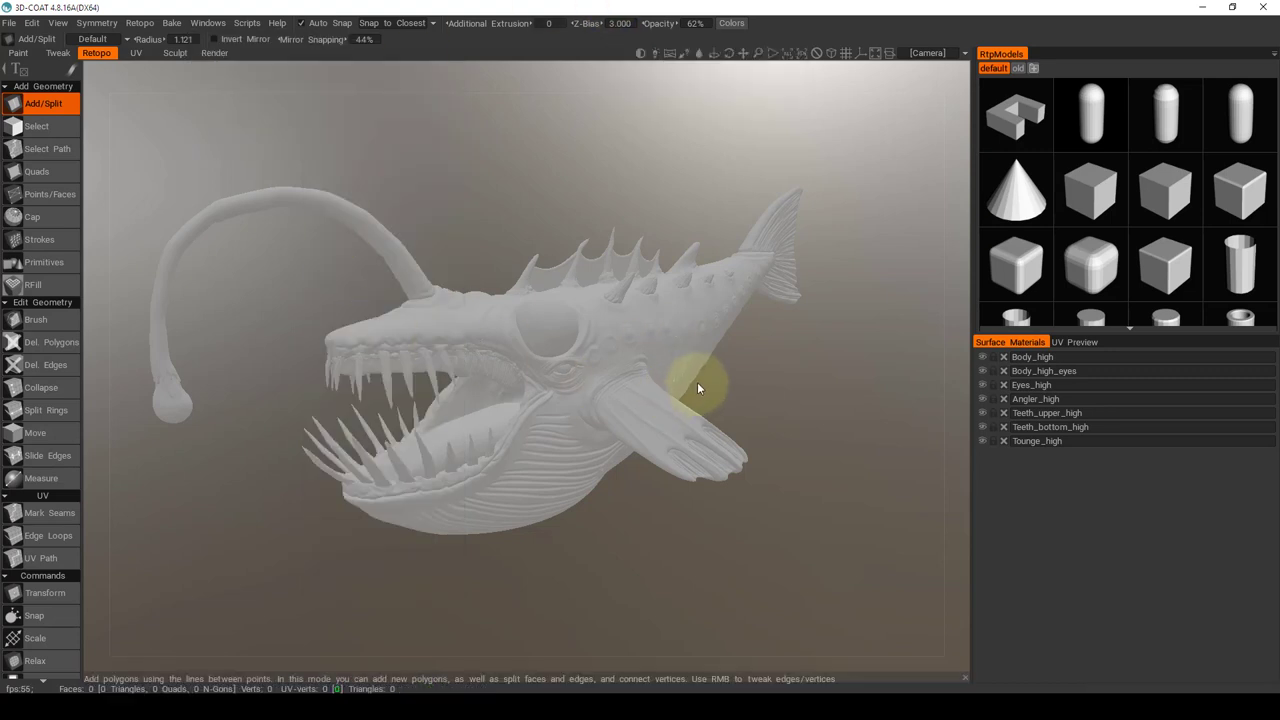
mouse_move(857, 405)
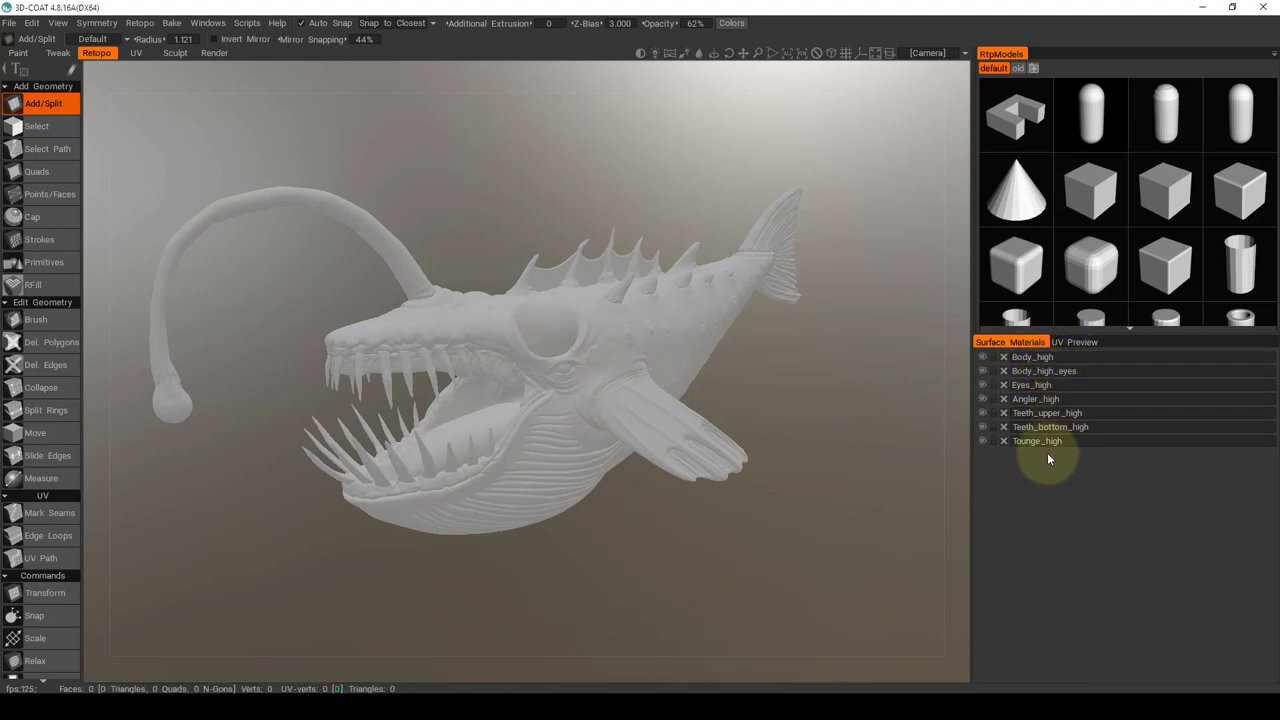
mouse_move(1055, 357)
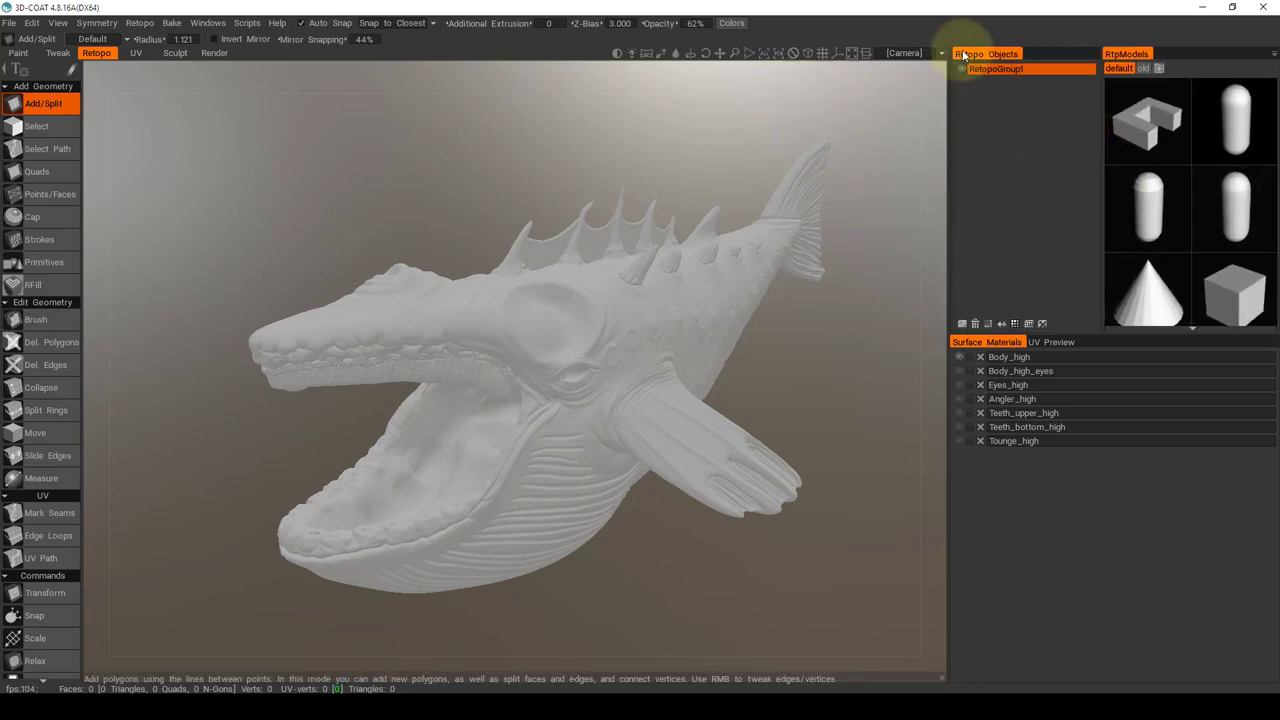
click(1025, 68)
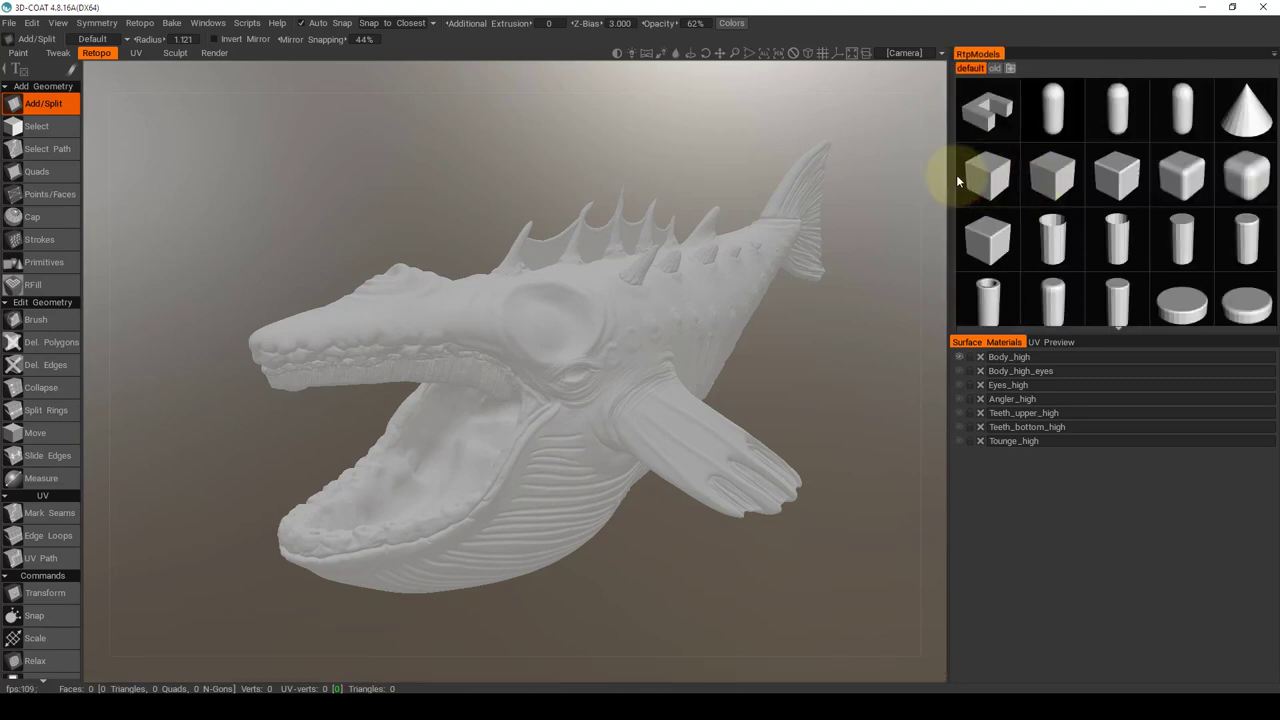
click(983, 54)
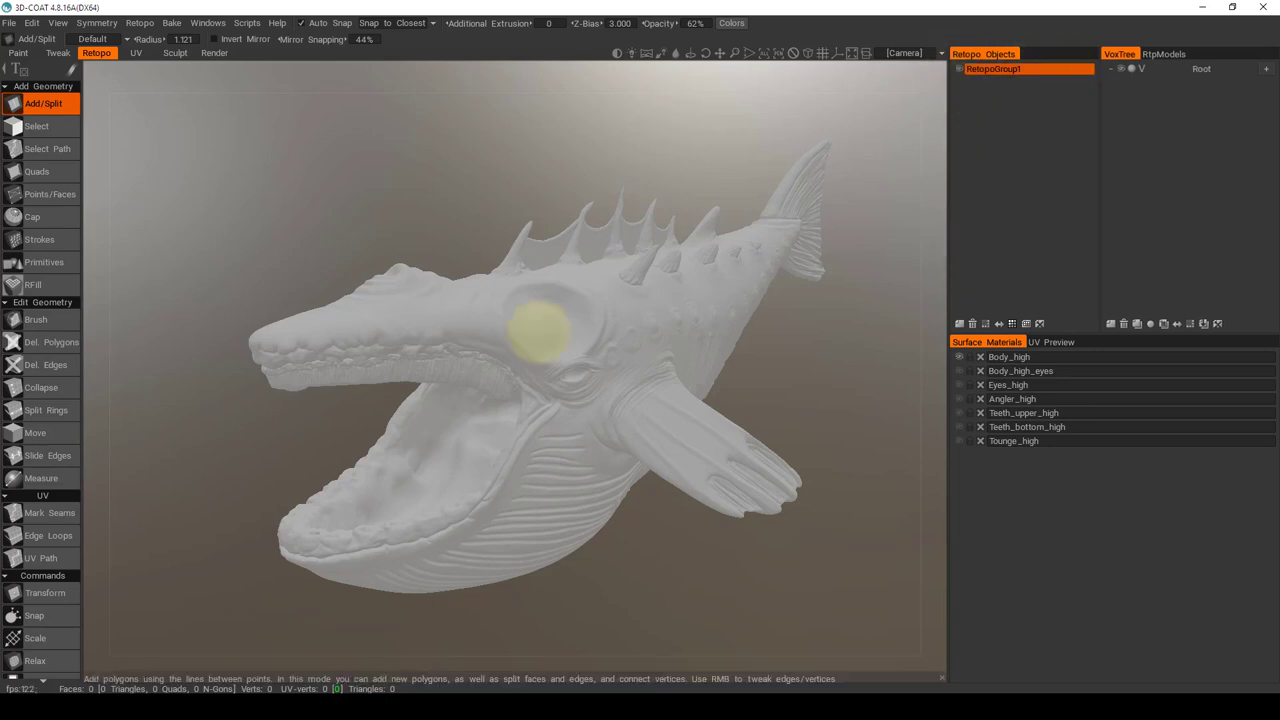
mouse_move(575, 245)
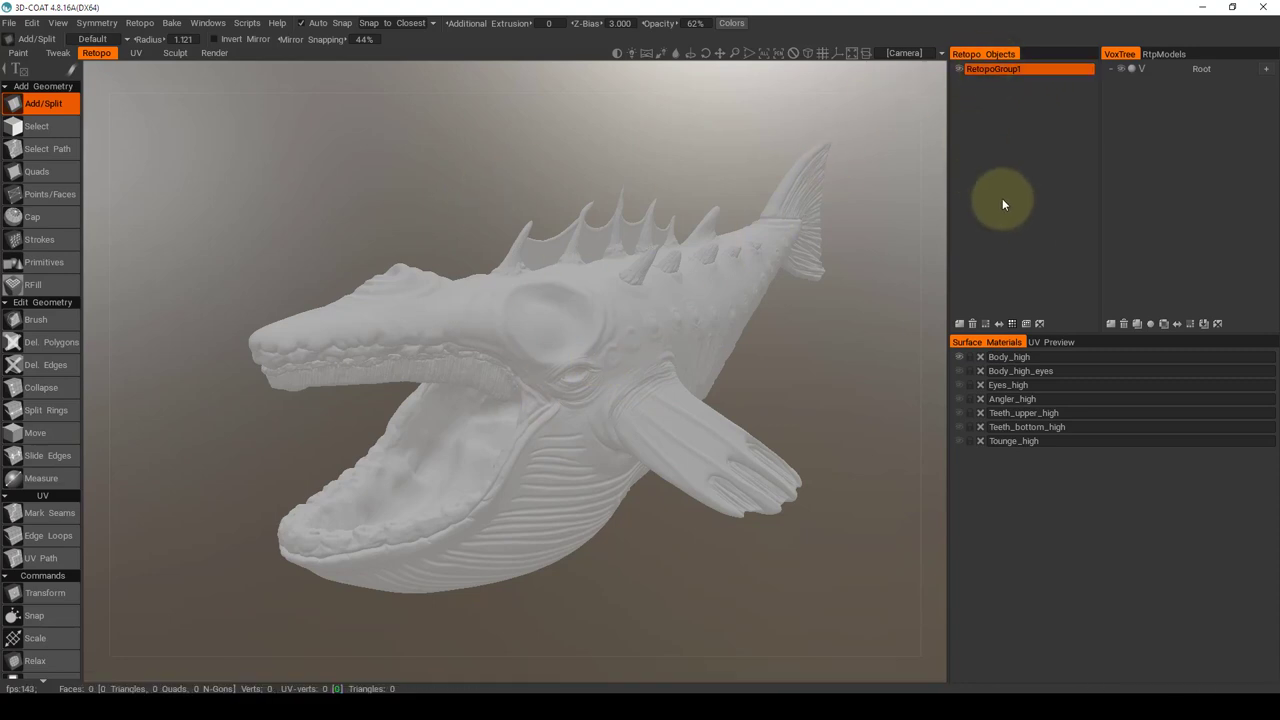
mouse_move(1094, 112)
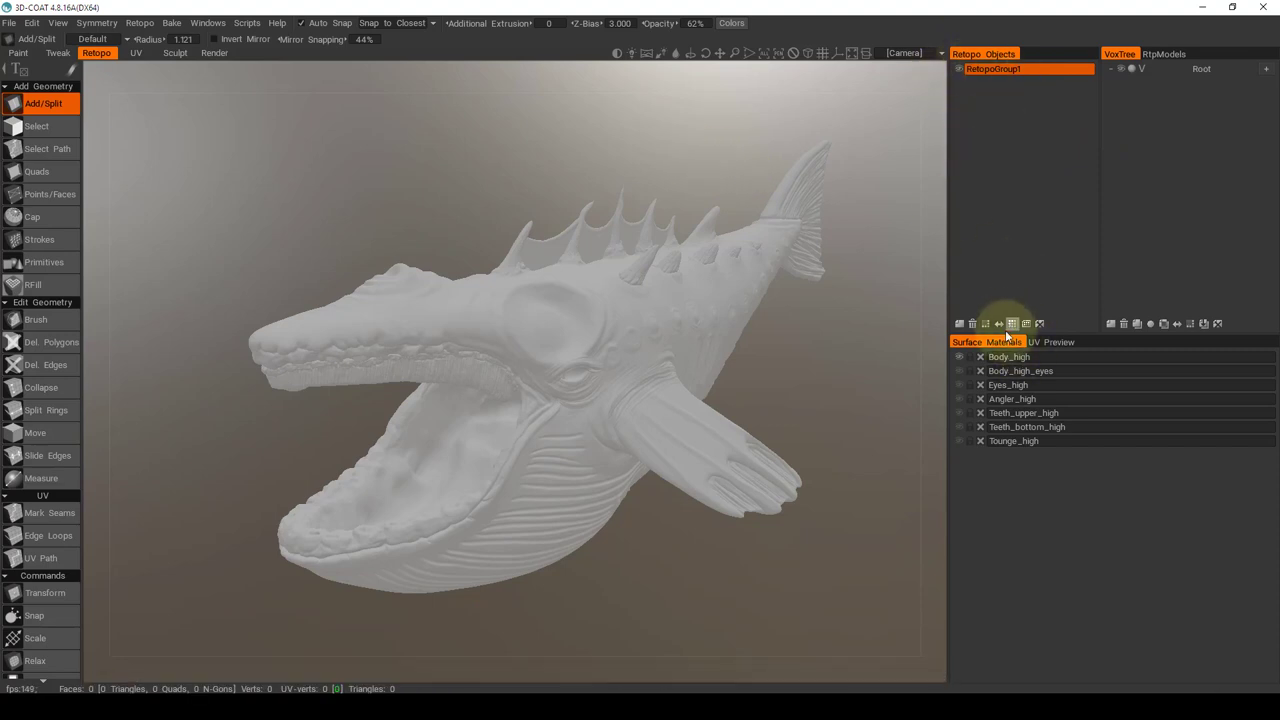
mouse_move(958, 228)
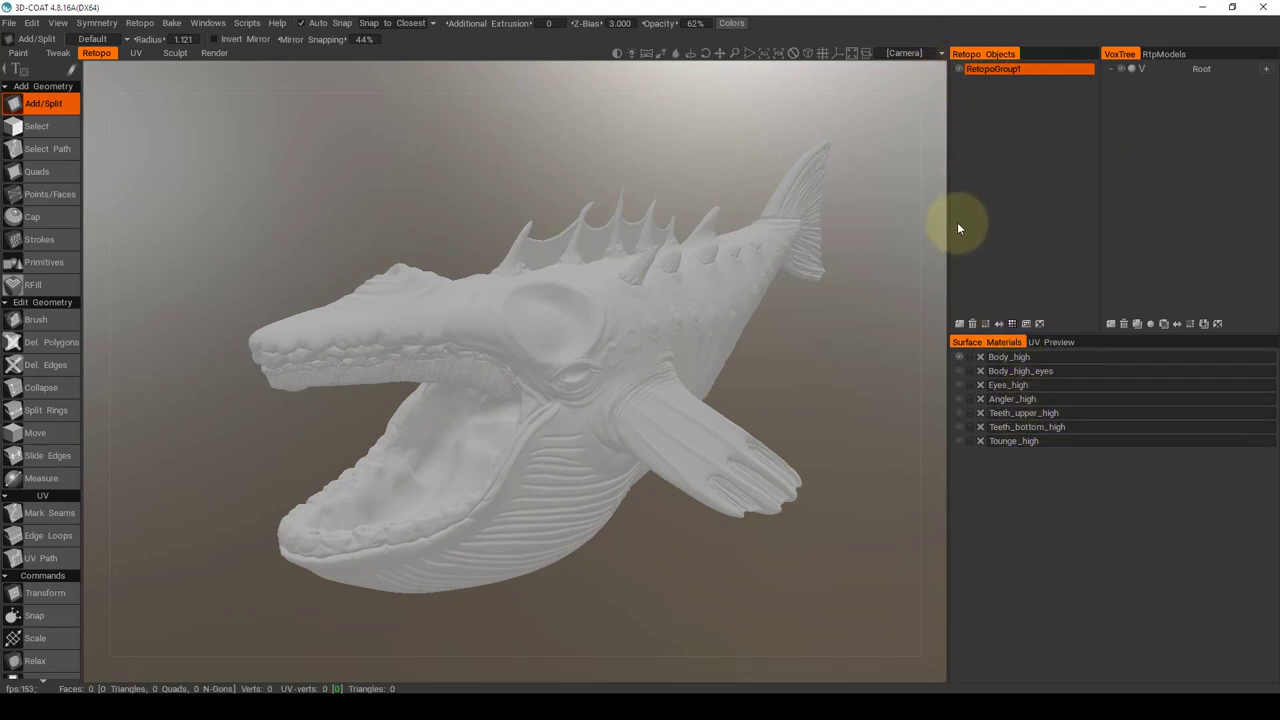
mouse_move(895, 262)
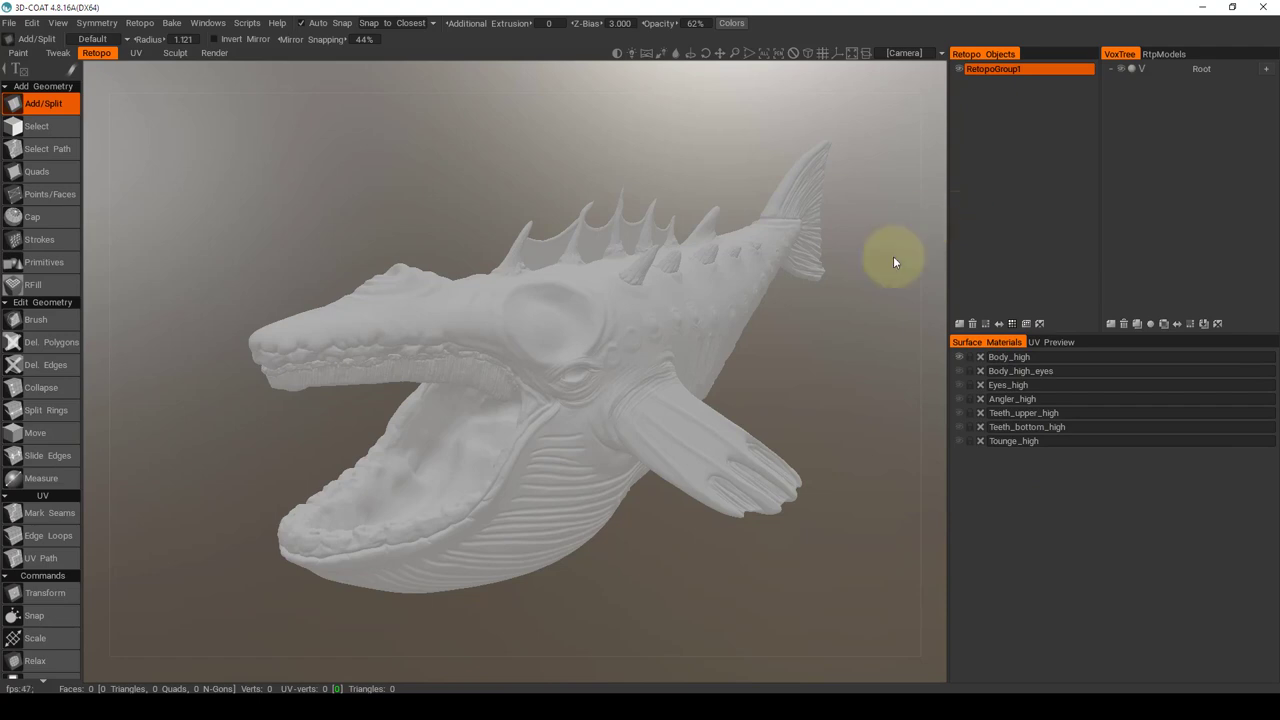
mouse_move(836, 279)
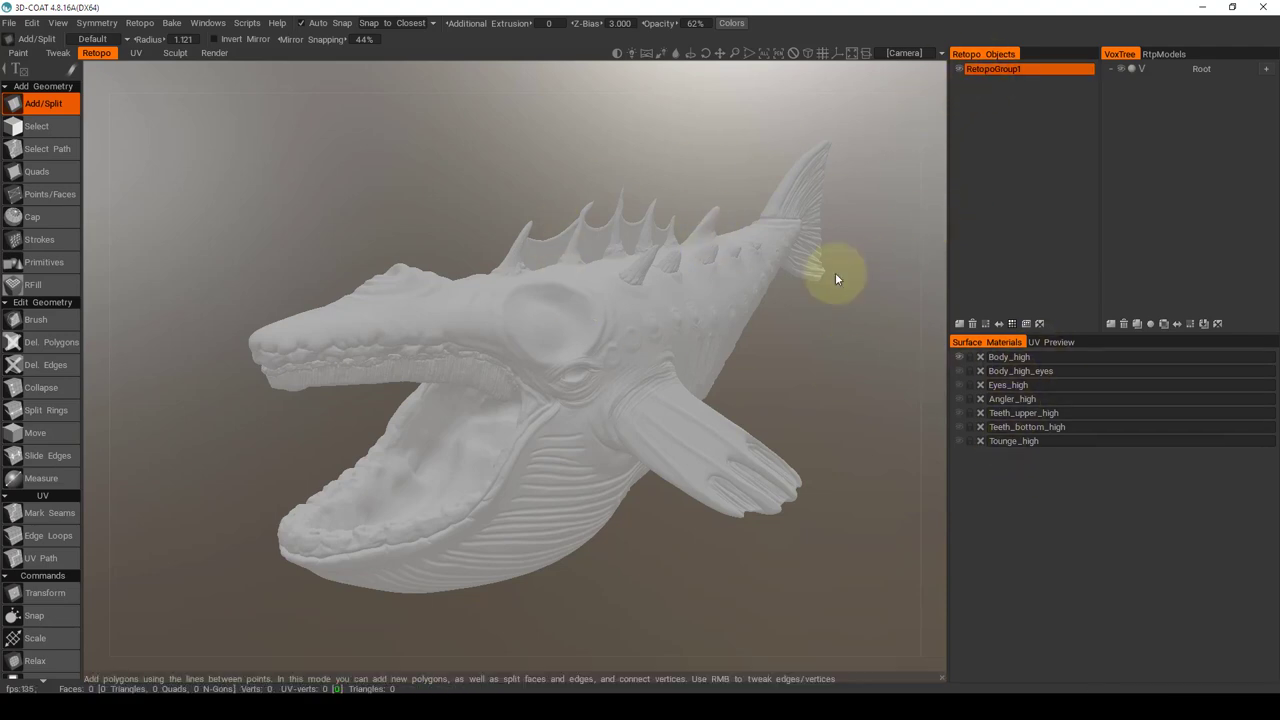
mouse_move(1022, 132)
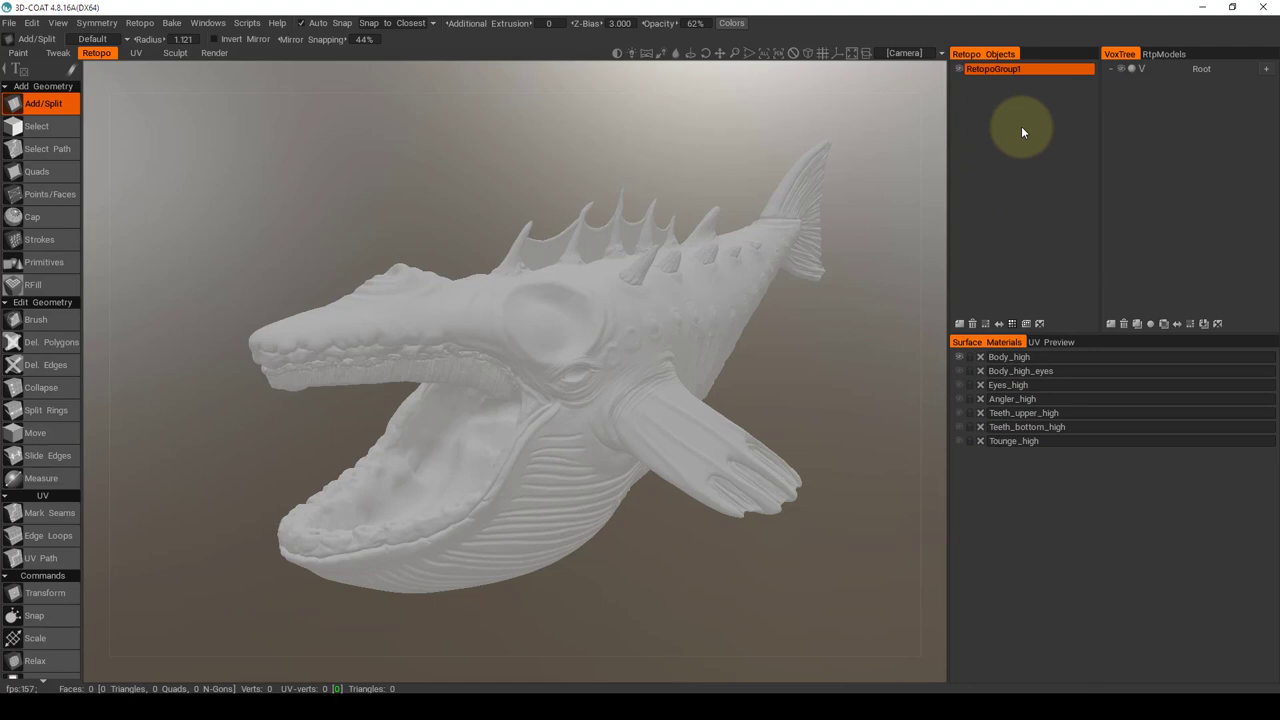
mouse_move(1022, 201)
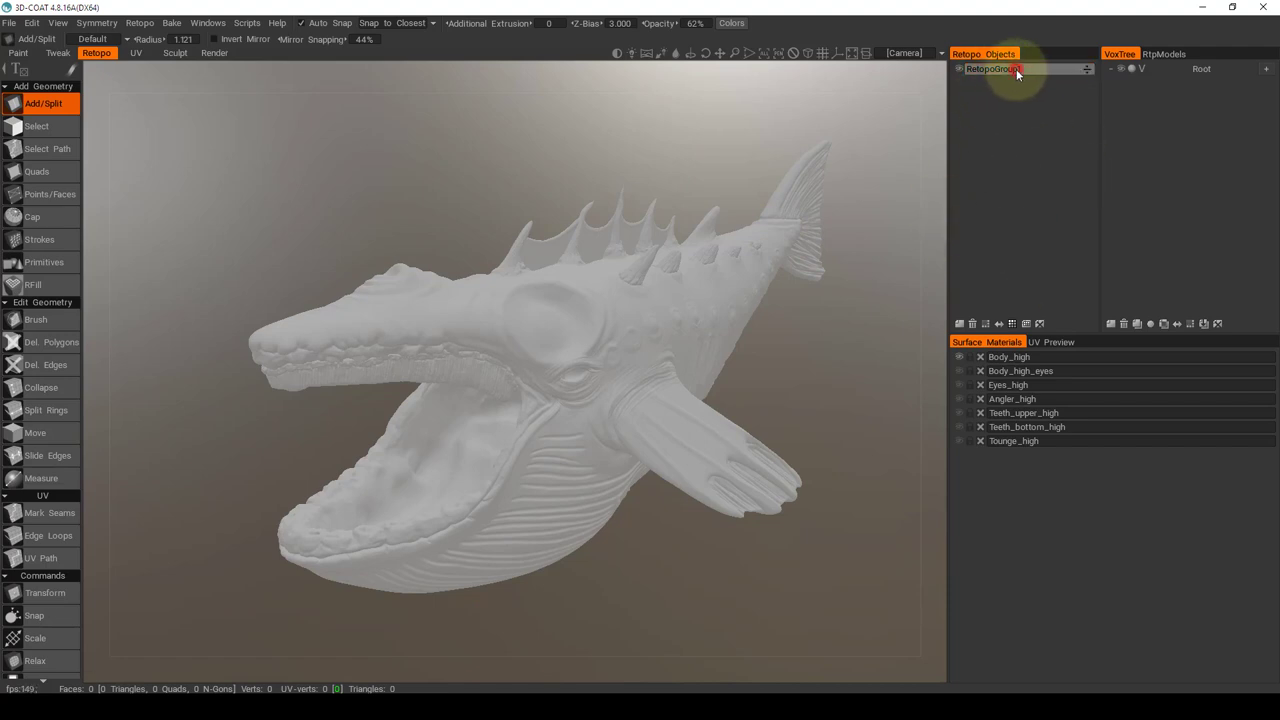
Step: Rename RetopoGroup1 in the Retopo Objects panel to body_high
double_click(1018, 68)
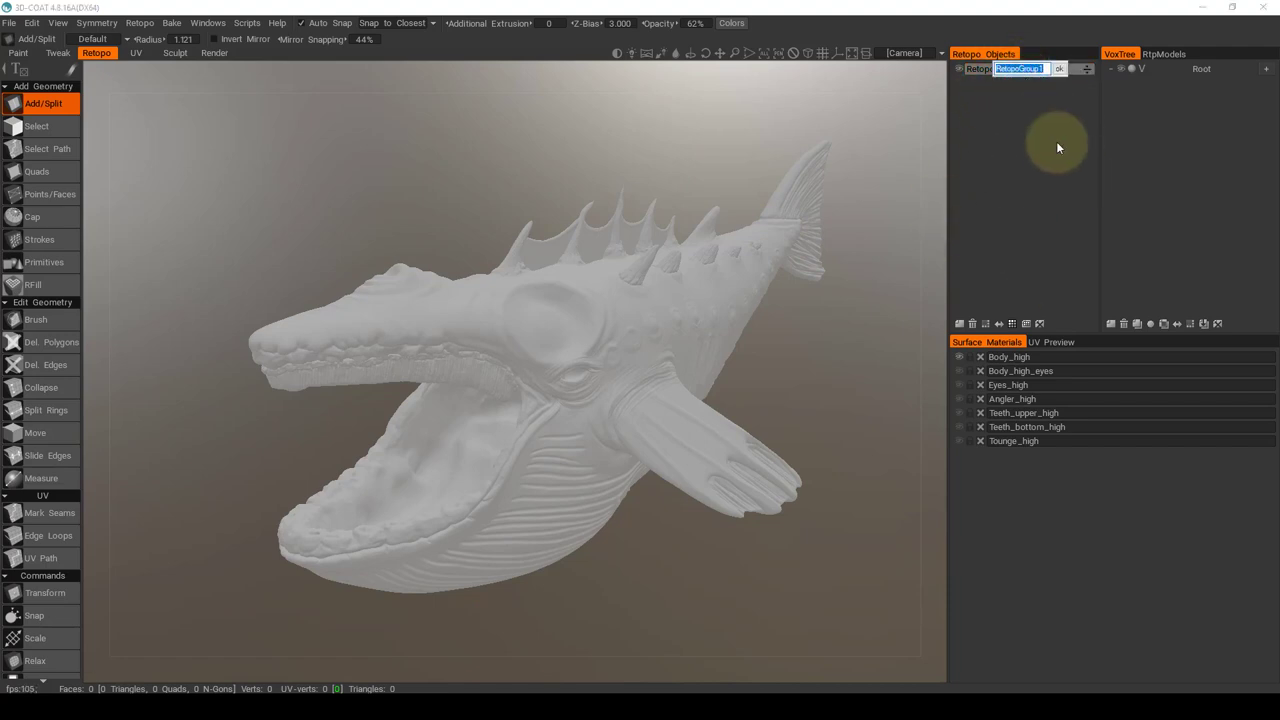
text(body_high)
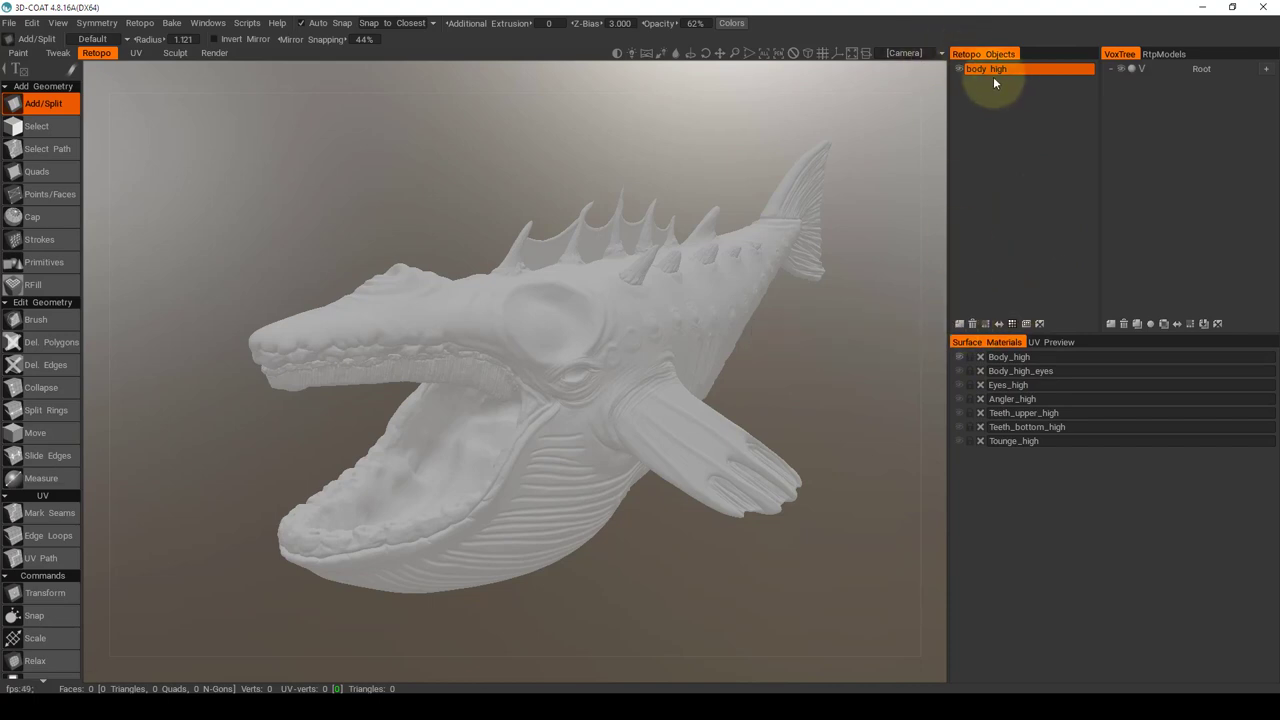
mouse_move(980, 177)
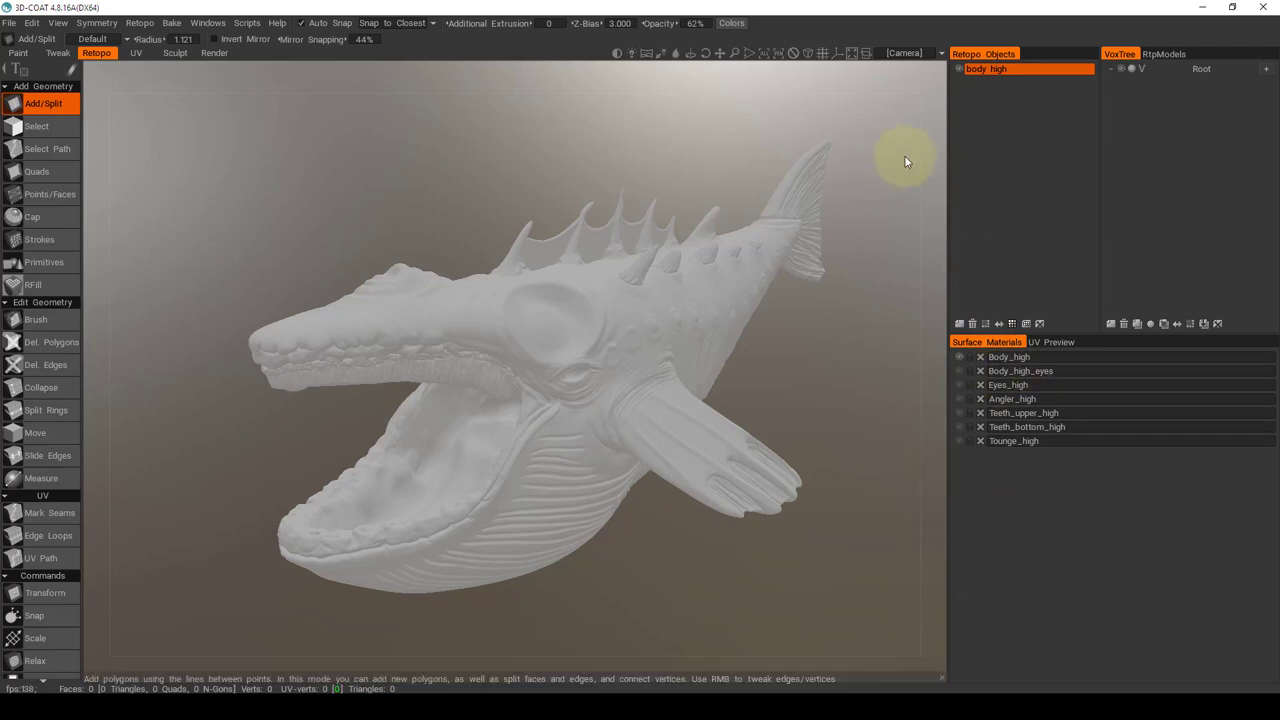
mouse_move(730, 265)
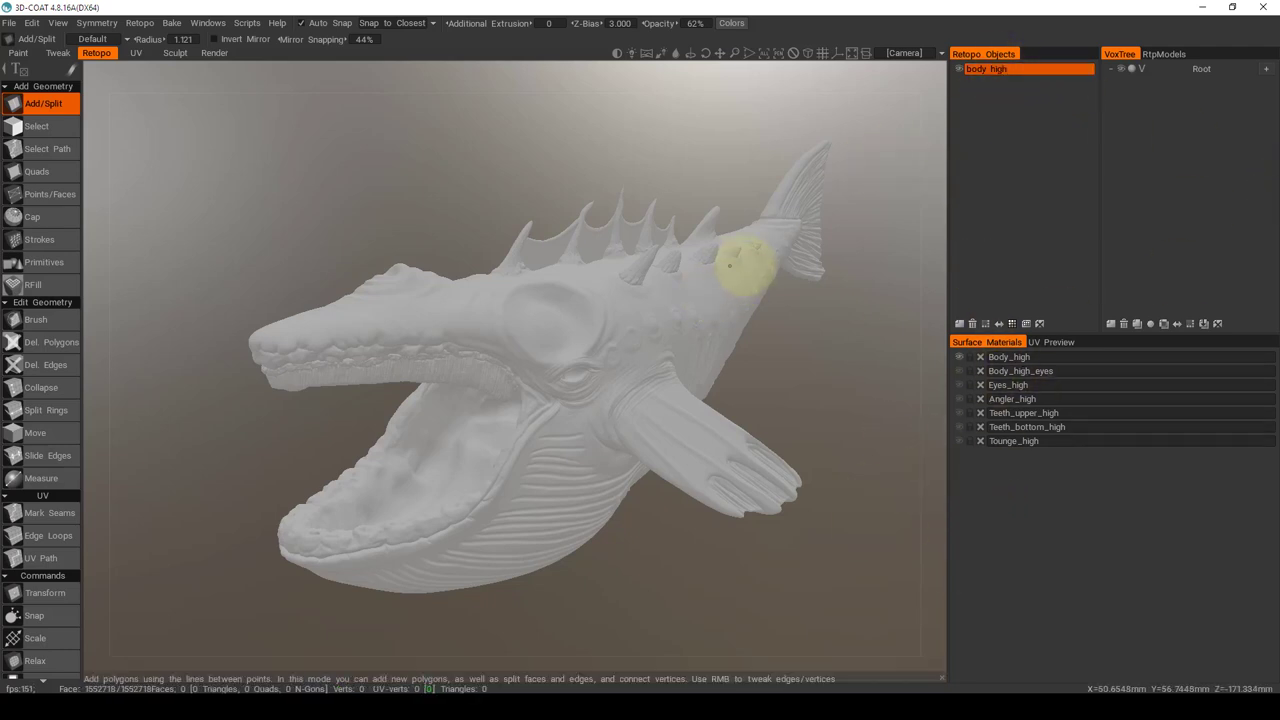
mouse_move(660, 315)
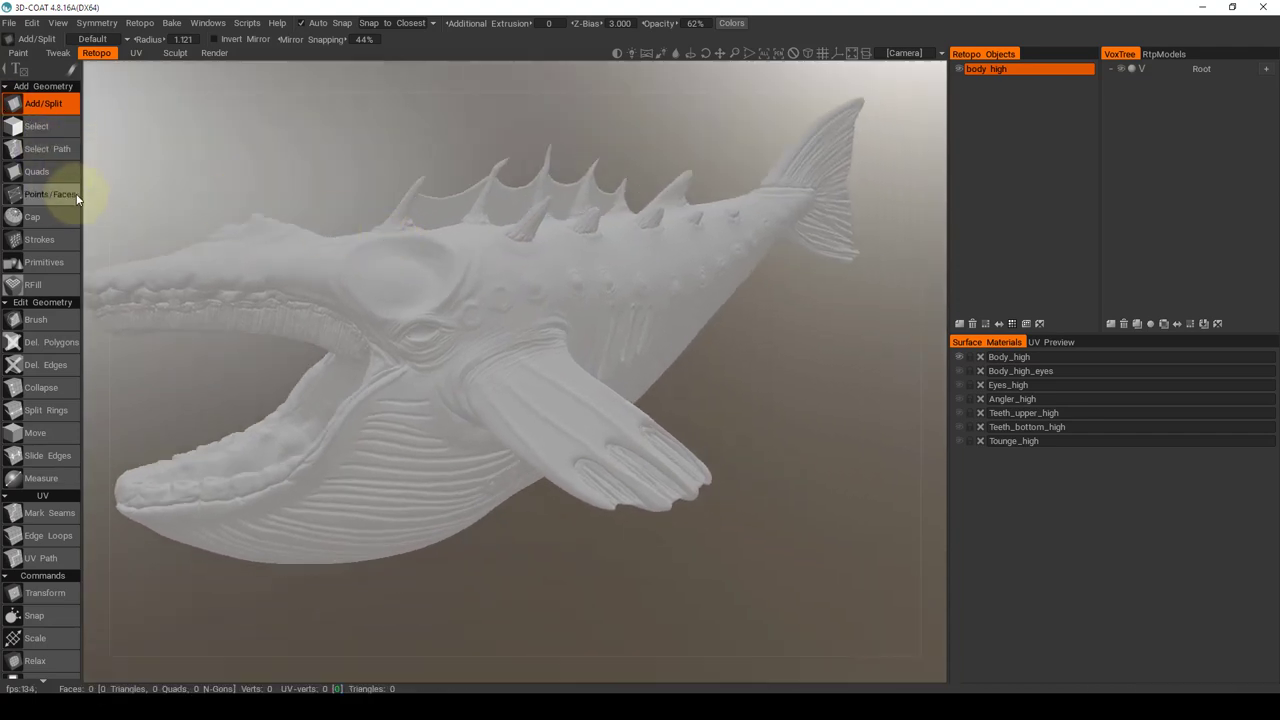
Step: Place one trial quad with Points/Faces on the whale's flank, clear it, and switch to Strokes
click(50, 193)
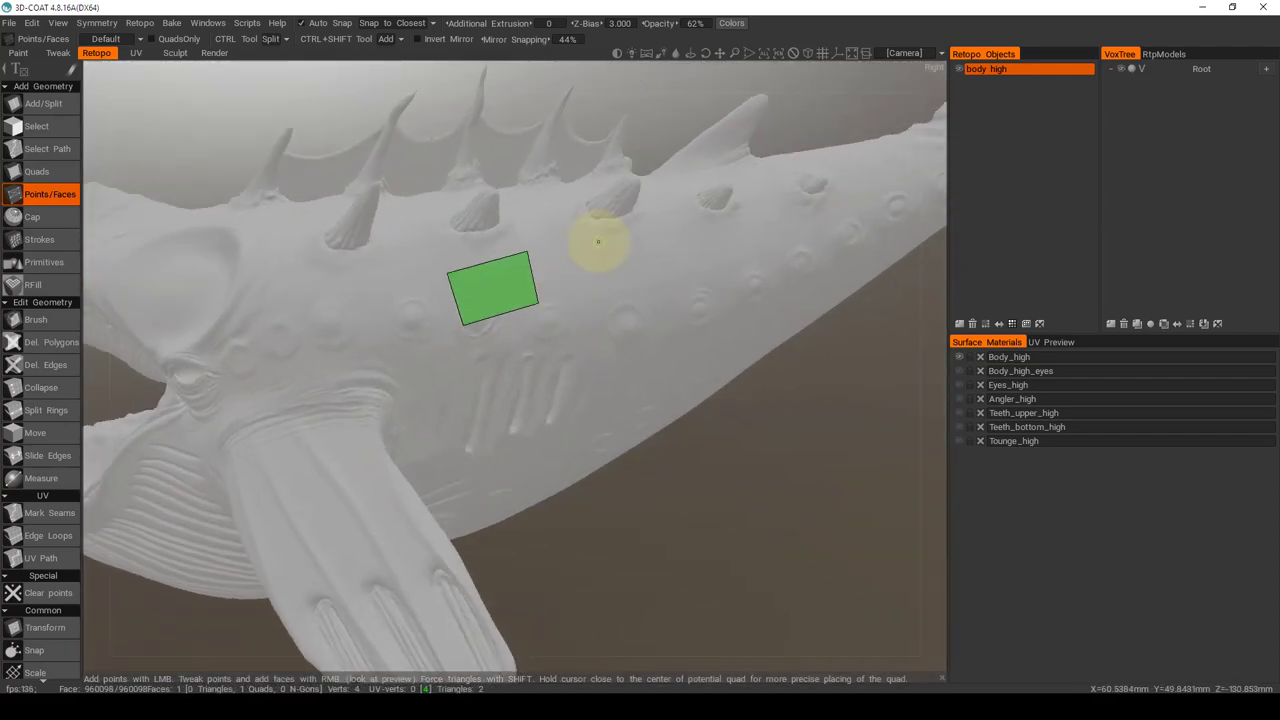
click(658, 231)
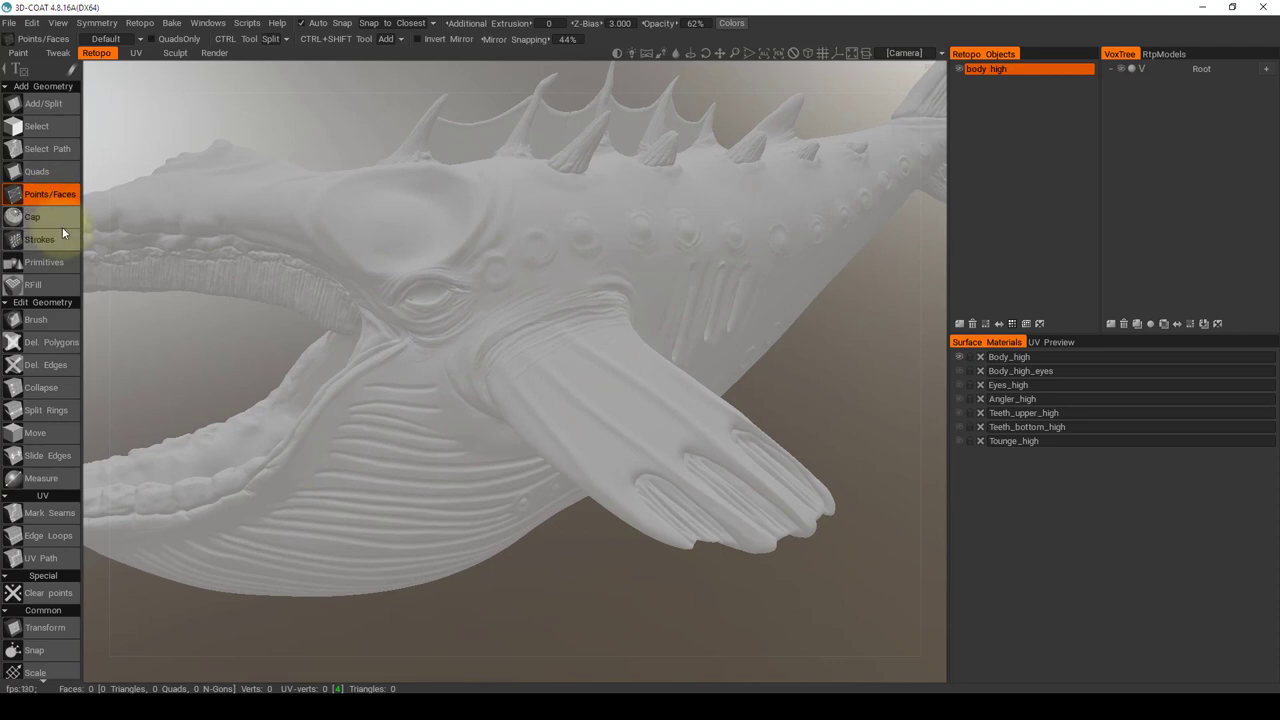
click(40, 239)
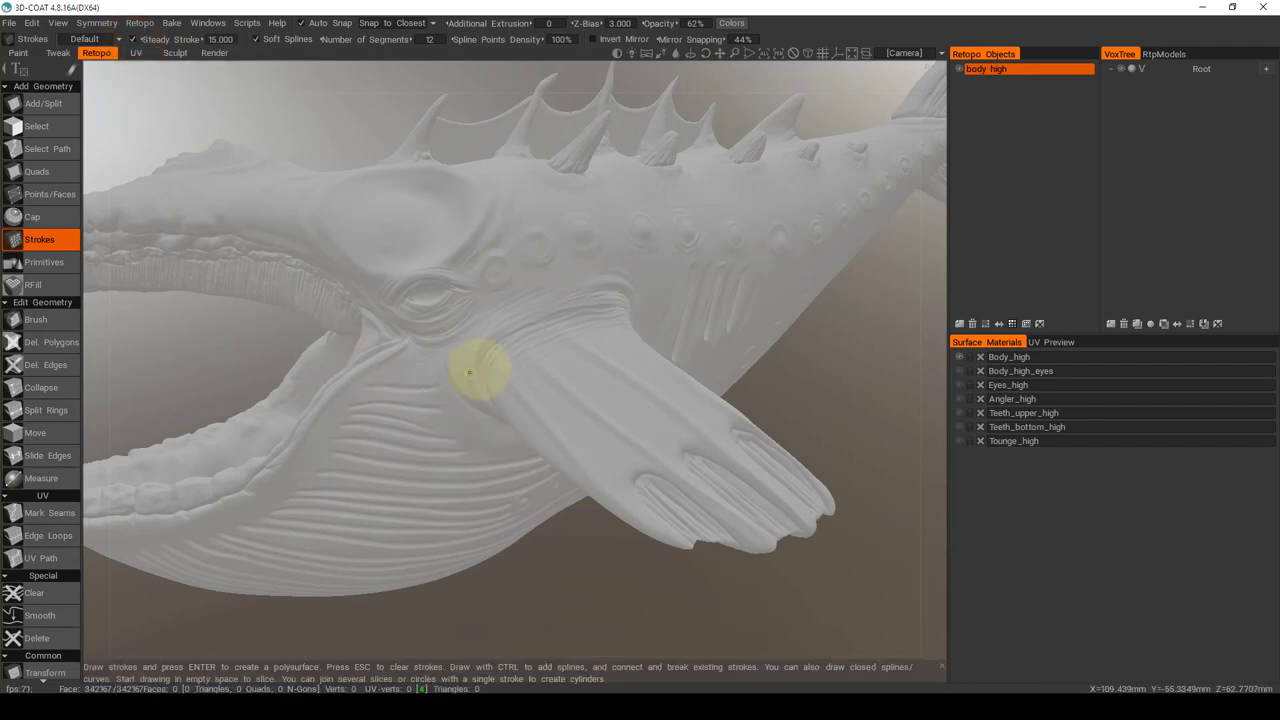
drag(480, 370, 388, 275)
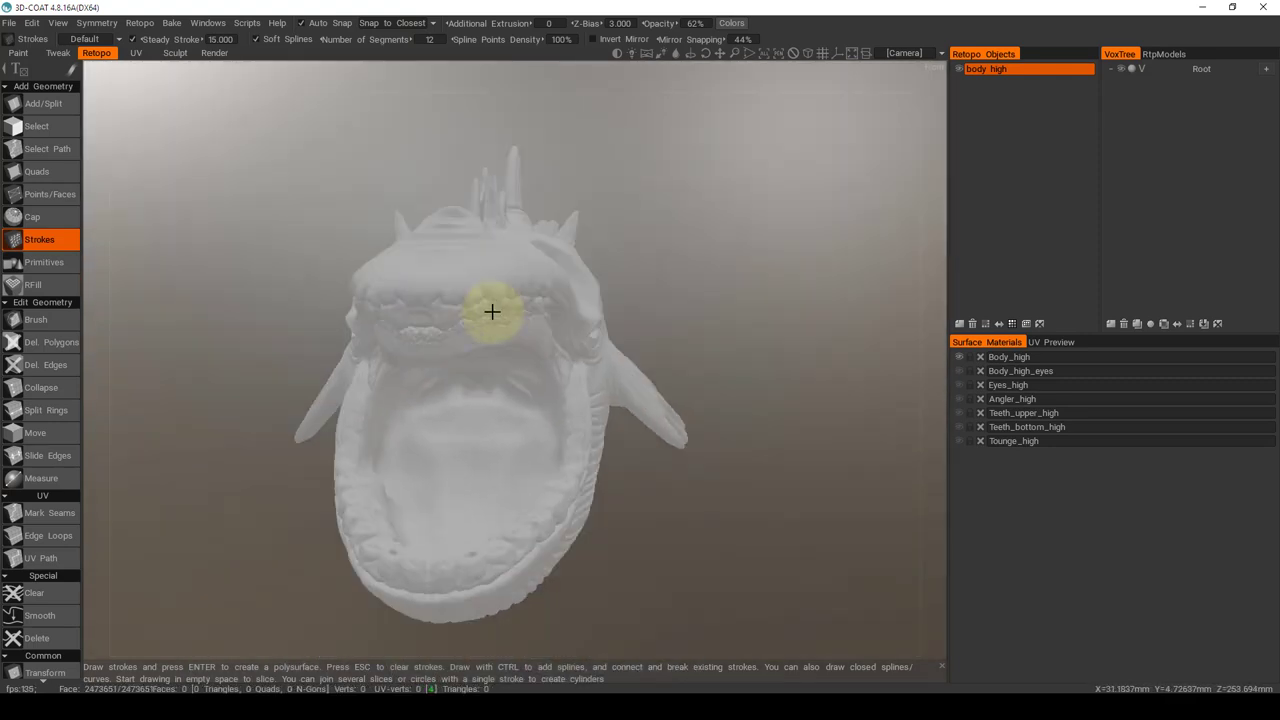
drag(492, 312, 498, 324)
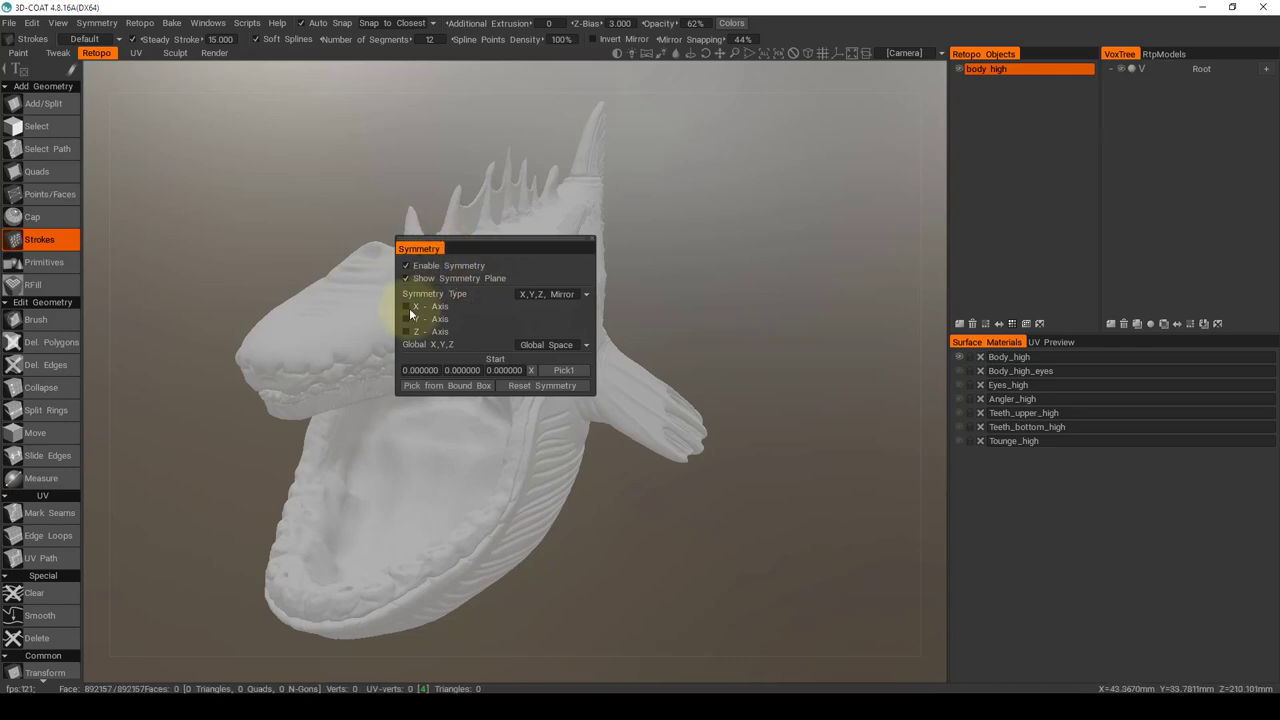
mouse_move(410, 306)
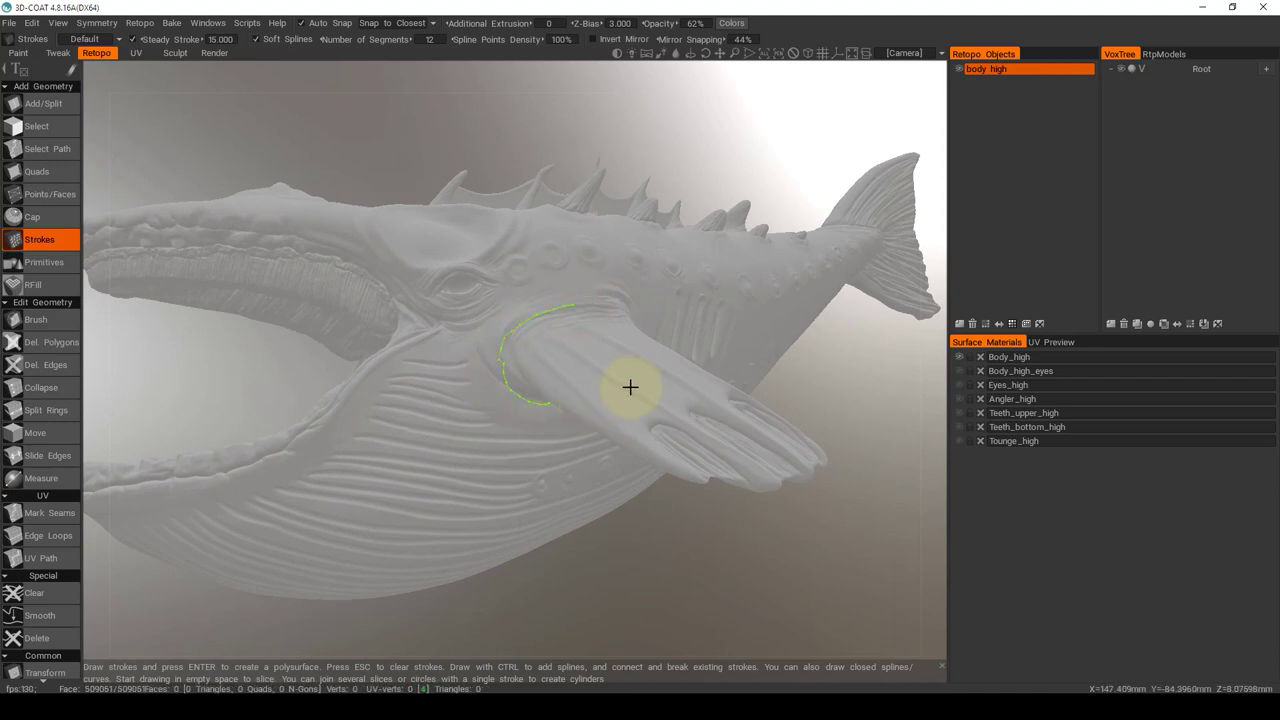
Step: Draw a first retopology stroke curving around and over the pectoral fin base
drag(630, 387, 550, 320)
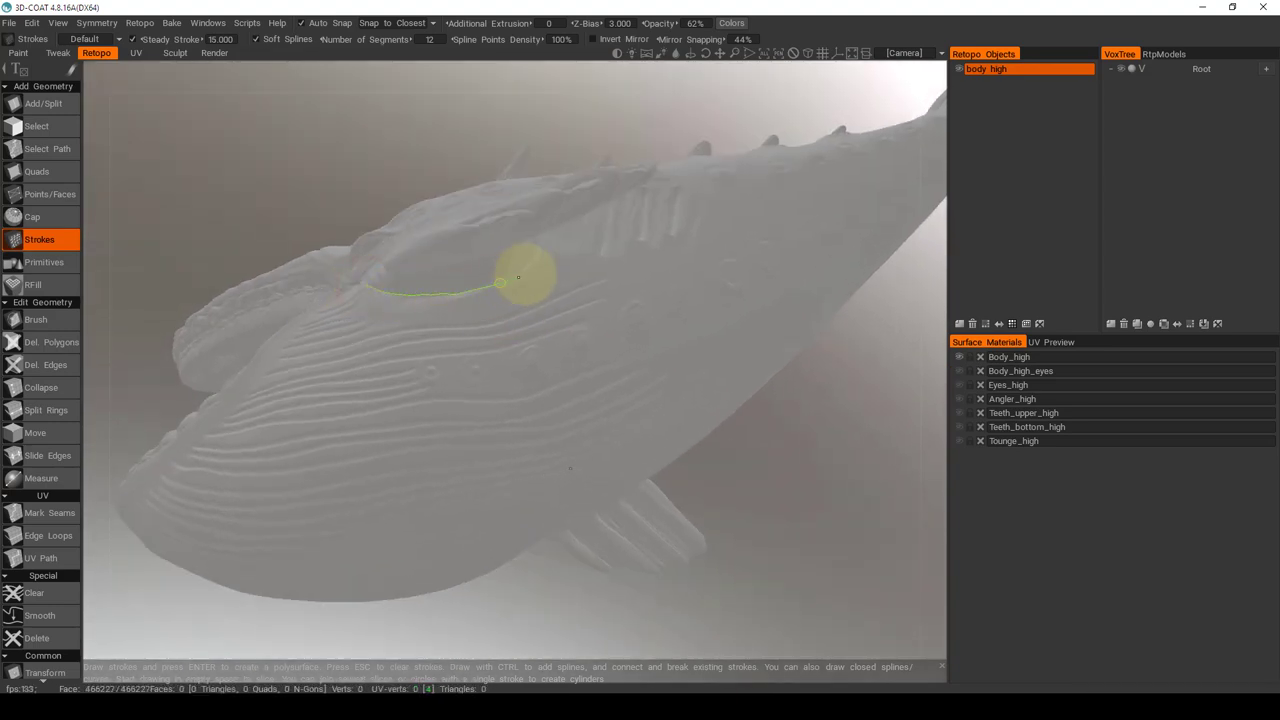
drag(517, 277, 686, 347)
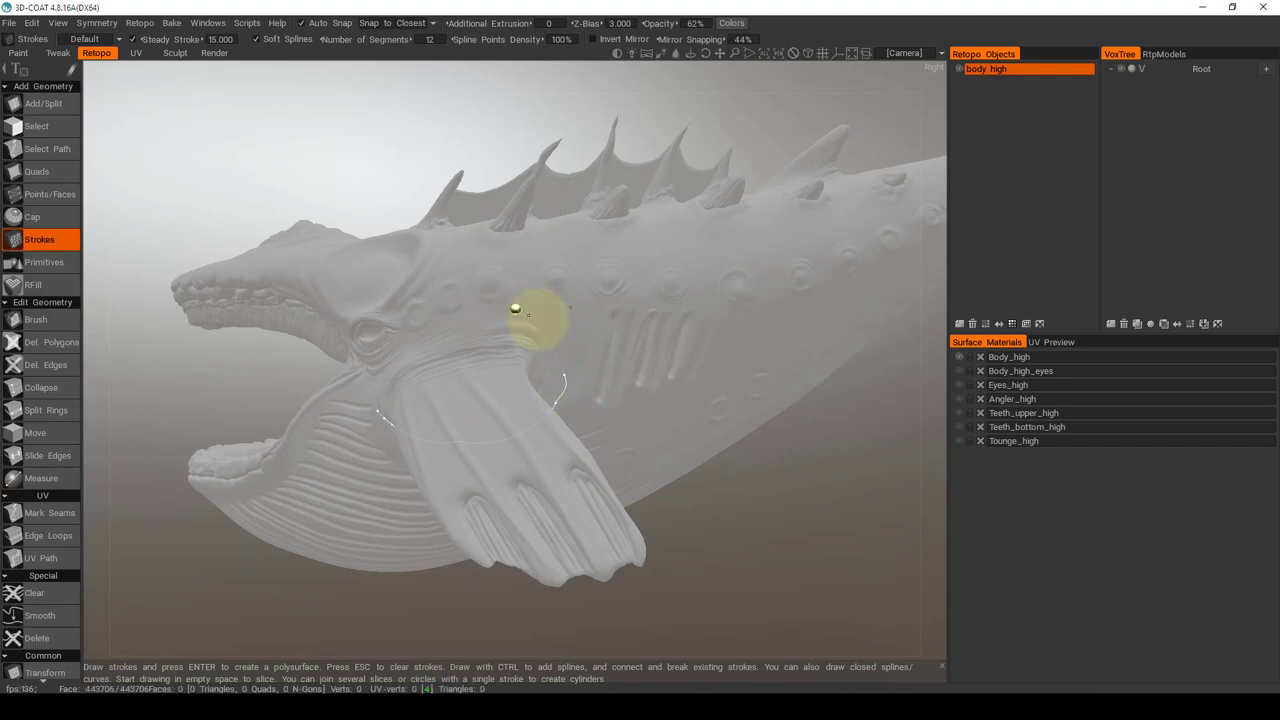
mouse_move(563, 375)
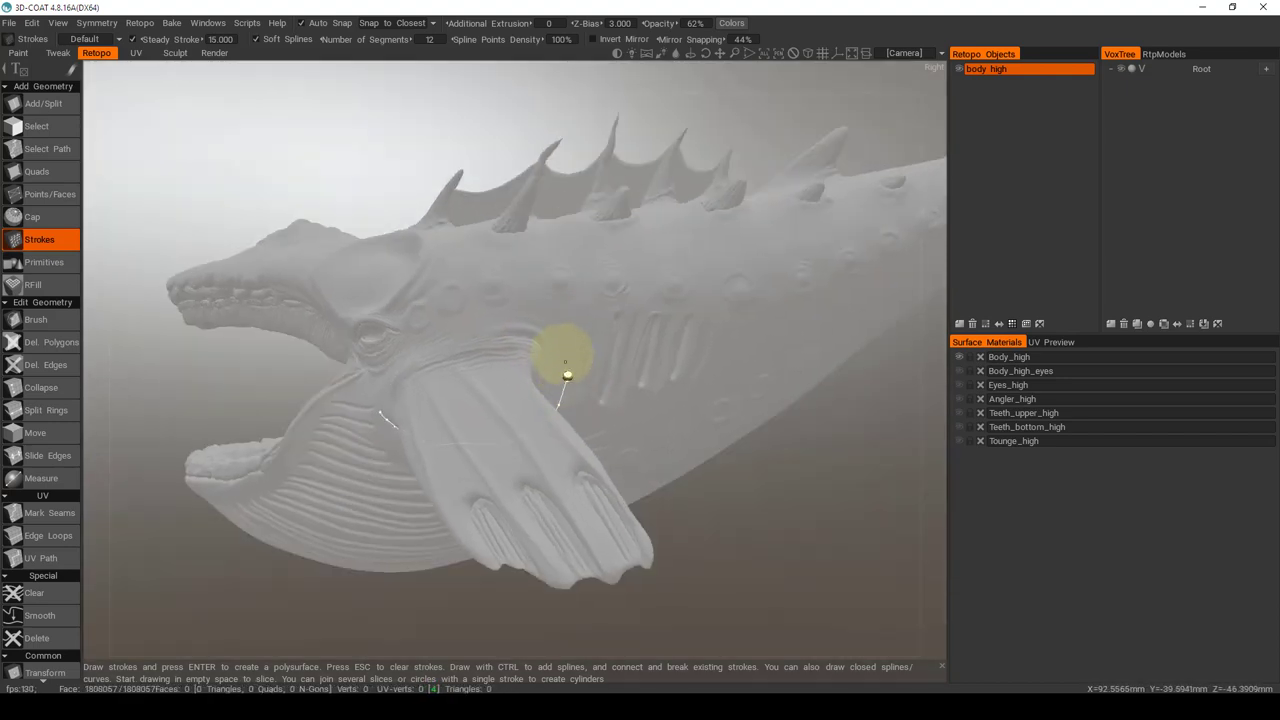
drag(565, 360, 440, 342)
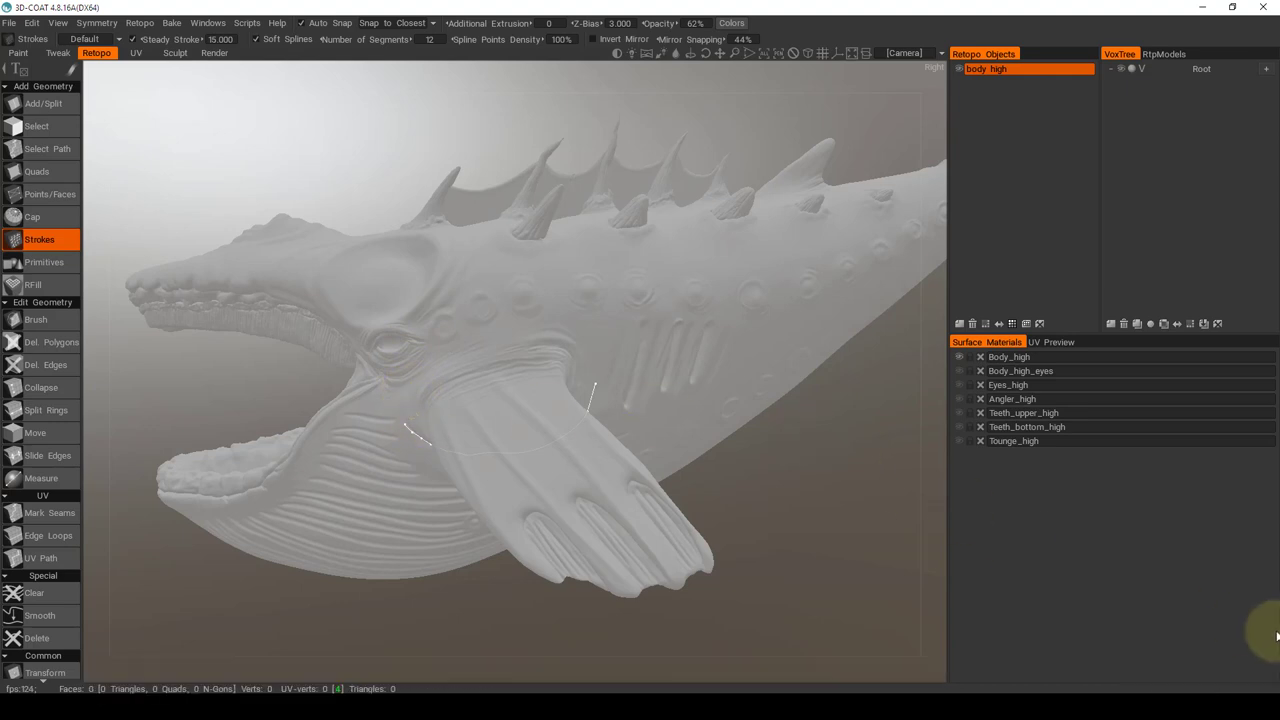
click(610, 365)
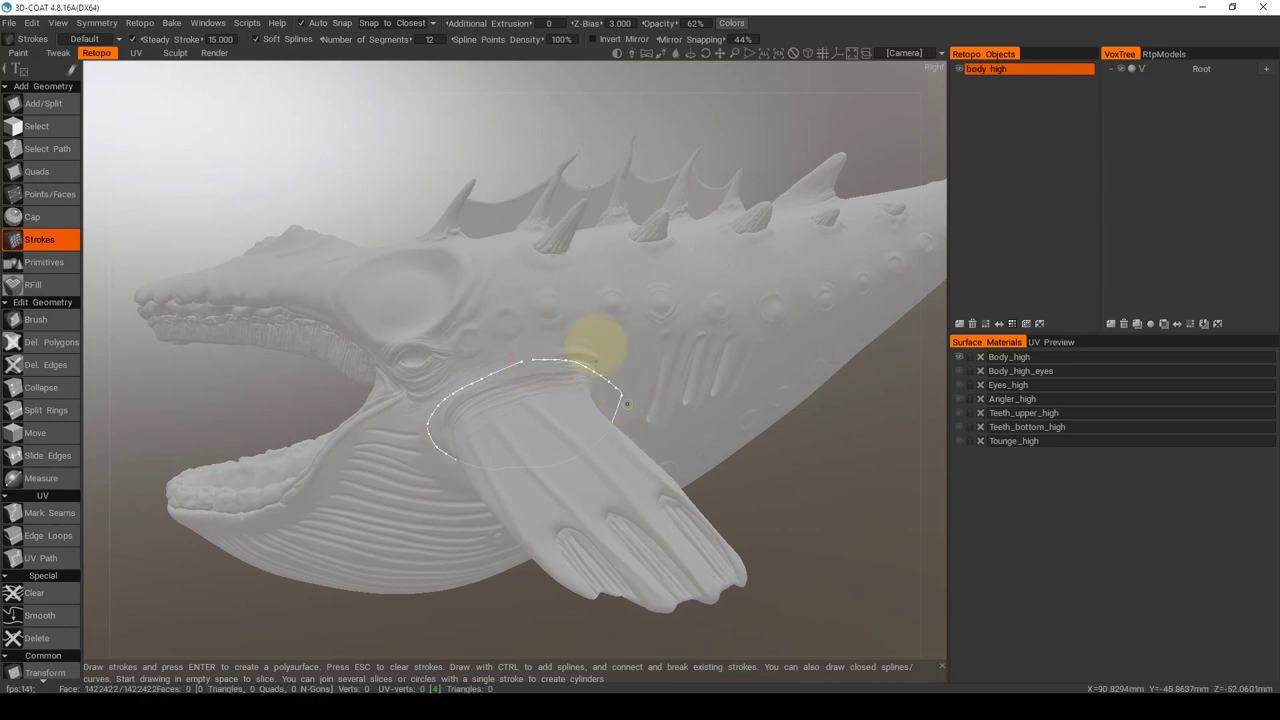
scroll(down, 3)
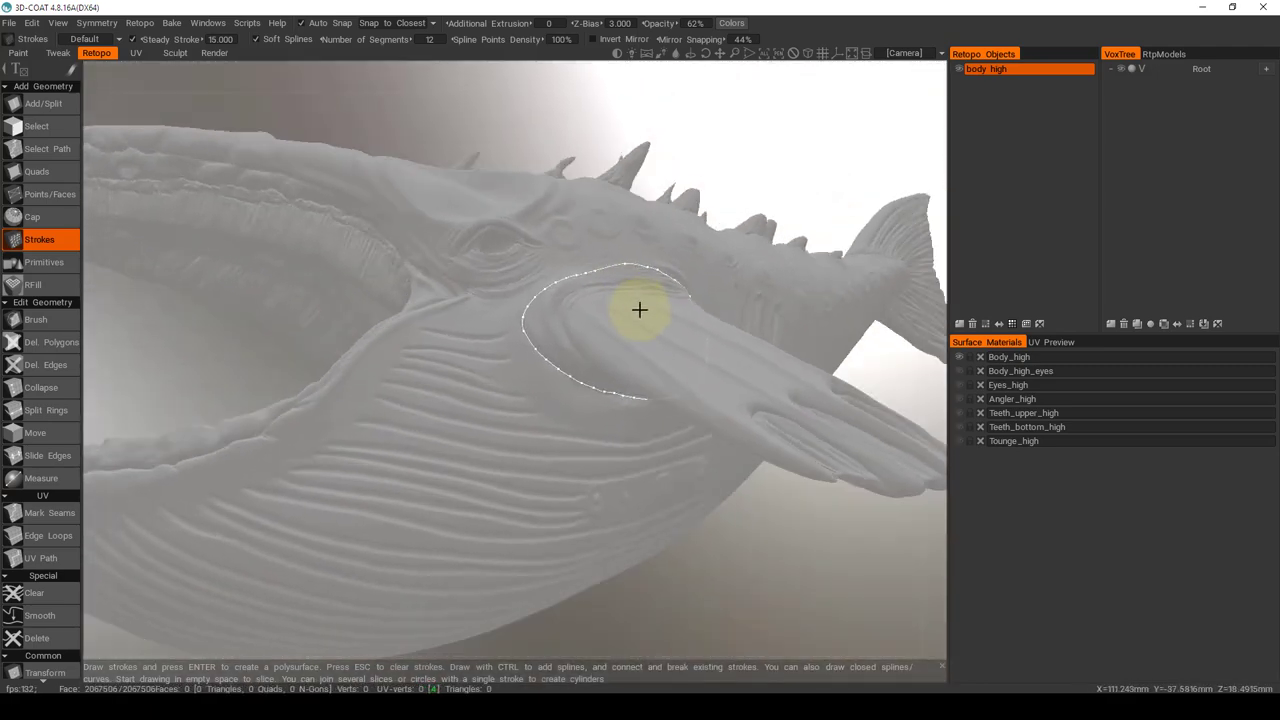
Step: Add a closed loop and a second parallel stroke around the fin base, forming a 12-quad strip
drag(640, 310, 588, 290)
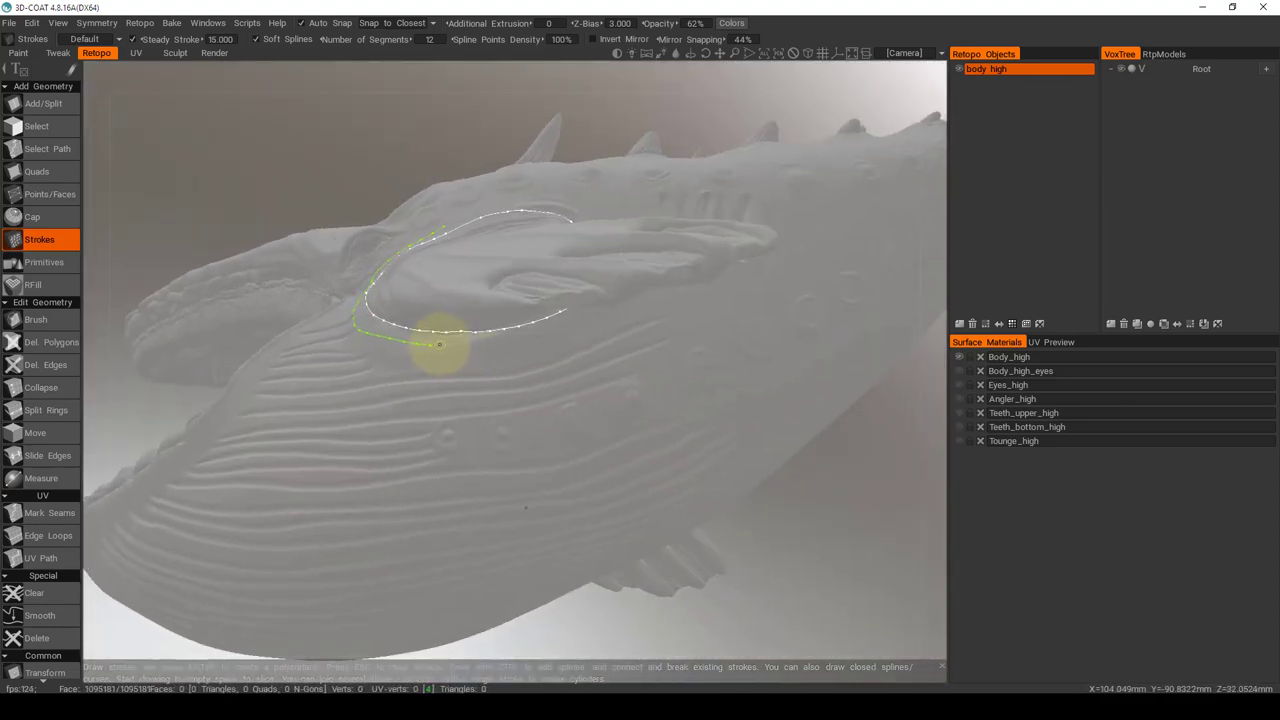
drag(440, 345, 565, 335)
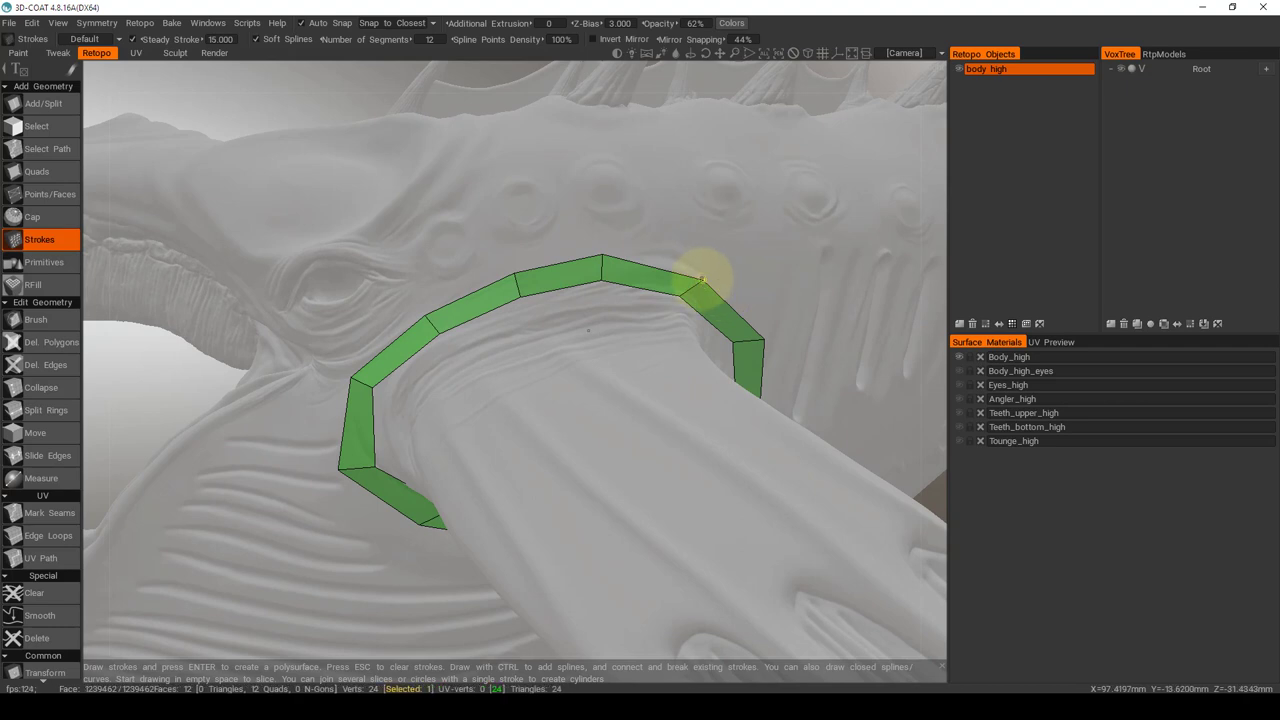
Step: Pull two ring vertices onto the fin base outline and refine the strip to 48 quads
drag(700, 280, 760, 345)
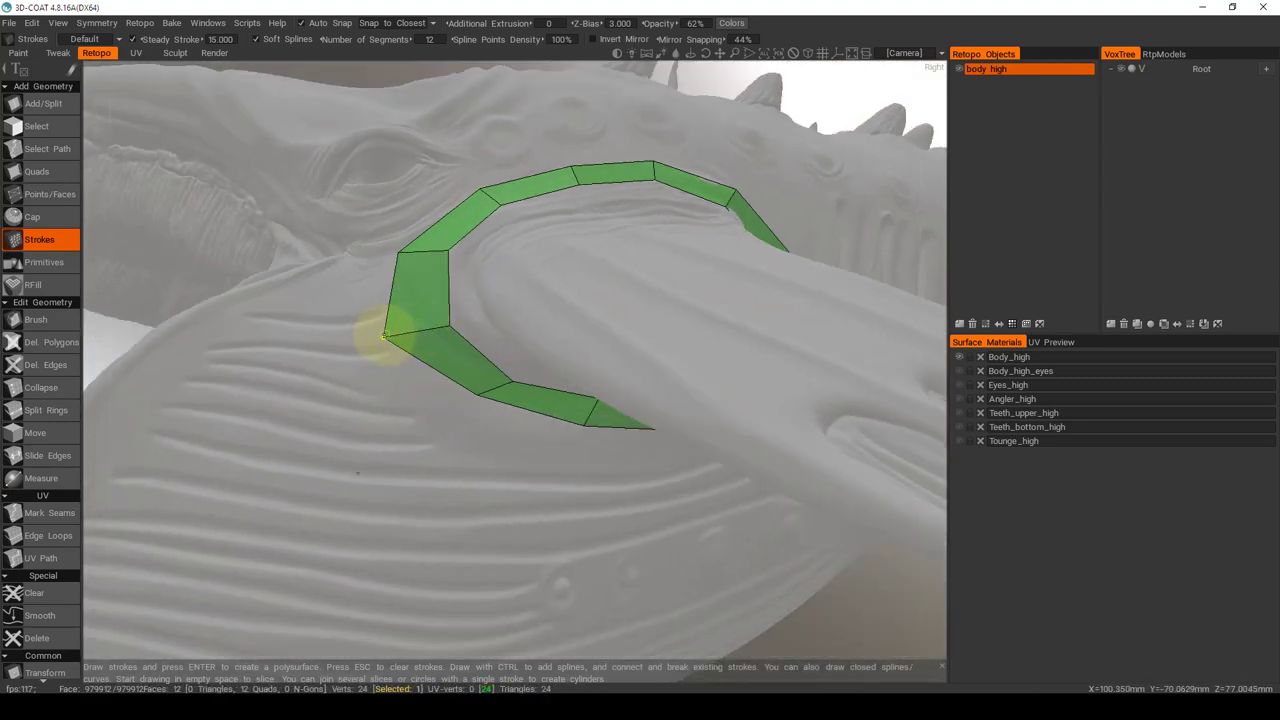
drag(385, 335, 410, 263)
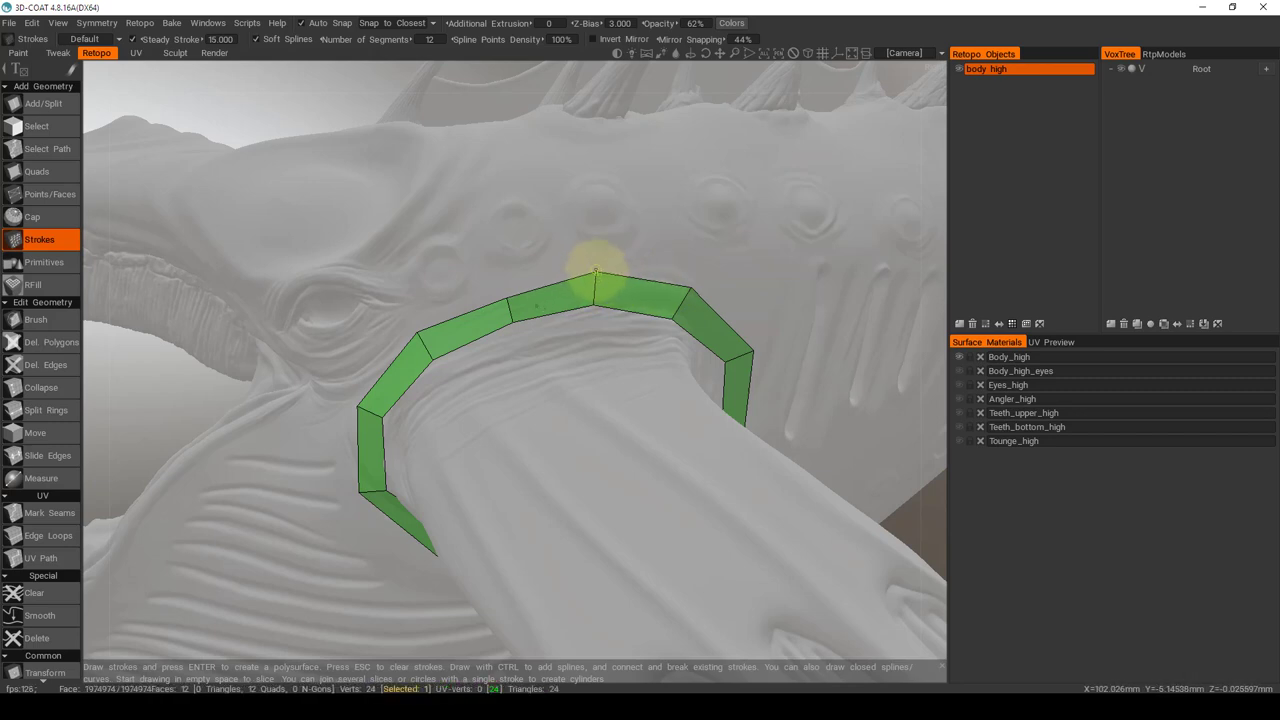
click(50, 194)
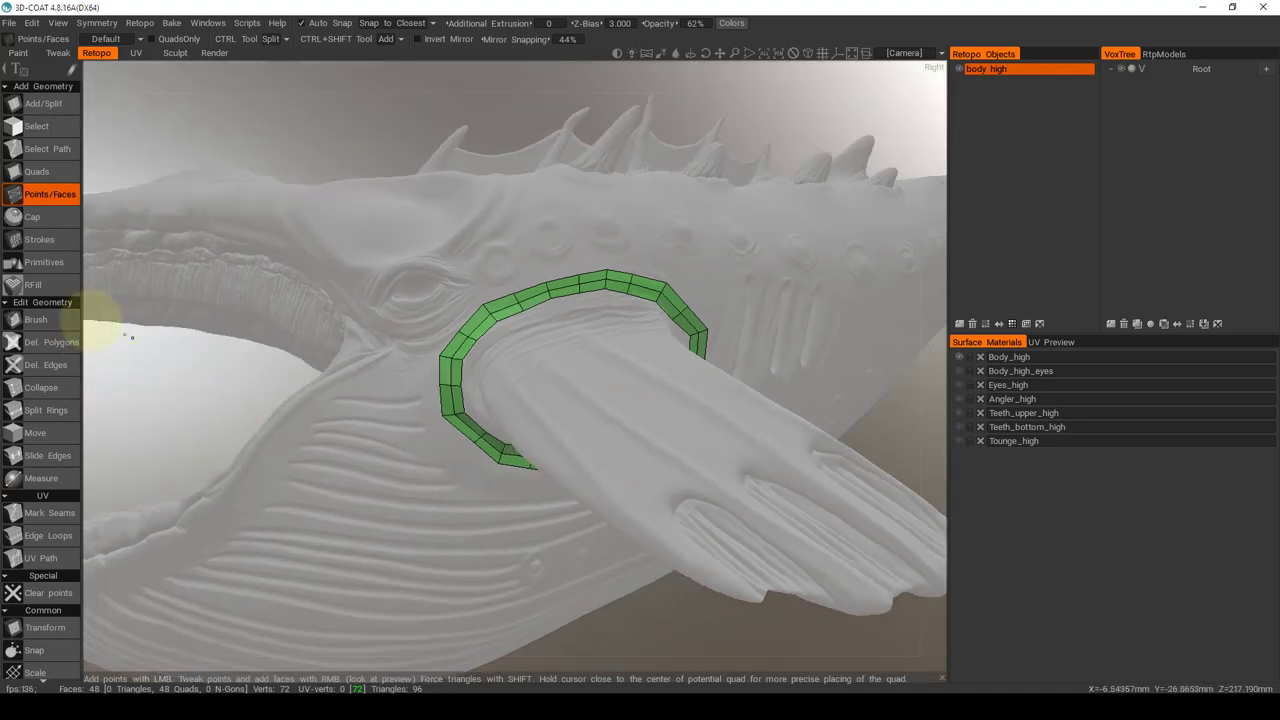
Step: Smooth the 48-quad fin ring with the retopo brush, then return to face selection
click(35, 319)
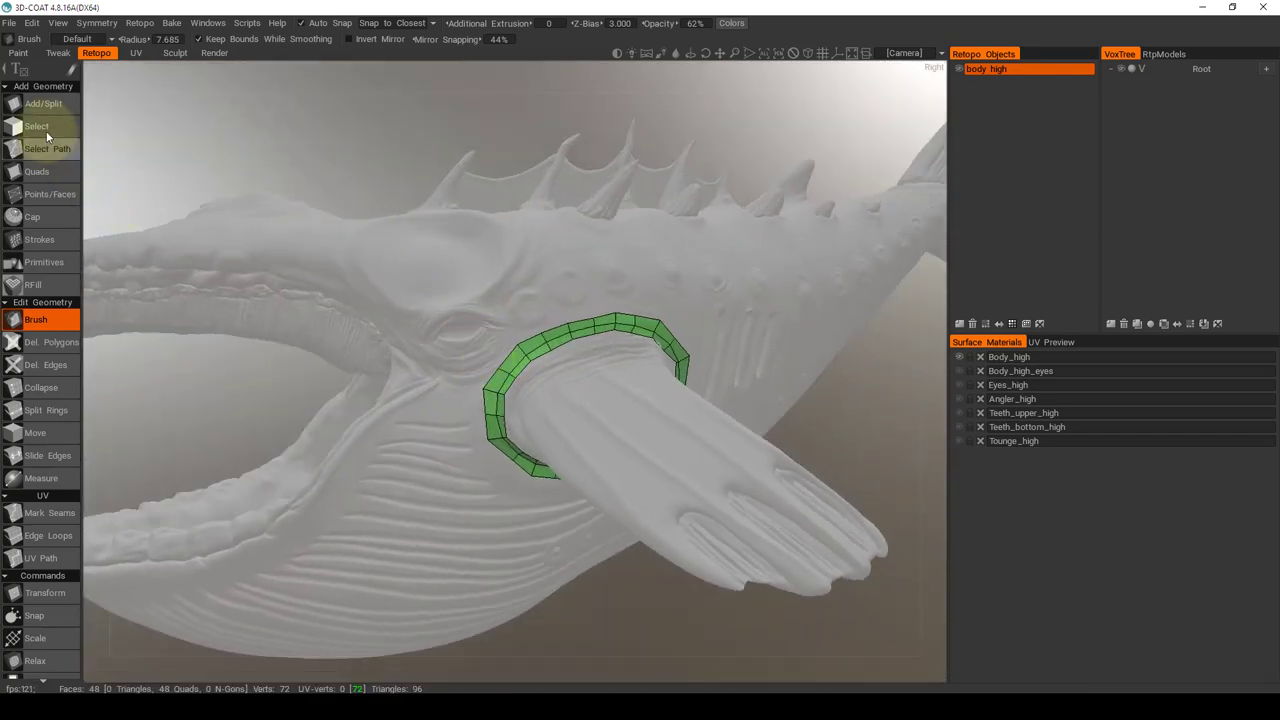
click(37, 126)
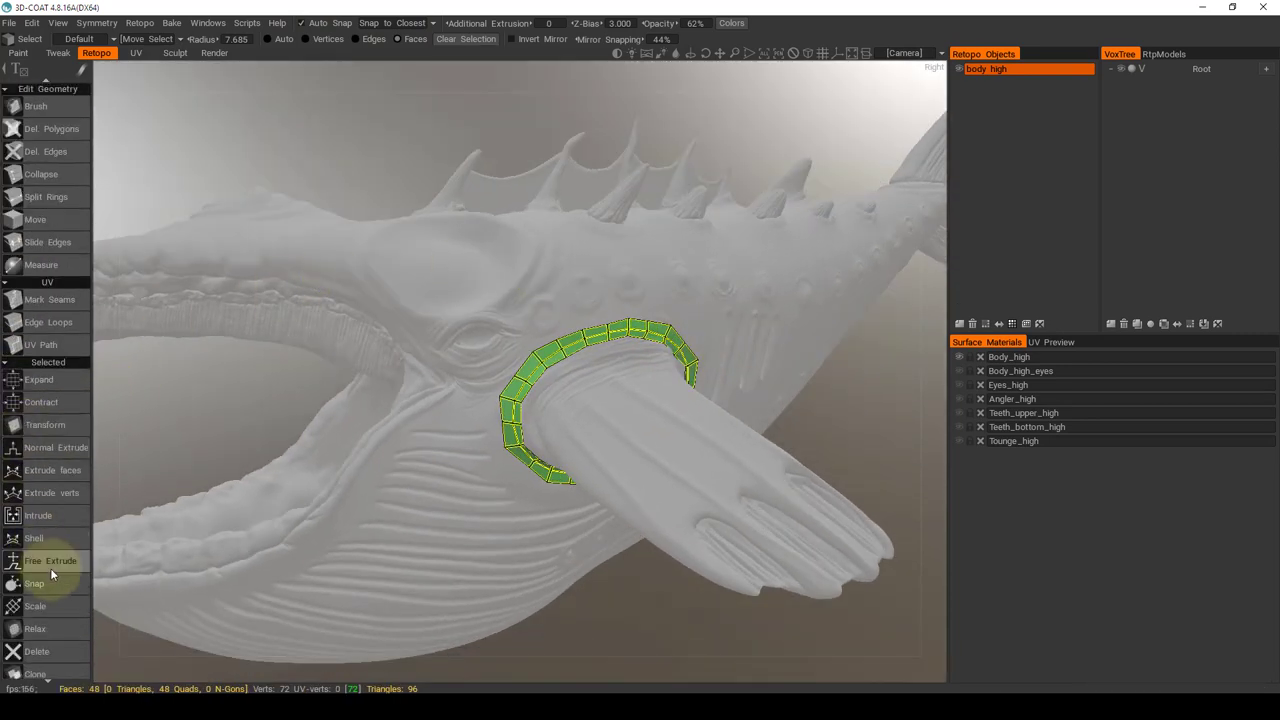
mouse_move(35, 628)
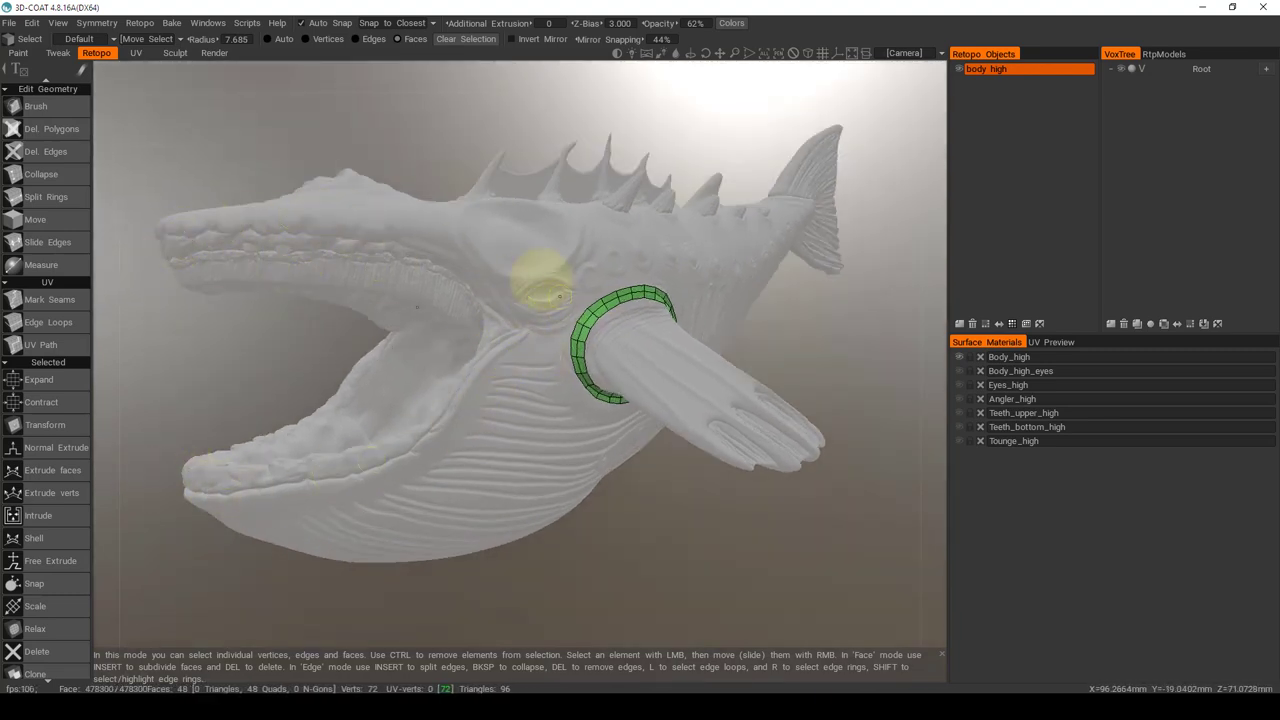
Step: Move the view in closer to the fin ring to check it against the whale
drag(560, 300, 700, 304)
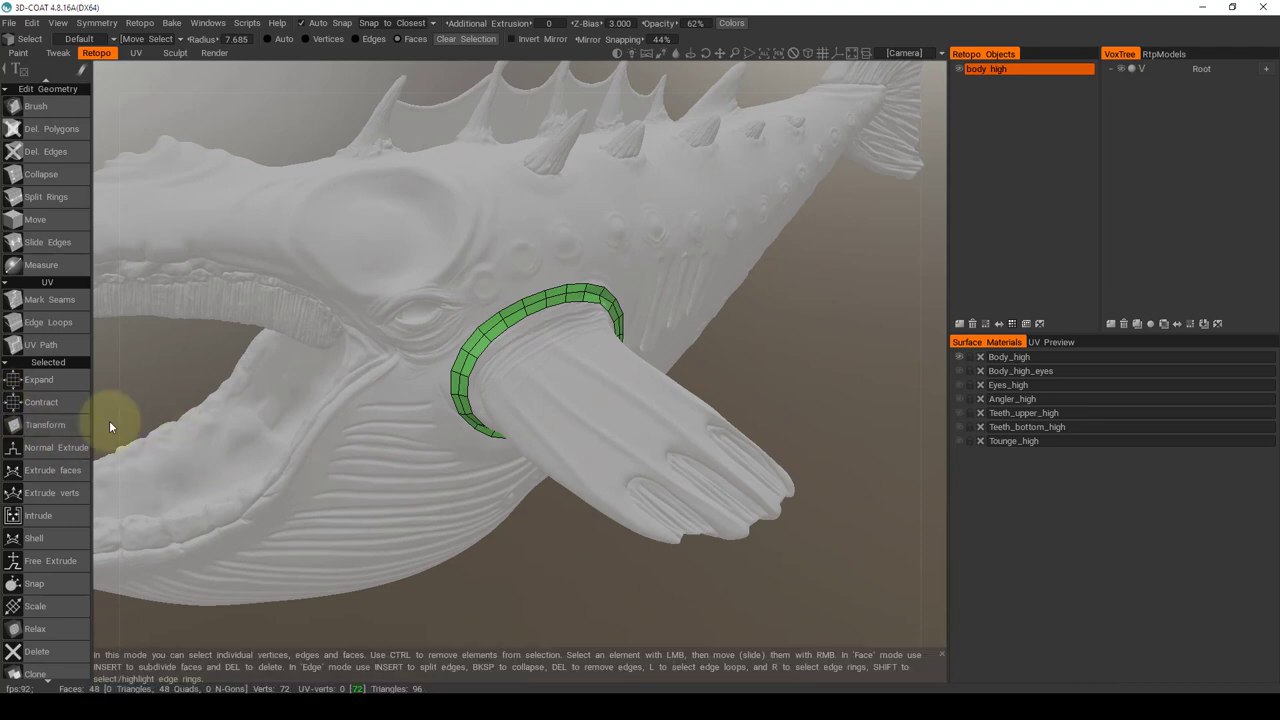
mouse_move(70, 493)
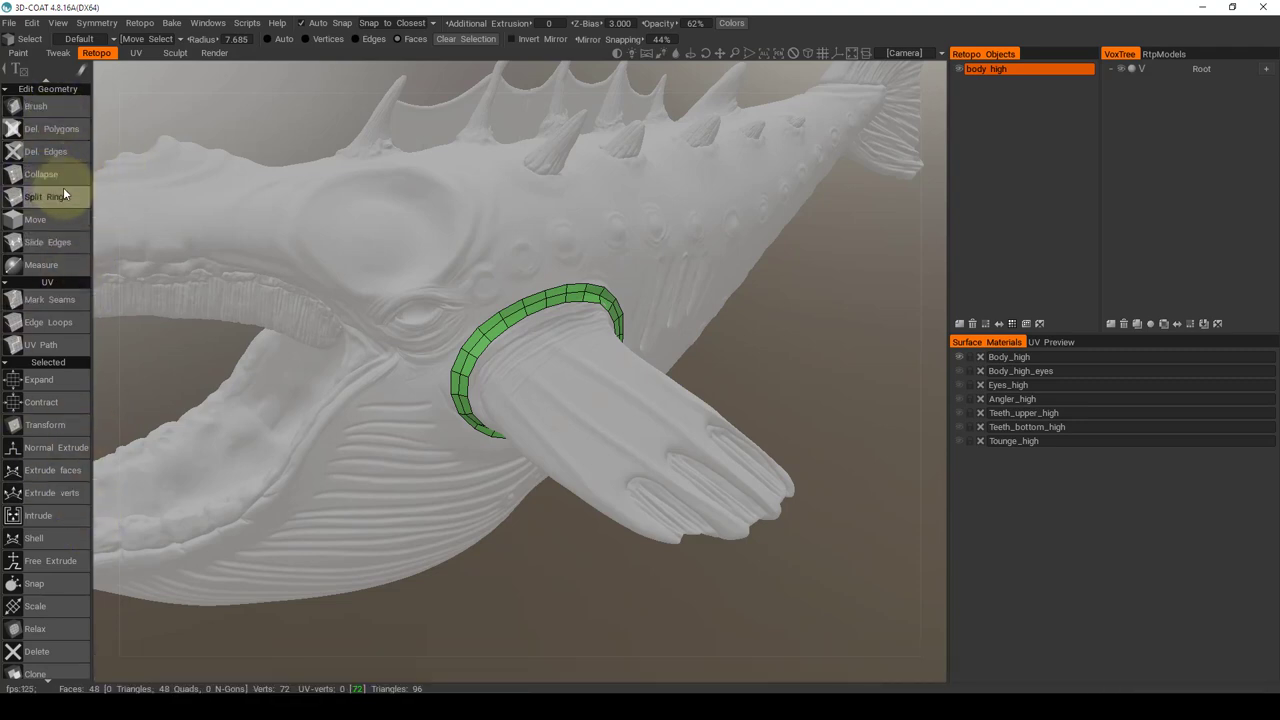
mouse_move(45, 151)
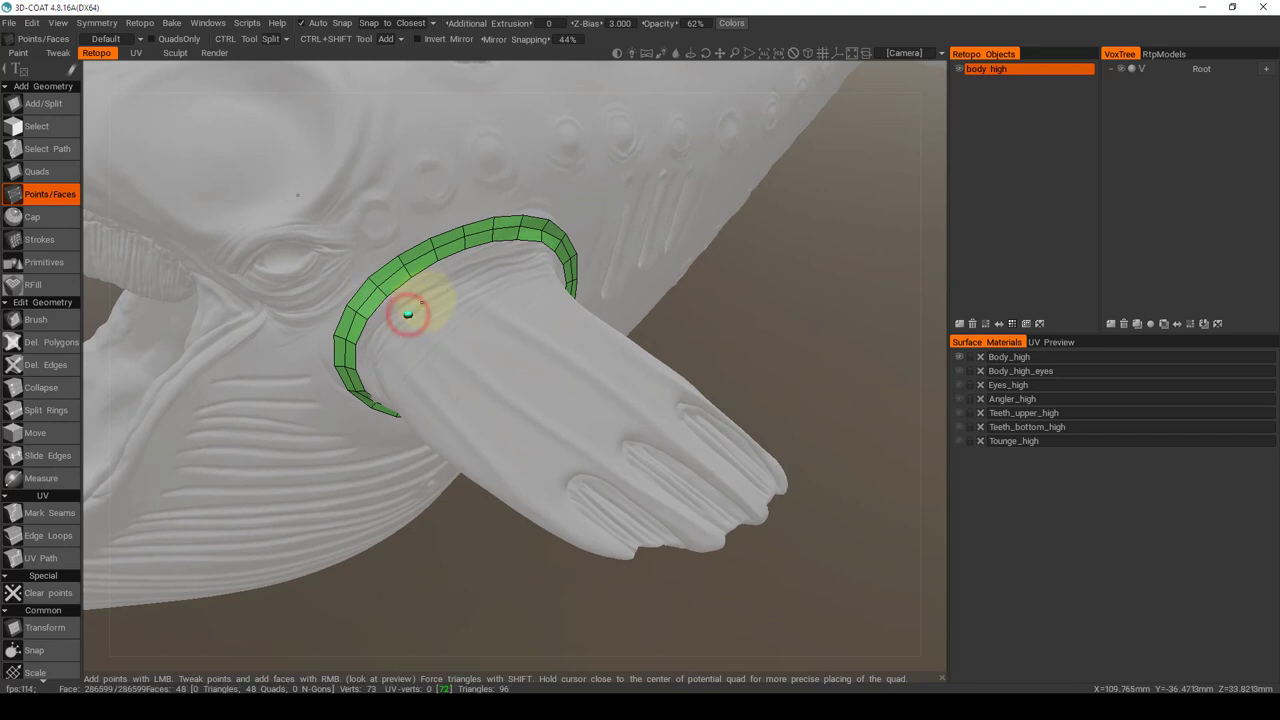
Step: Place points across the fin top to build seven quads bridging the ring, reaching 55 quads
click(428, 301)
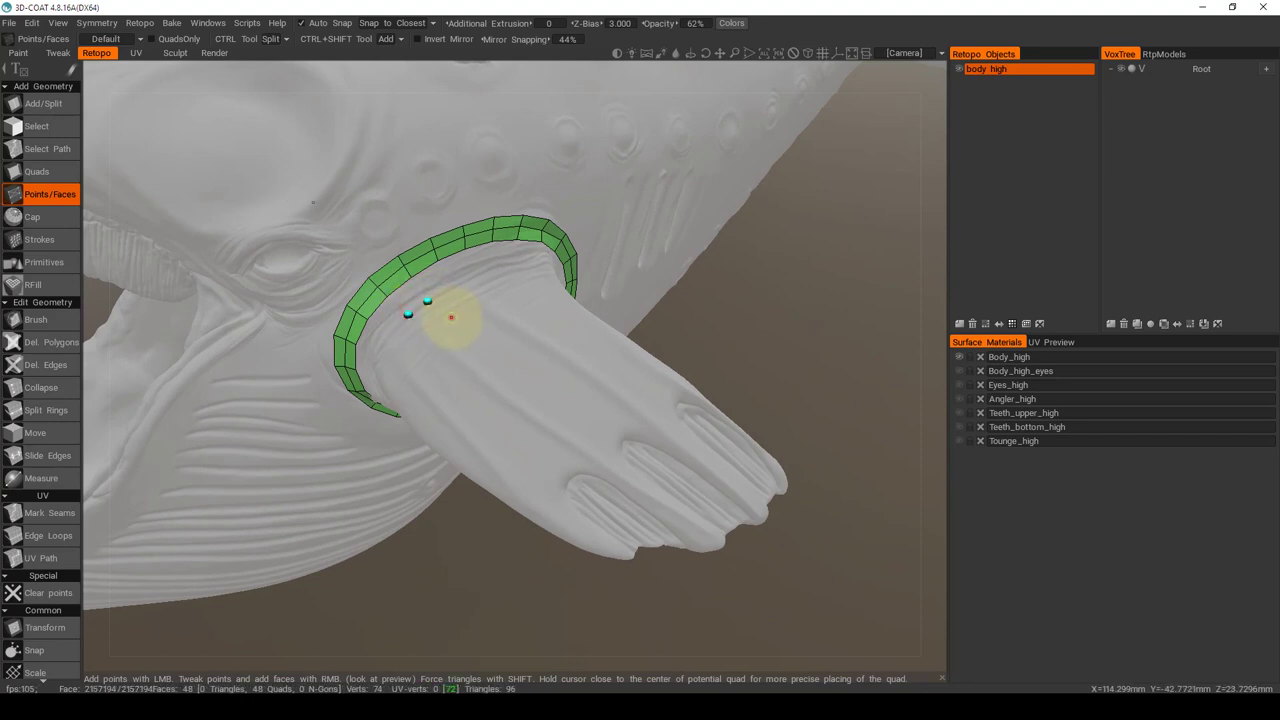
click(432, 327)
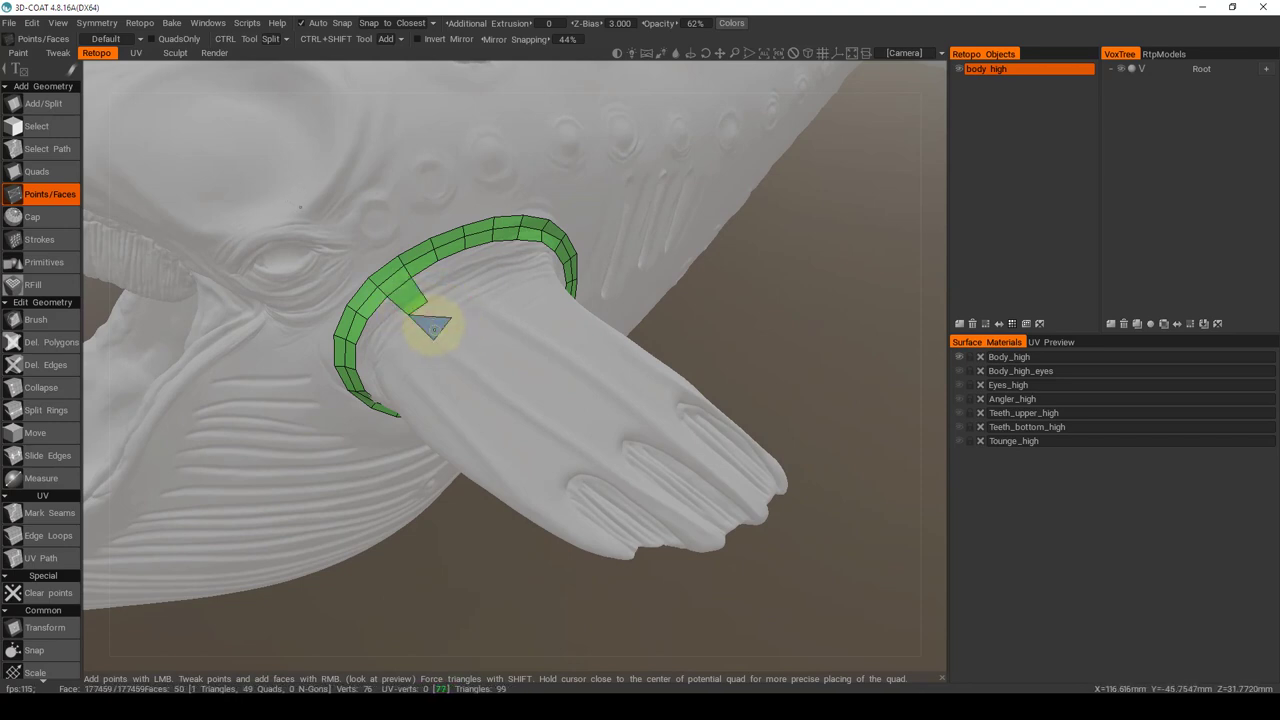
click(440, 320)
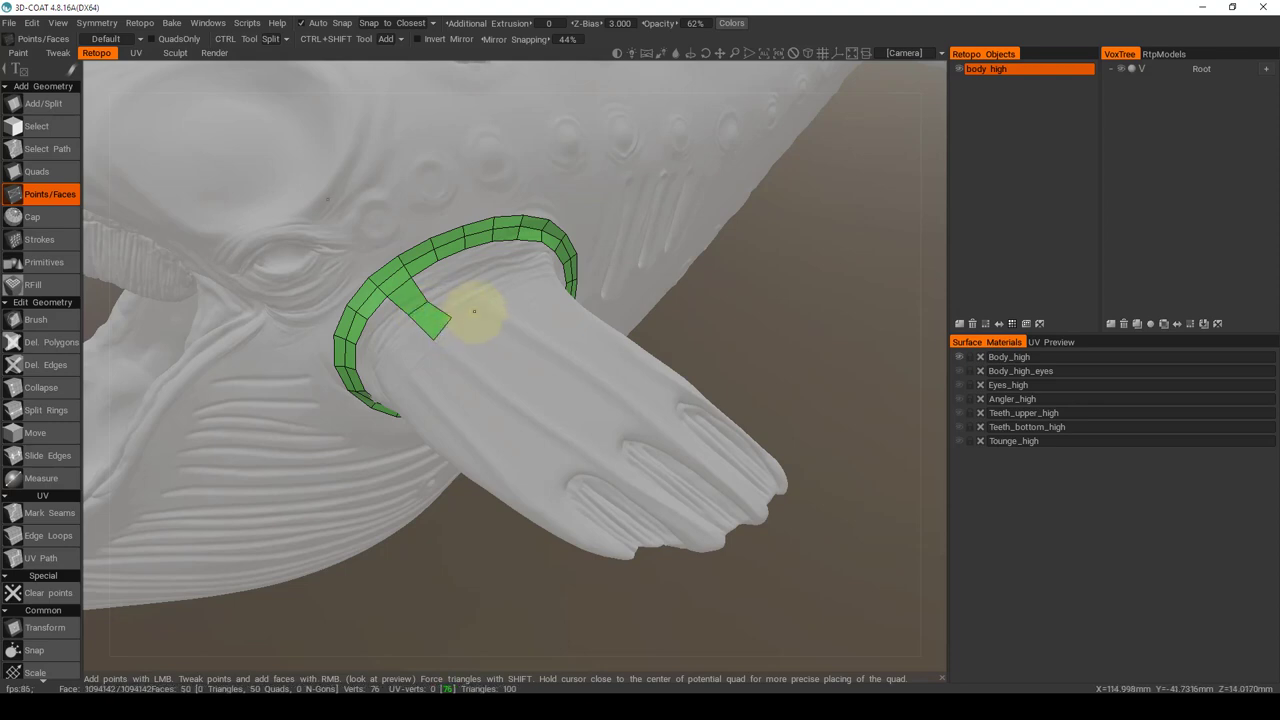
click(468, 343)
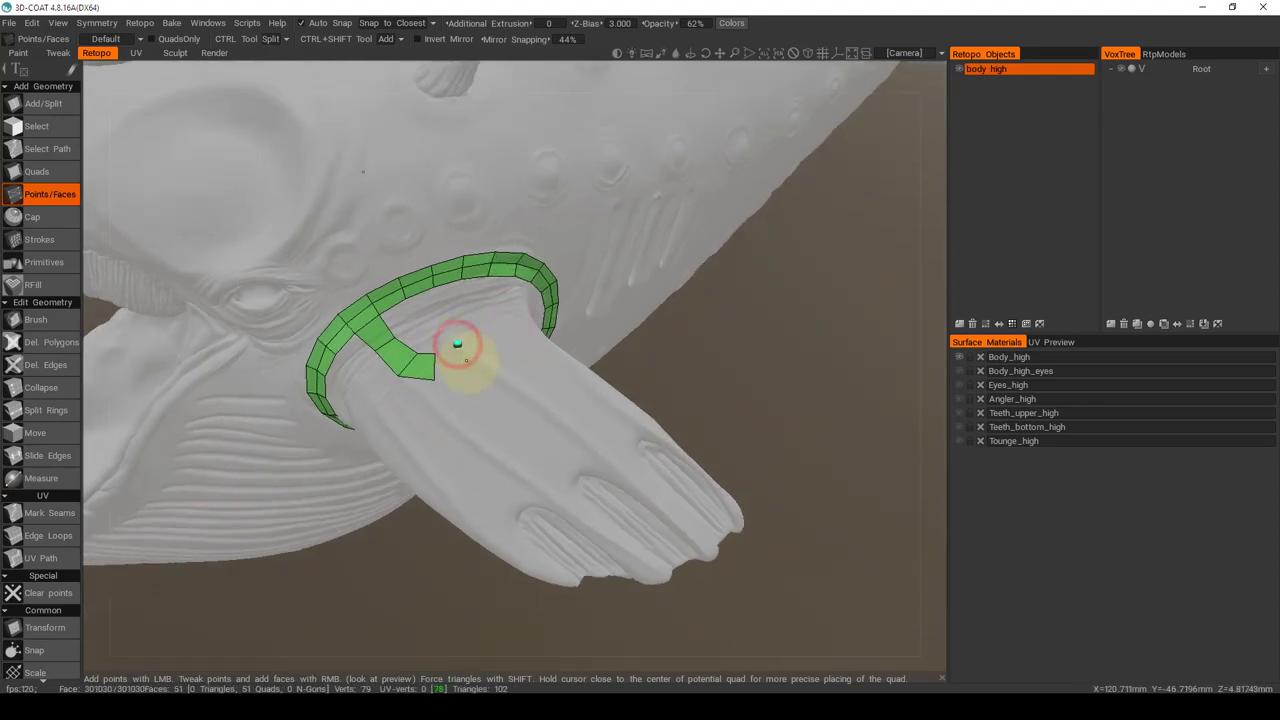
click(457, 343)
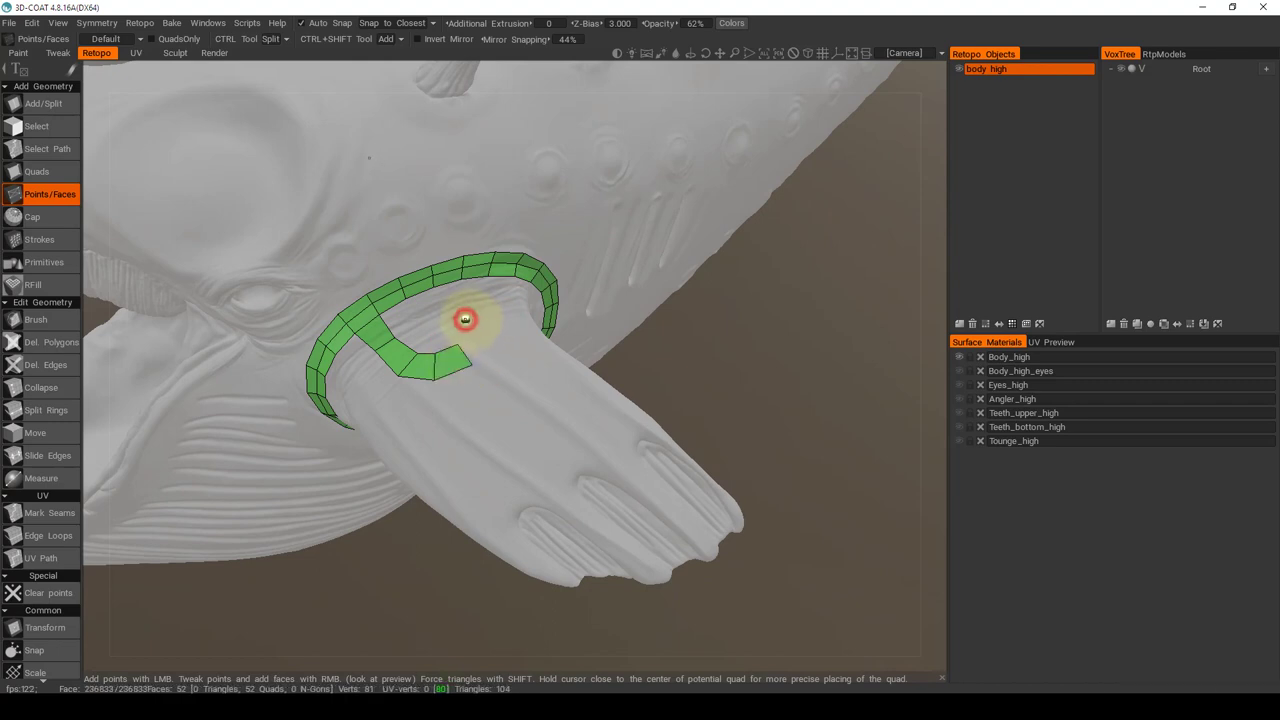
click(467, 298)
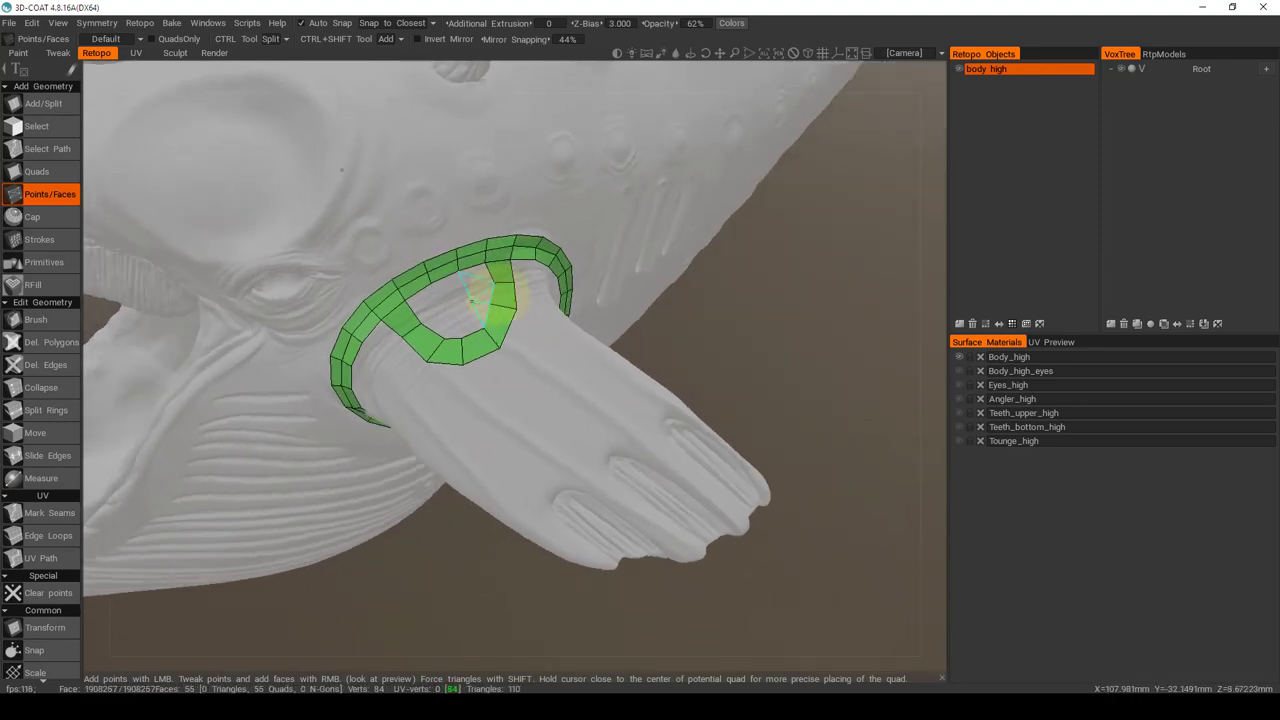
click(32, 284)
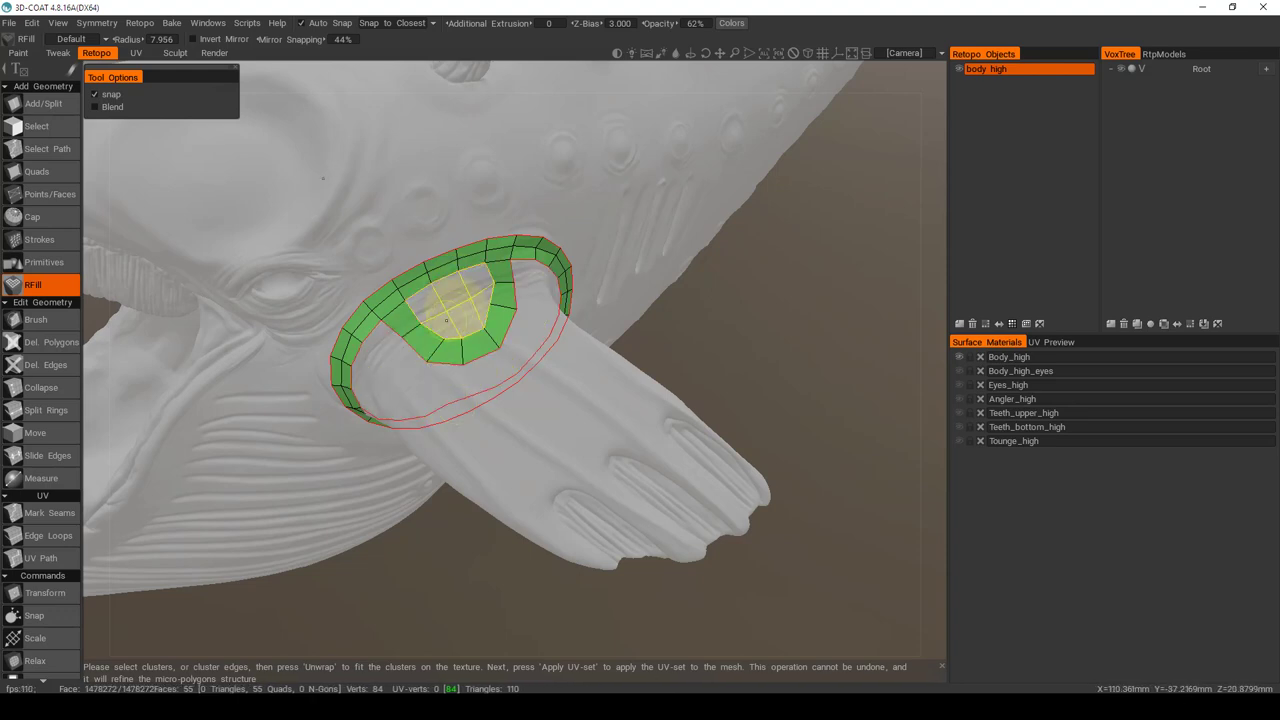
Step: Patch-fill the opening inside the fin ring with RFill, bringing body_high to 61 quads
click(560, 370)
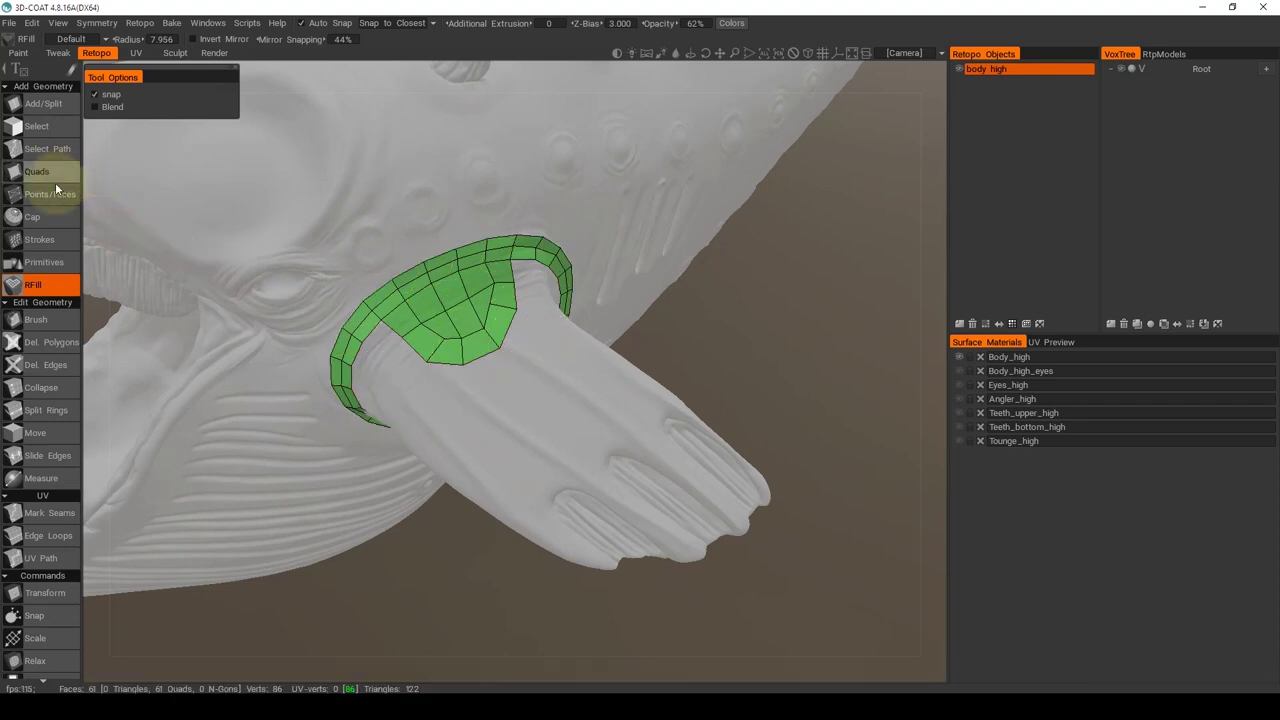
click(50, 194)
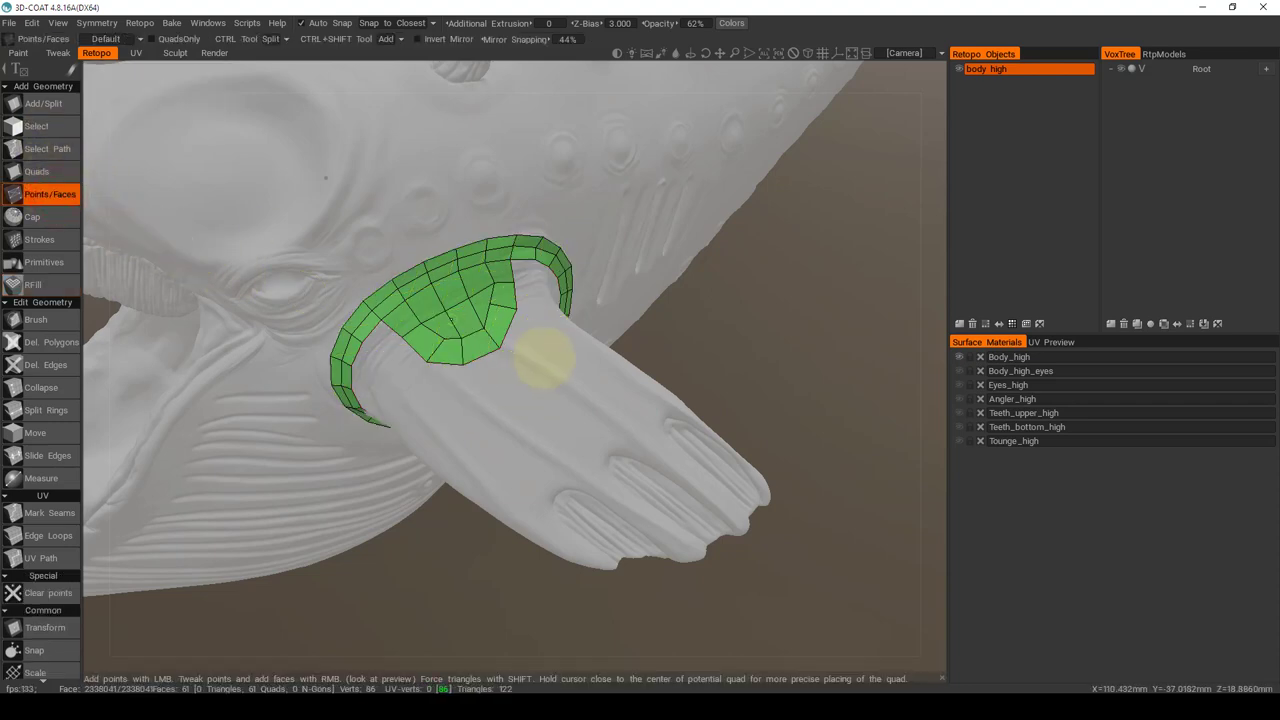
click(500, 310)
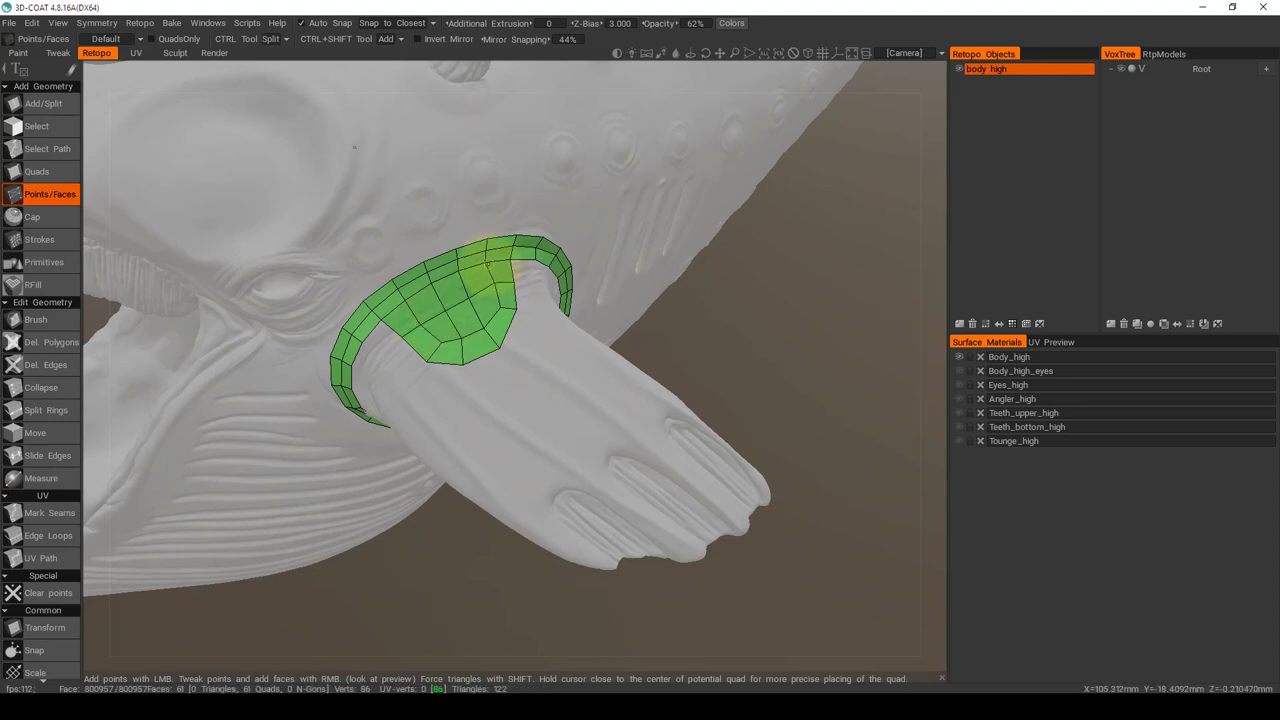
click(420, 375)
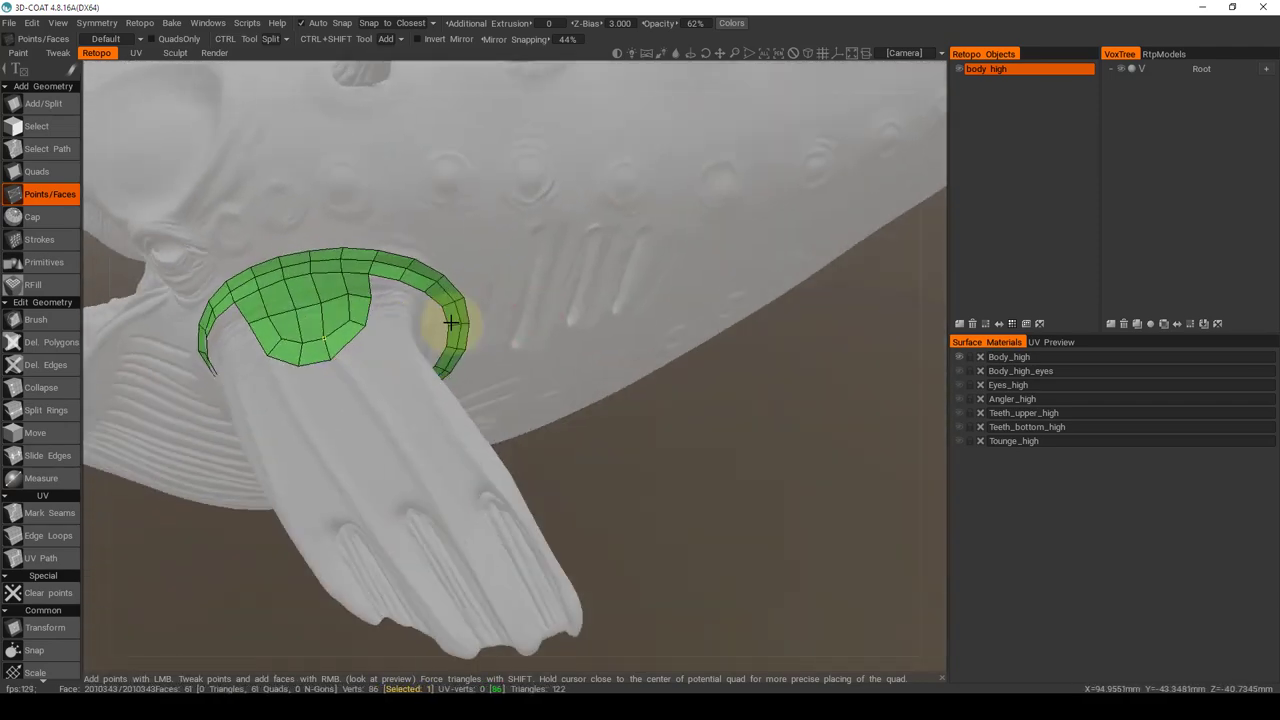
Step: Add hand-placed quads along the ring's rear side and notch, reaching 78 quads
drag(450, 320, 300, 300)
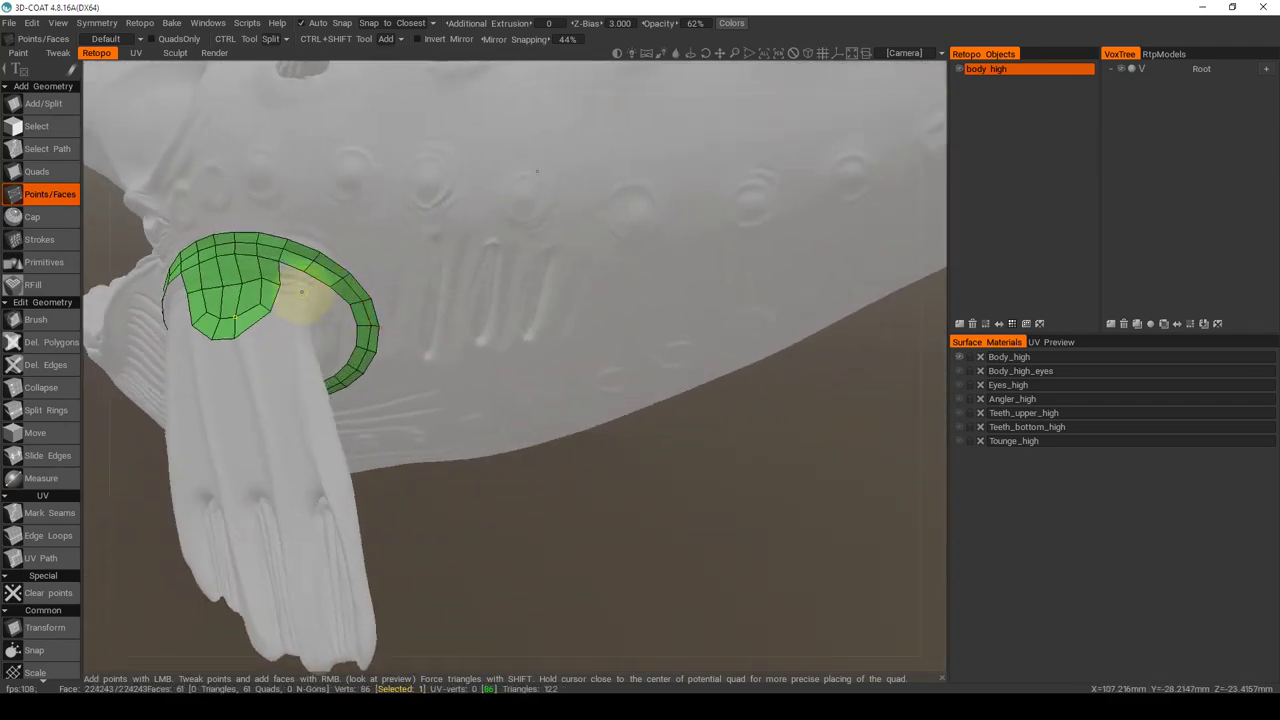
click(310, 290)
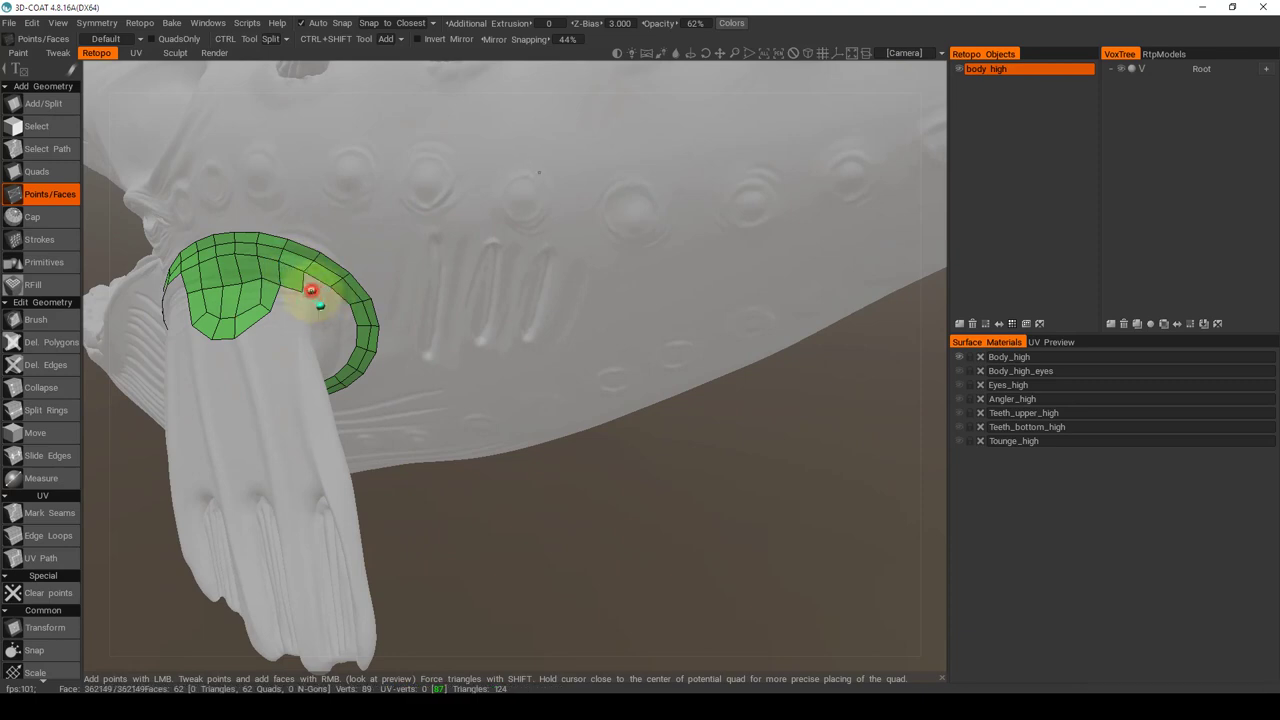
click(315, 293)
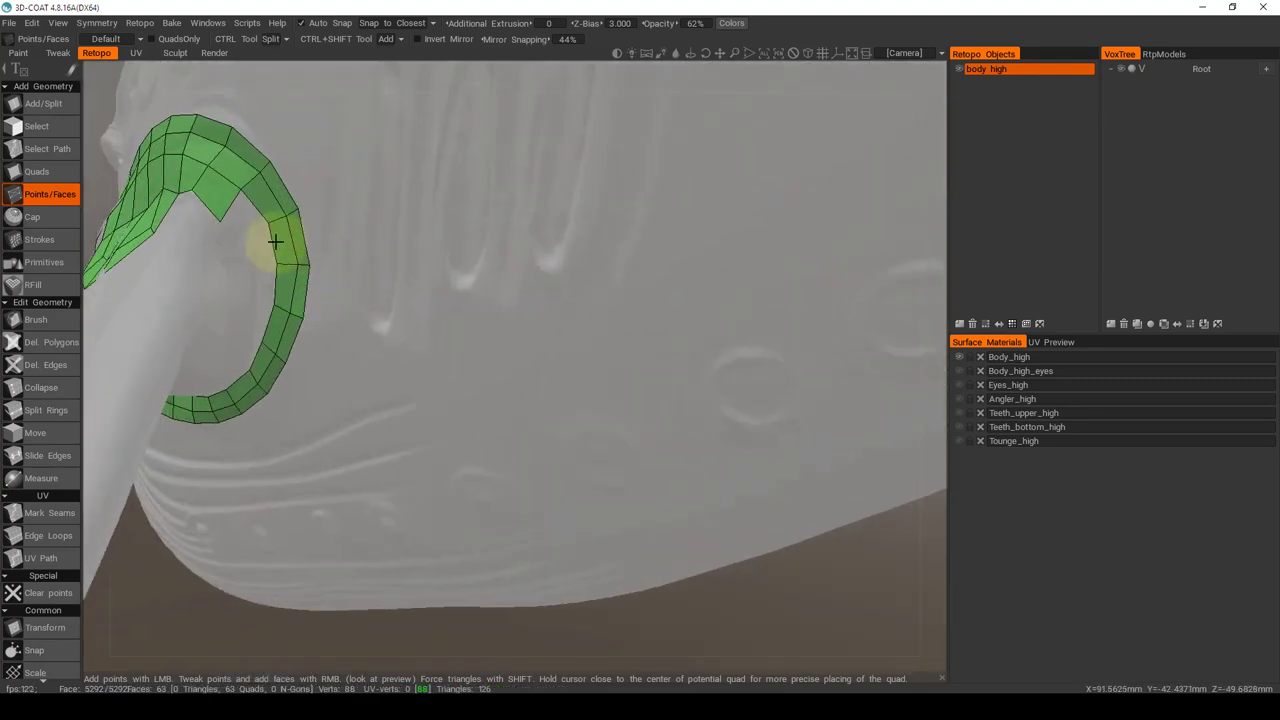
click(224, 244)
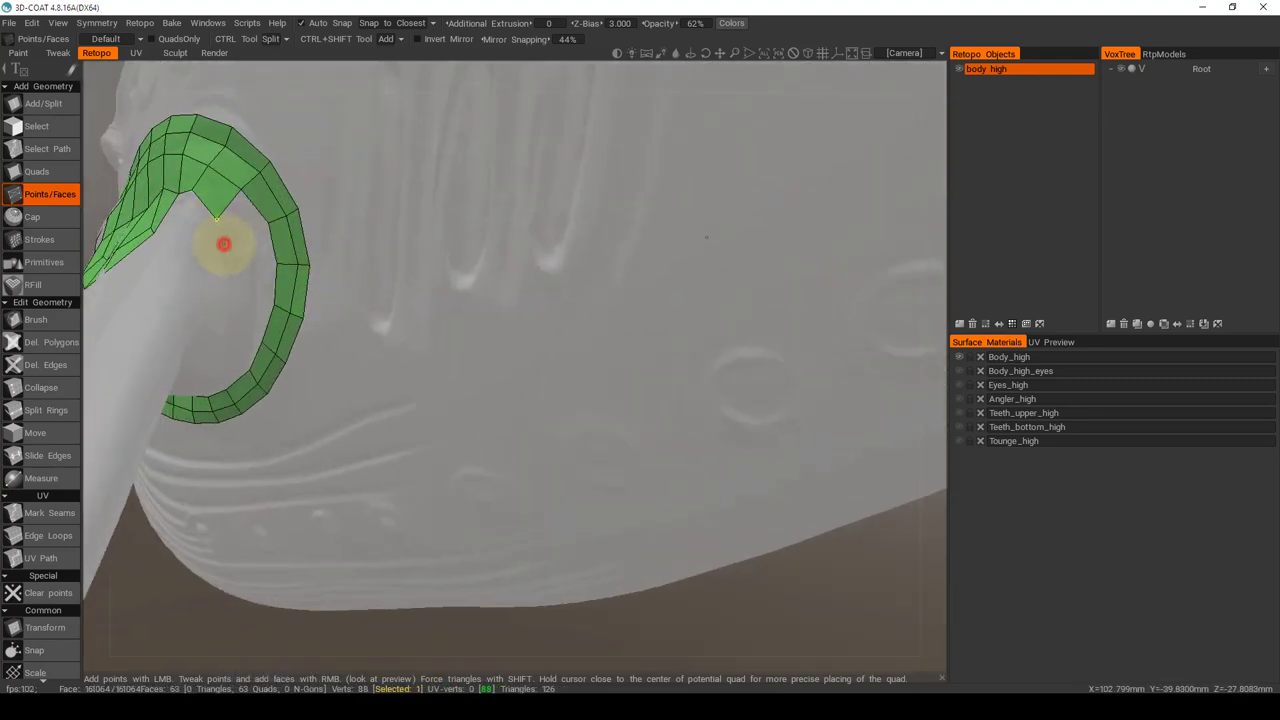
click(250, 250)
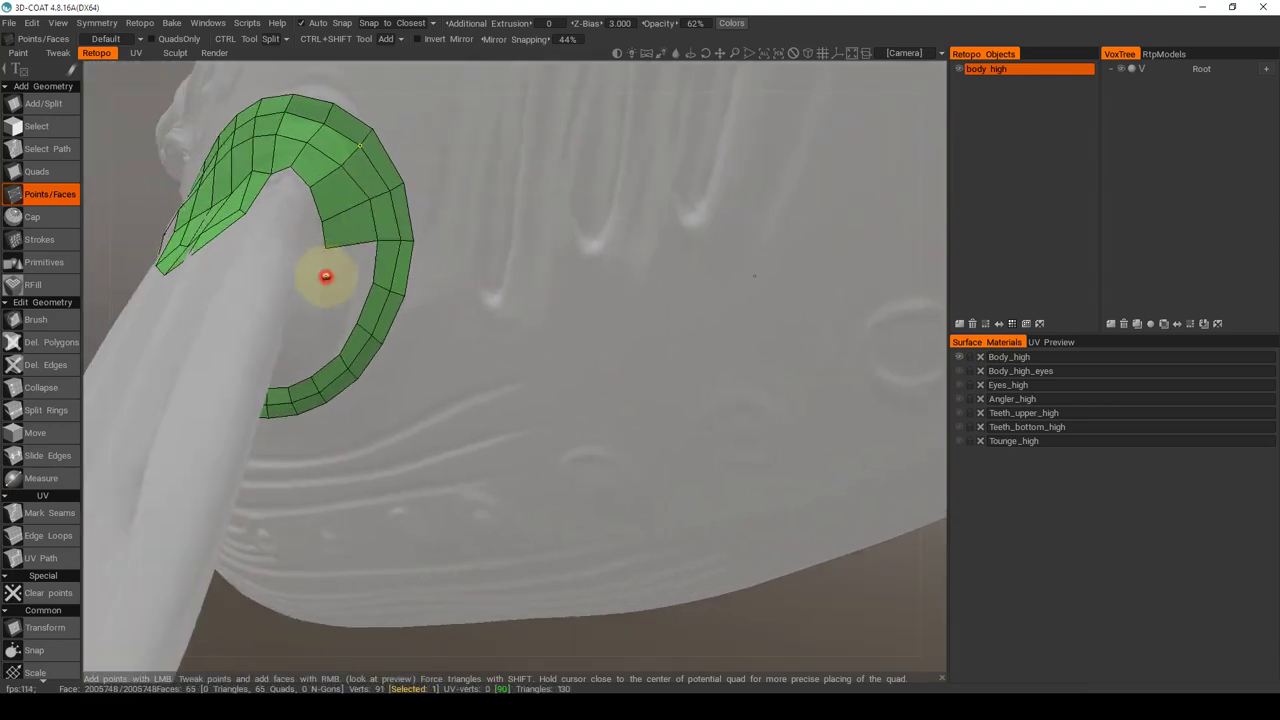
click(323, 307)
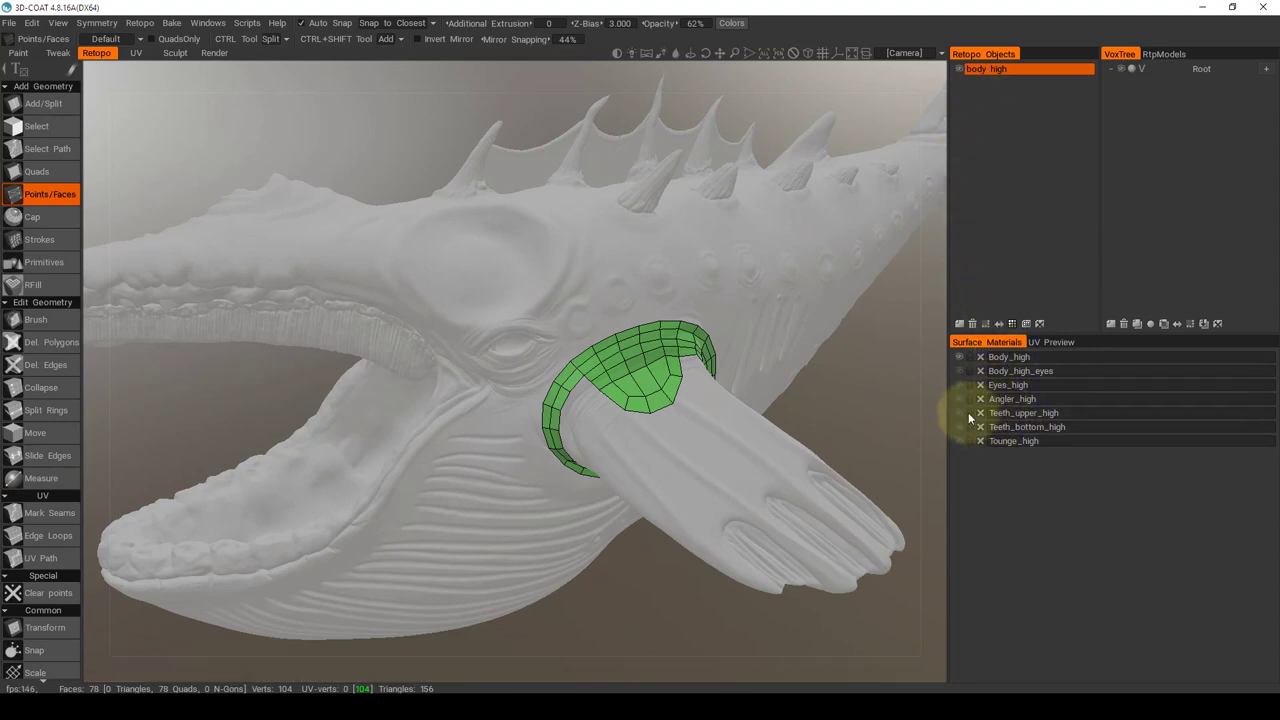
mouse_move(963, 418)
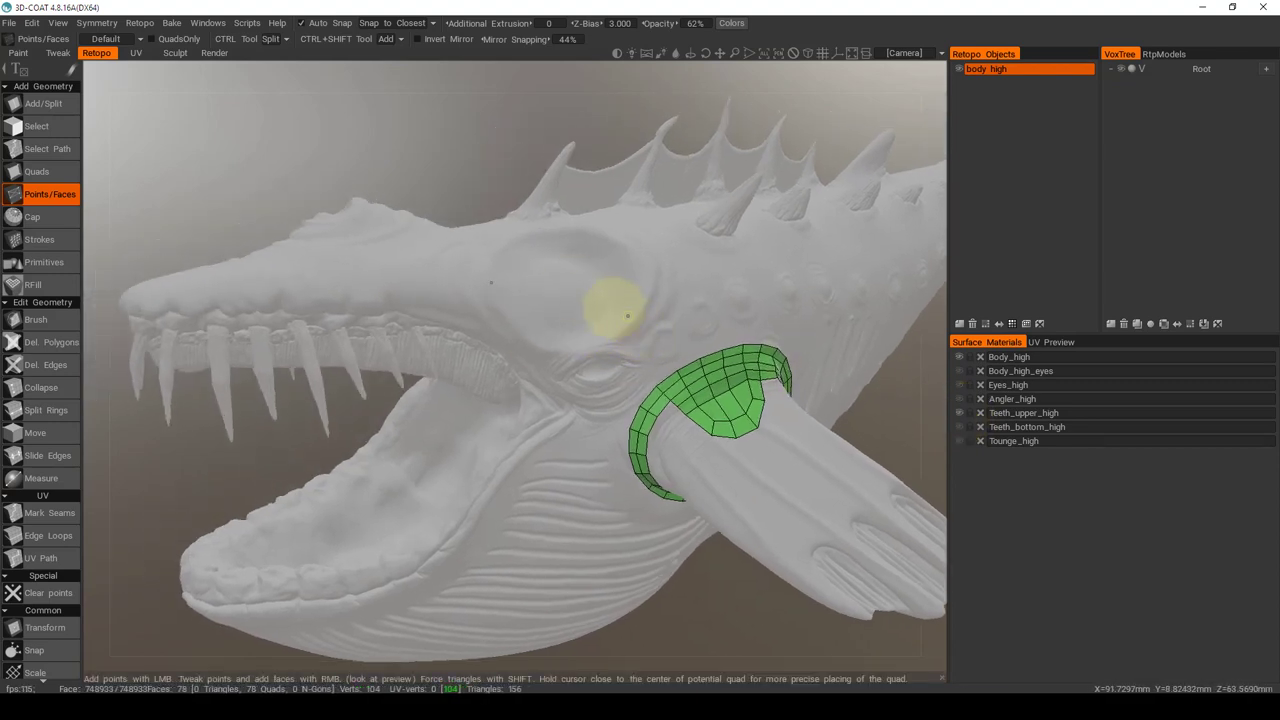
mouse_move(959, 323)
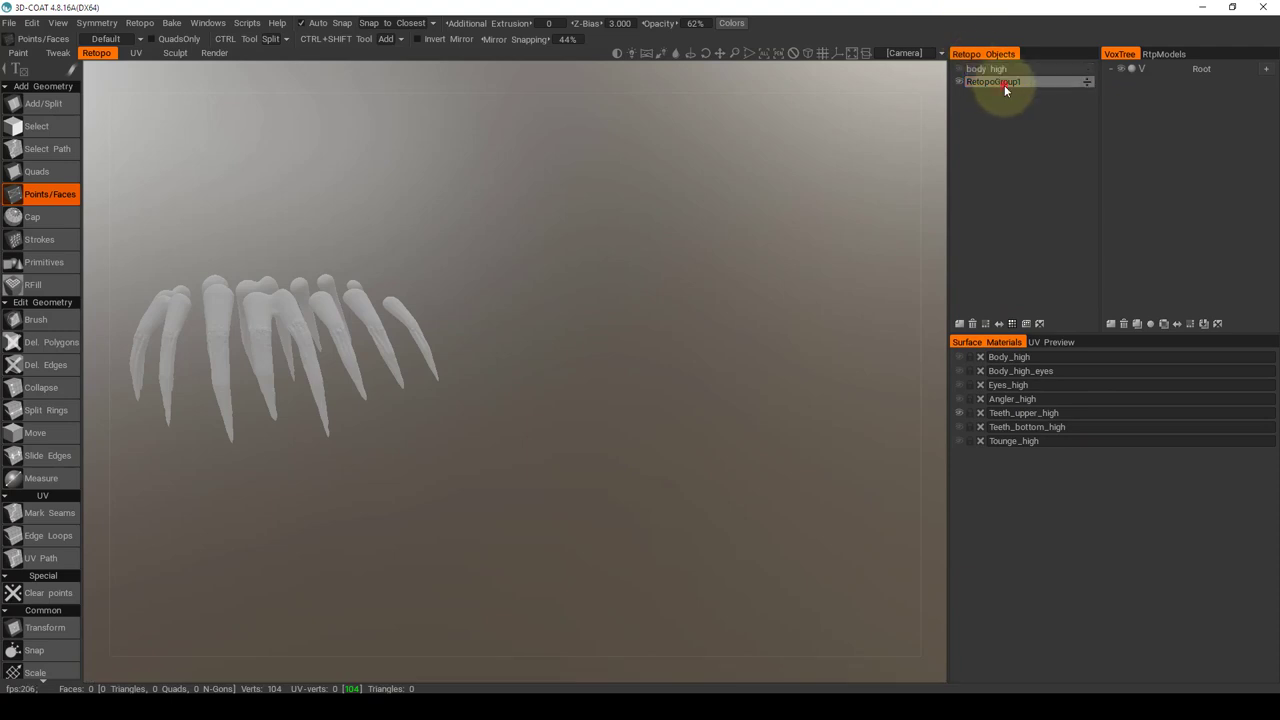
Step: Rename the new retopo group to teeth_upper_high
double_click(993, 81)
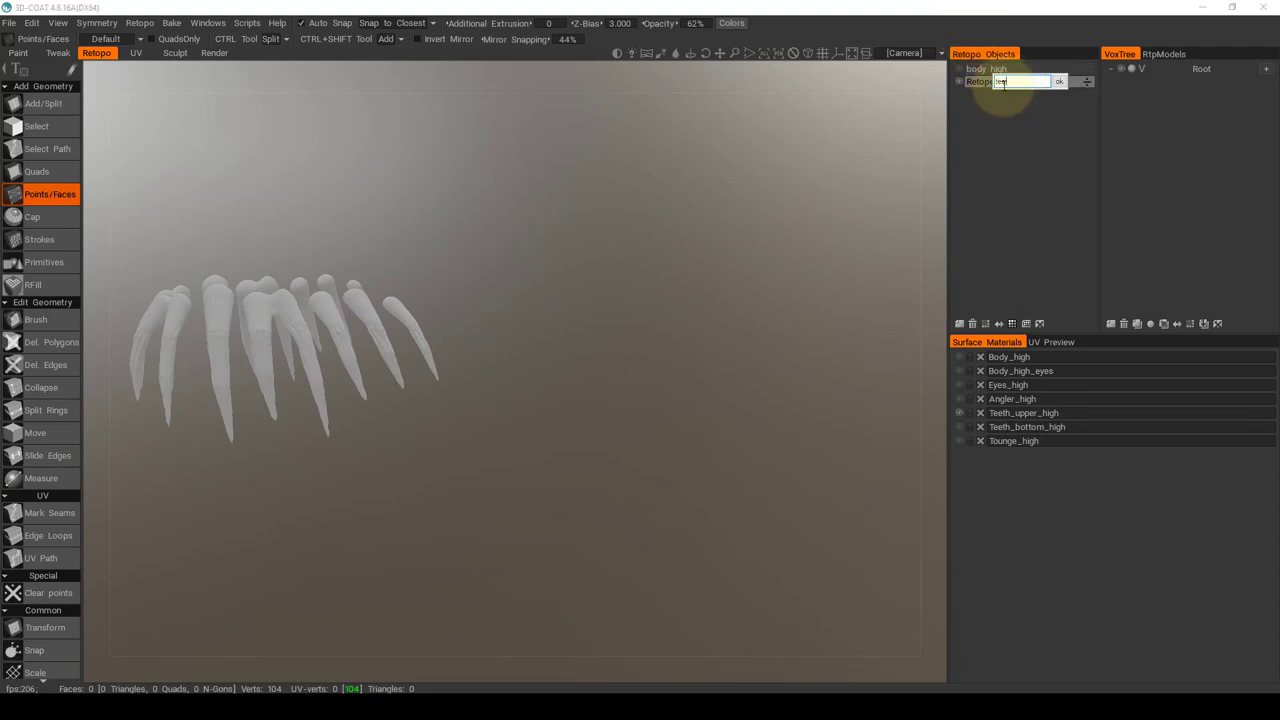
text(teeth_upper_high)
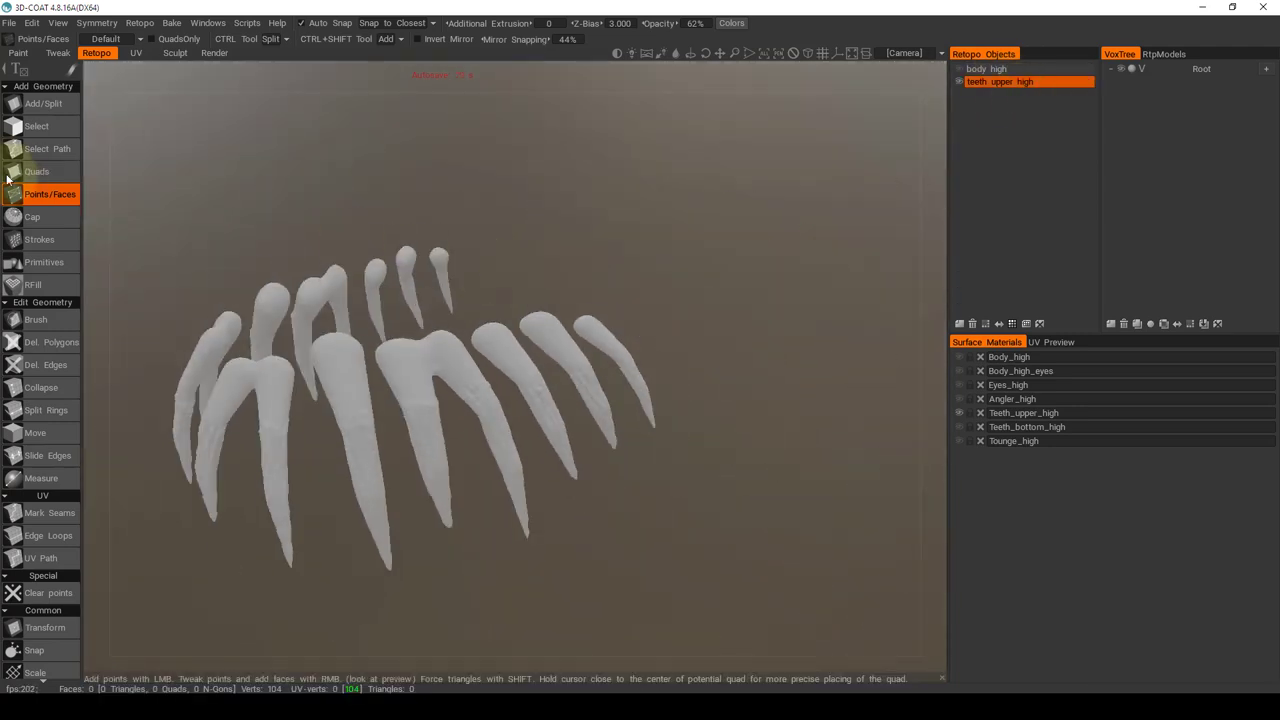
Step: Draw Strokes guide rings across one upper tooth on the teeth_upper_high layer
click(39, 239)
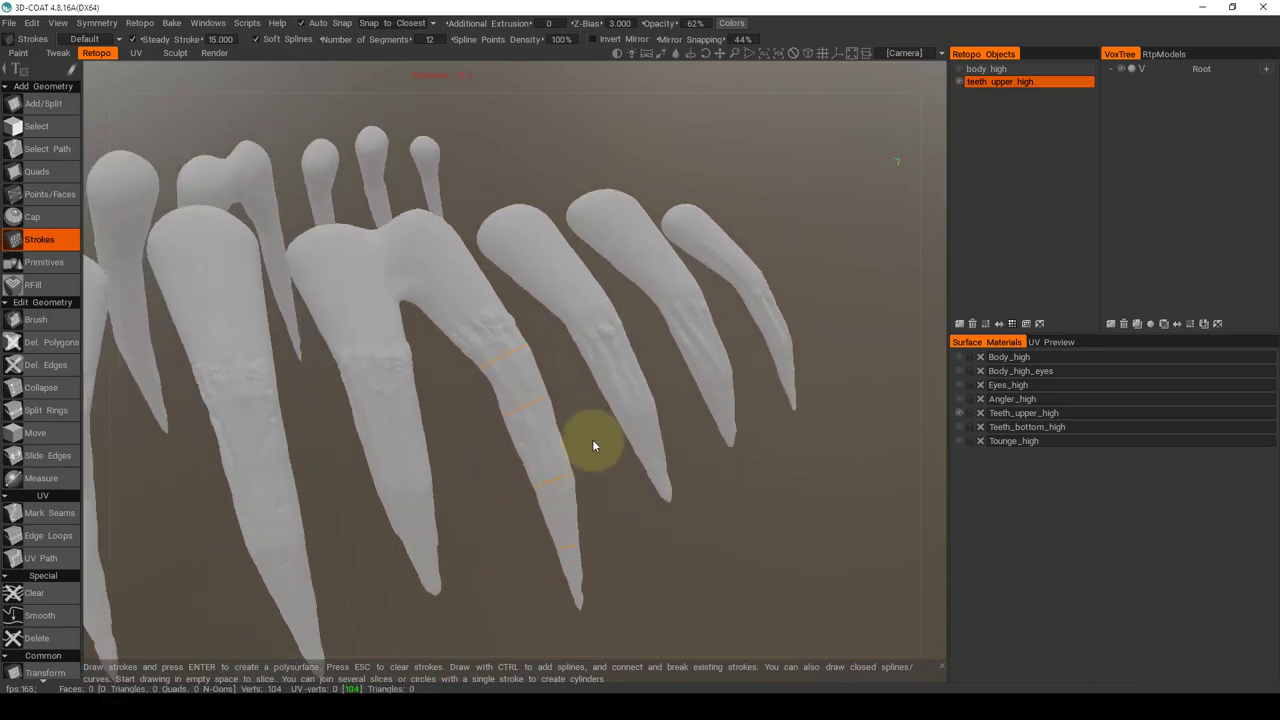
drag(593, 446, 570, 393)
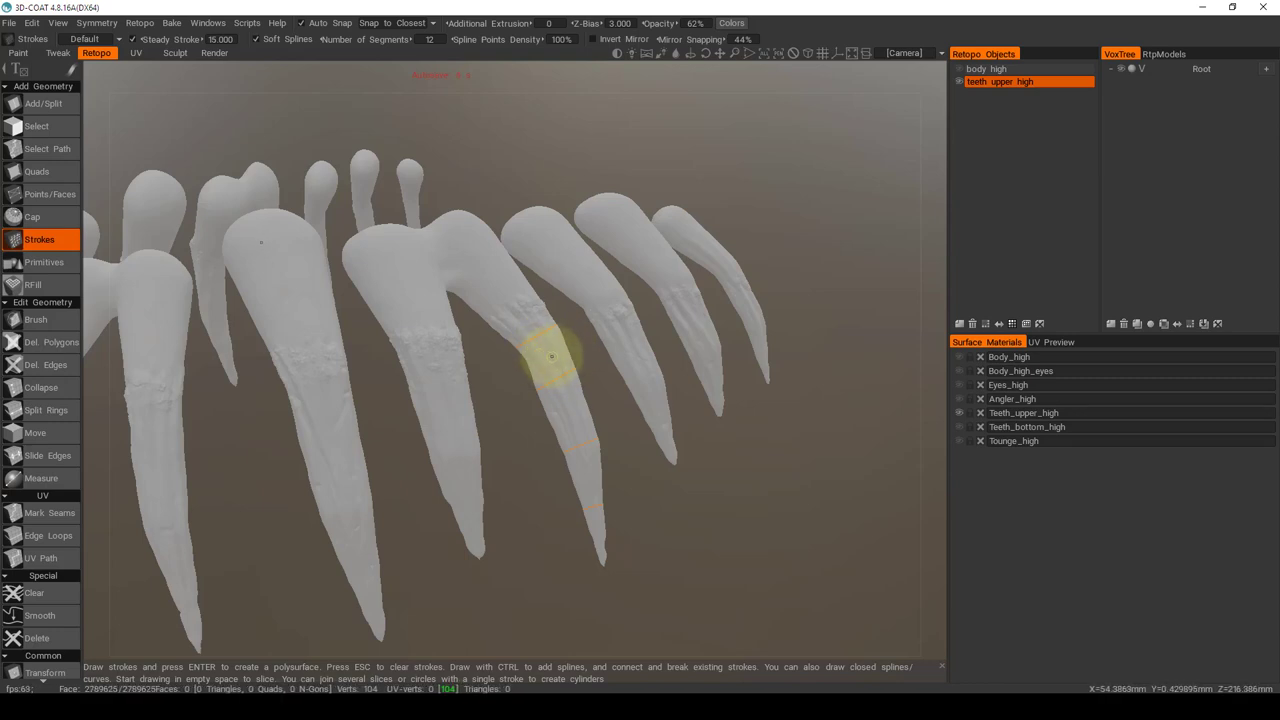
mouse_move(547, 356)
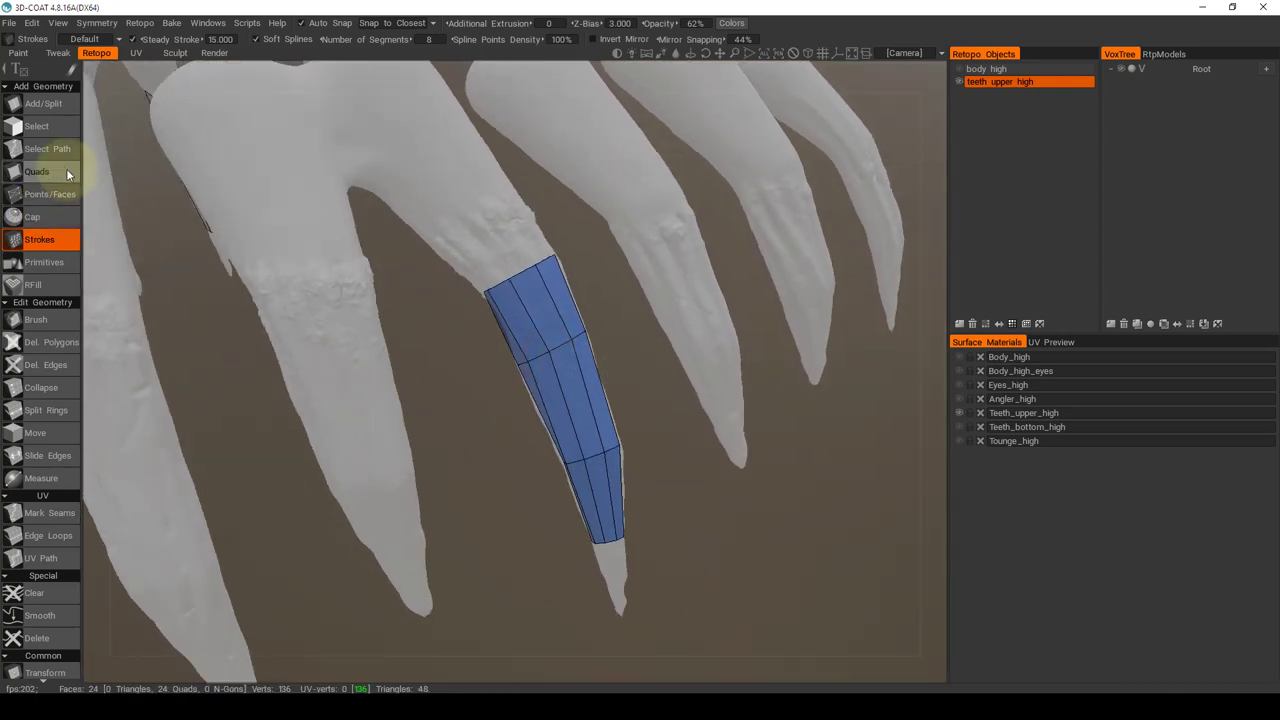
Step: Make body_high the working retopo layer again, with the 24-quad tooth tube alongside
click(50, 194)
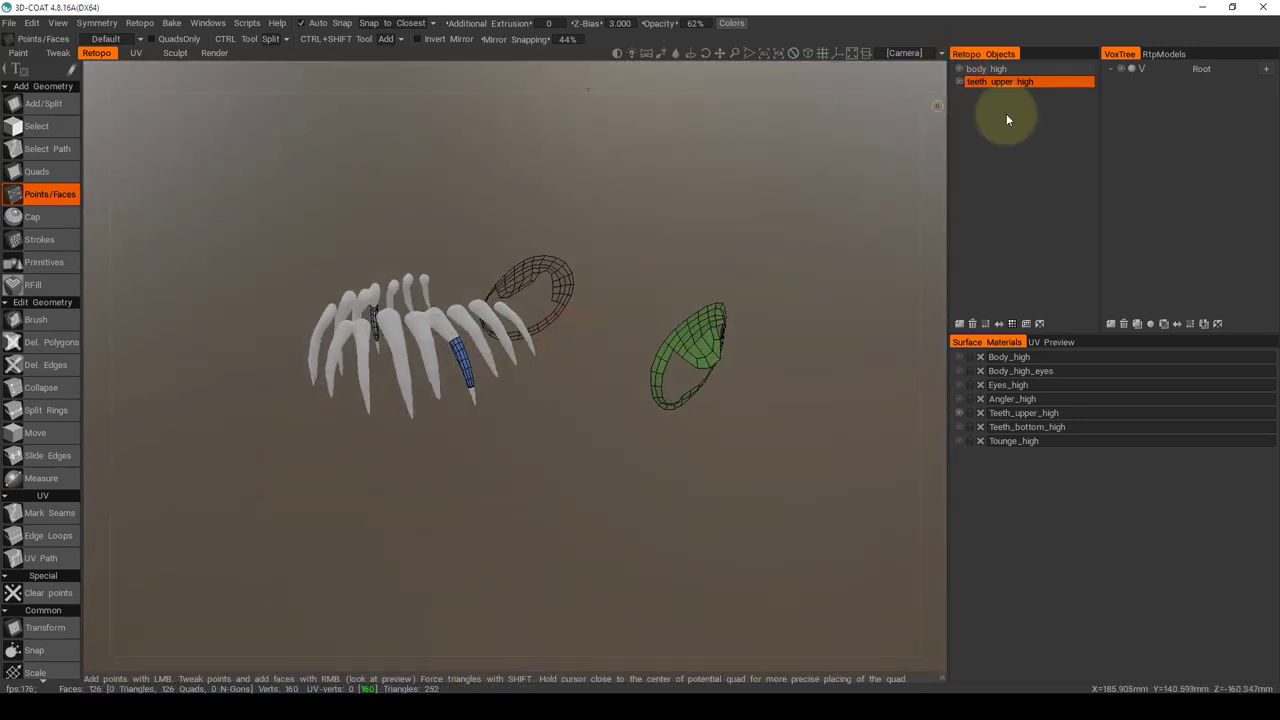
click(1010, 69)
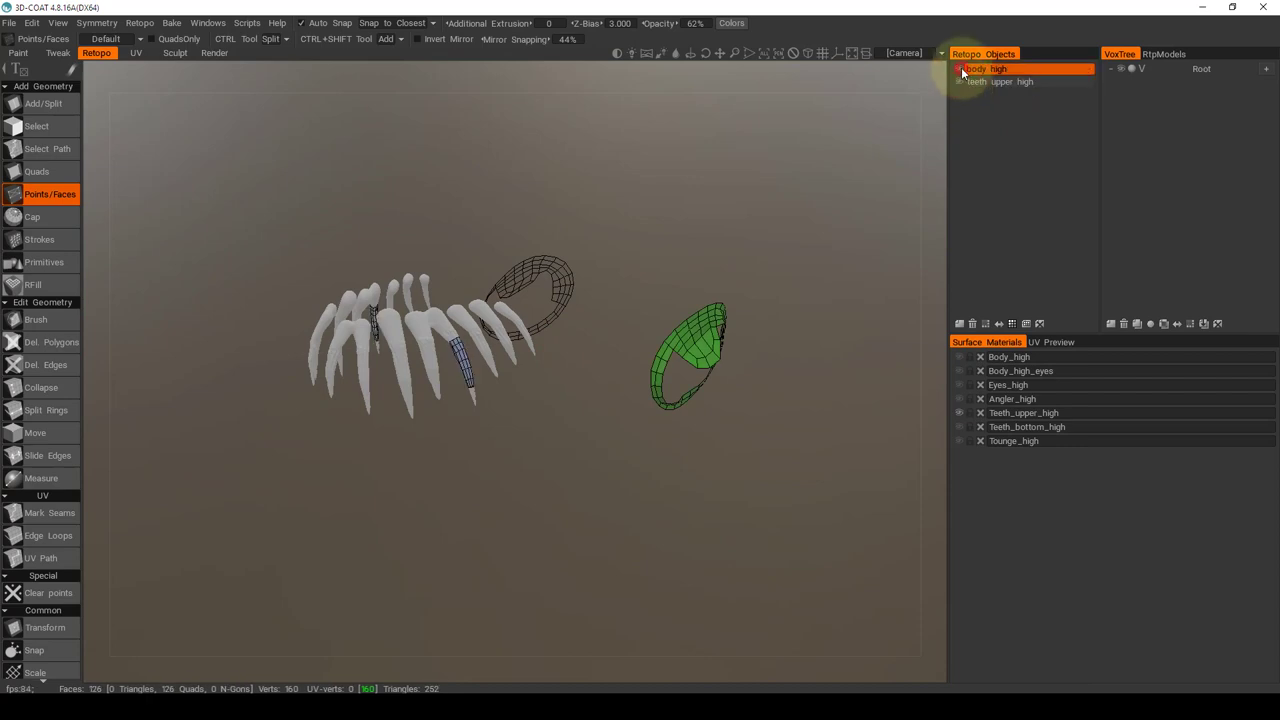